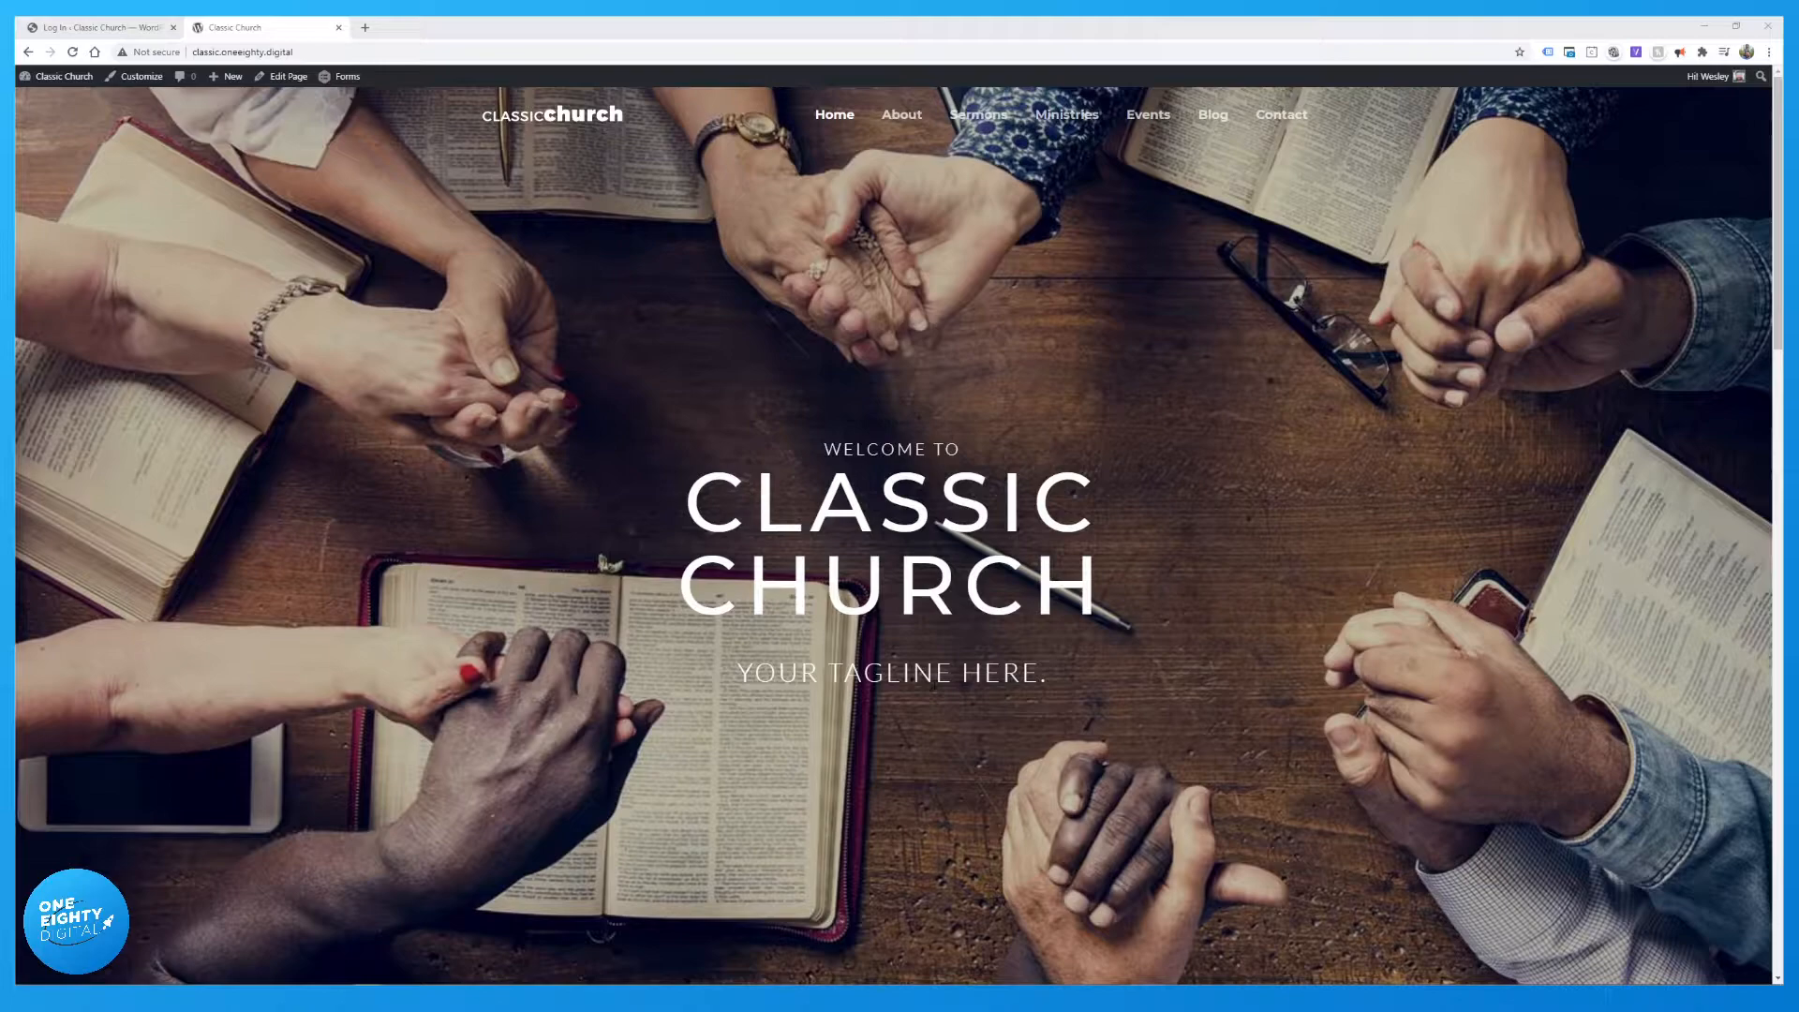
pyautogui.moveTo(1159, 748)
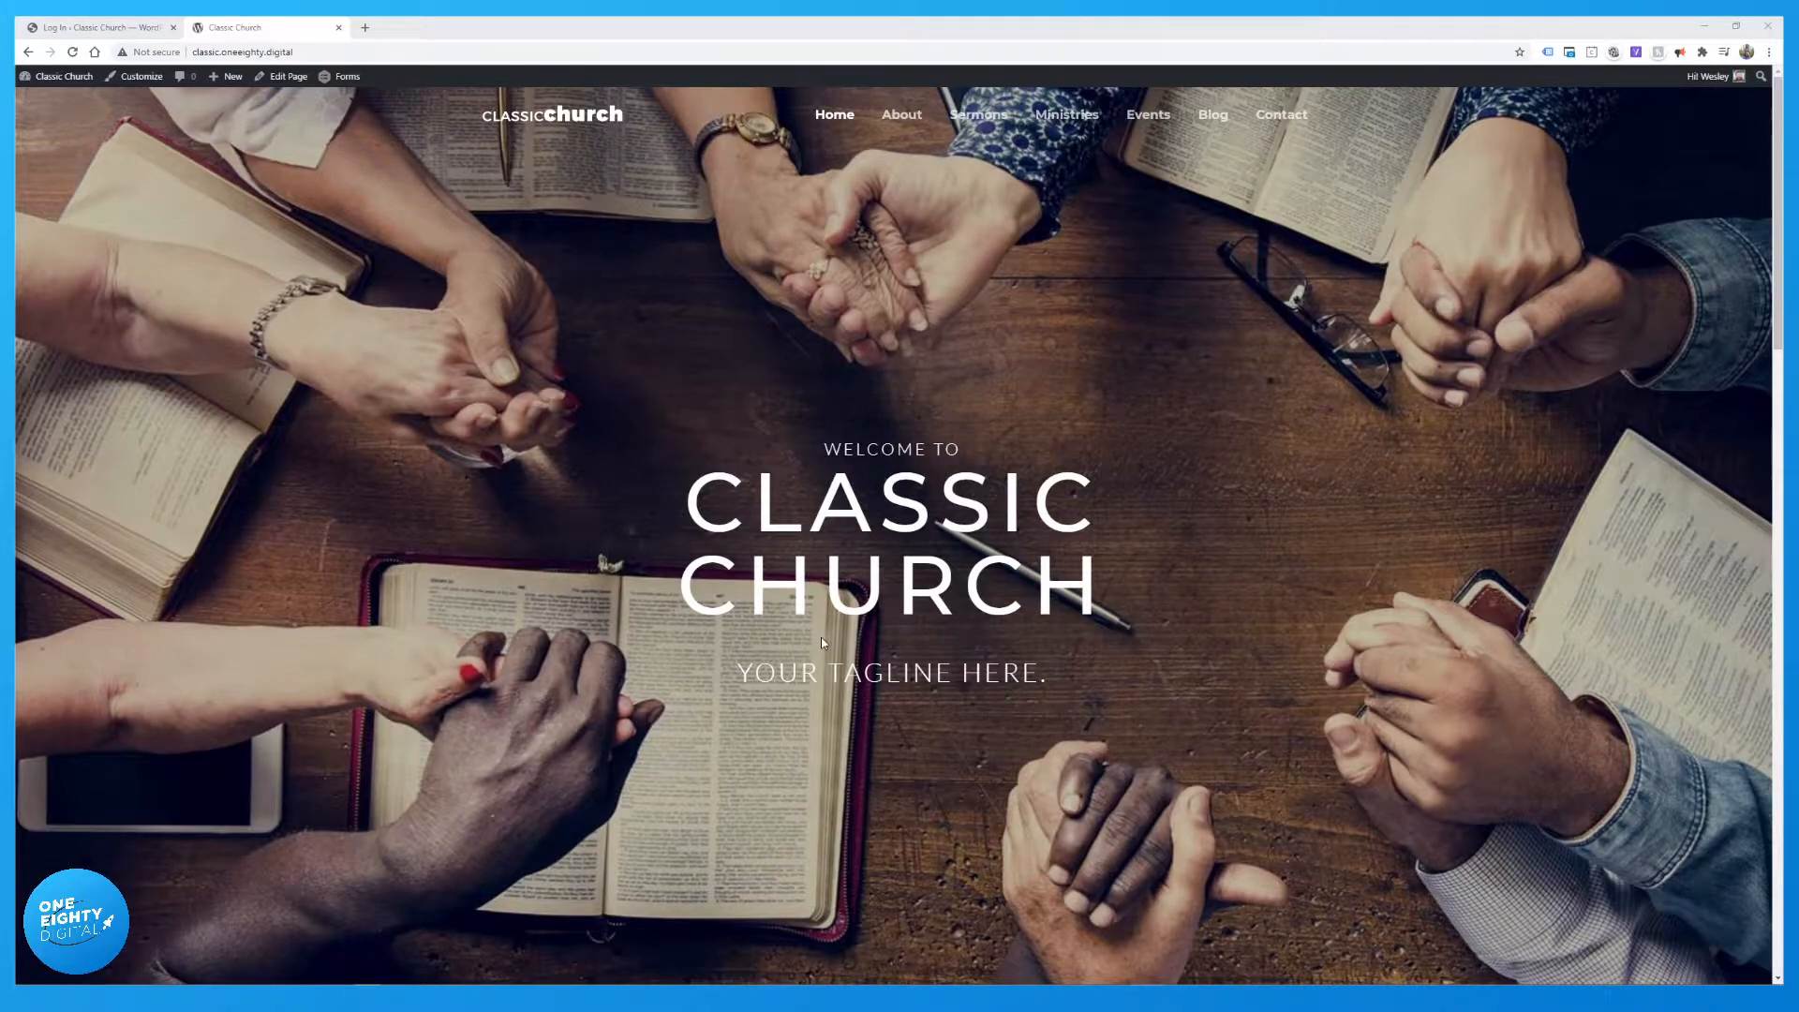
pyautogui.moveTo(870, 652)
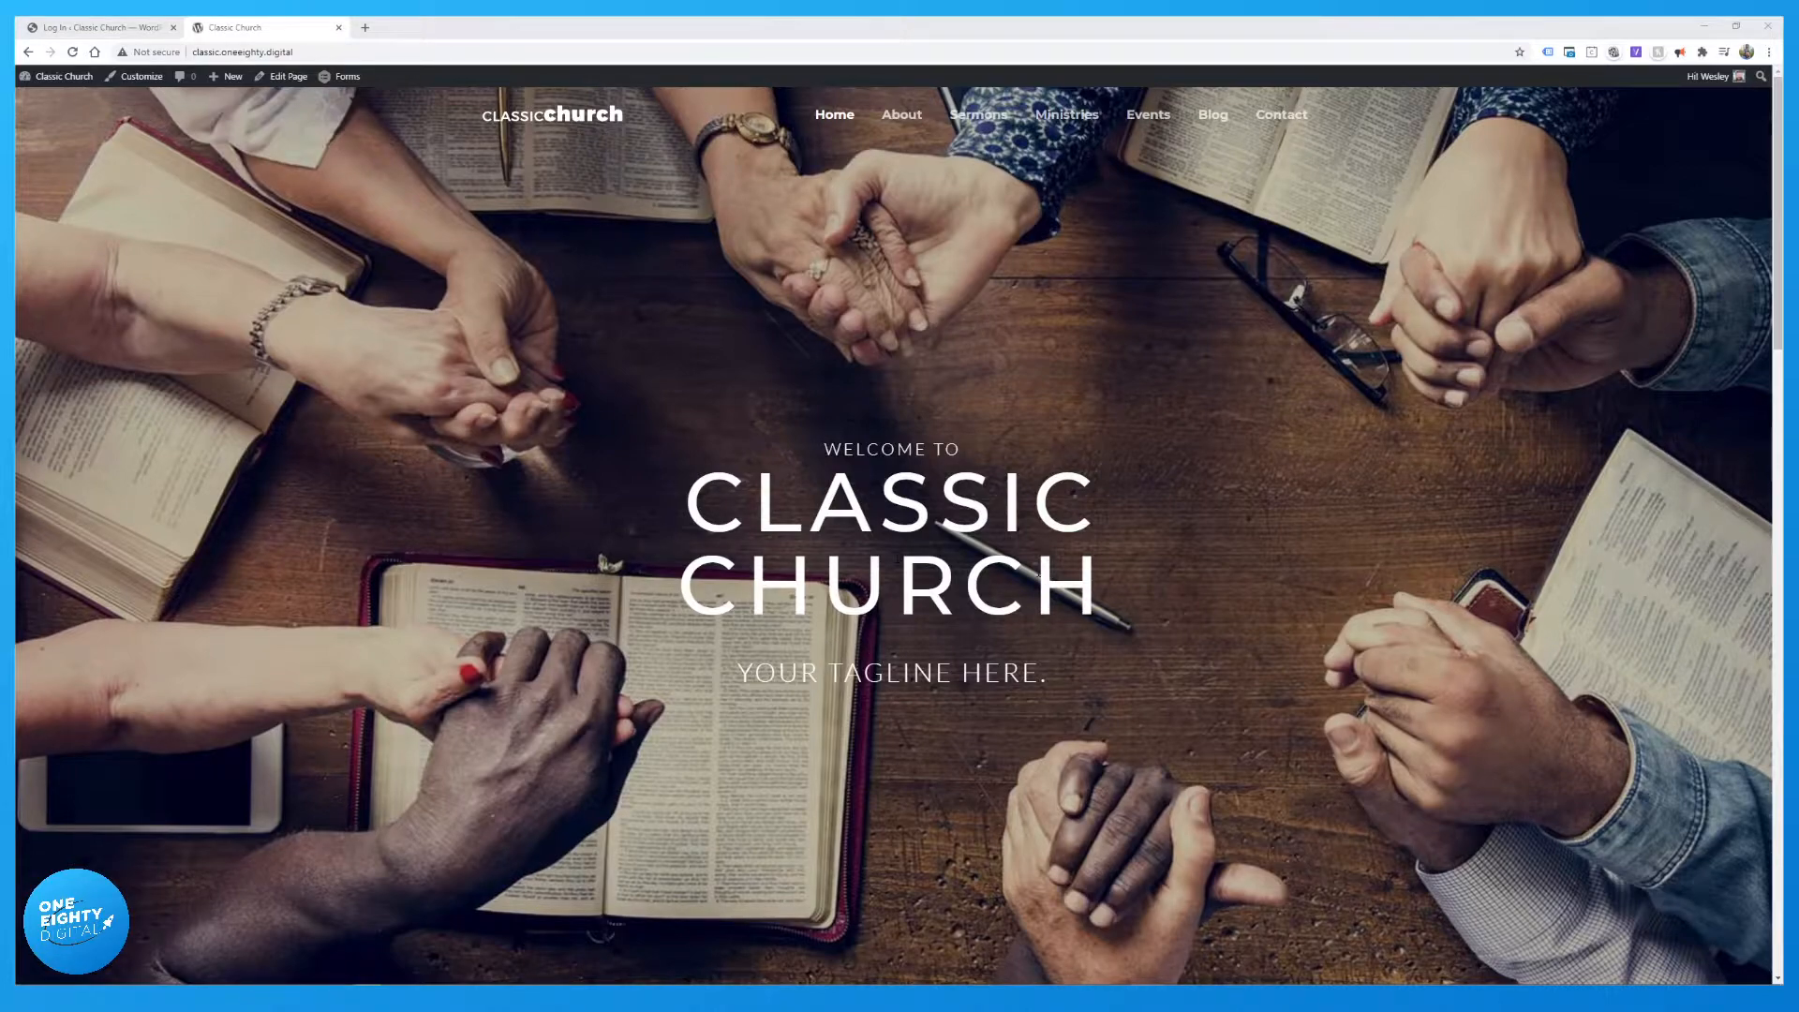
pyautogui.moveTo(1150, 124)
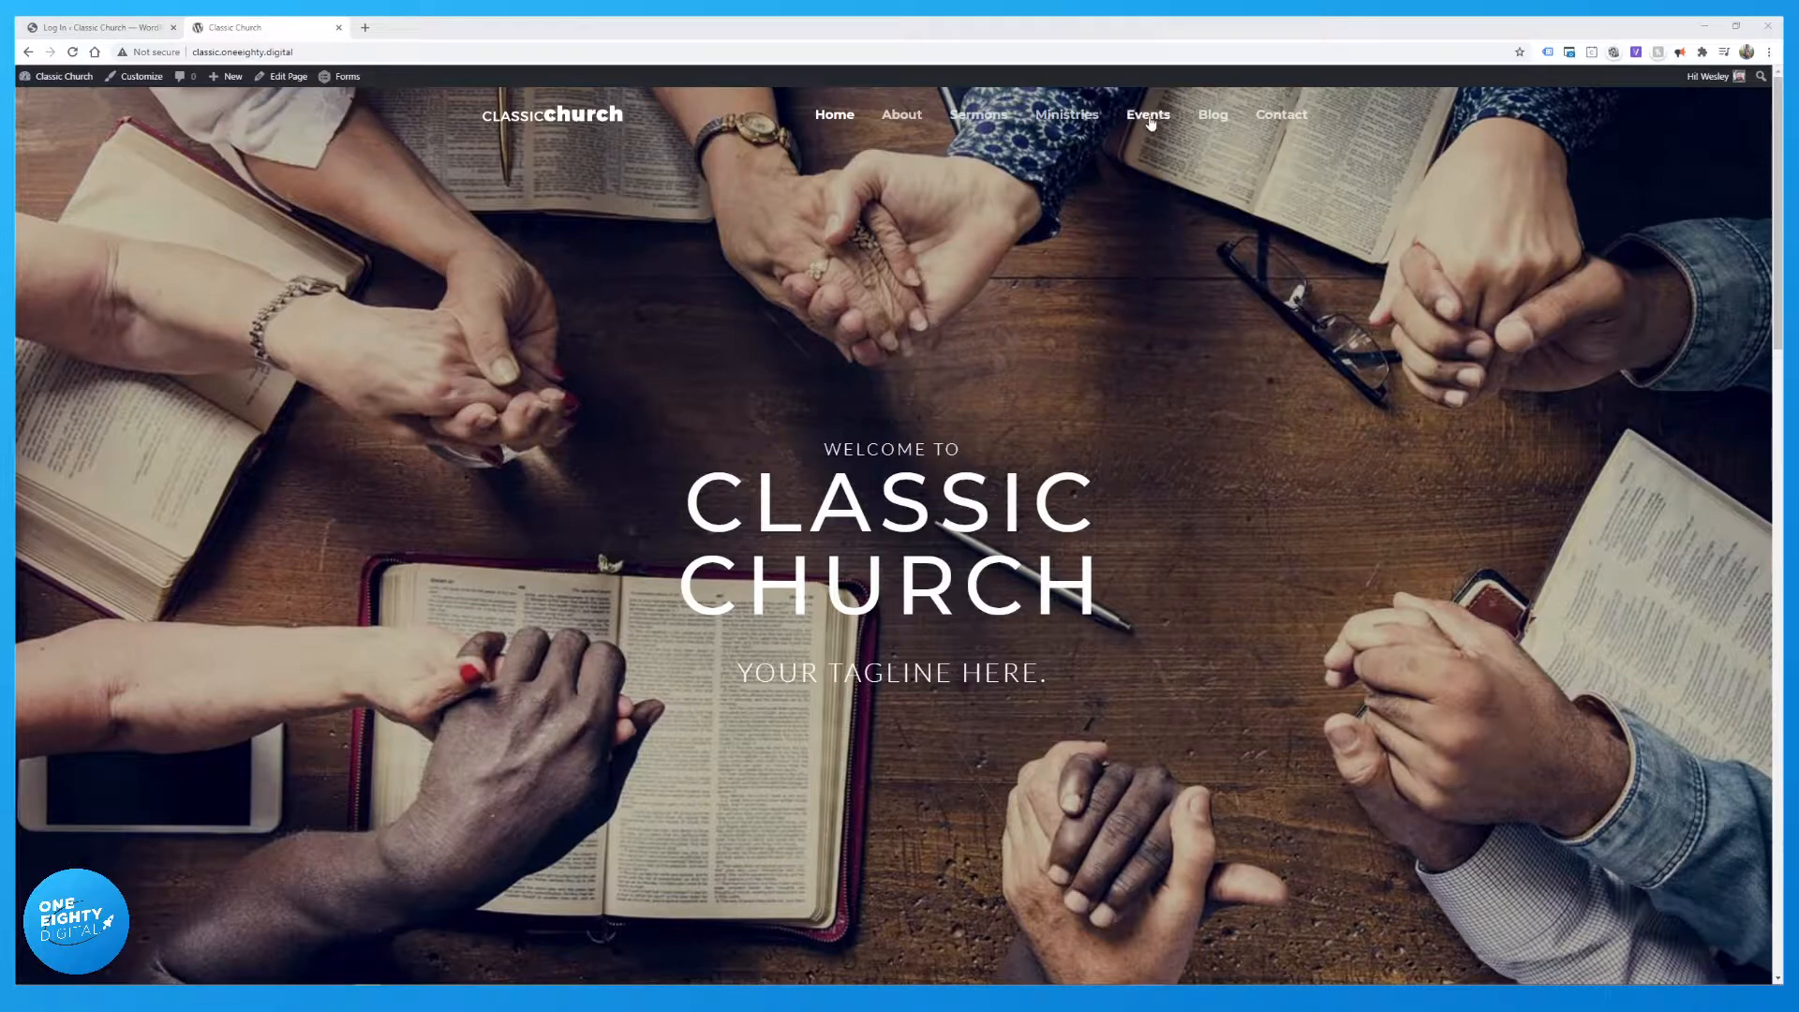
# Go to the site's Events page and scroll through the December 2020 event list
pyautogui.click(1148, 113)
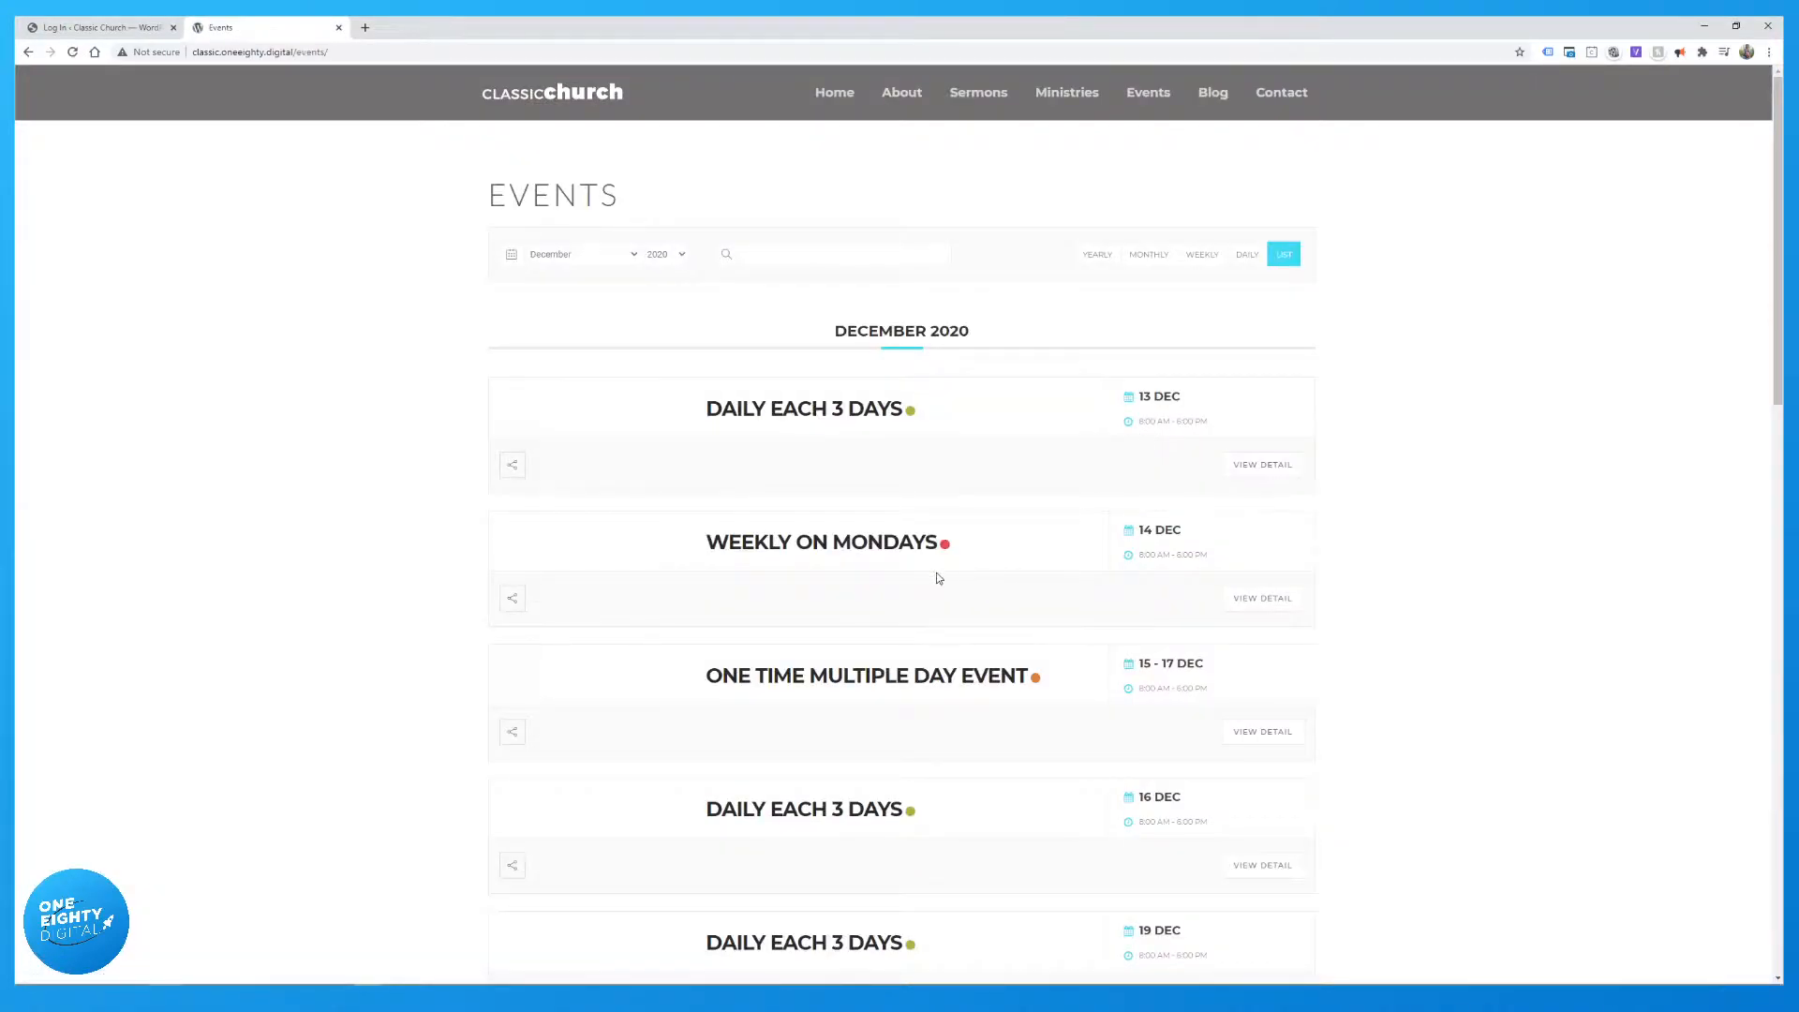
pyautogui.moveTo(1000, 659)
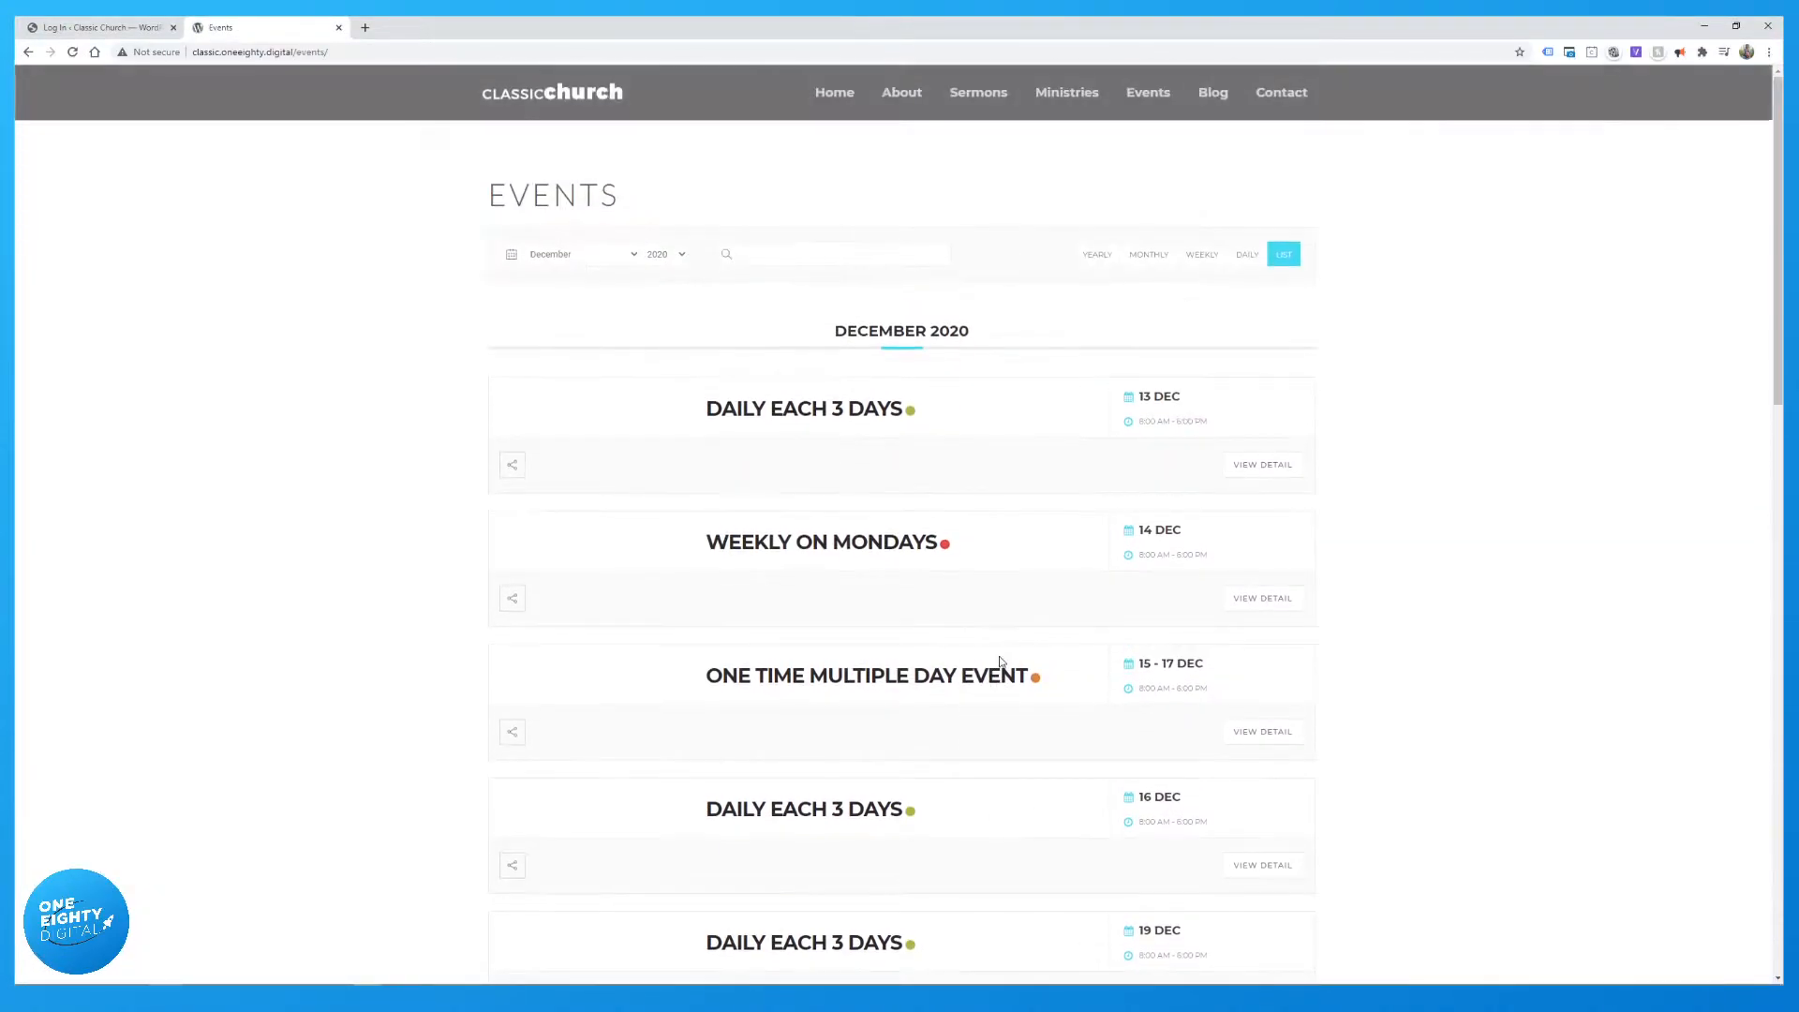
pyautogui.scroll(-3)
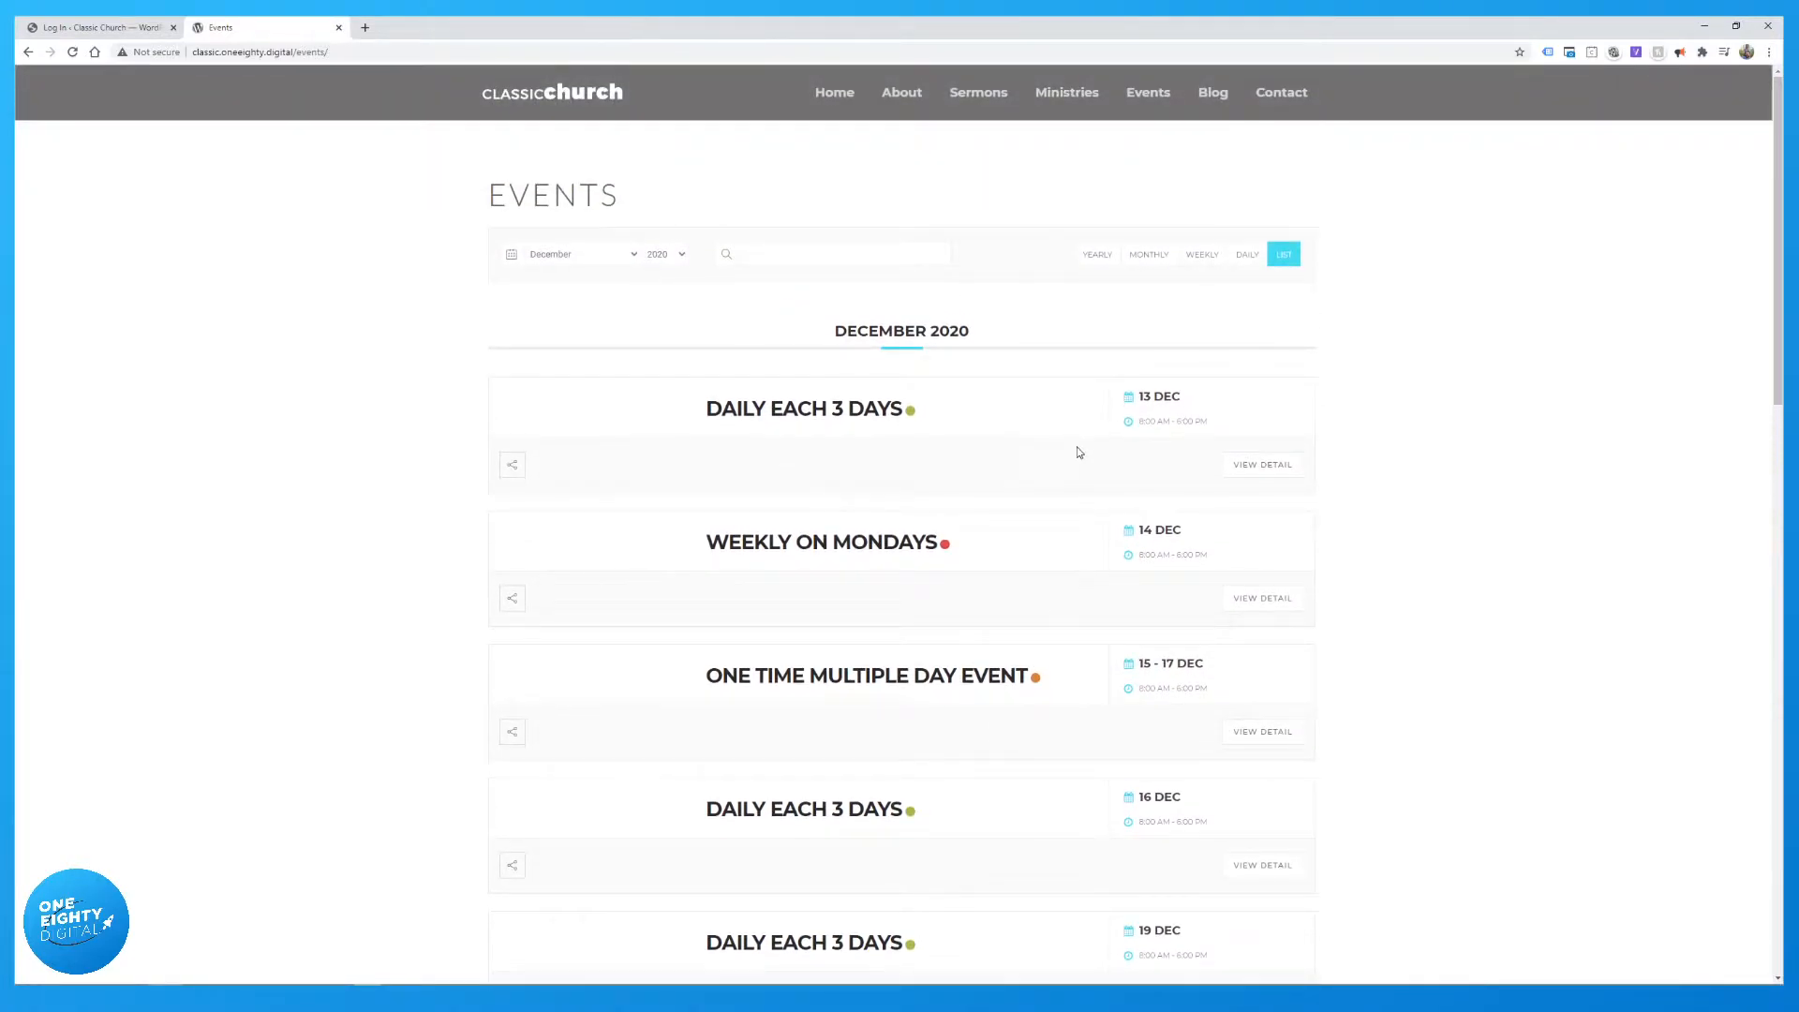
pyautogui.moveTo(1063, 457)
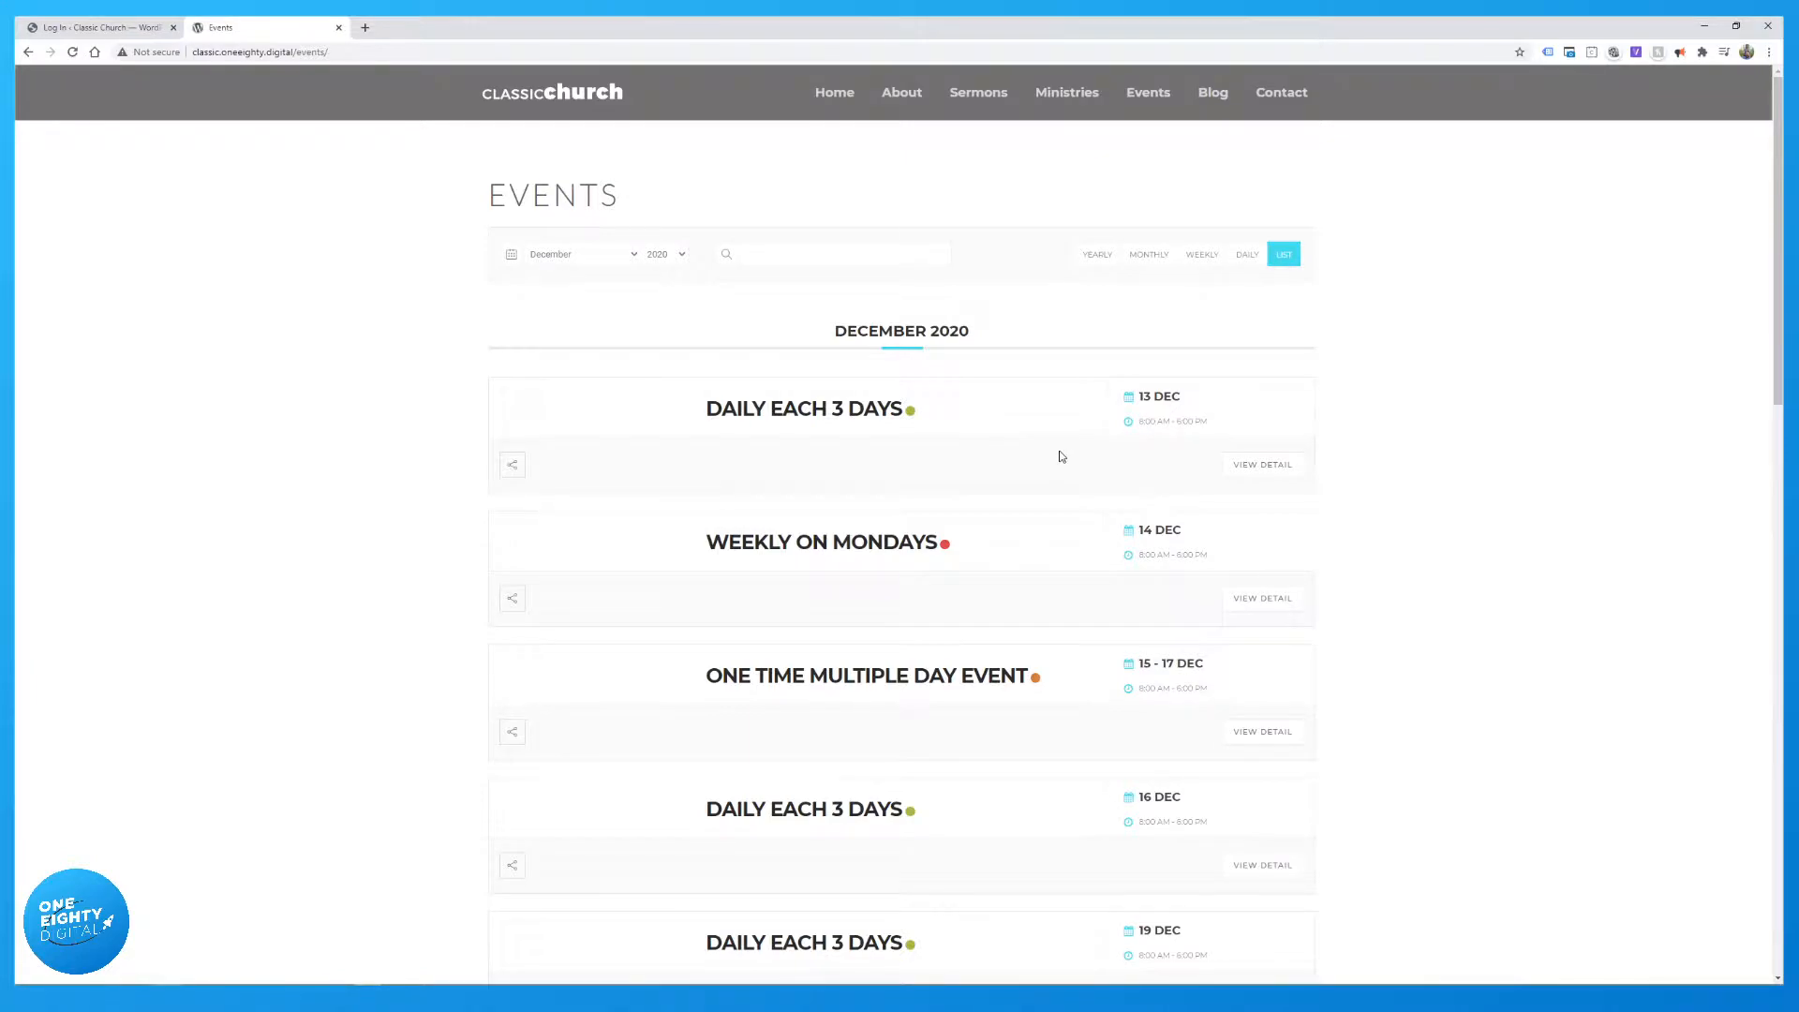
pyautogui.moveTo(1075, 472)
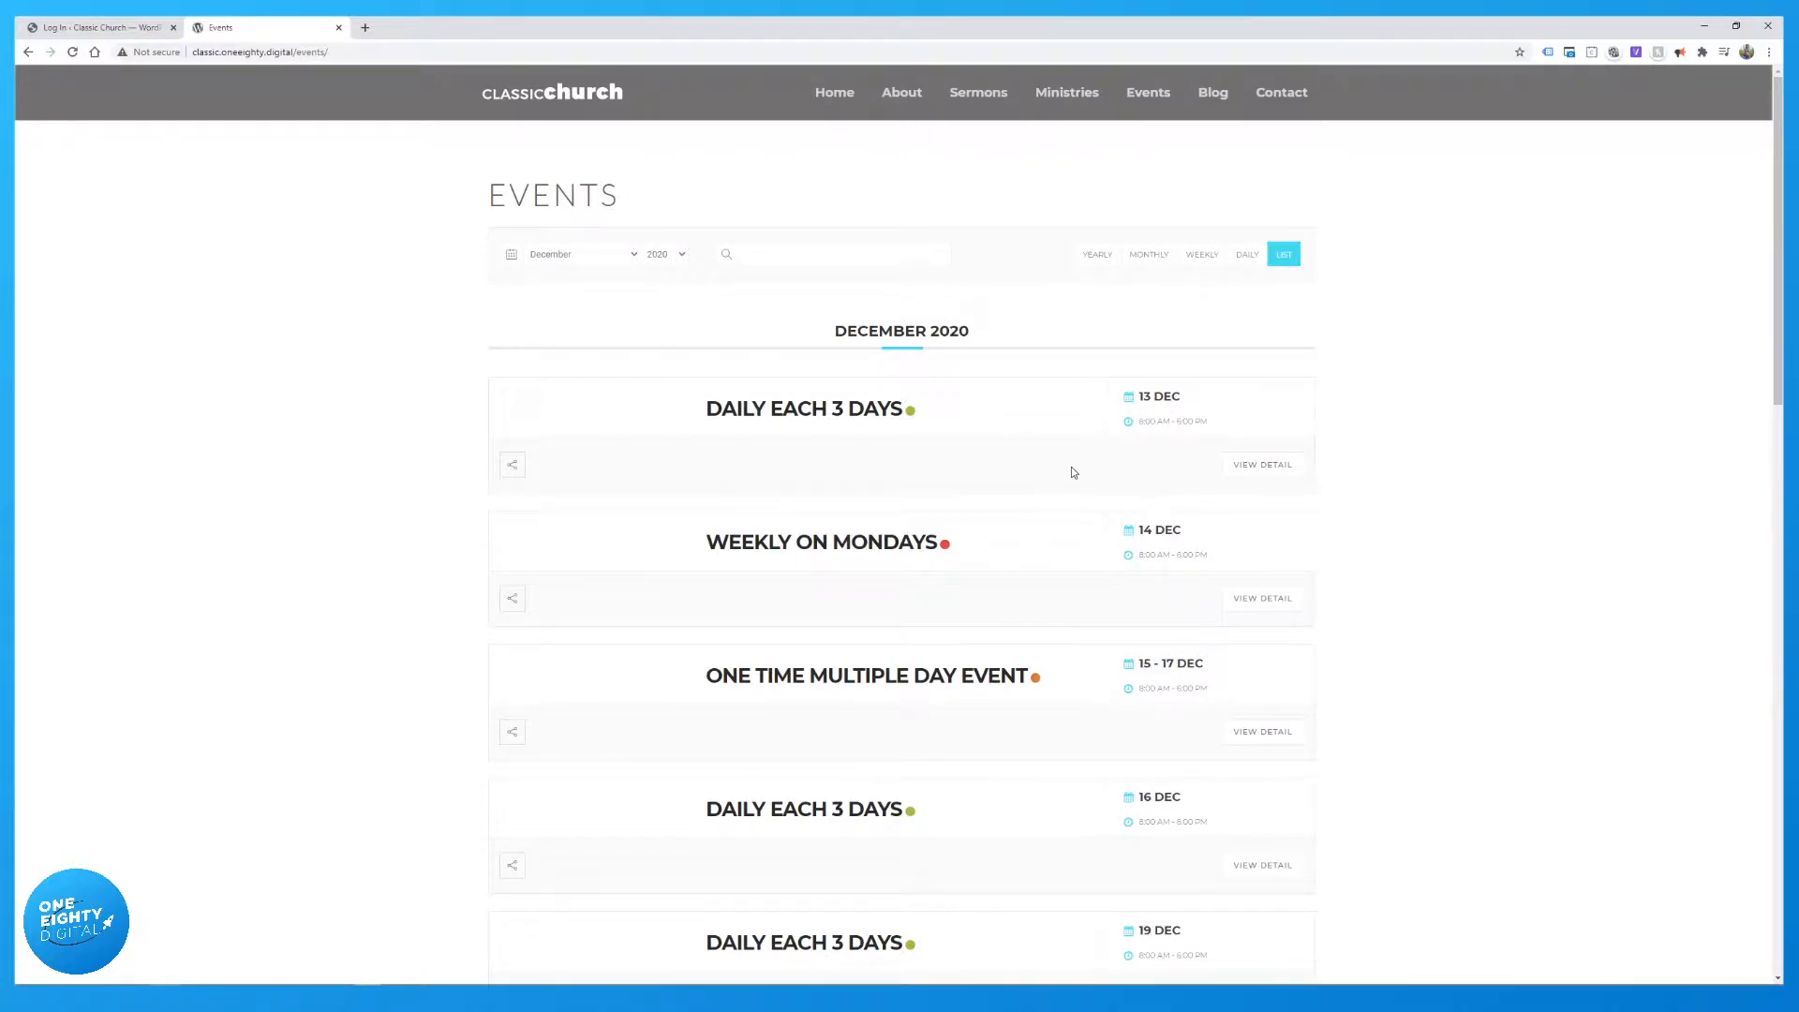
pyautogui.moveTo(1047, 445)
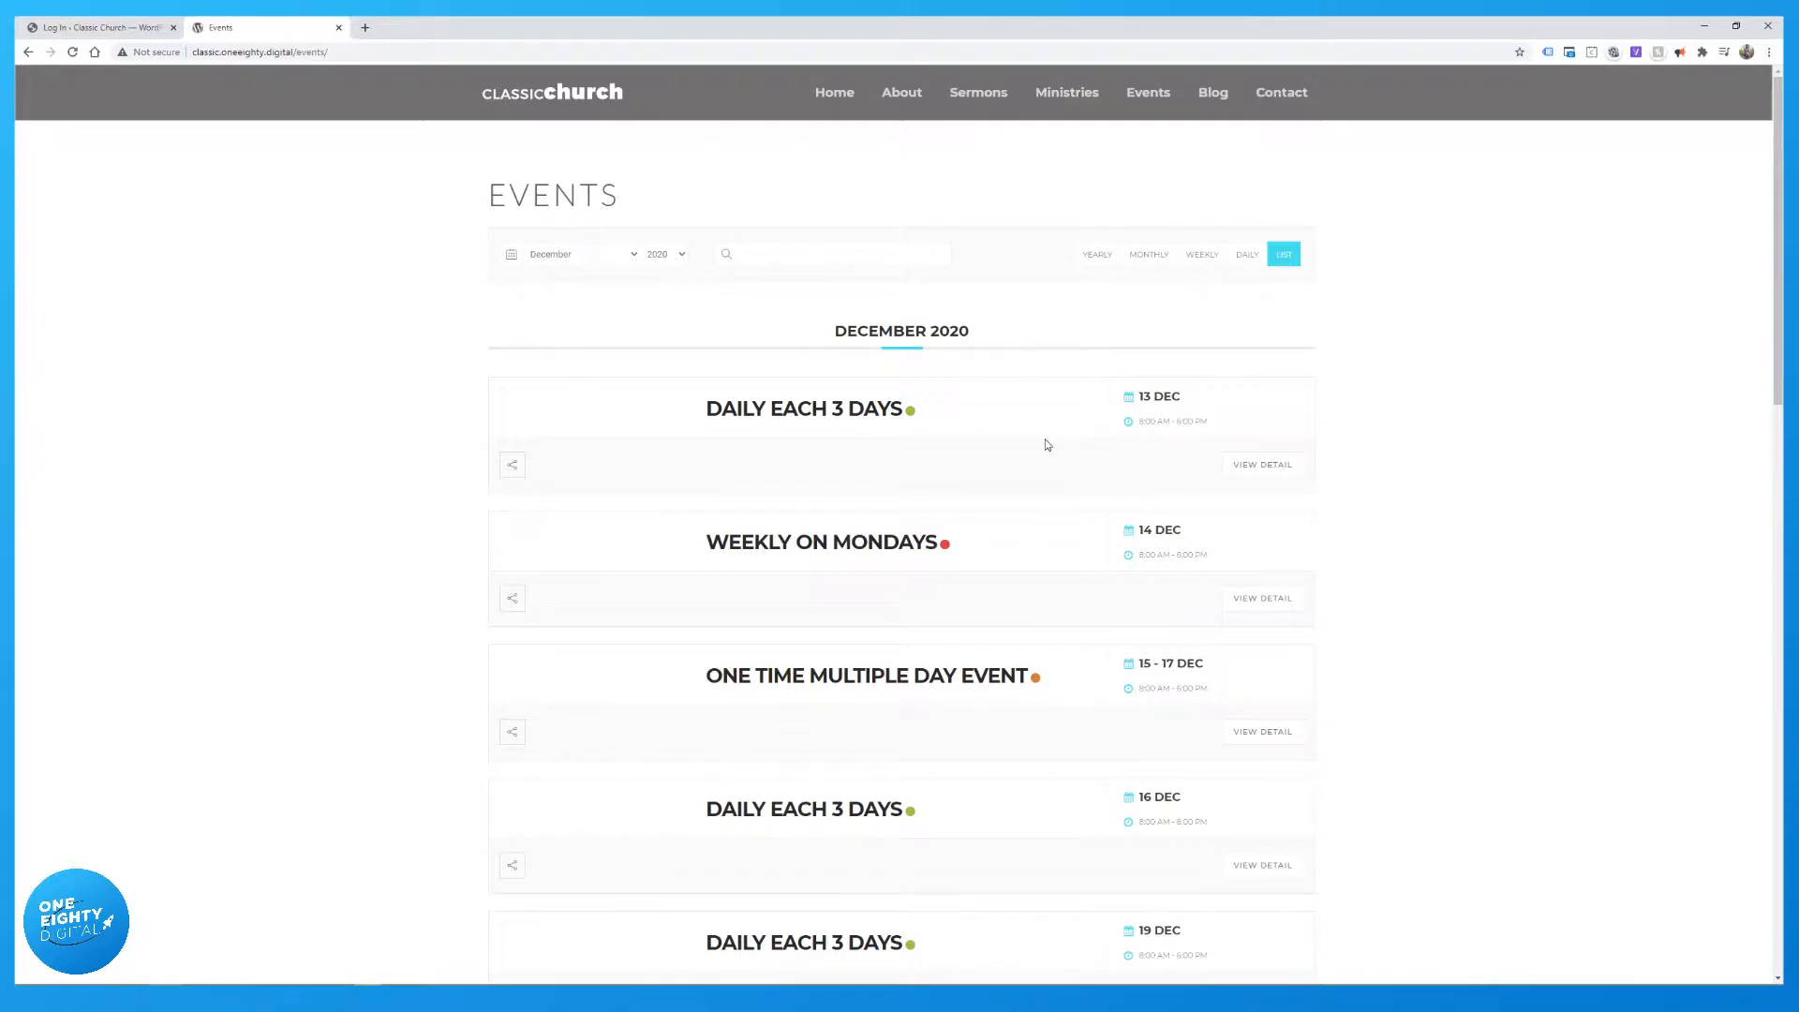
pyautogui.moveTo(1060, 637)
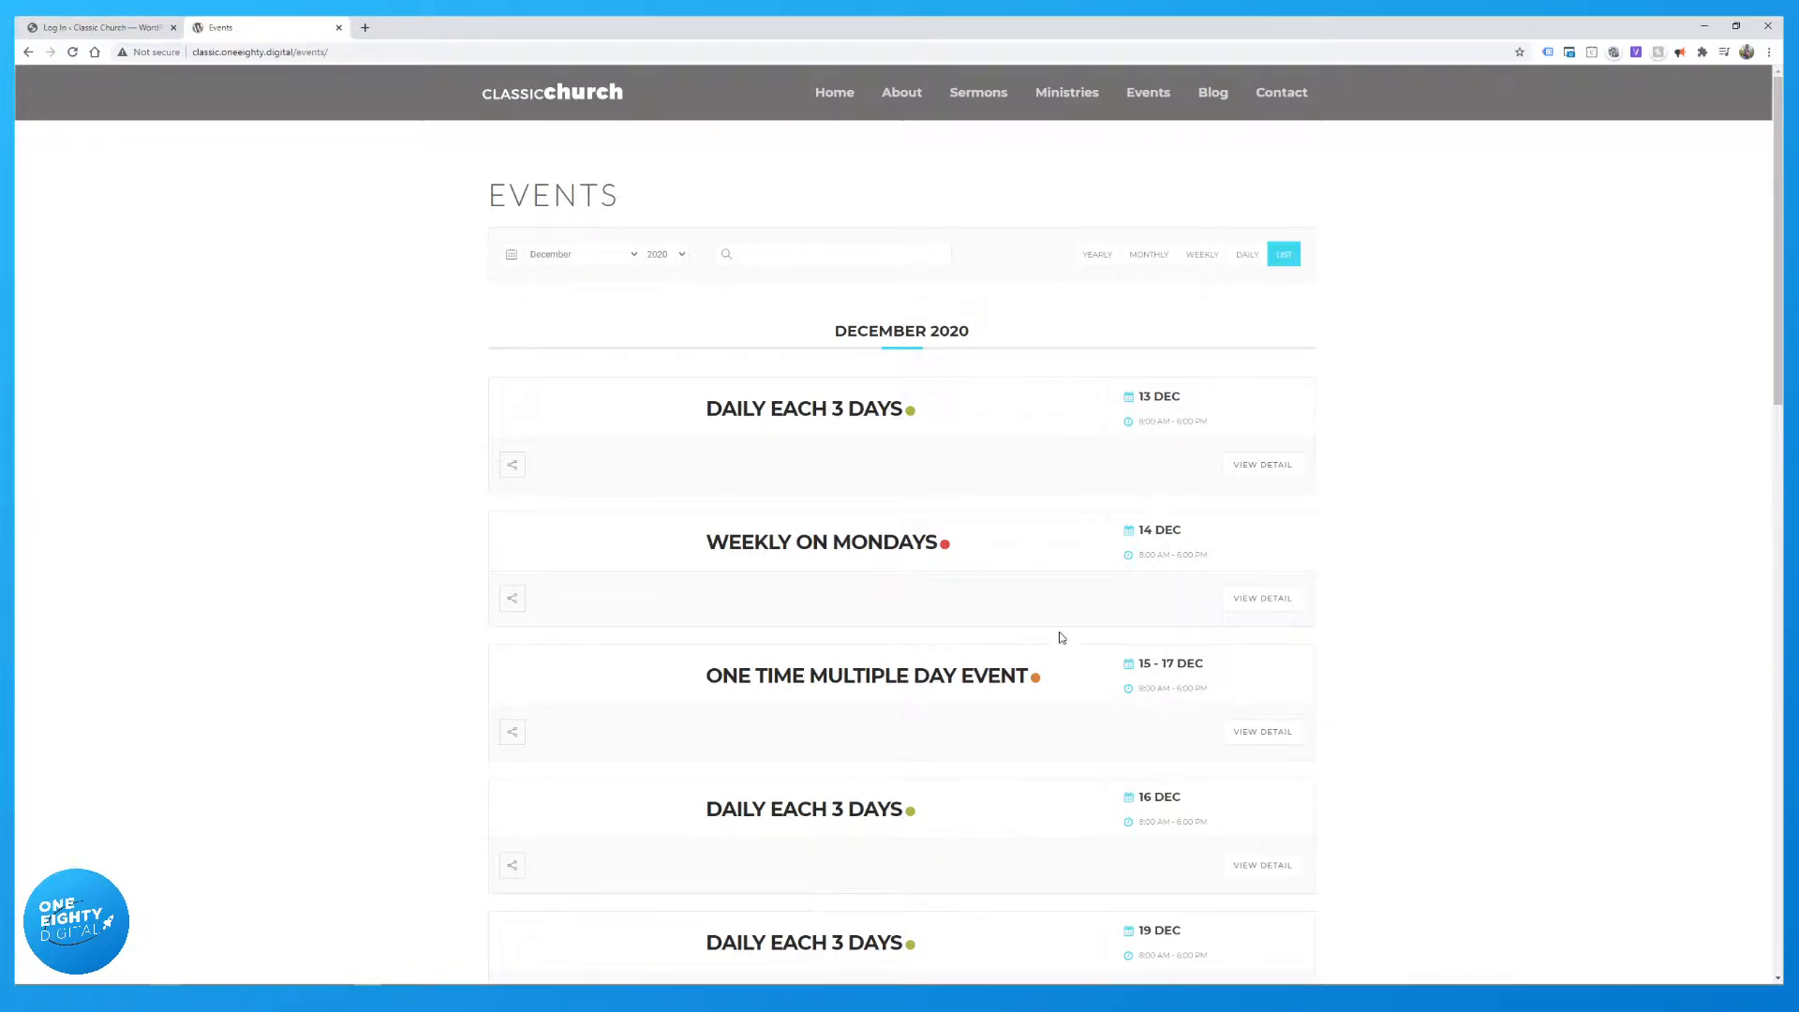
pyautogui.moveTo(292, 85)
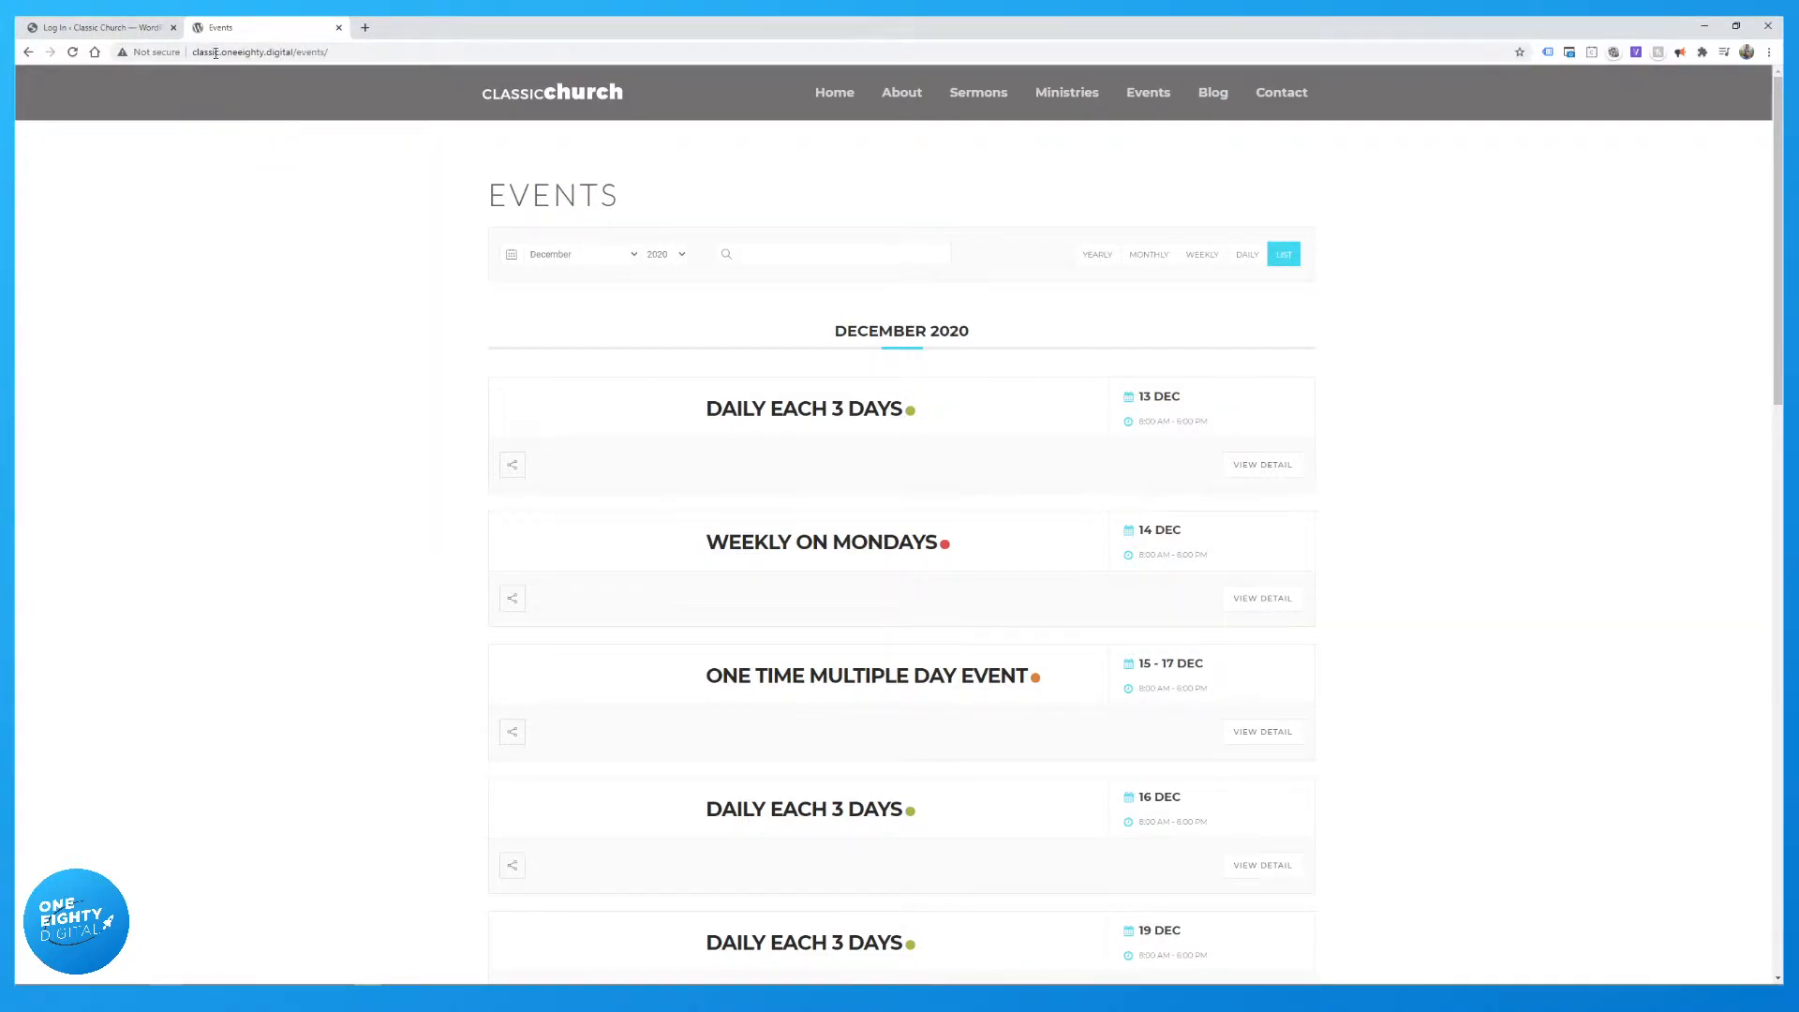
pyautogui.moveTo(94, 27)
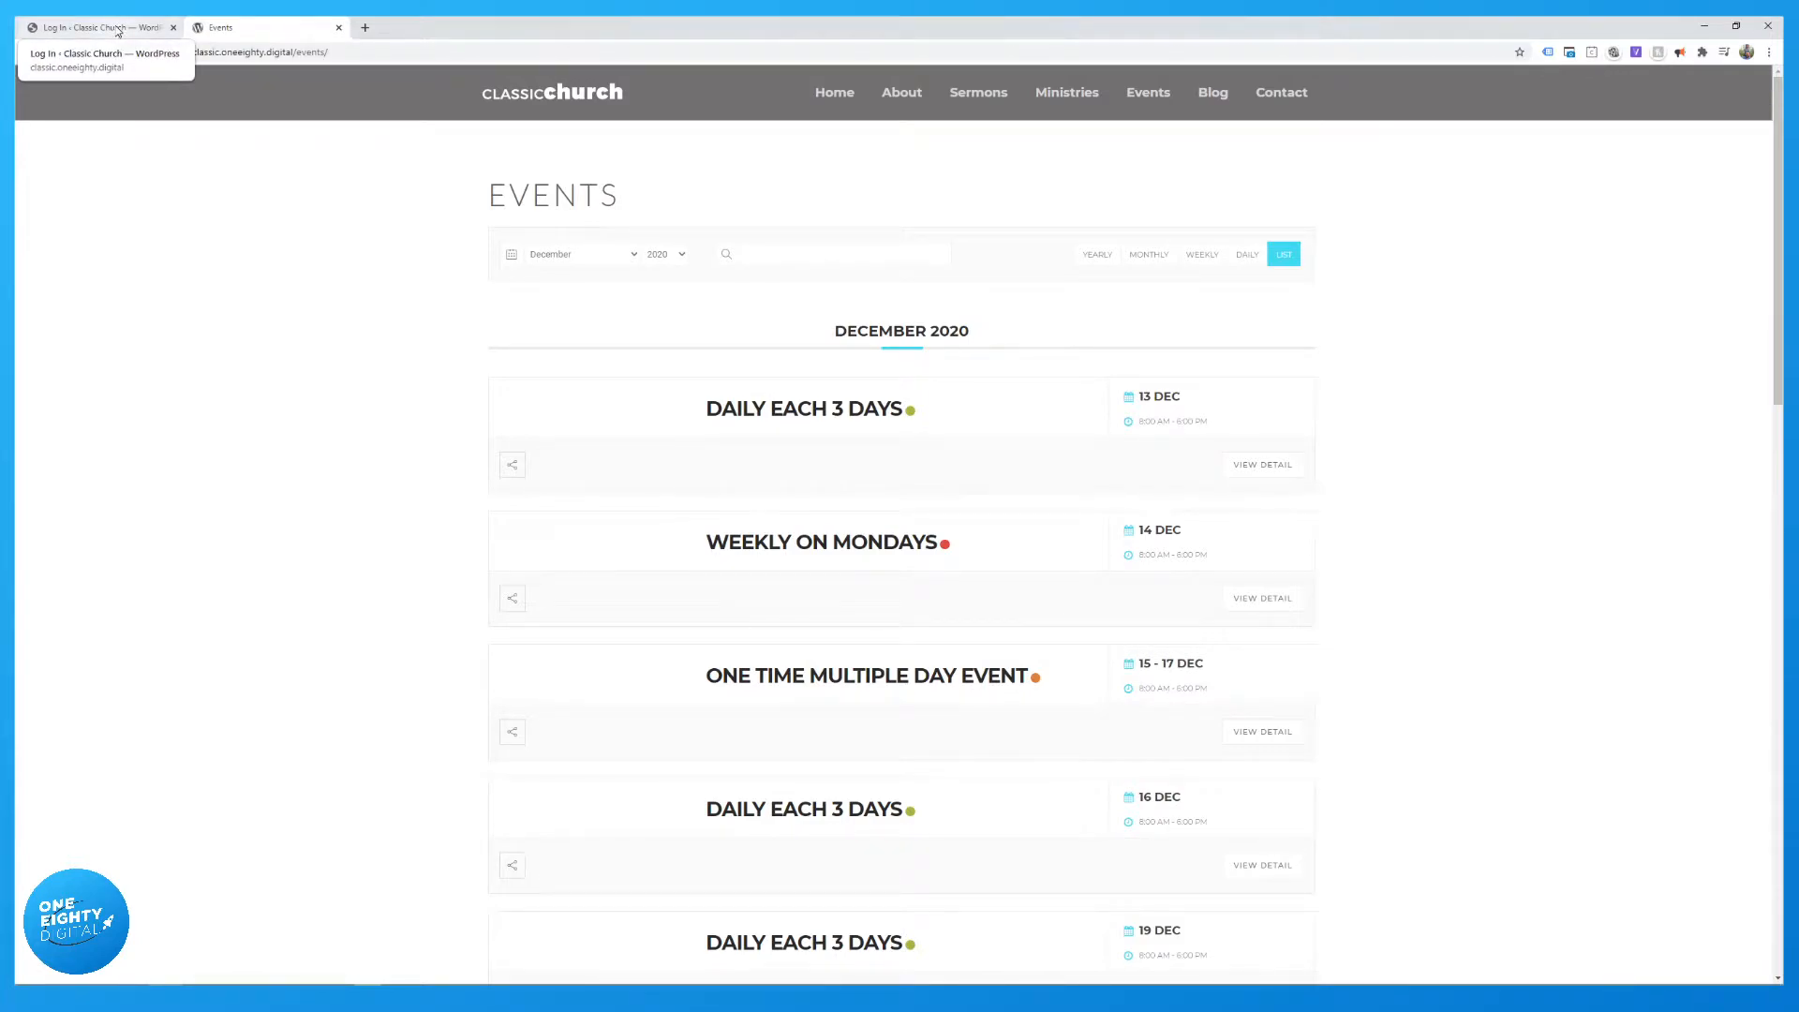
pyautogui.click(94, 27)
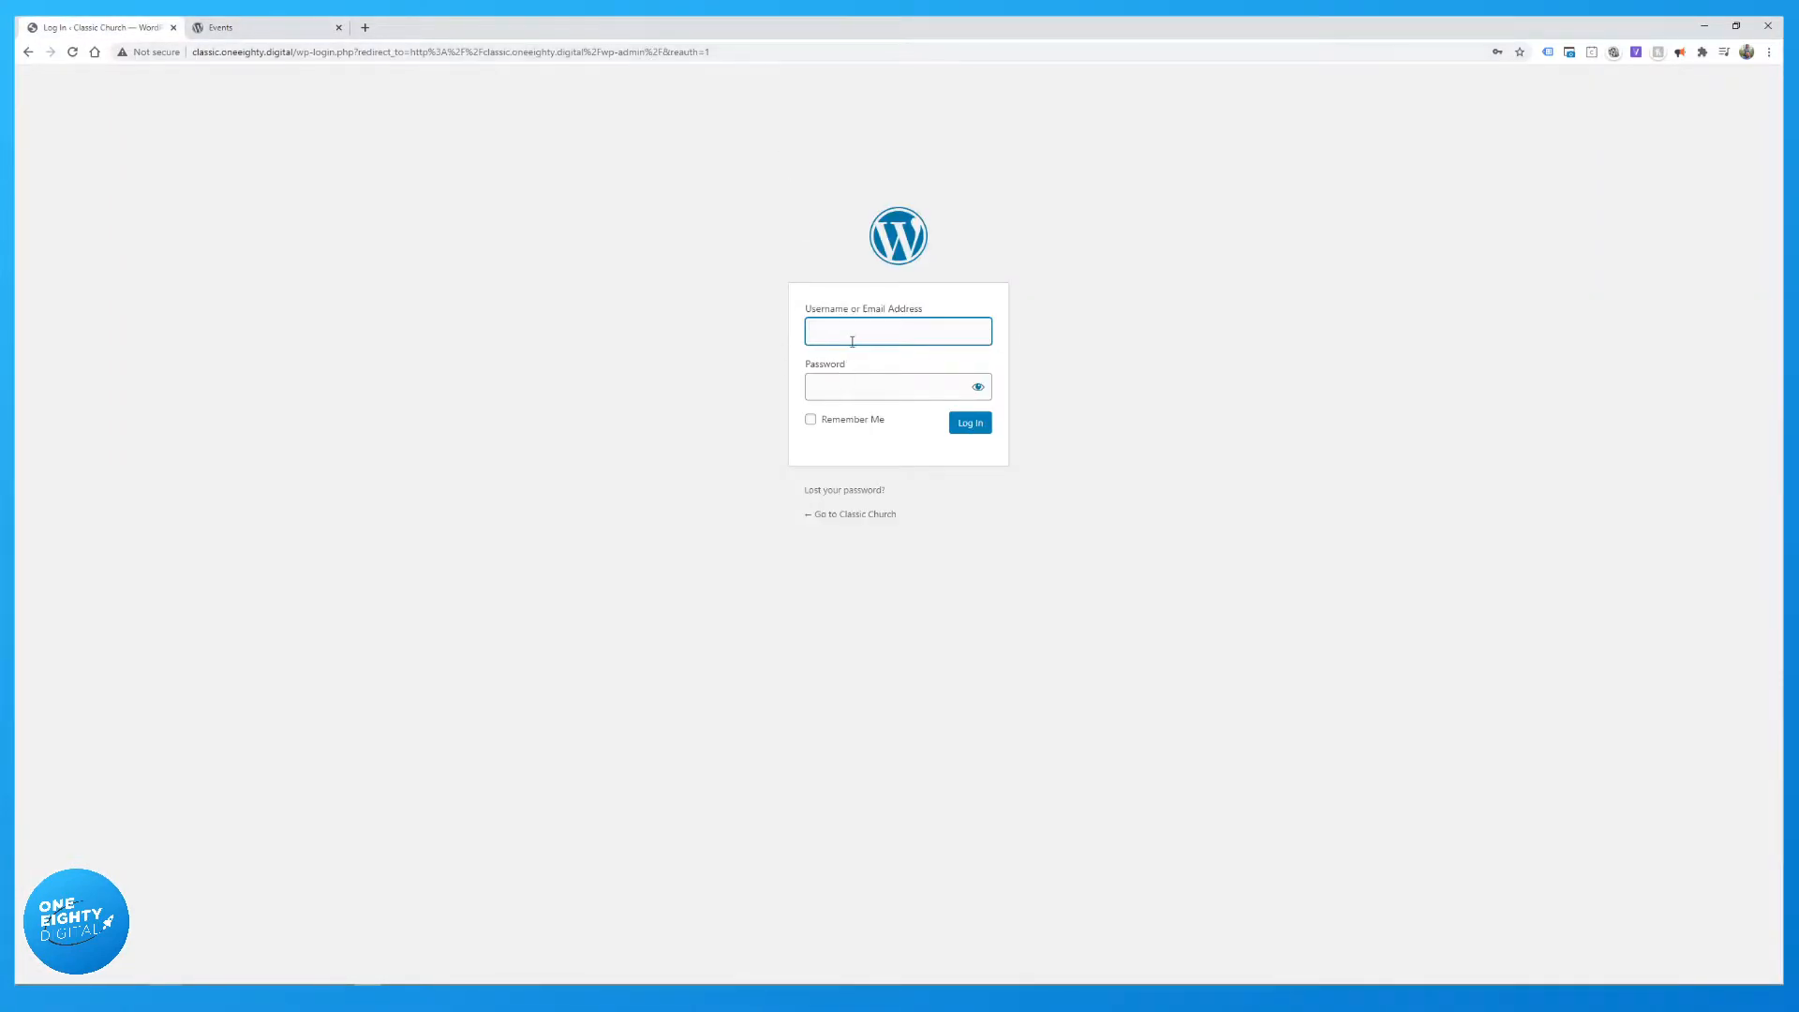
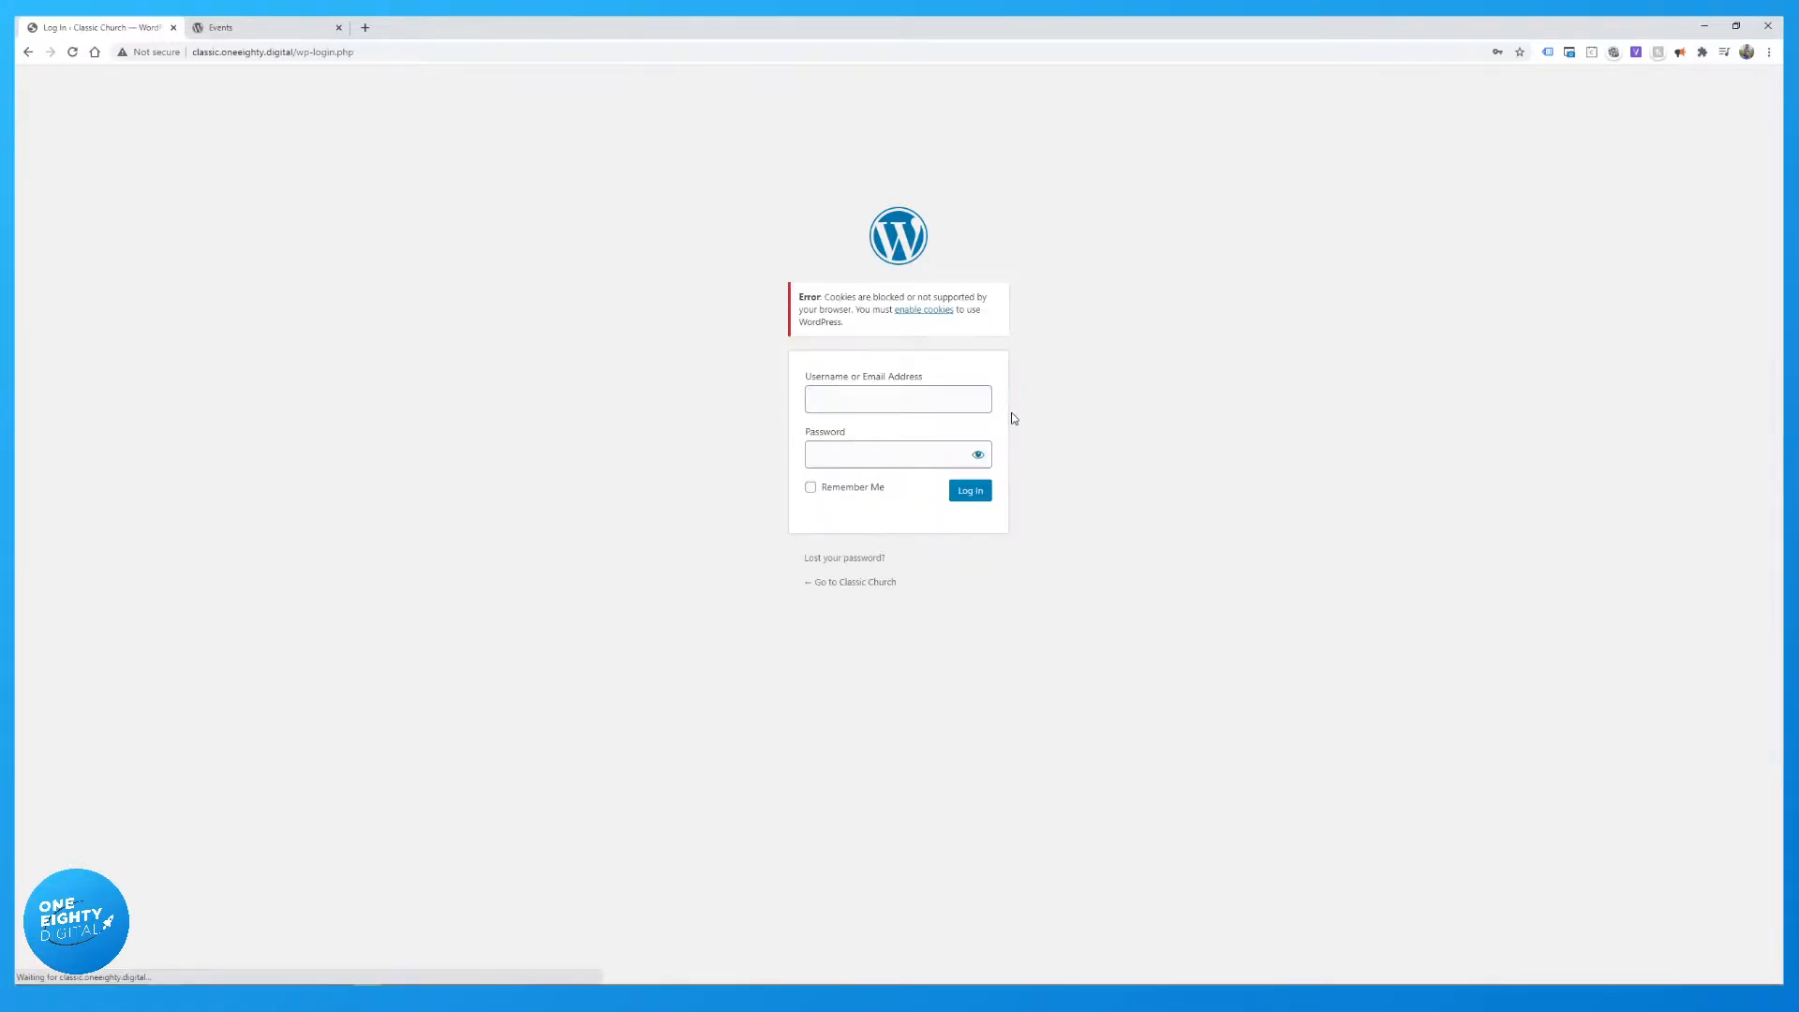
pyautogui.click(969, 490)
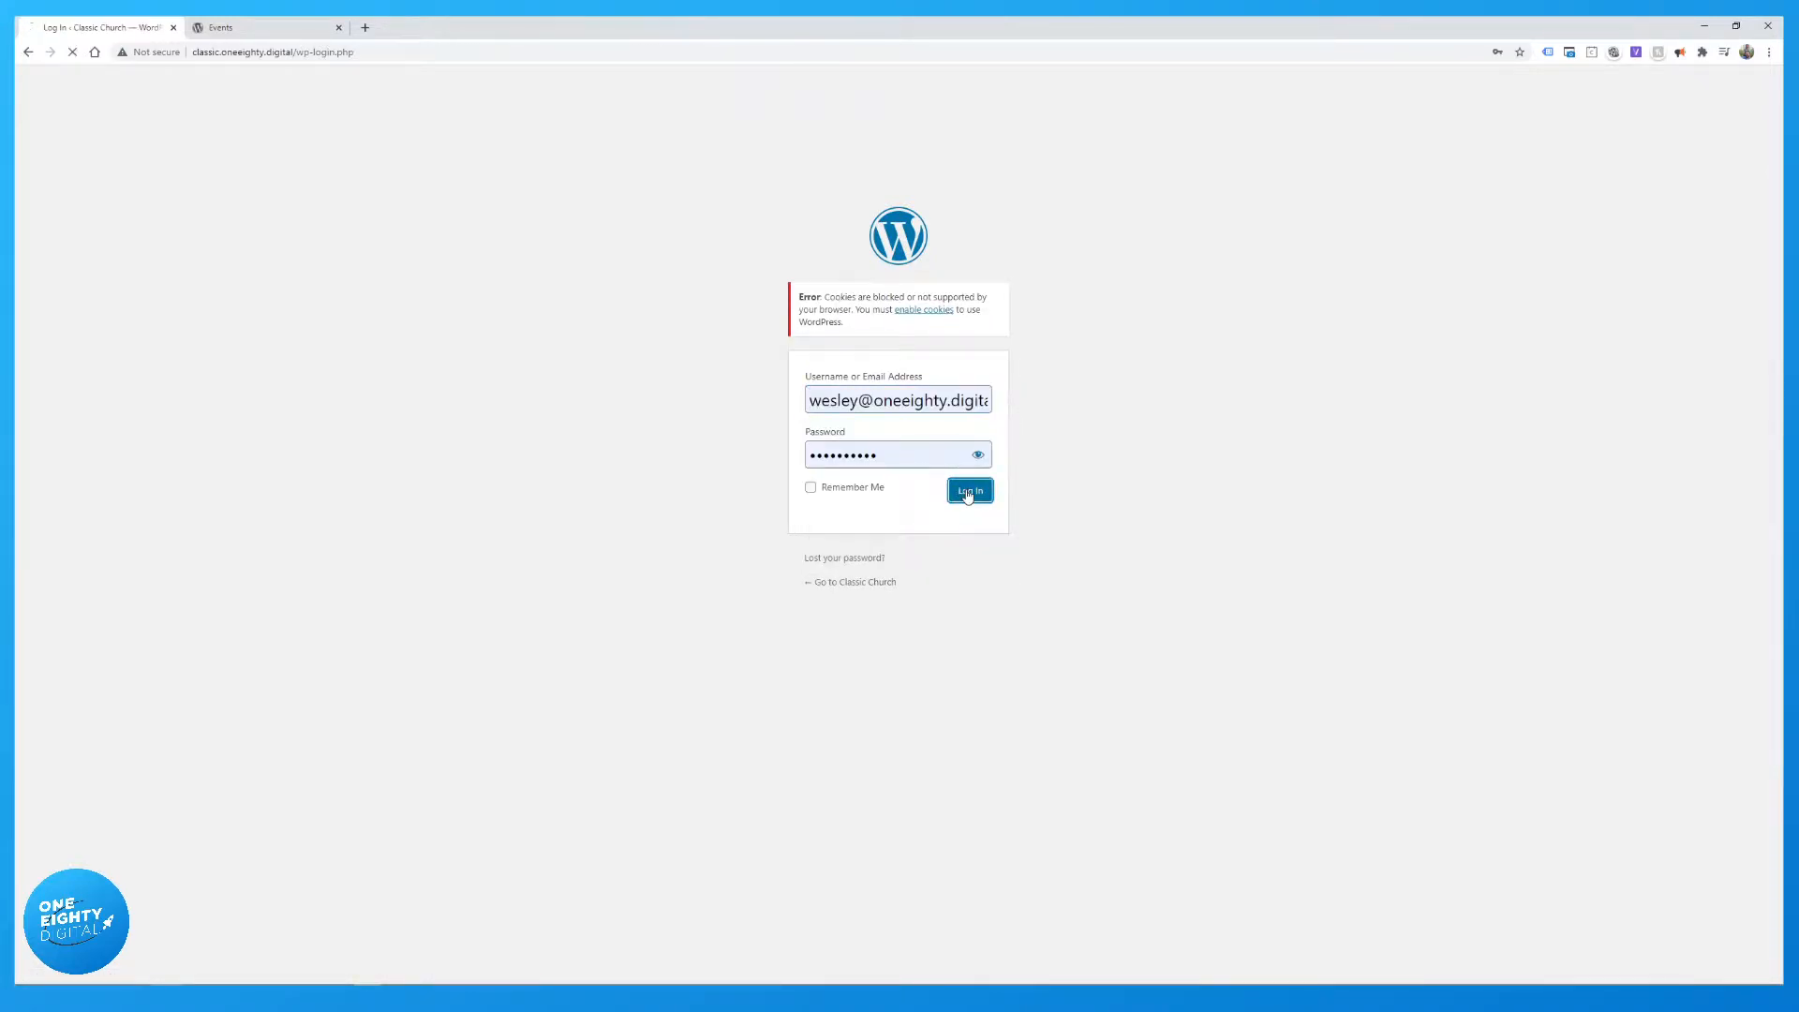
# Submit the login, list all five M.E. Calendar events, and start adding a new event
pyautogui.click(969, 490)
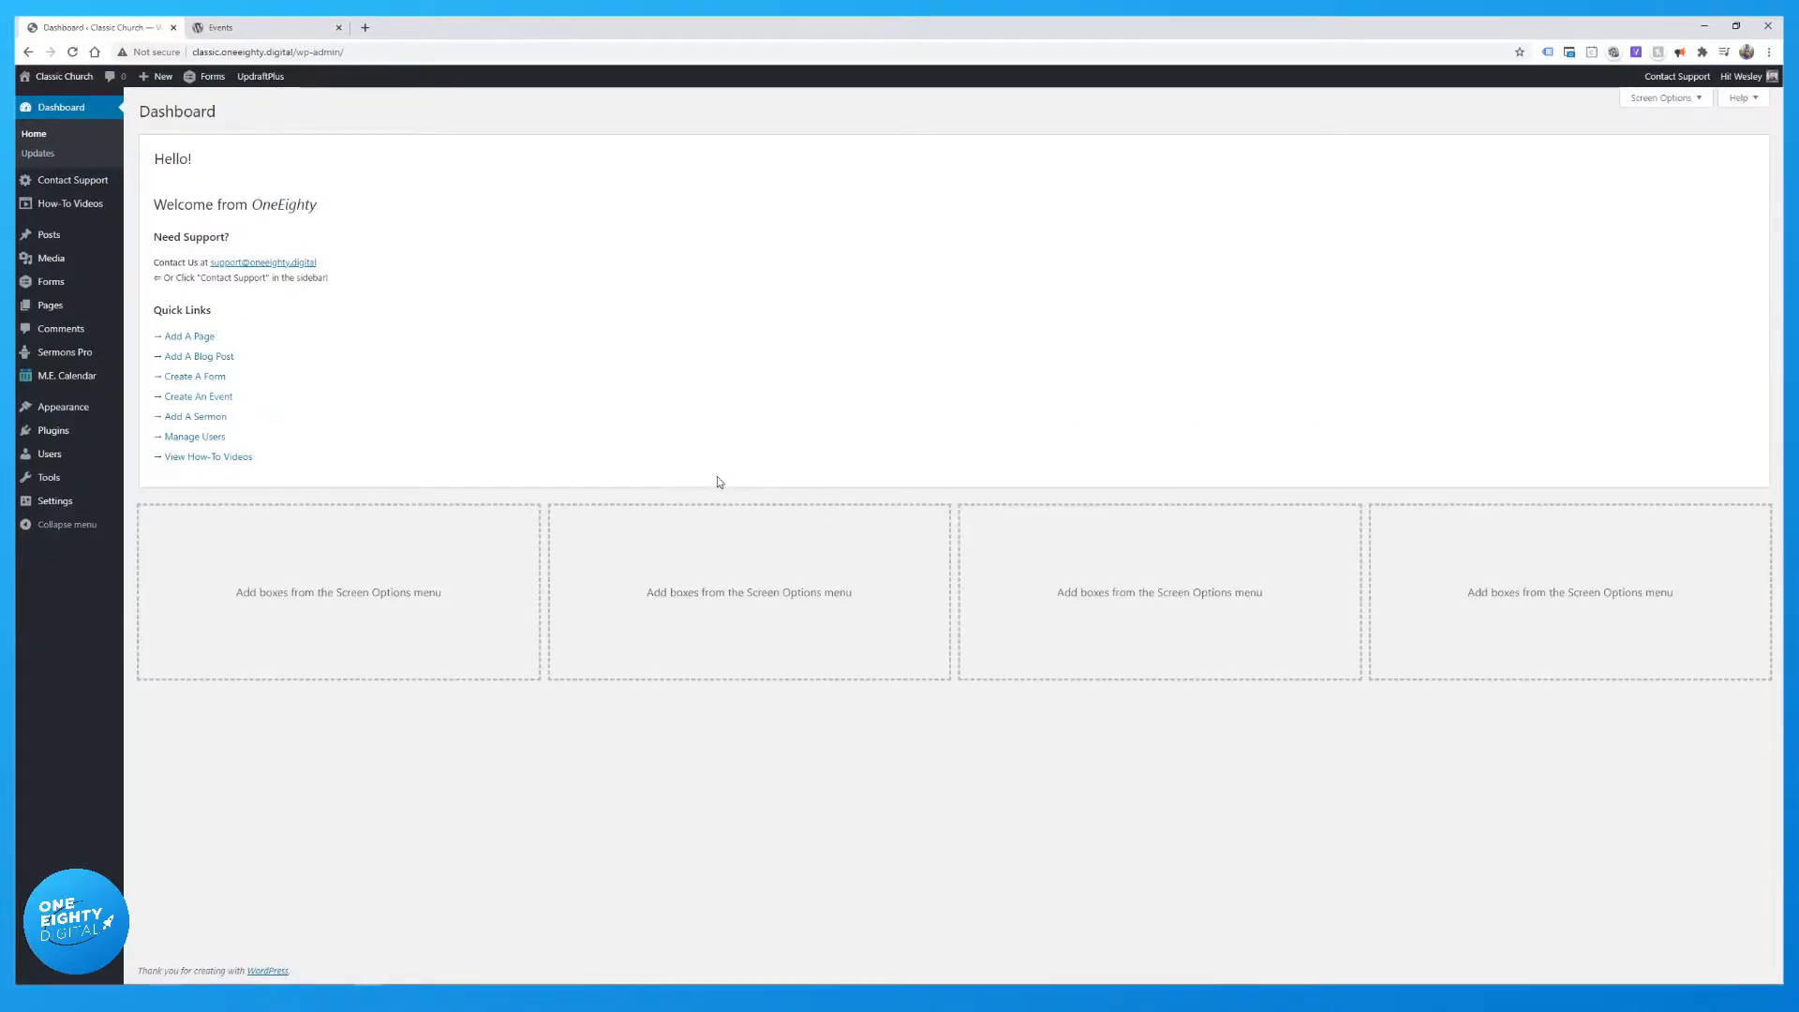
pyautogui.moveTo(604, 427)
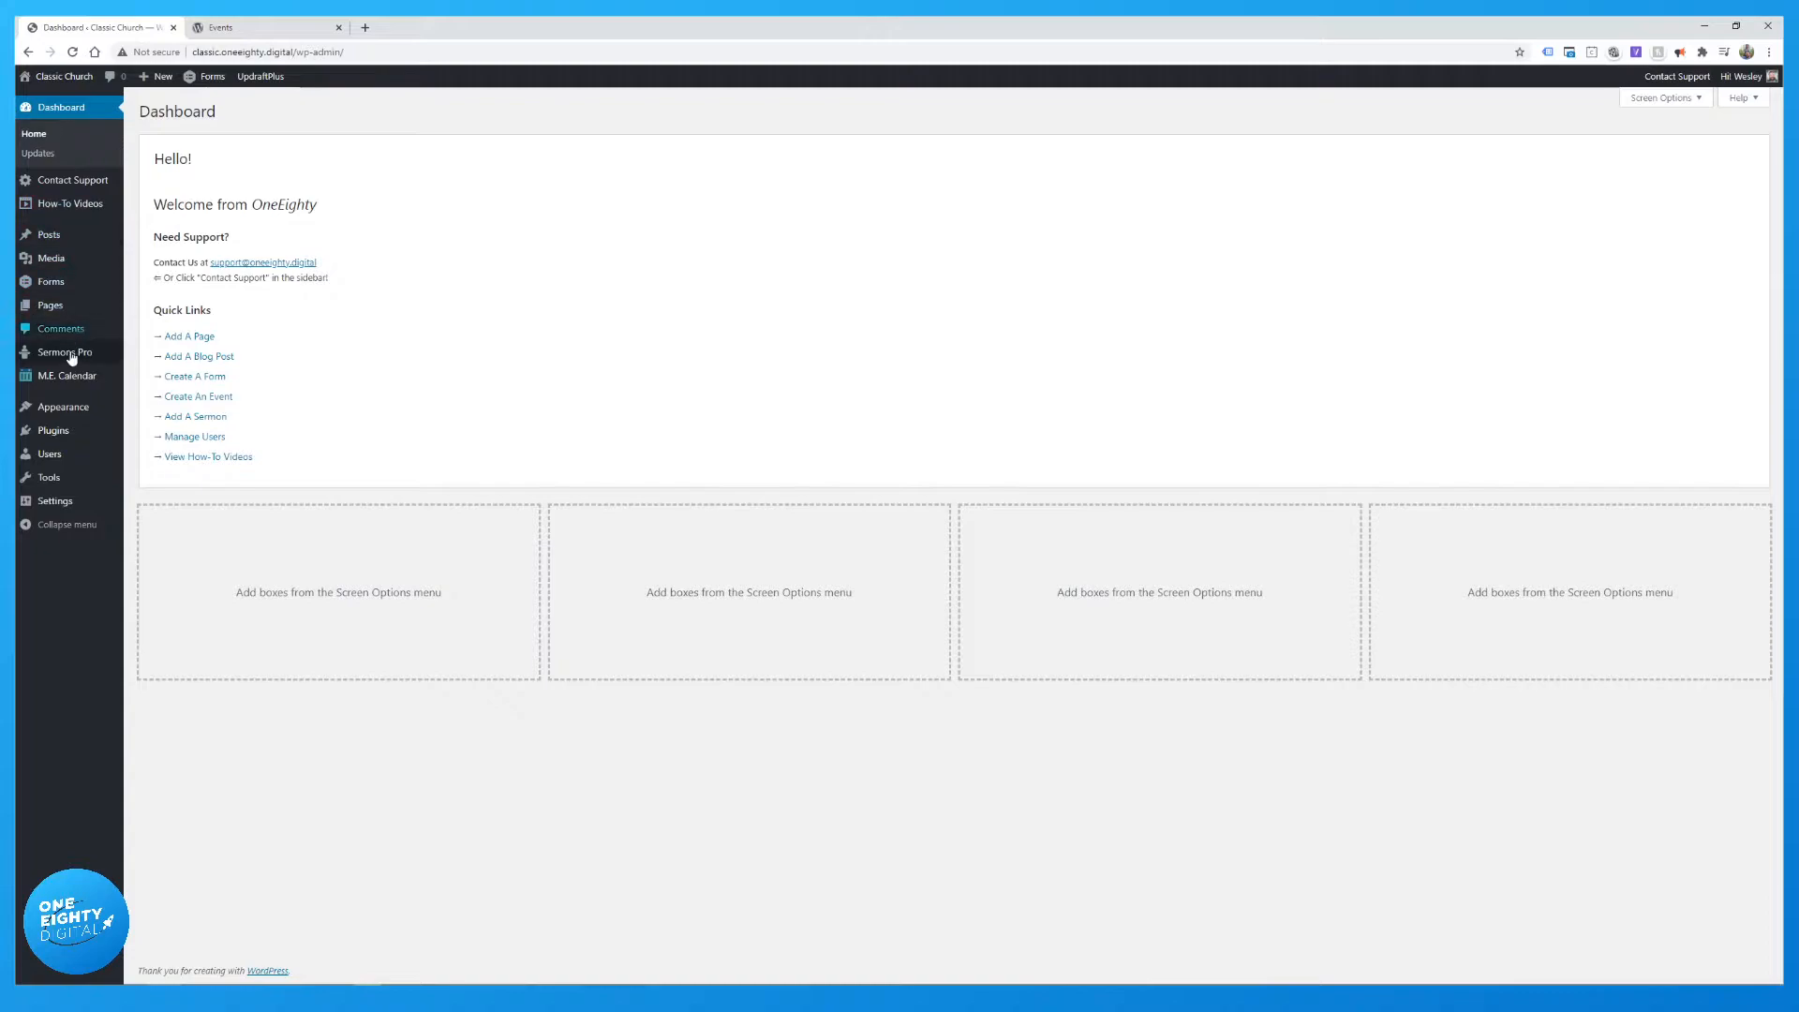
pyautogui.moveTo(59, 376)
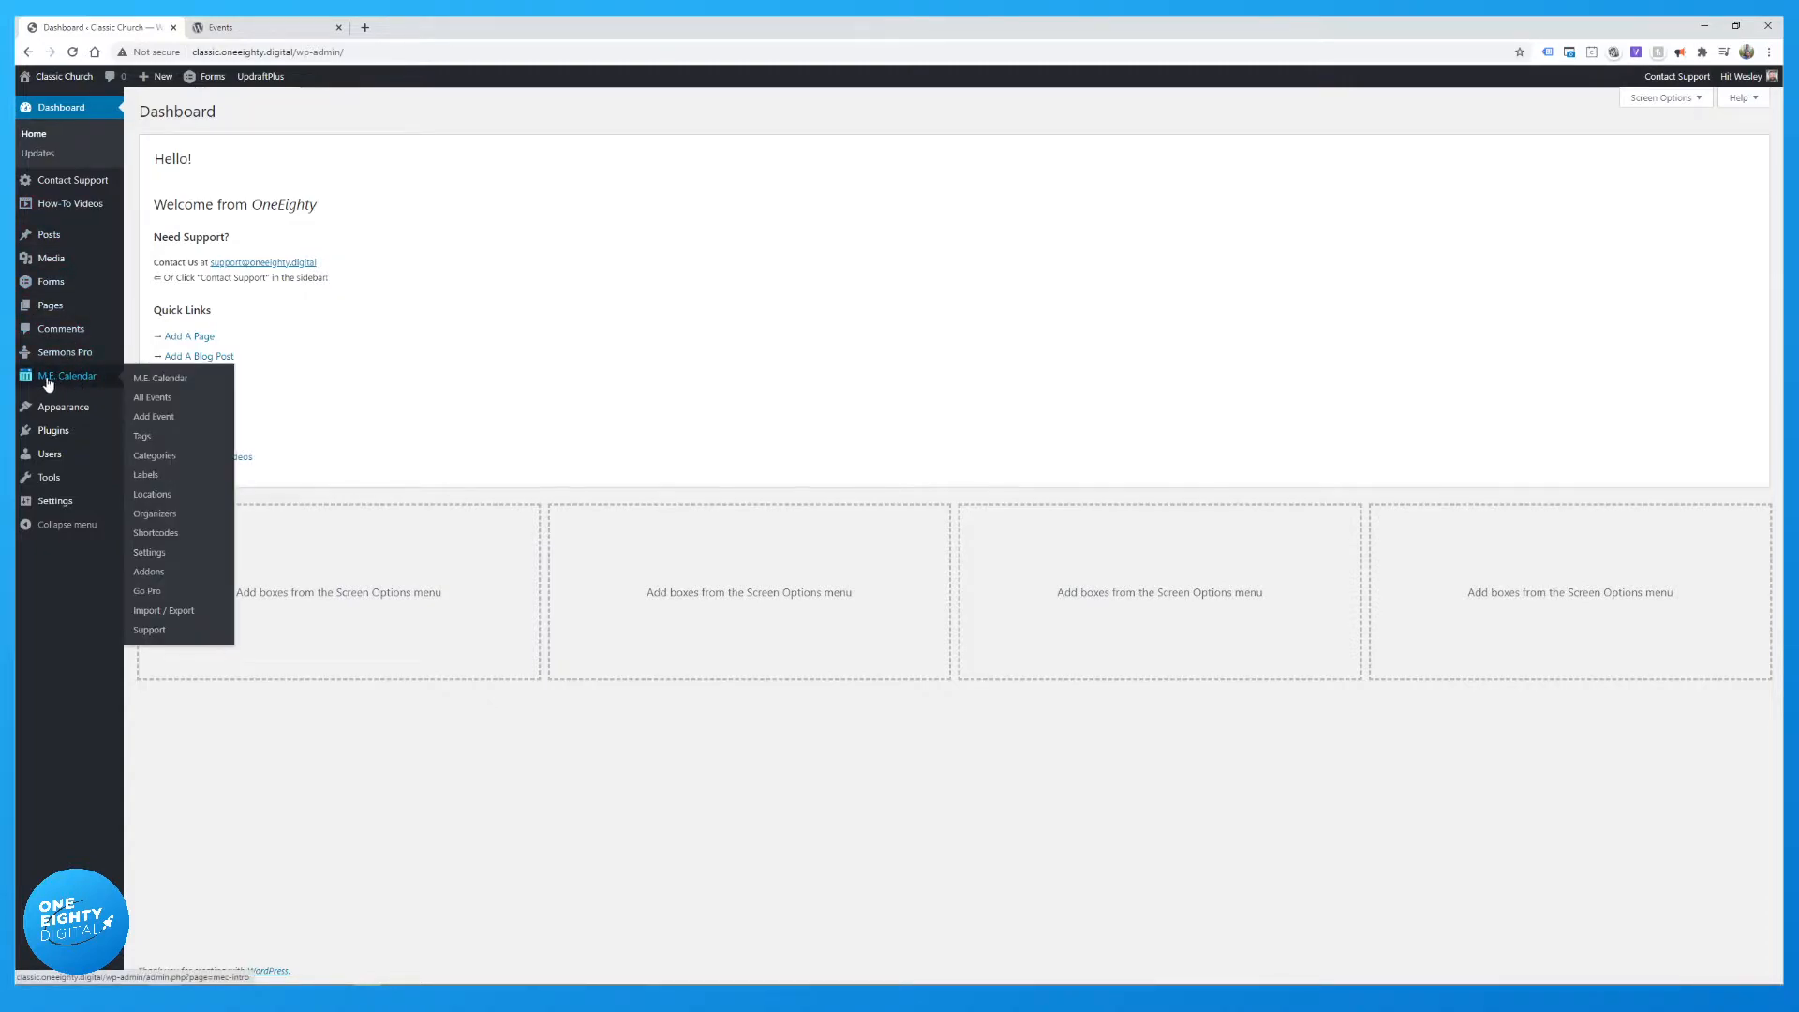
pyautogui.moveTo(171, 388)
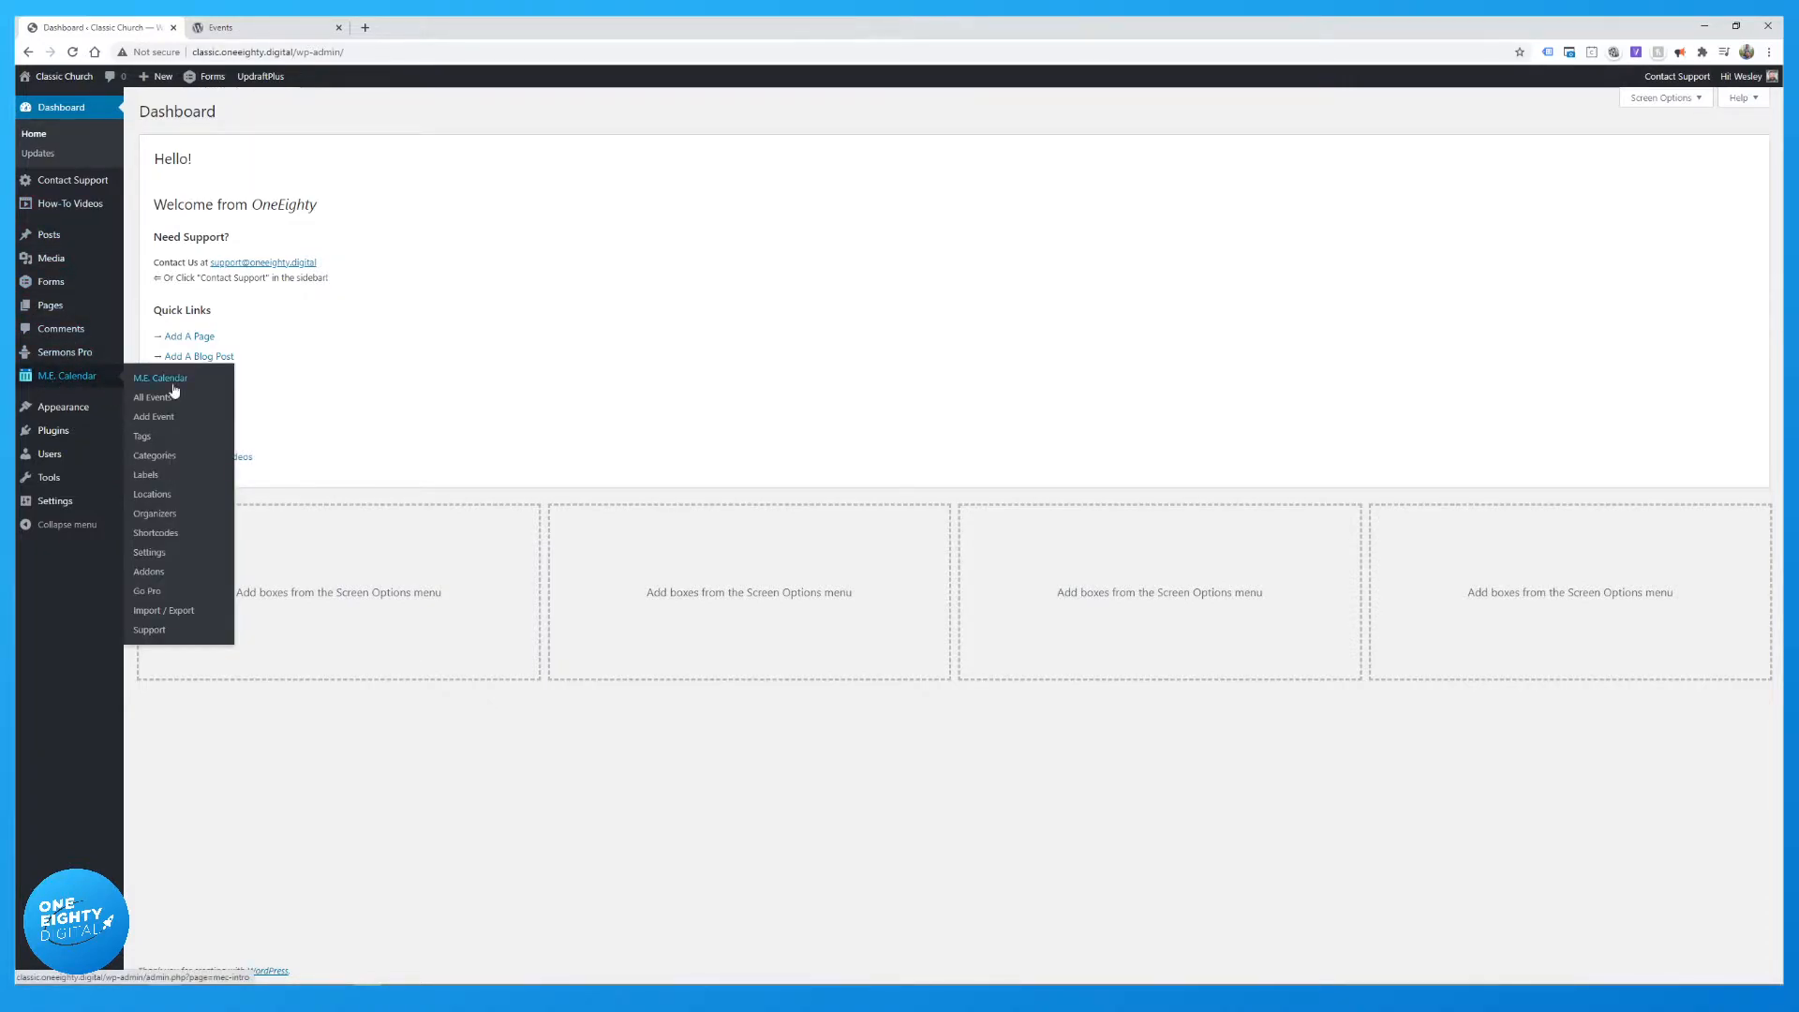
pyautogui.click(150, 396)
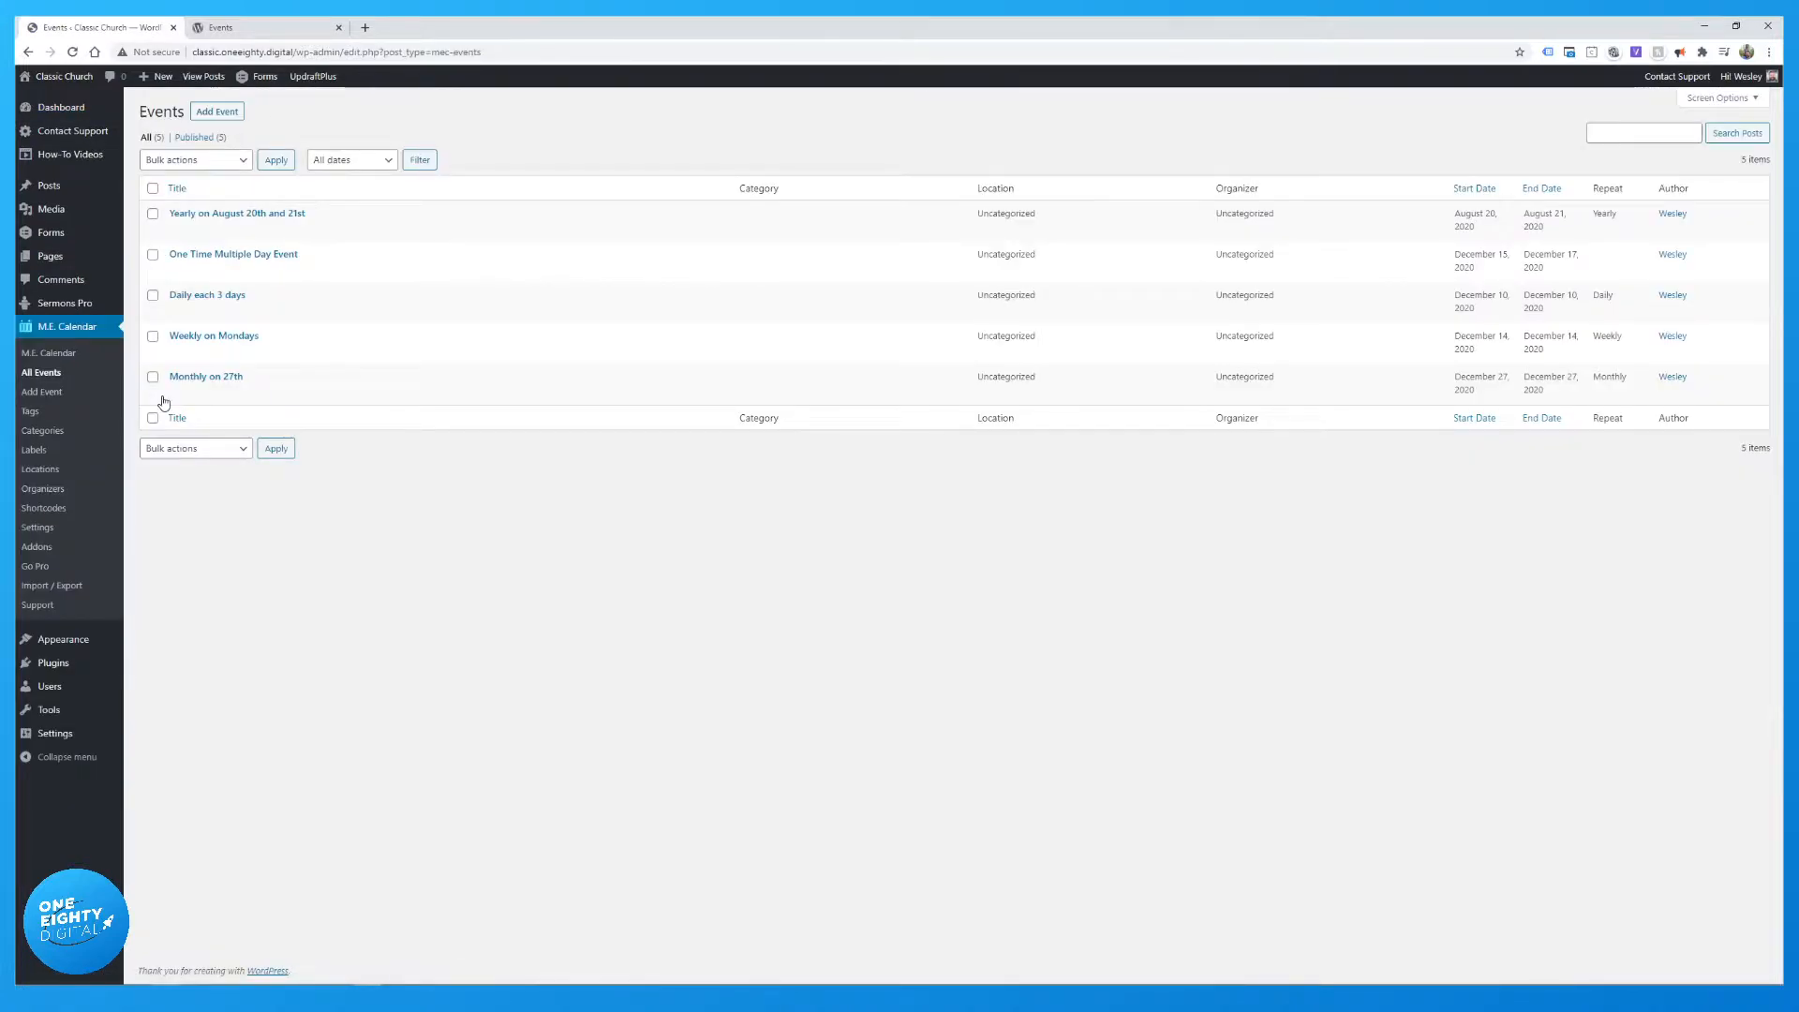
pyautogui.moveTo(206, 294)
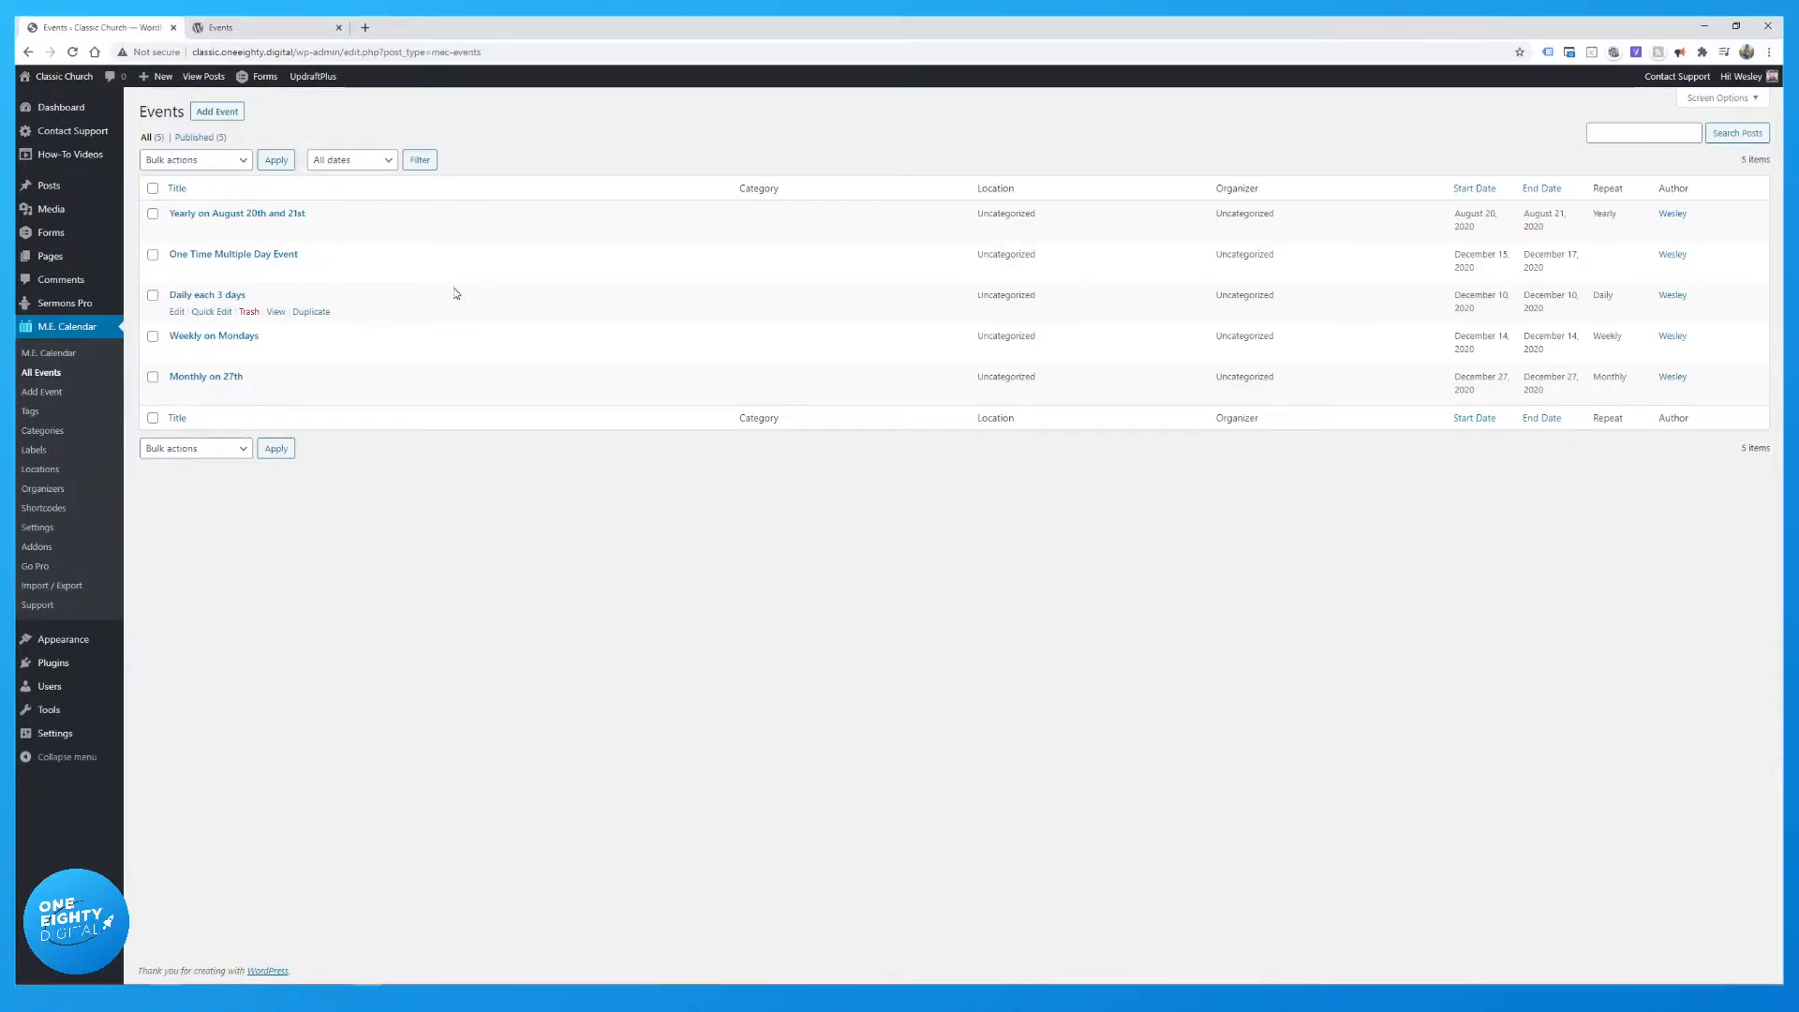
pyautogui.moveTo(431, 300)
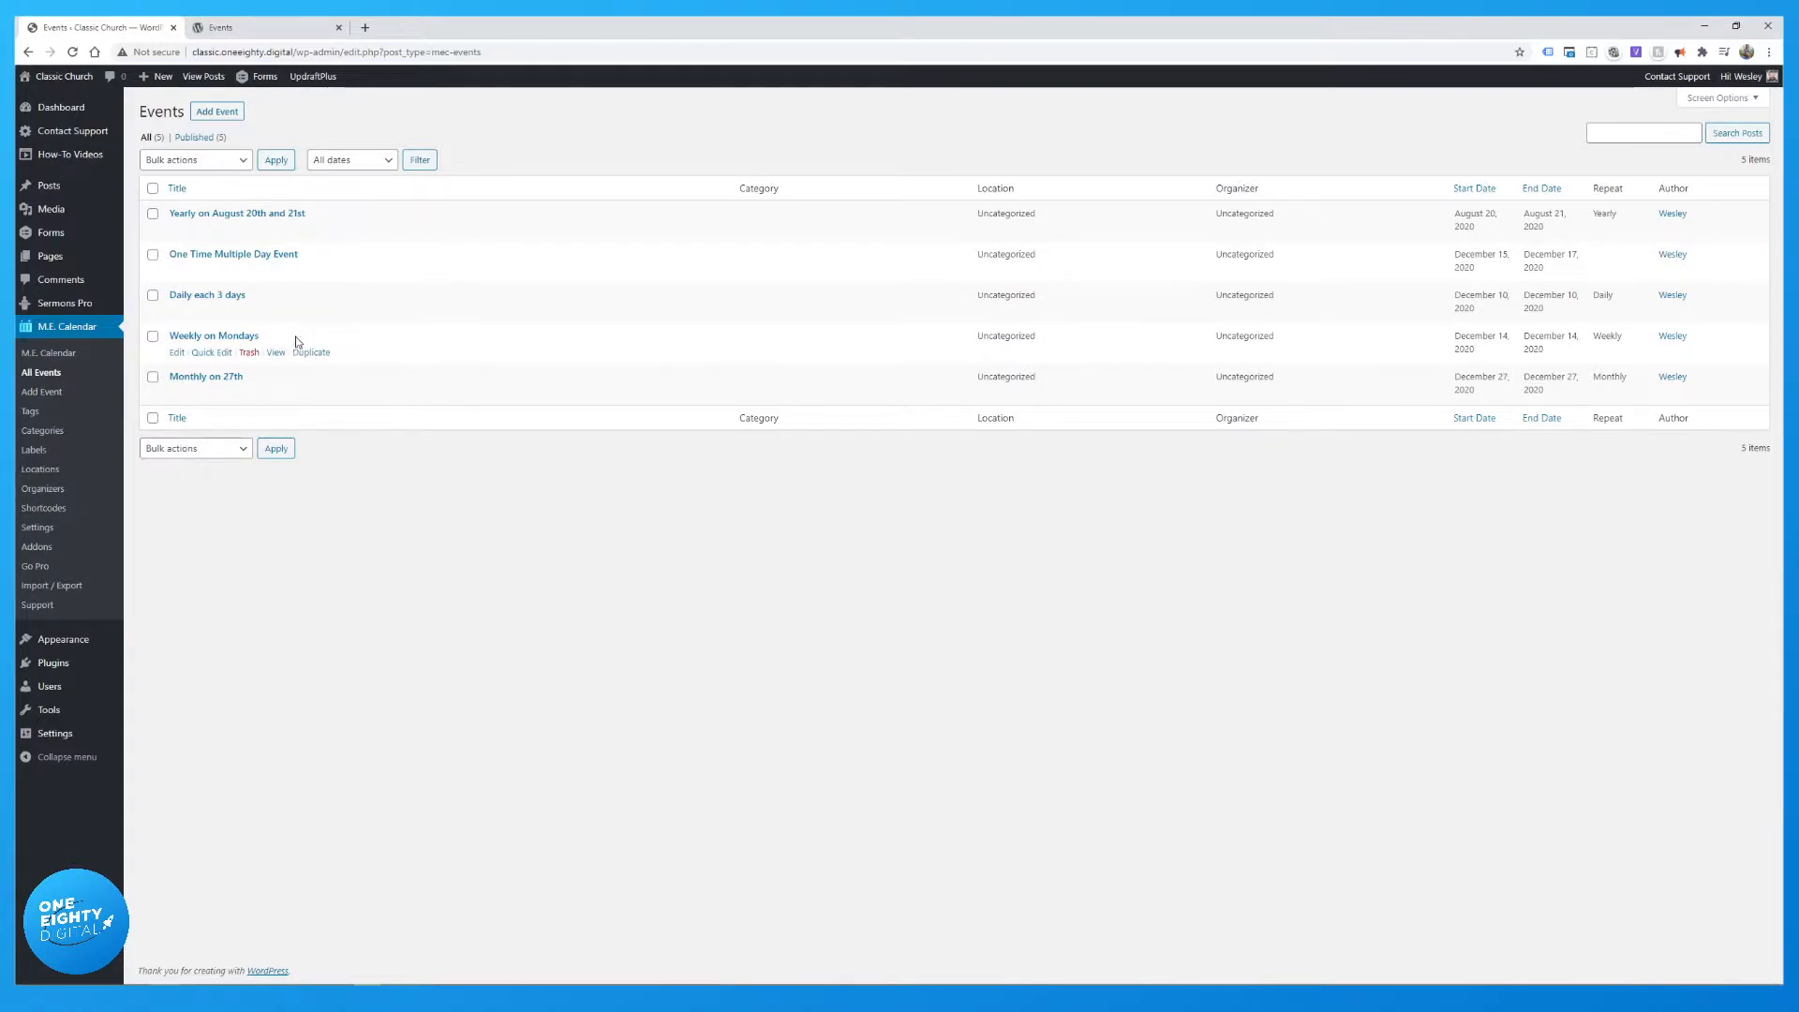
pyautogui.click(216, 110)
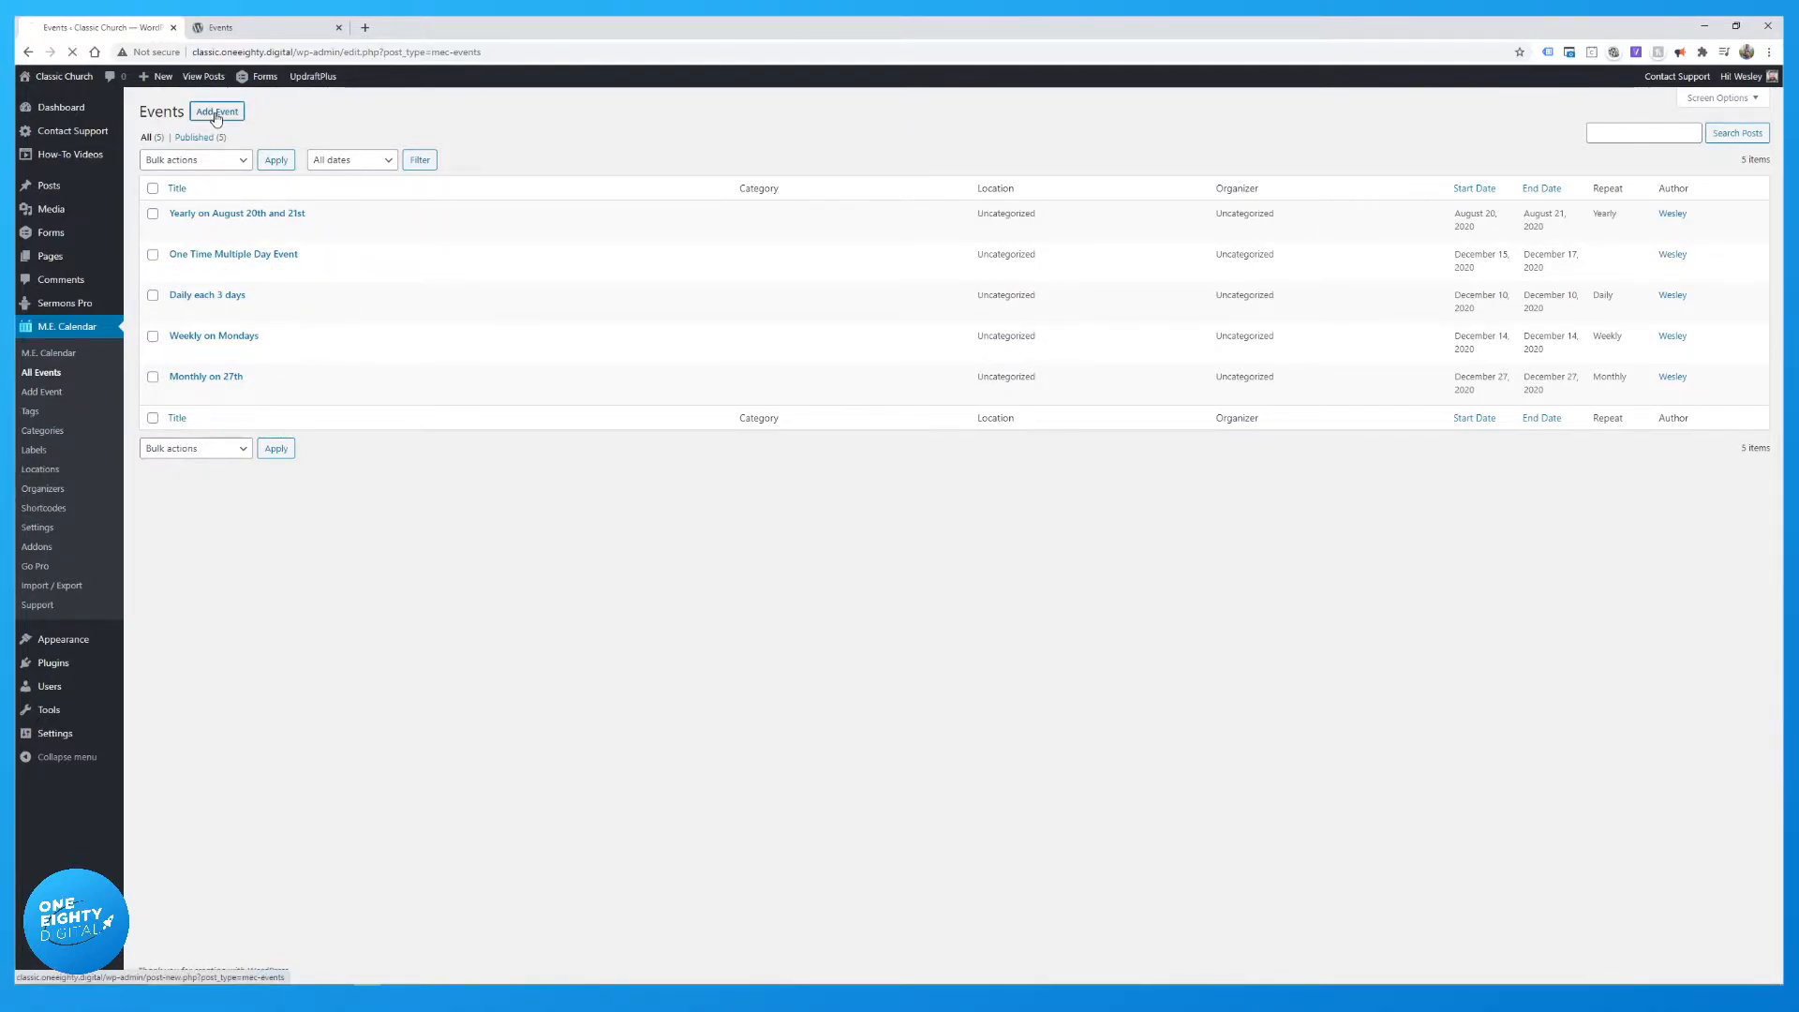
# Title the event 'Christmas Caroling' with description 'Our church will go Christmas caroling this friday.'
pyautogui.click(216, 112)
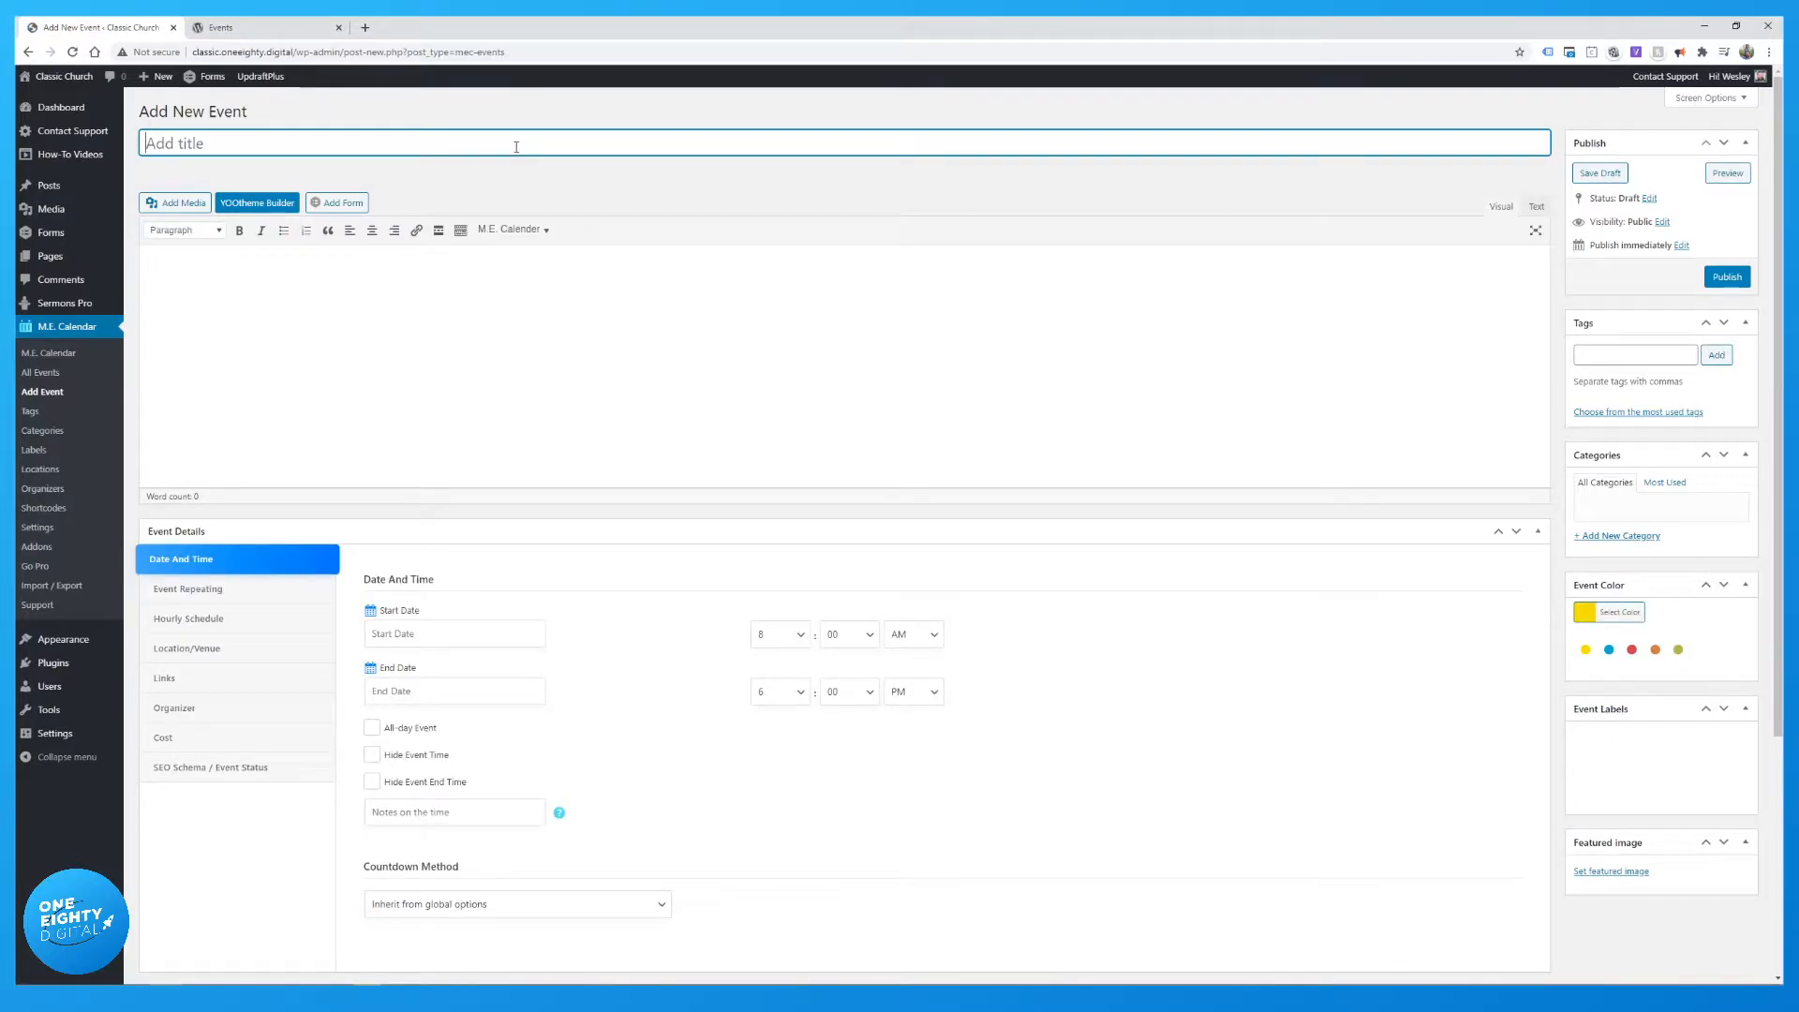
pyautogui.write('Christmas Carolin')
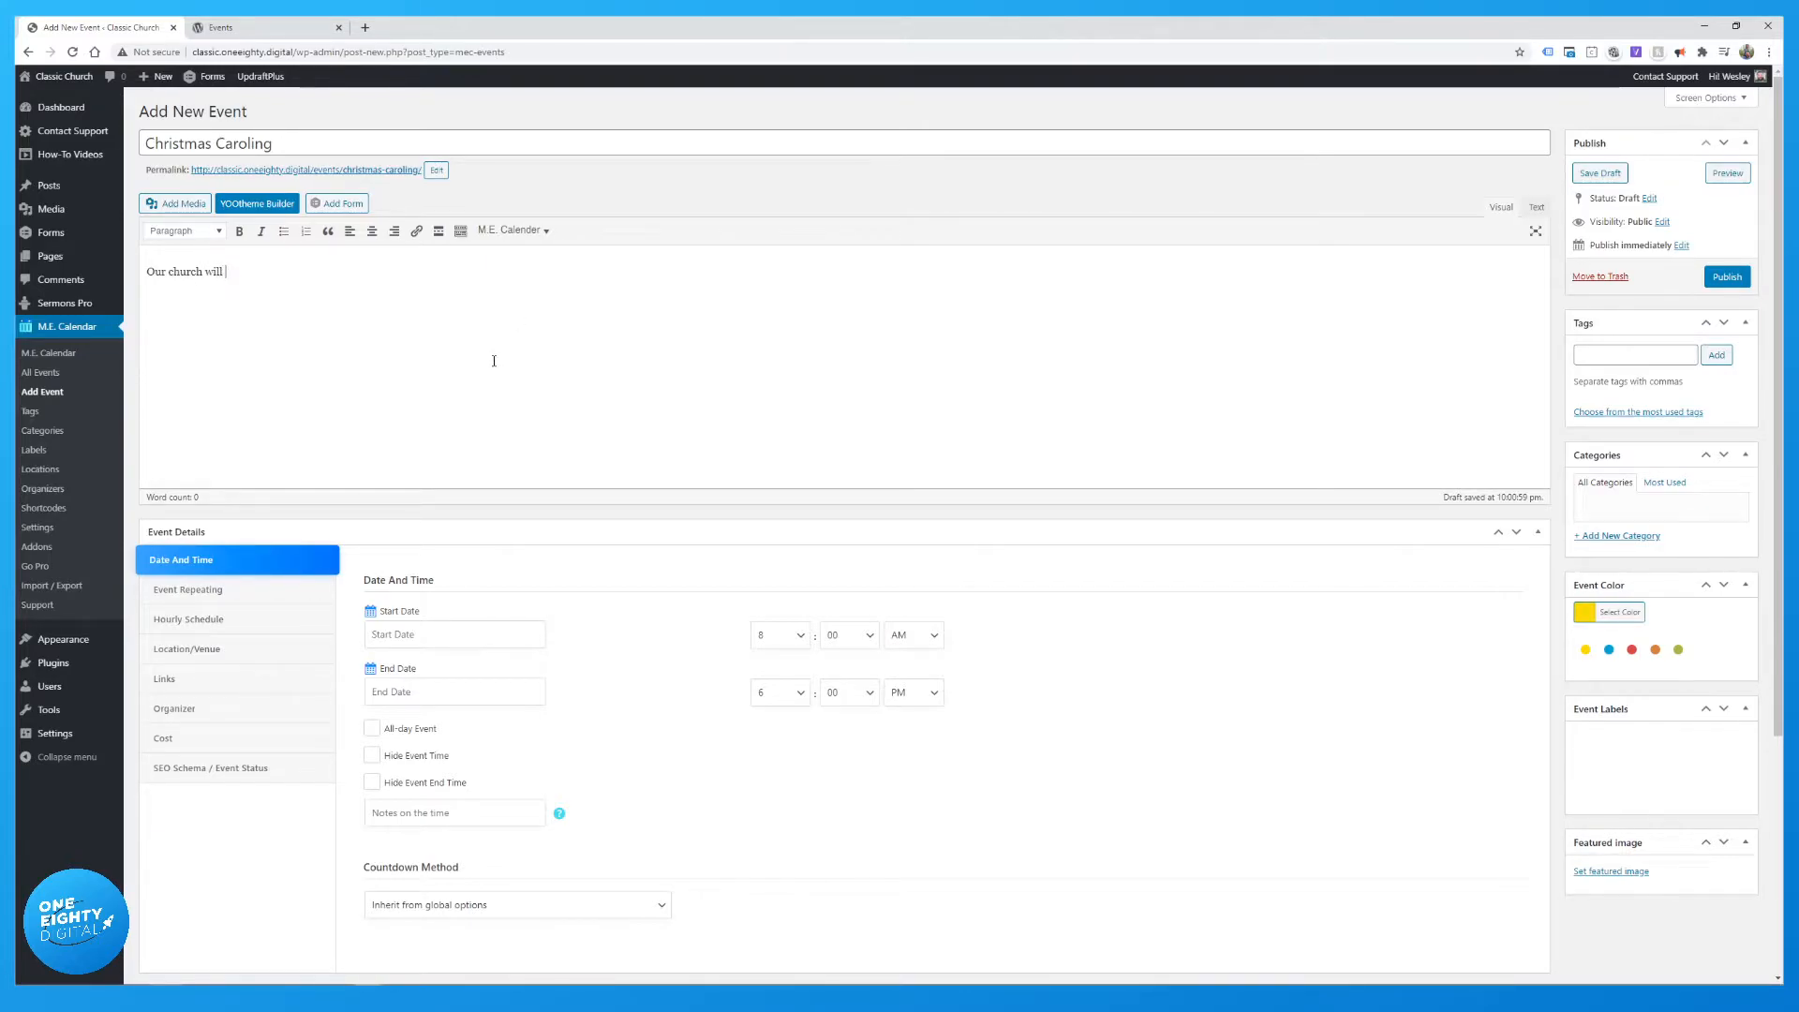
pyautogui.write('go Chrismas ca')
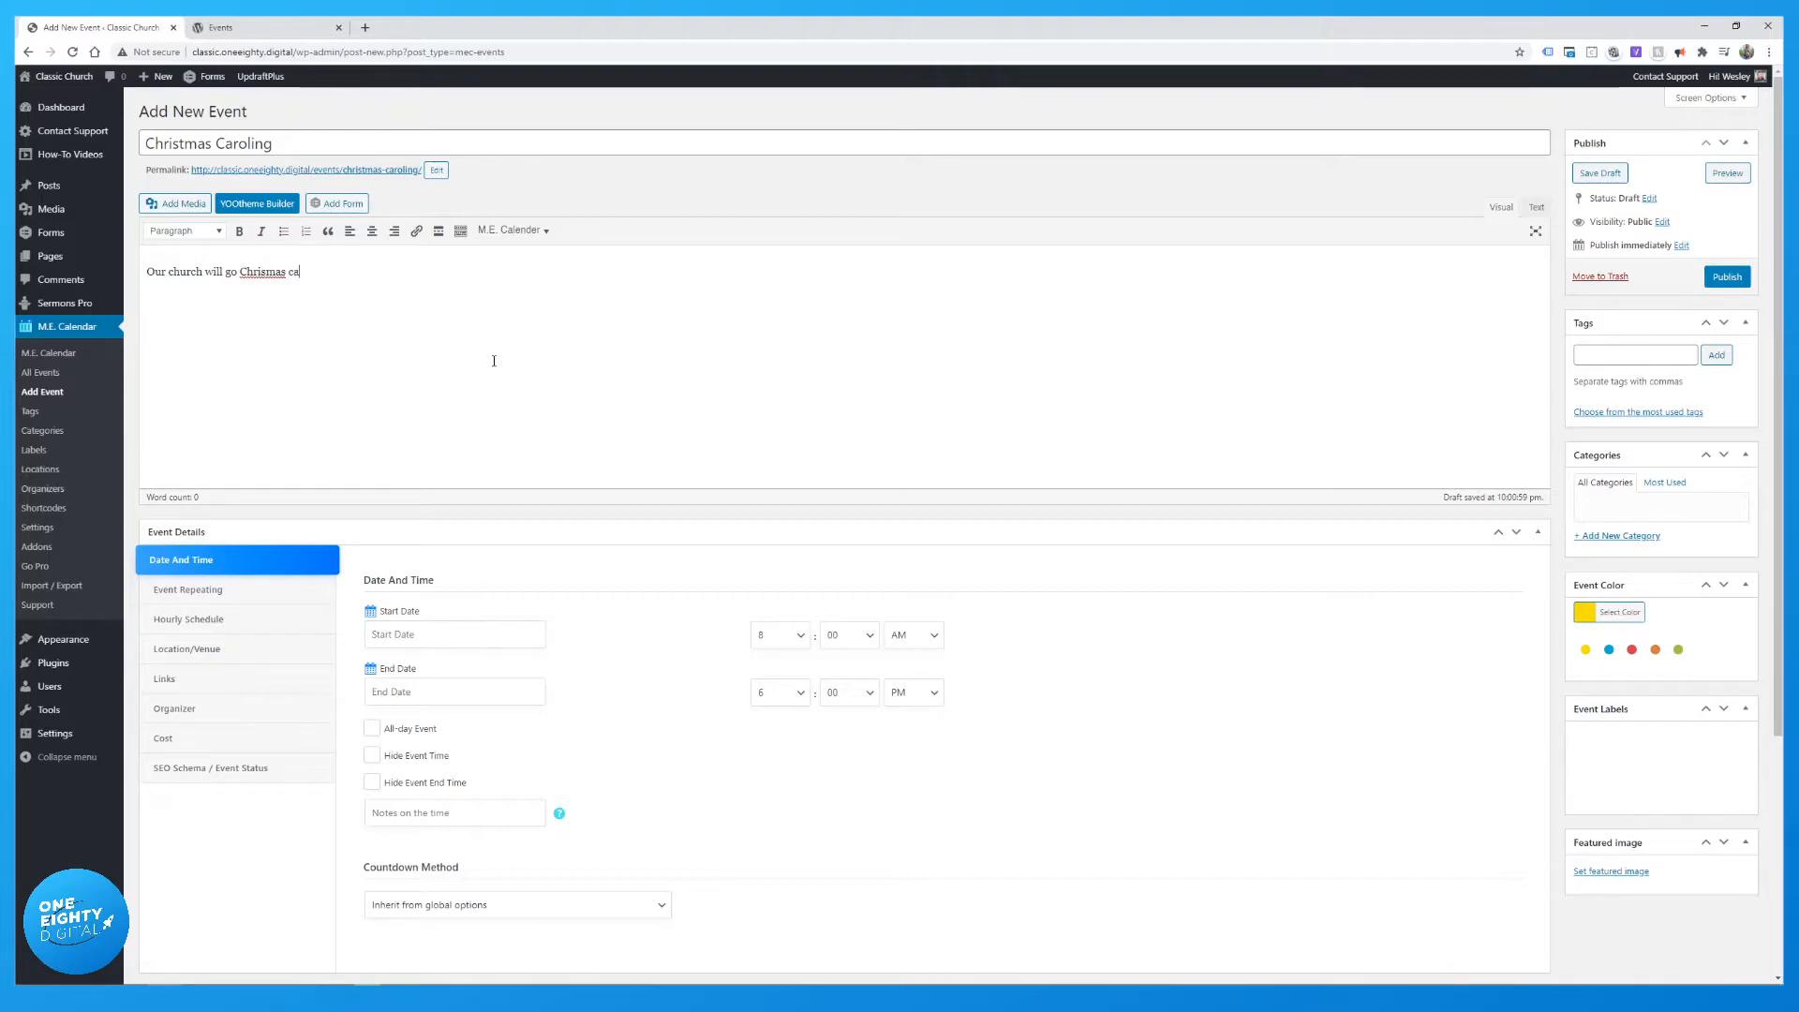
pyautogui.write('roling')
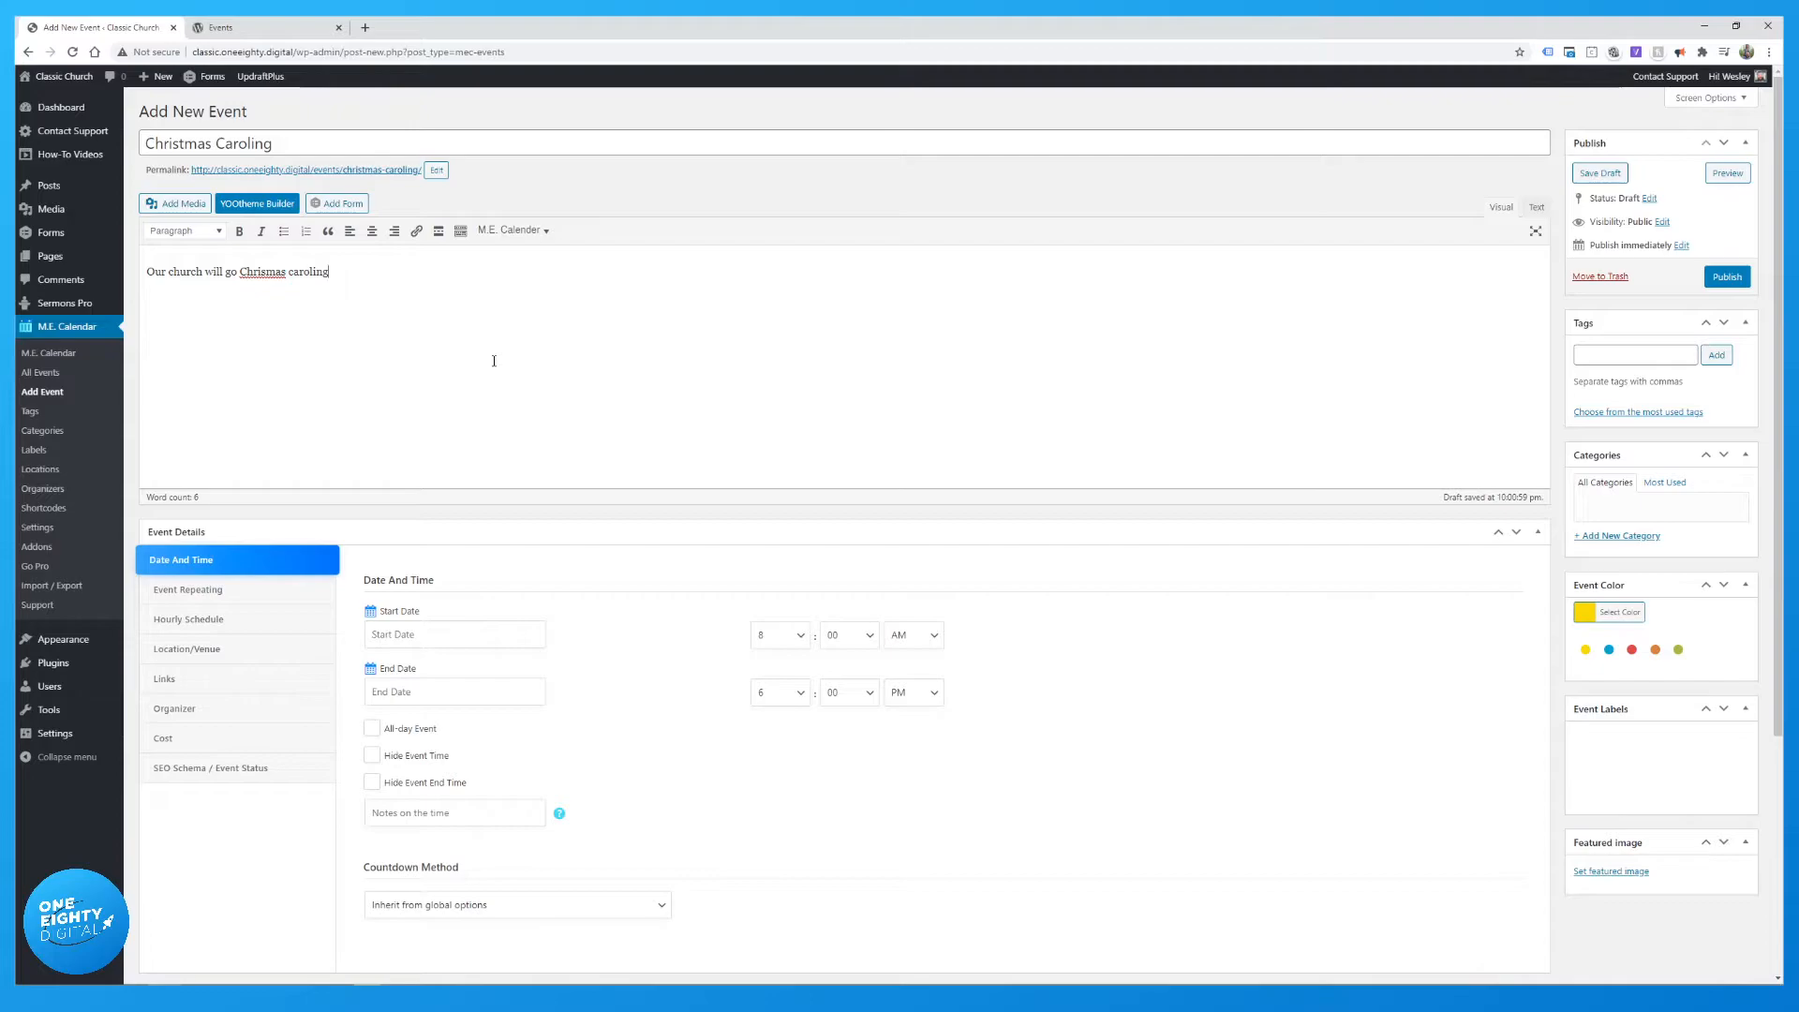
pyautogui.write('this friday.')
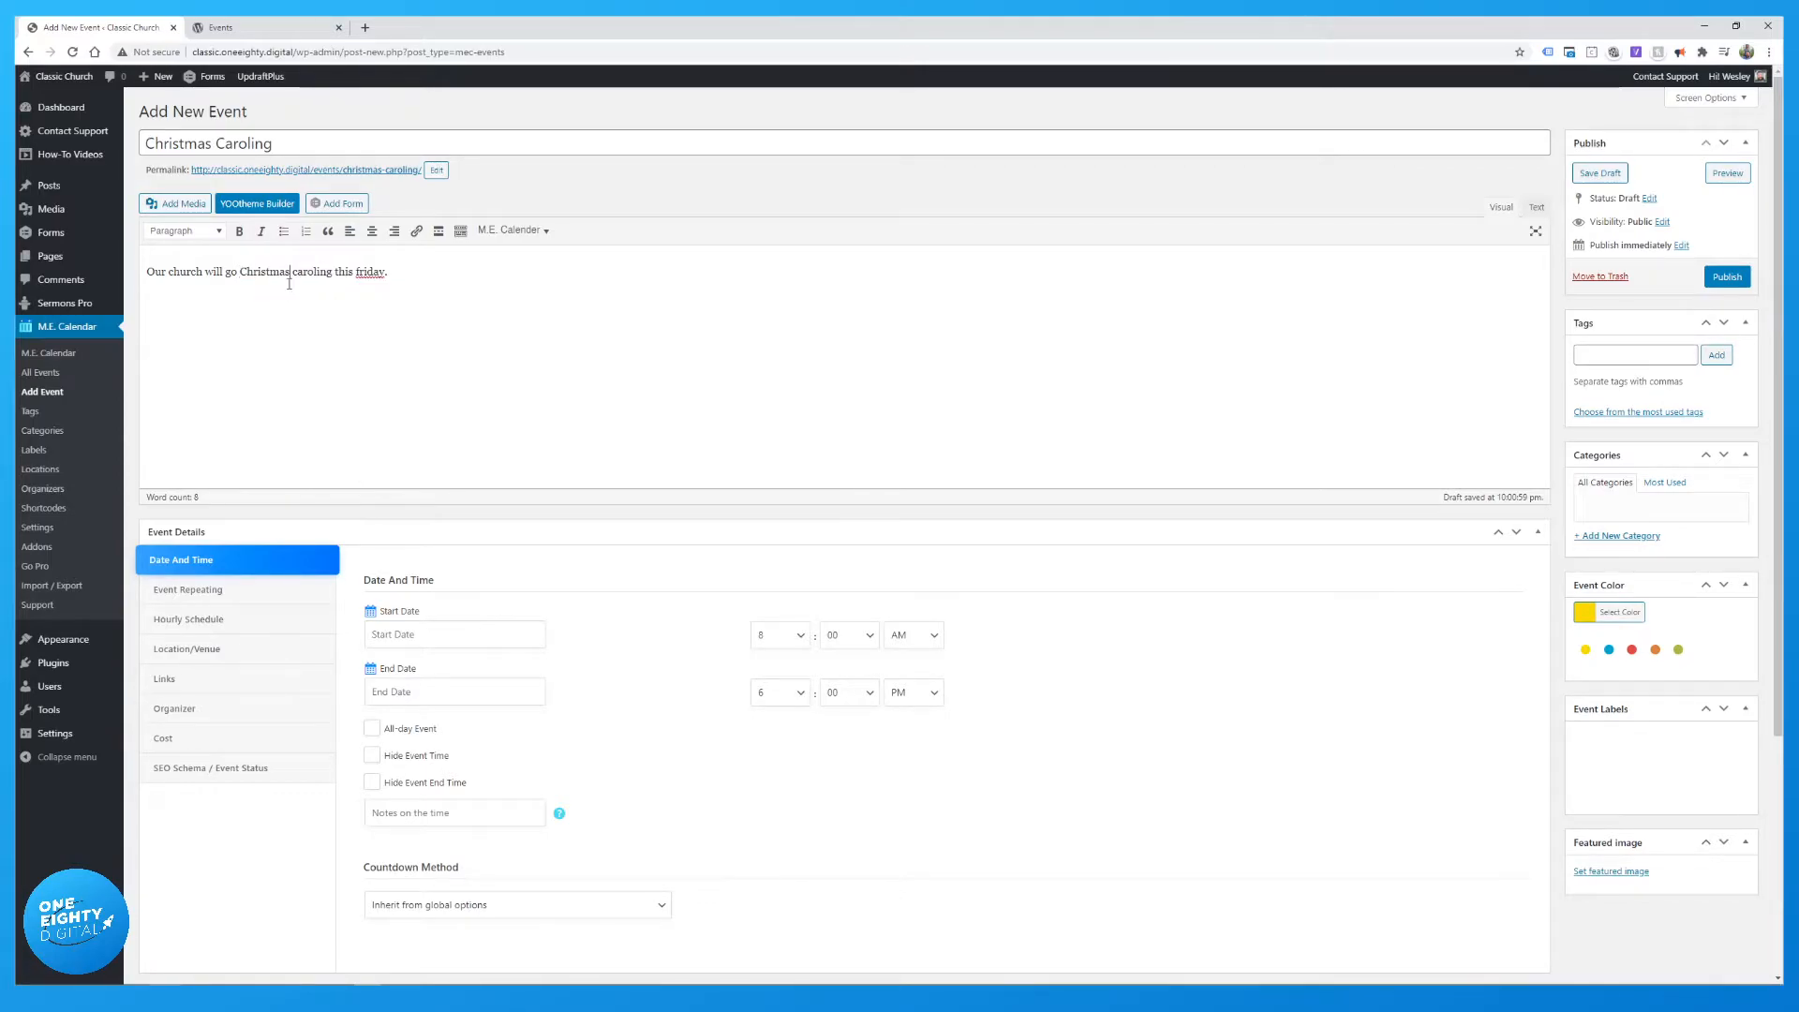
pyautogui.write('Friday')
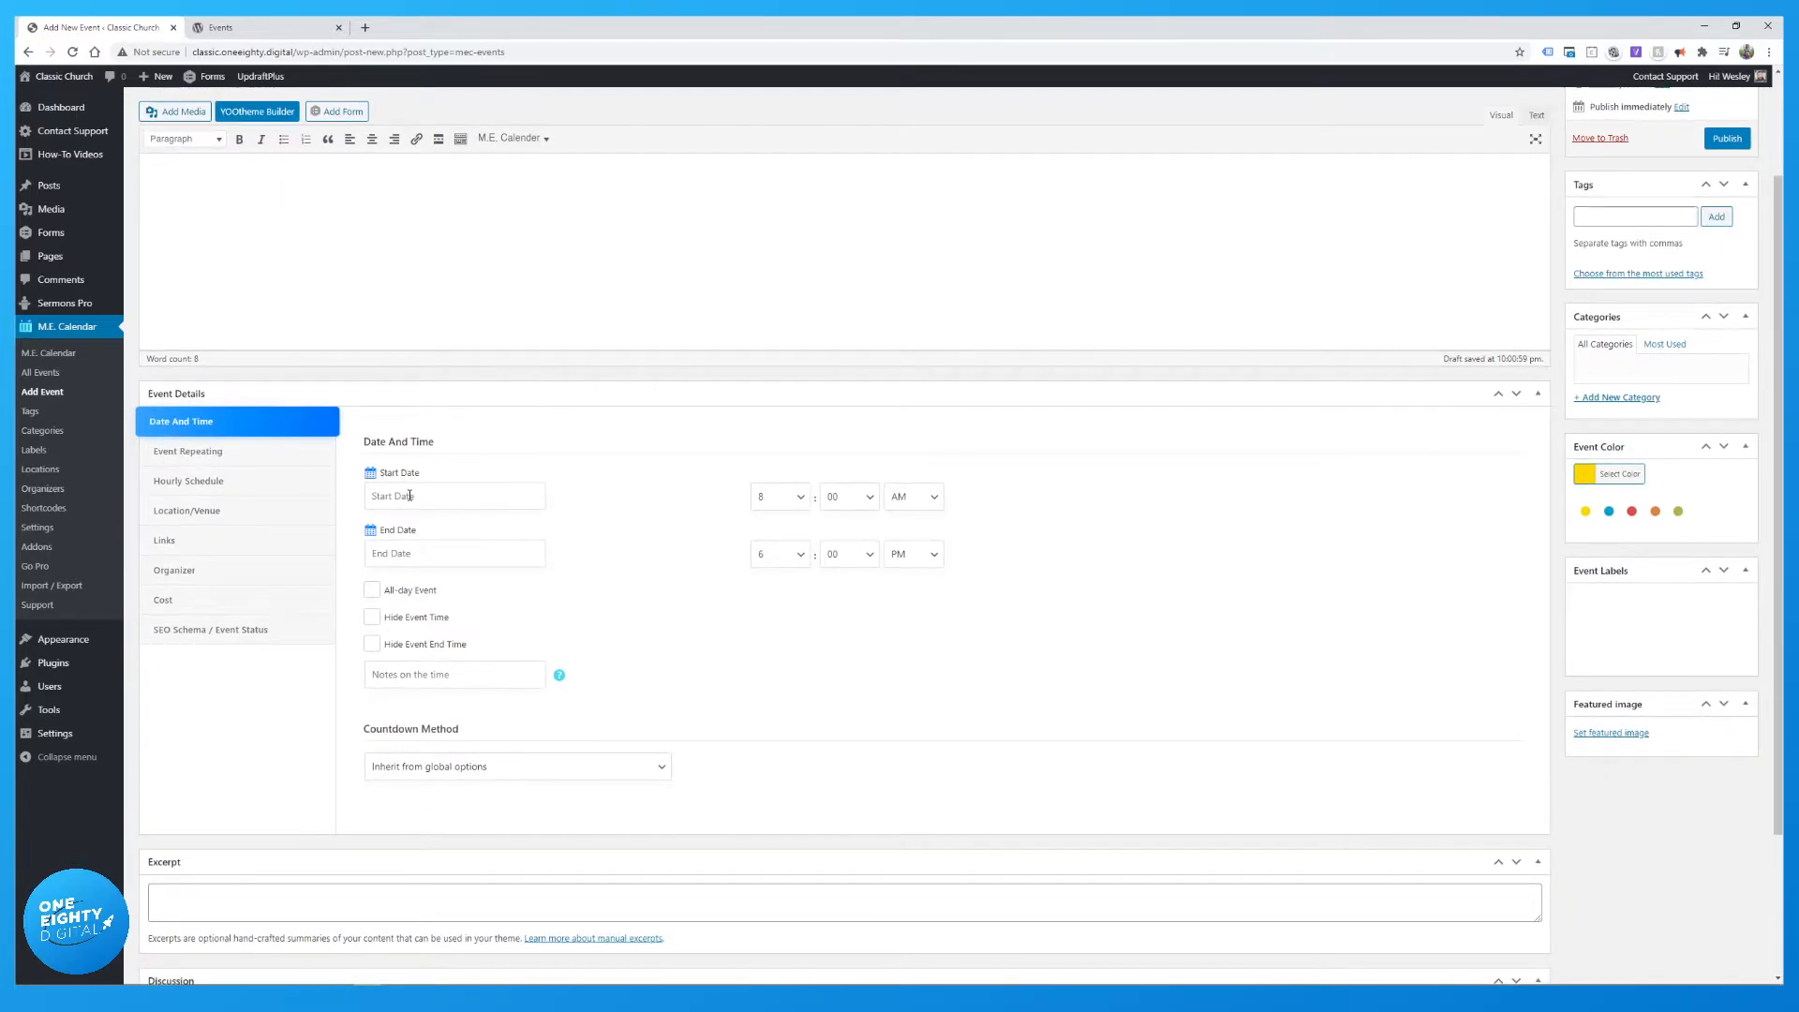
# Set start and end dates to December 11, 2020, running 6:00 PM to 8:00 PM
pyautogui.click(453, 496)
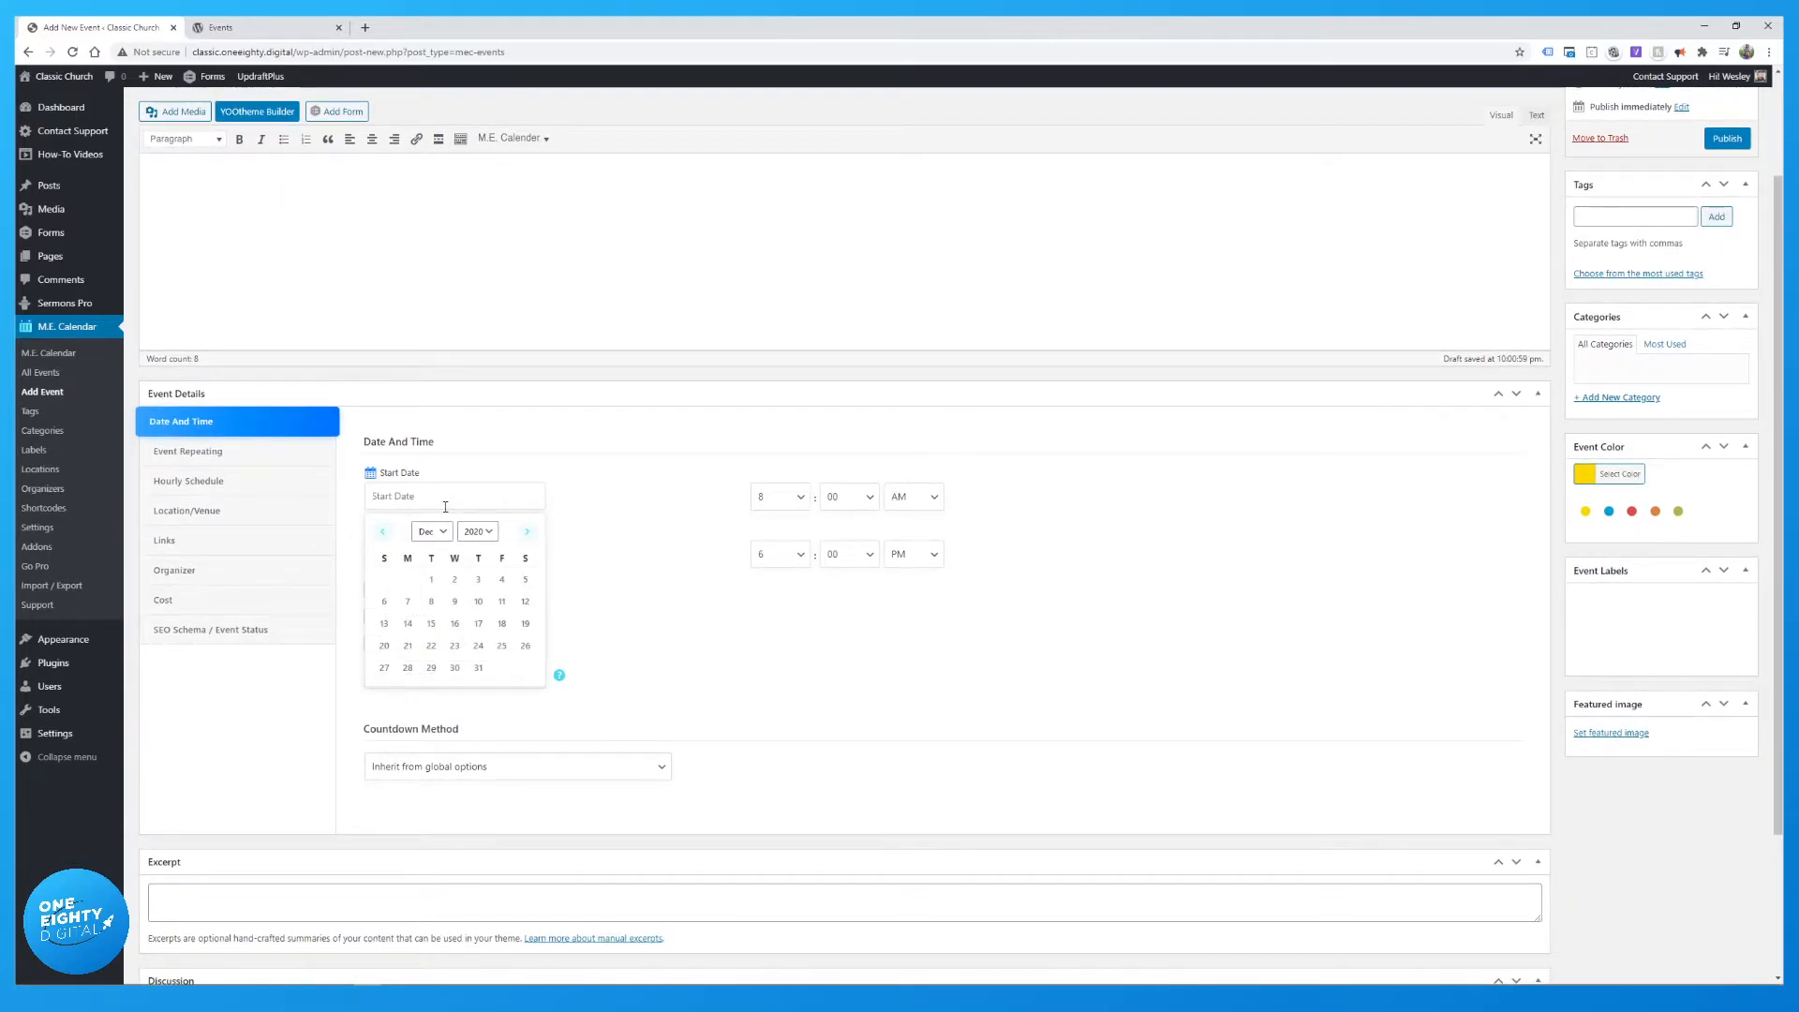
pyautogui.moveTo(445, 521)
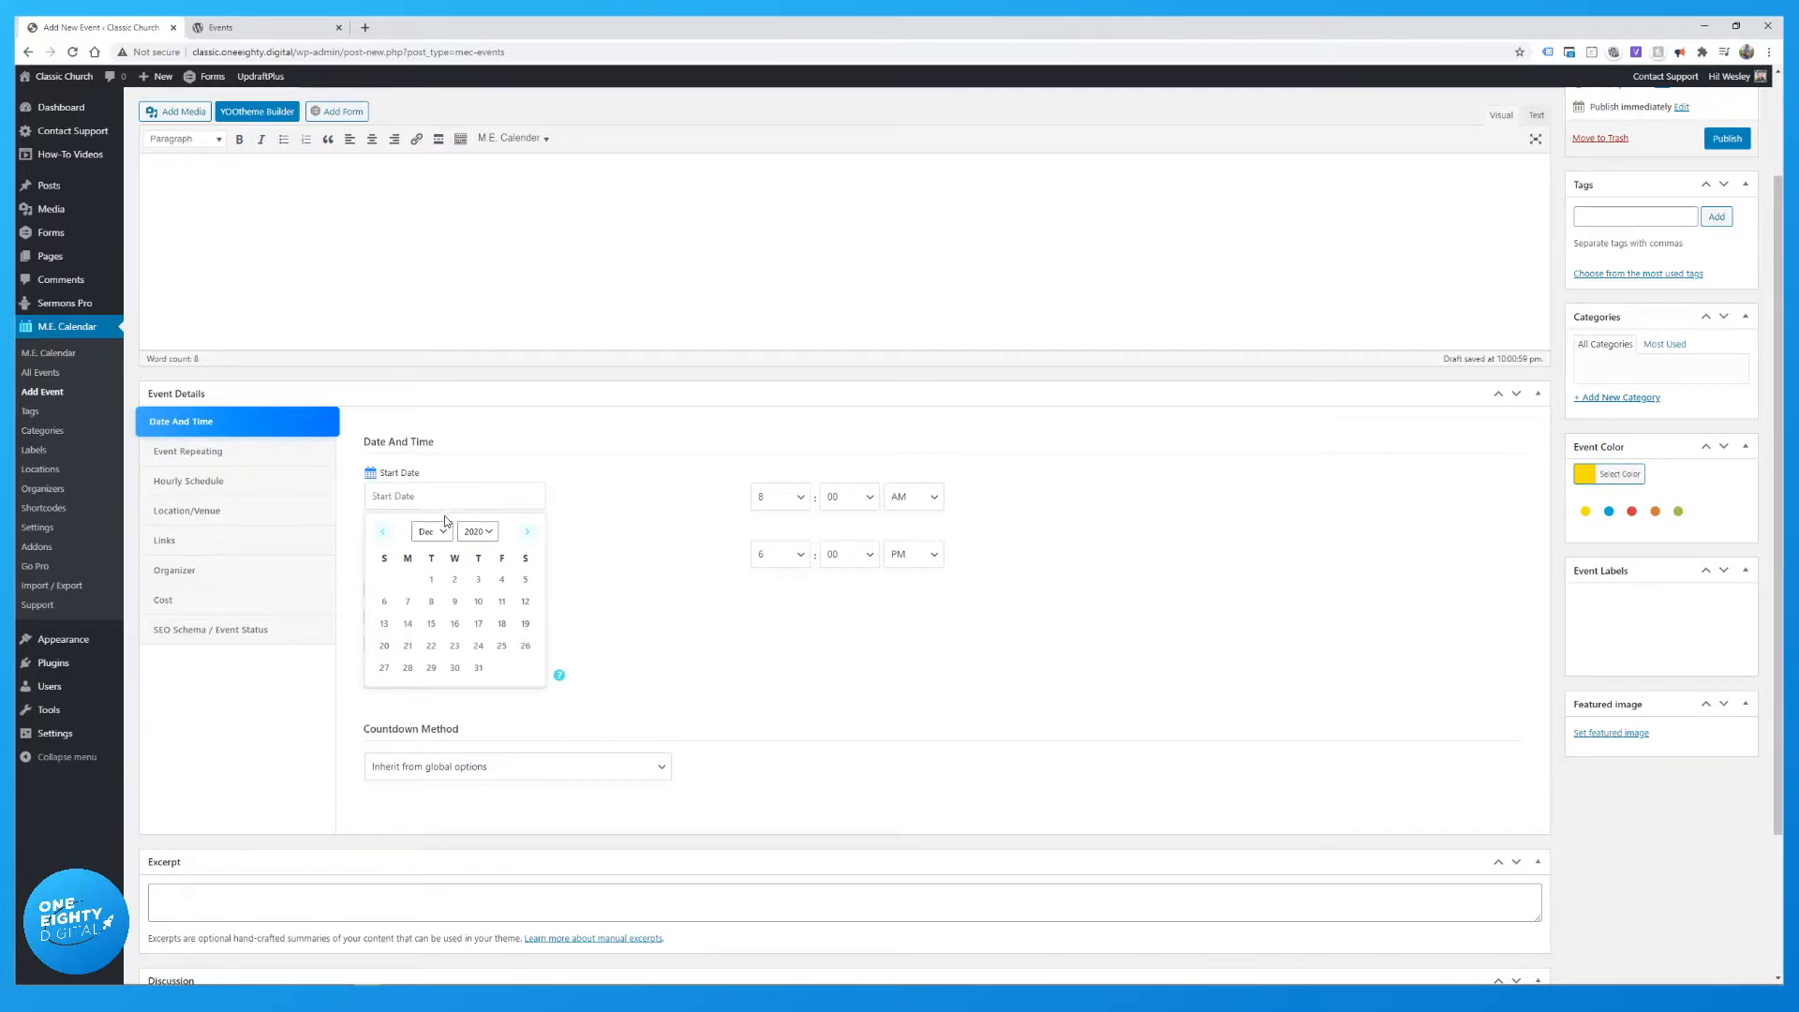
pyautogui.click(501, 601)
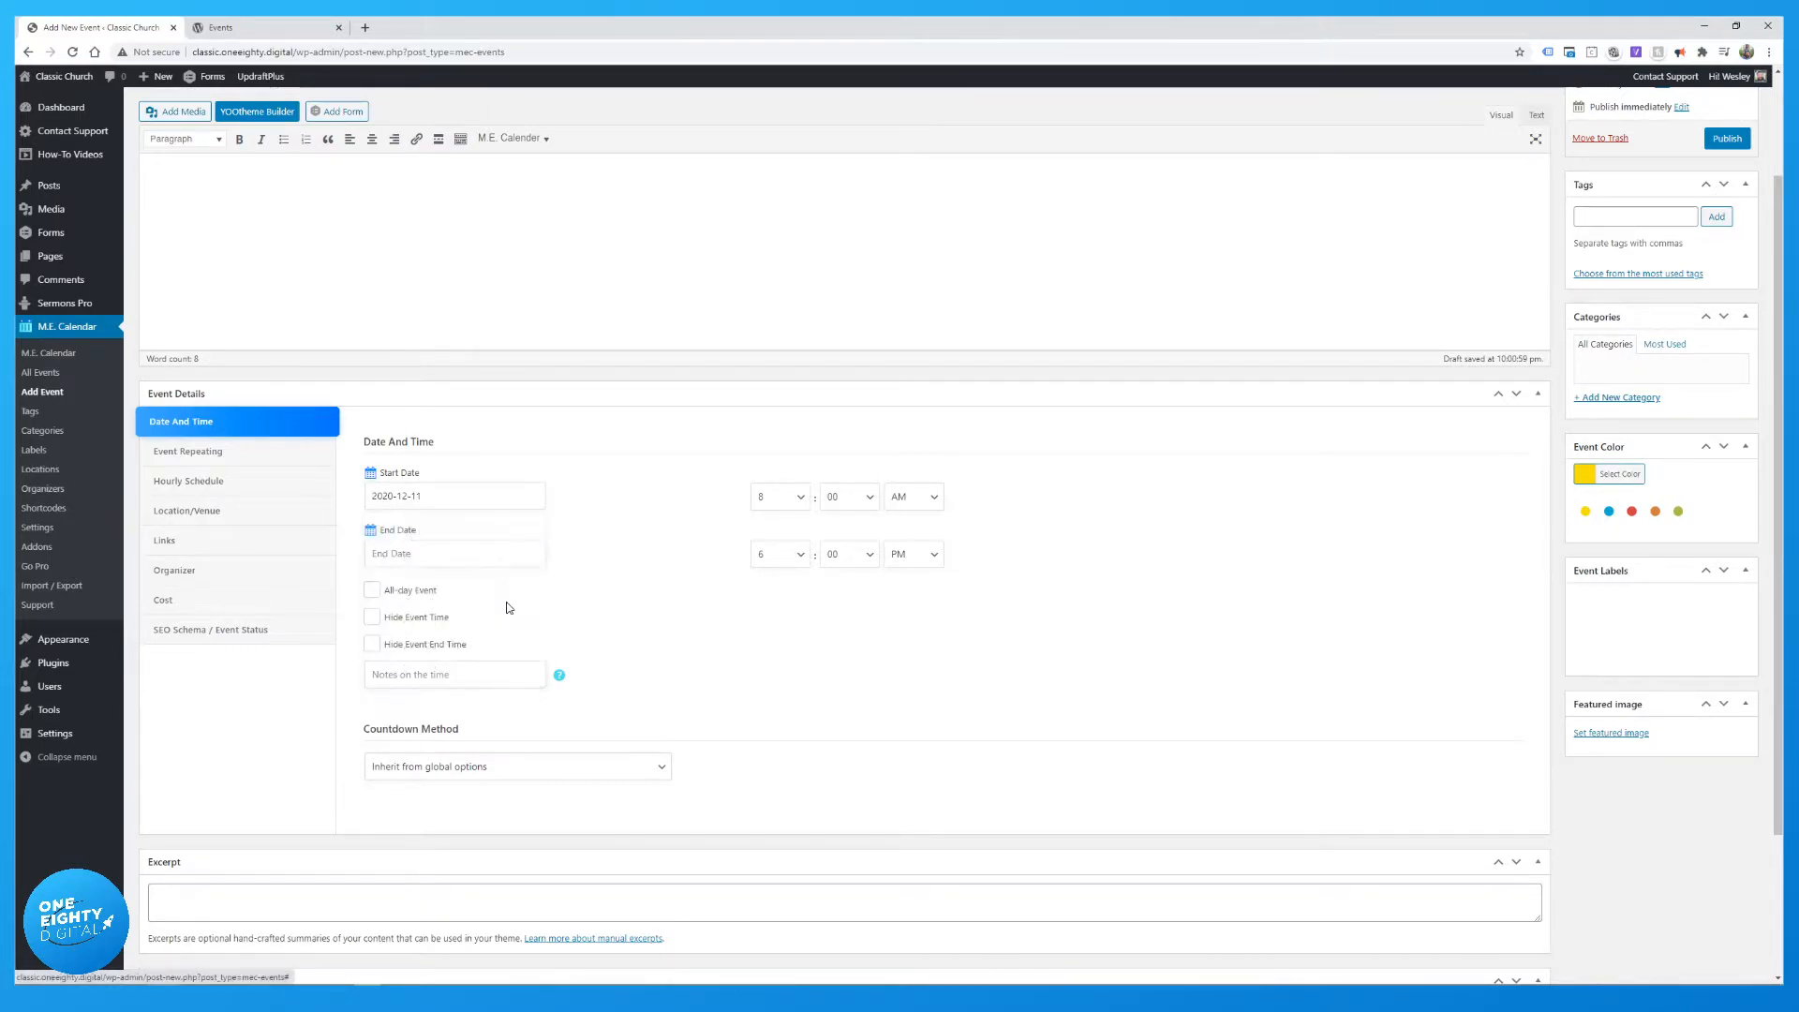
pyautogui.click(454, 553)
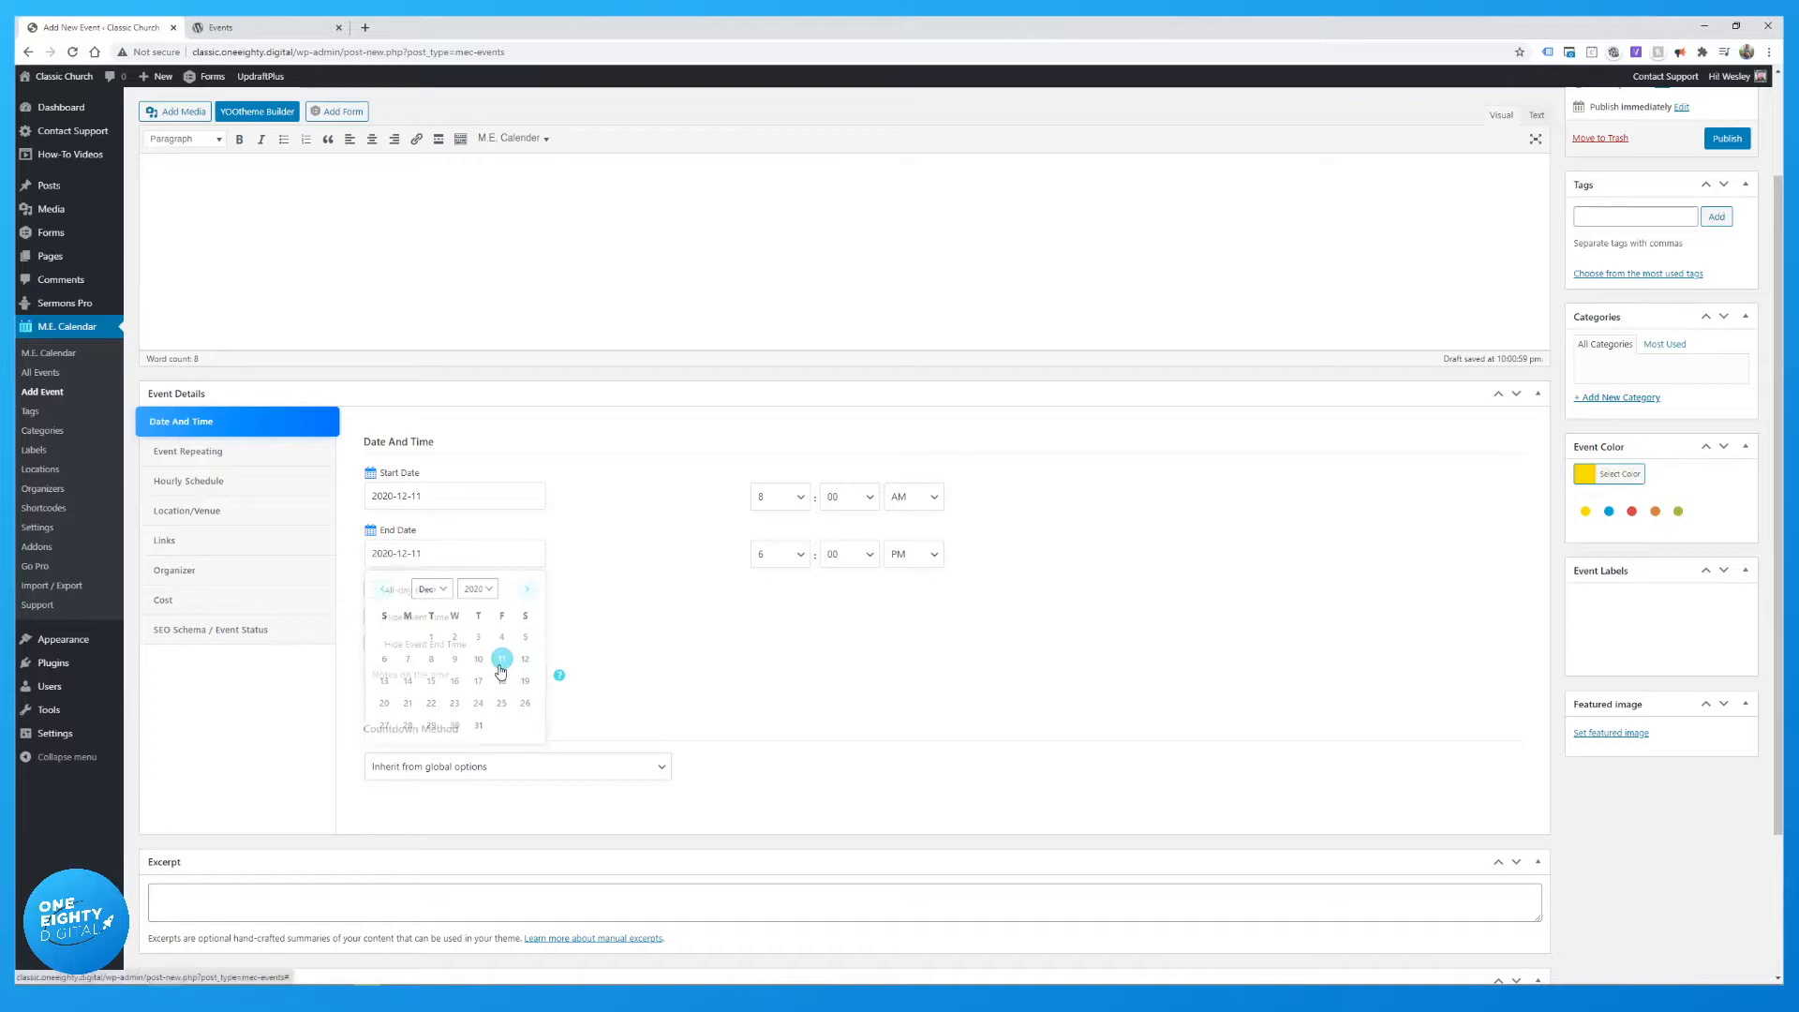
pyautogui.click(502, 659)
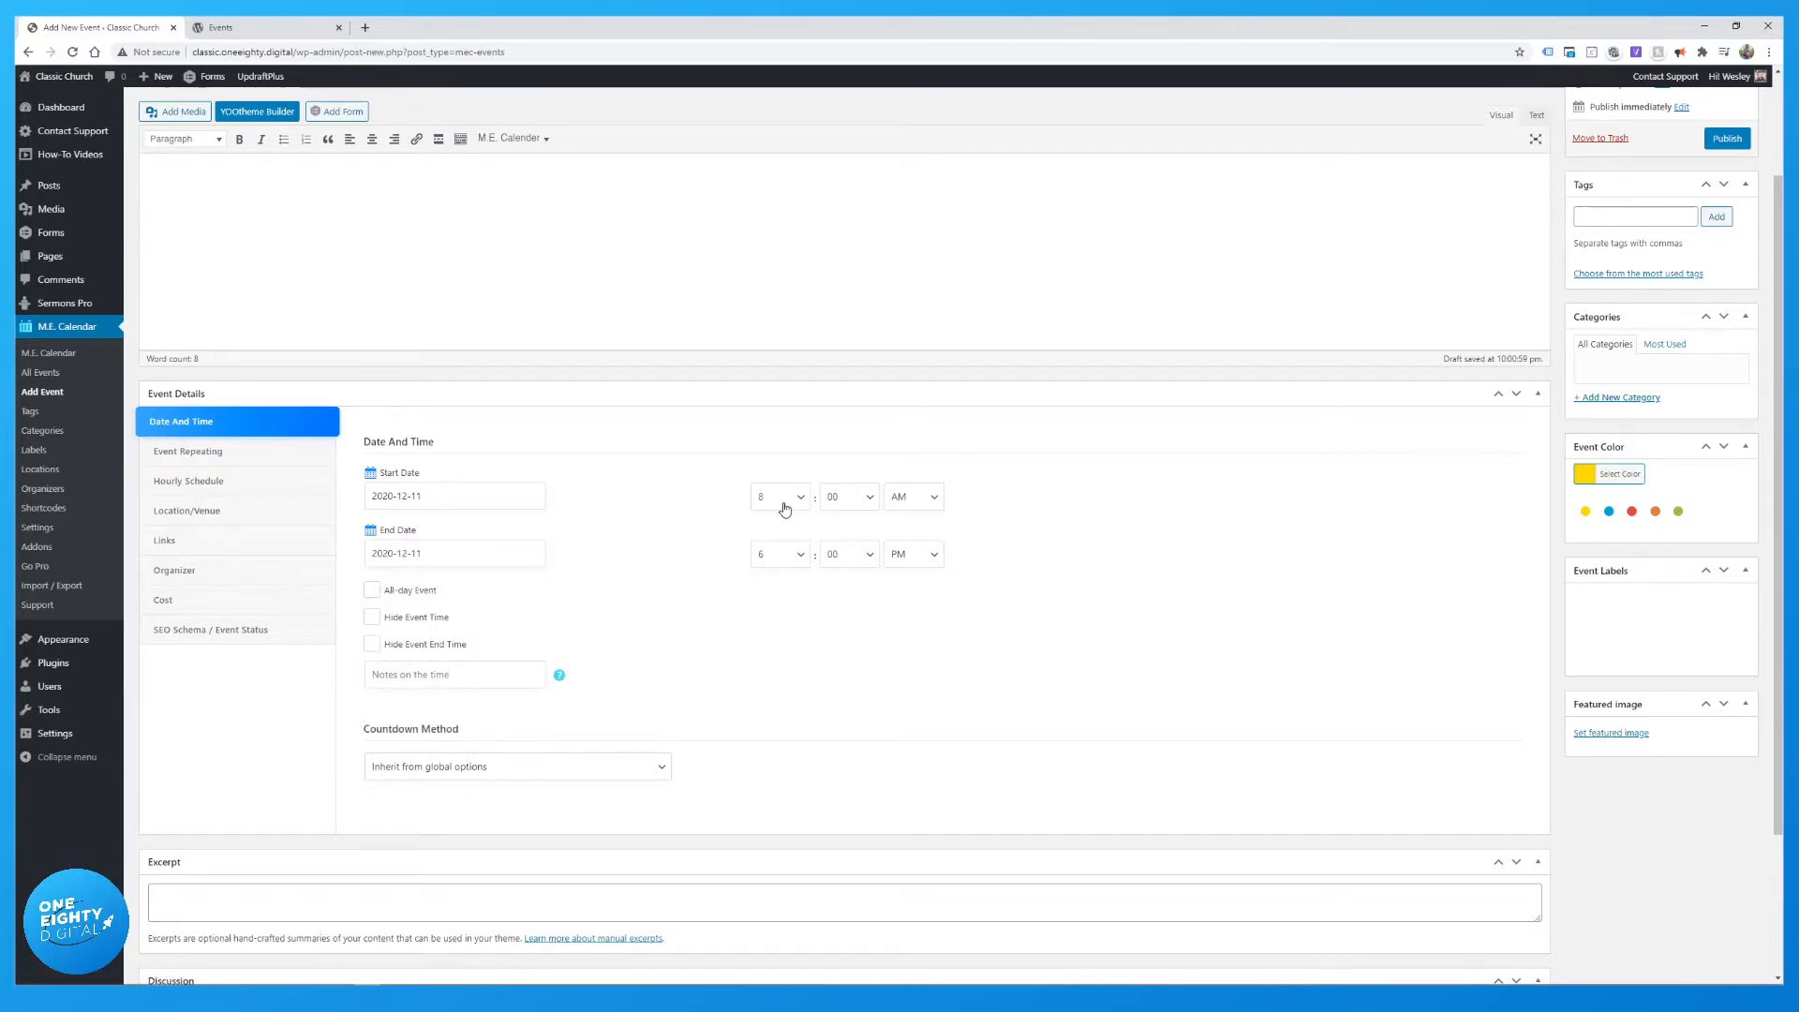
pyautogui.click(779, 497)
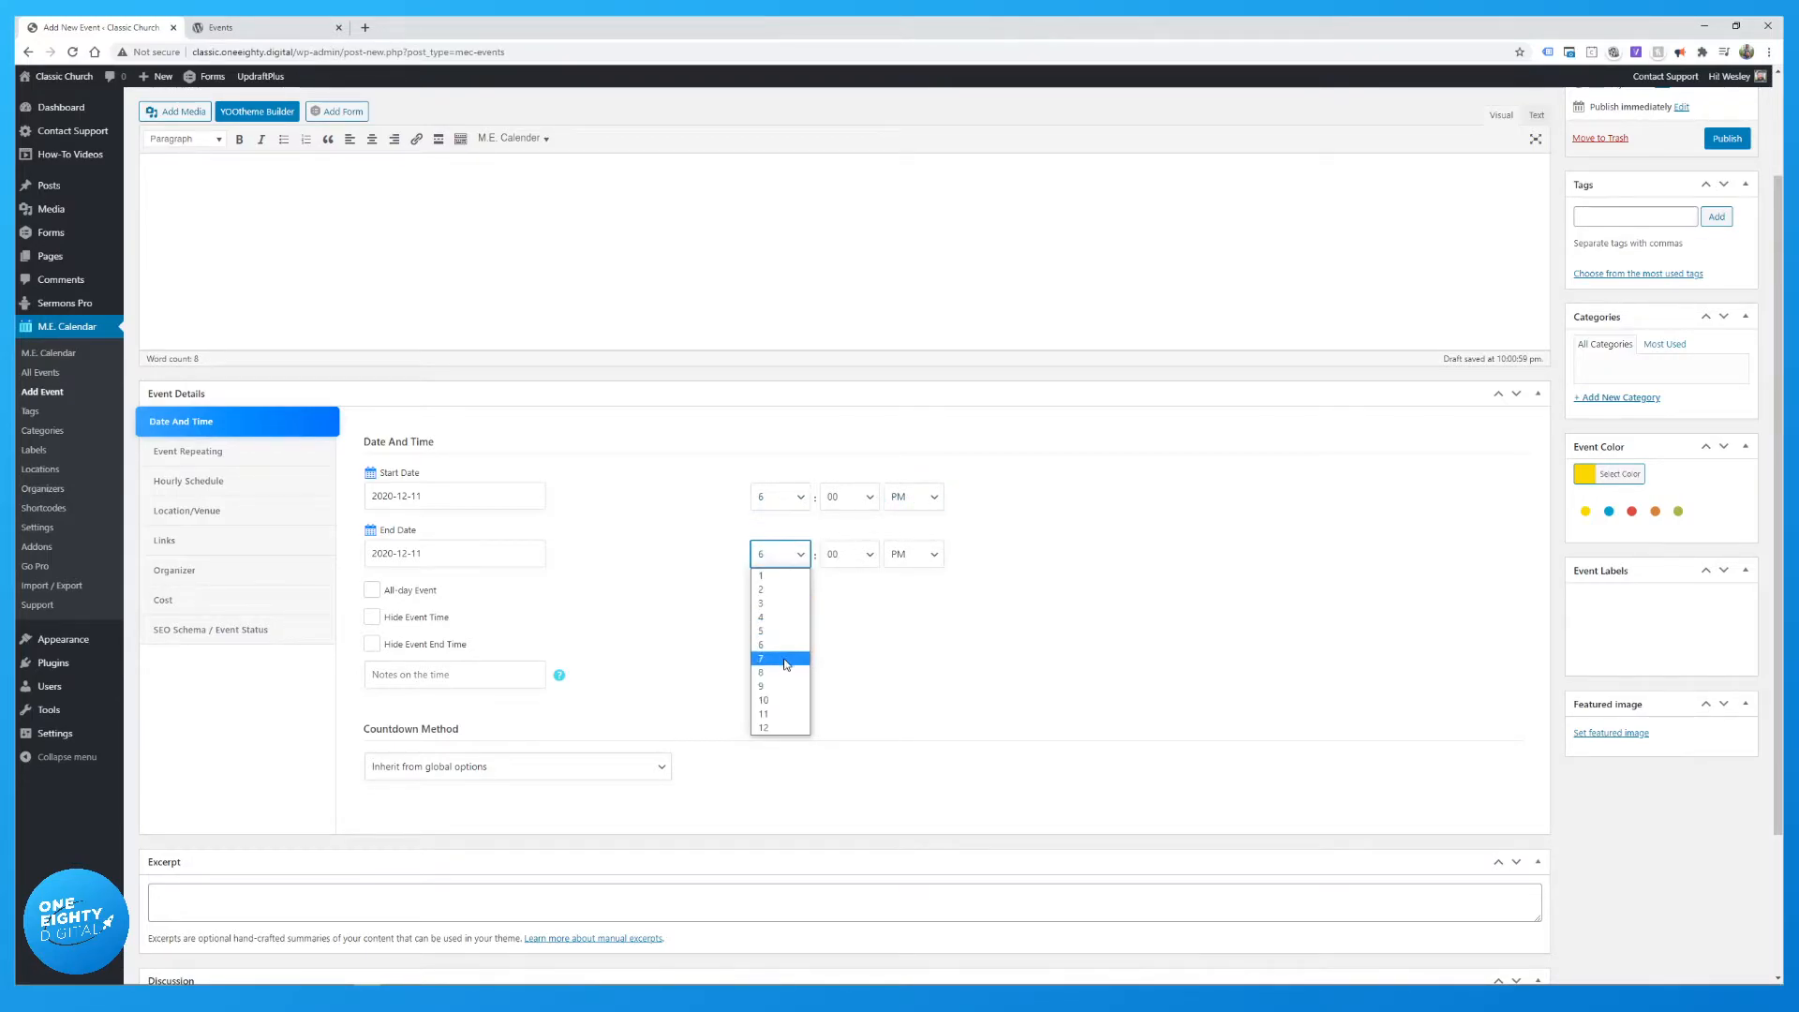
pyautogui.click(761, 672)
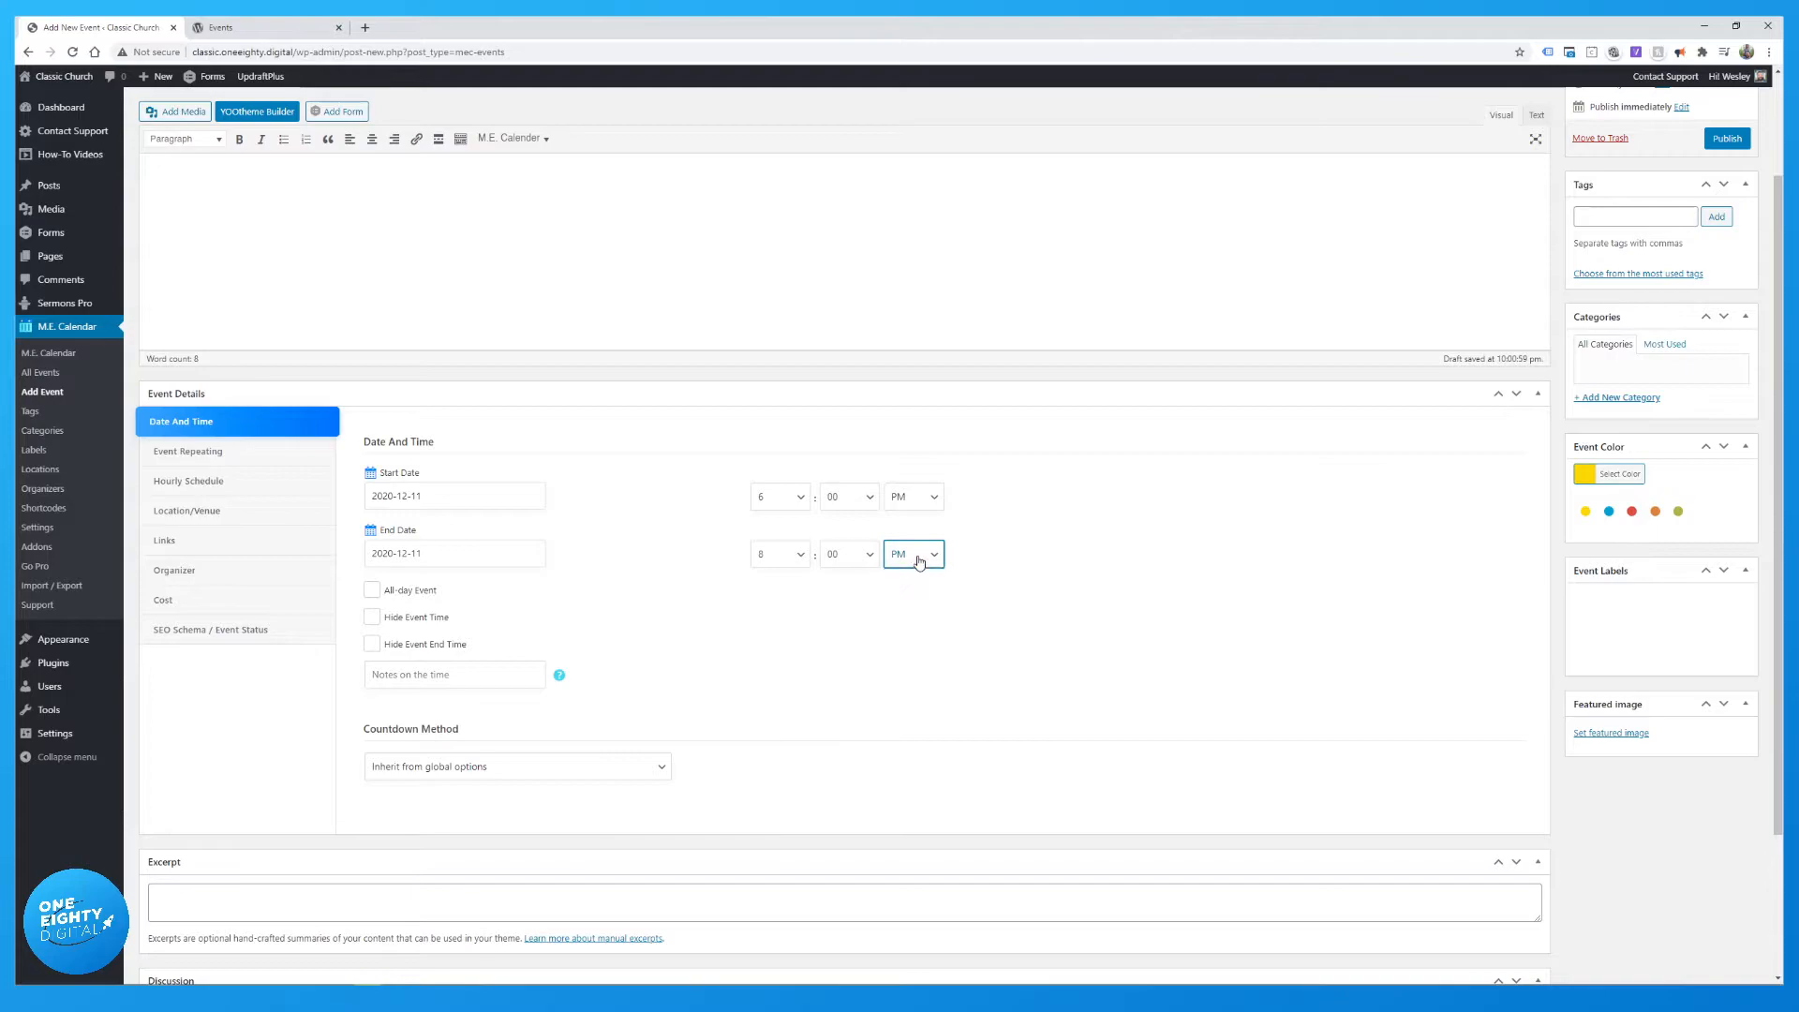
pyautogui.moveTo(809, 509)
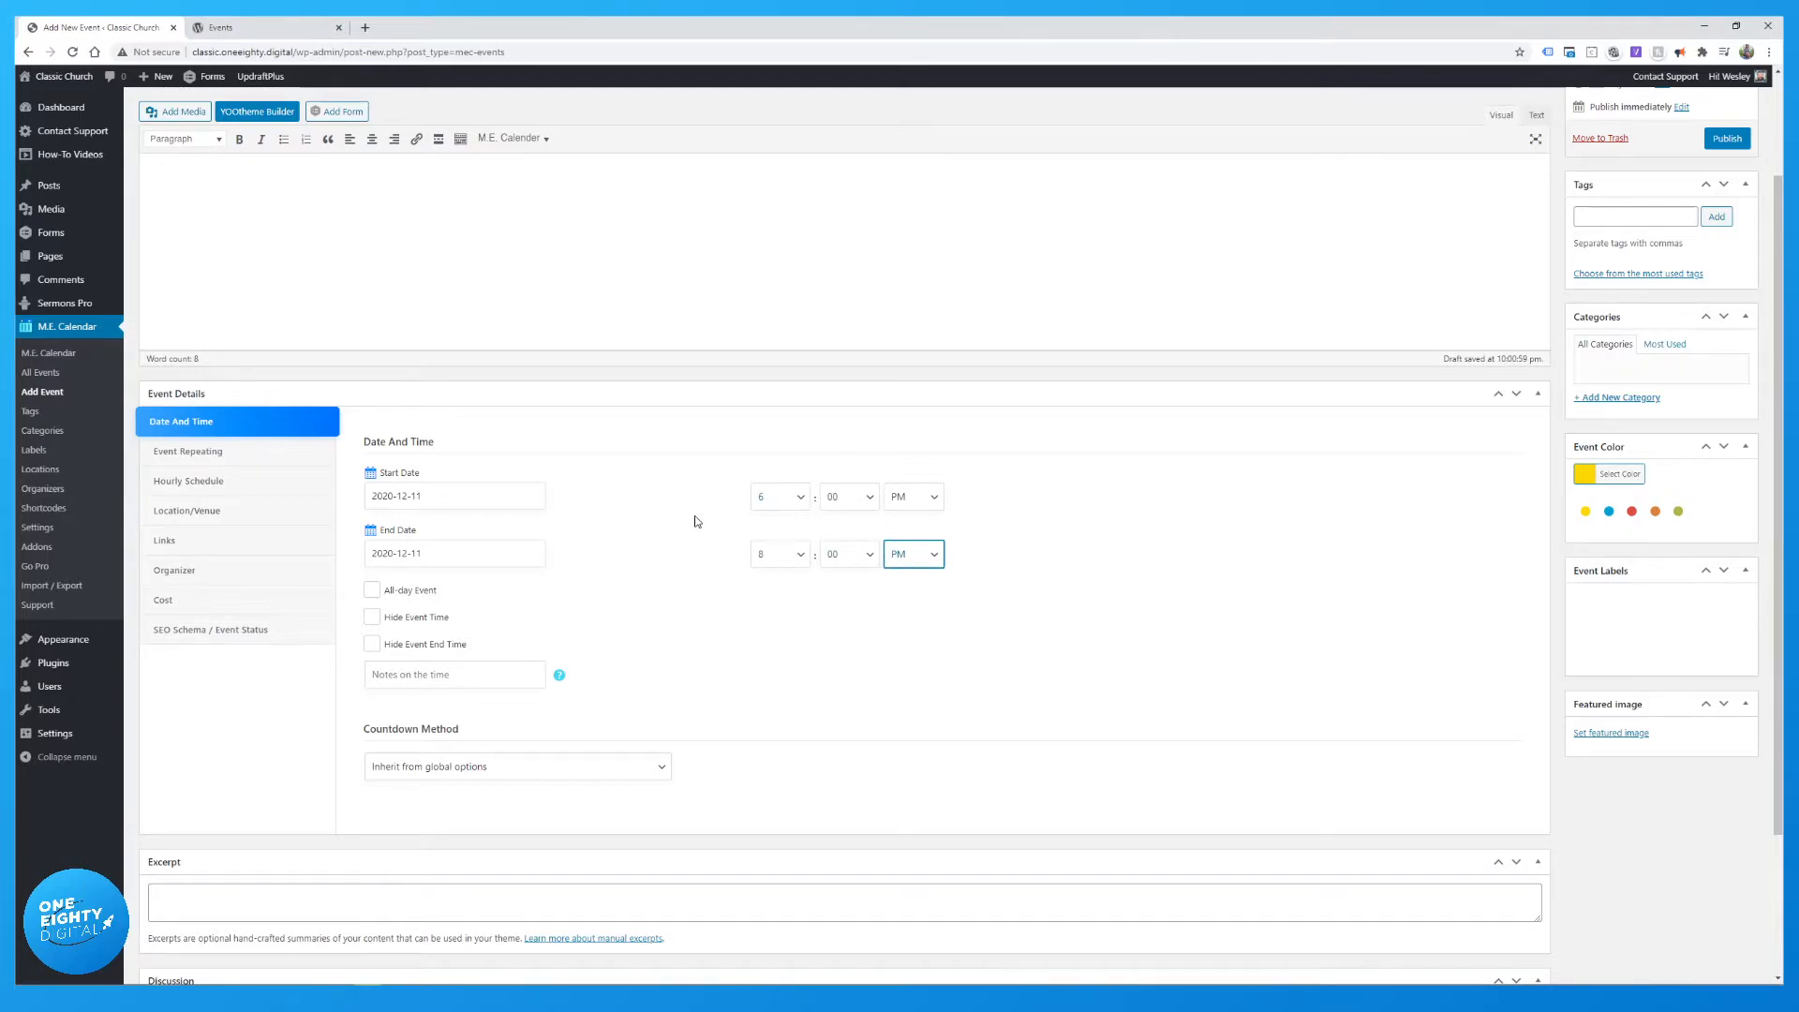
pyautogui.moveTo(173, 458)
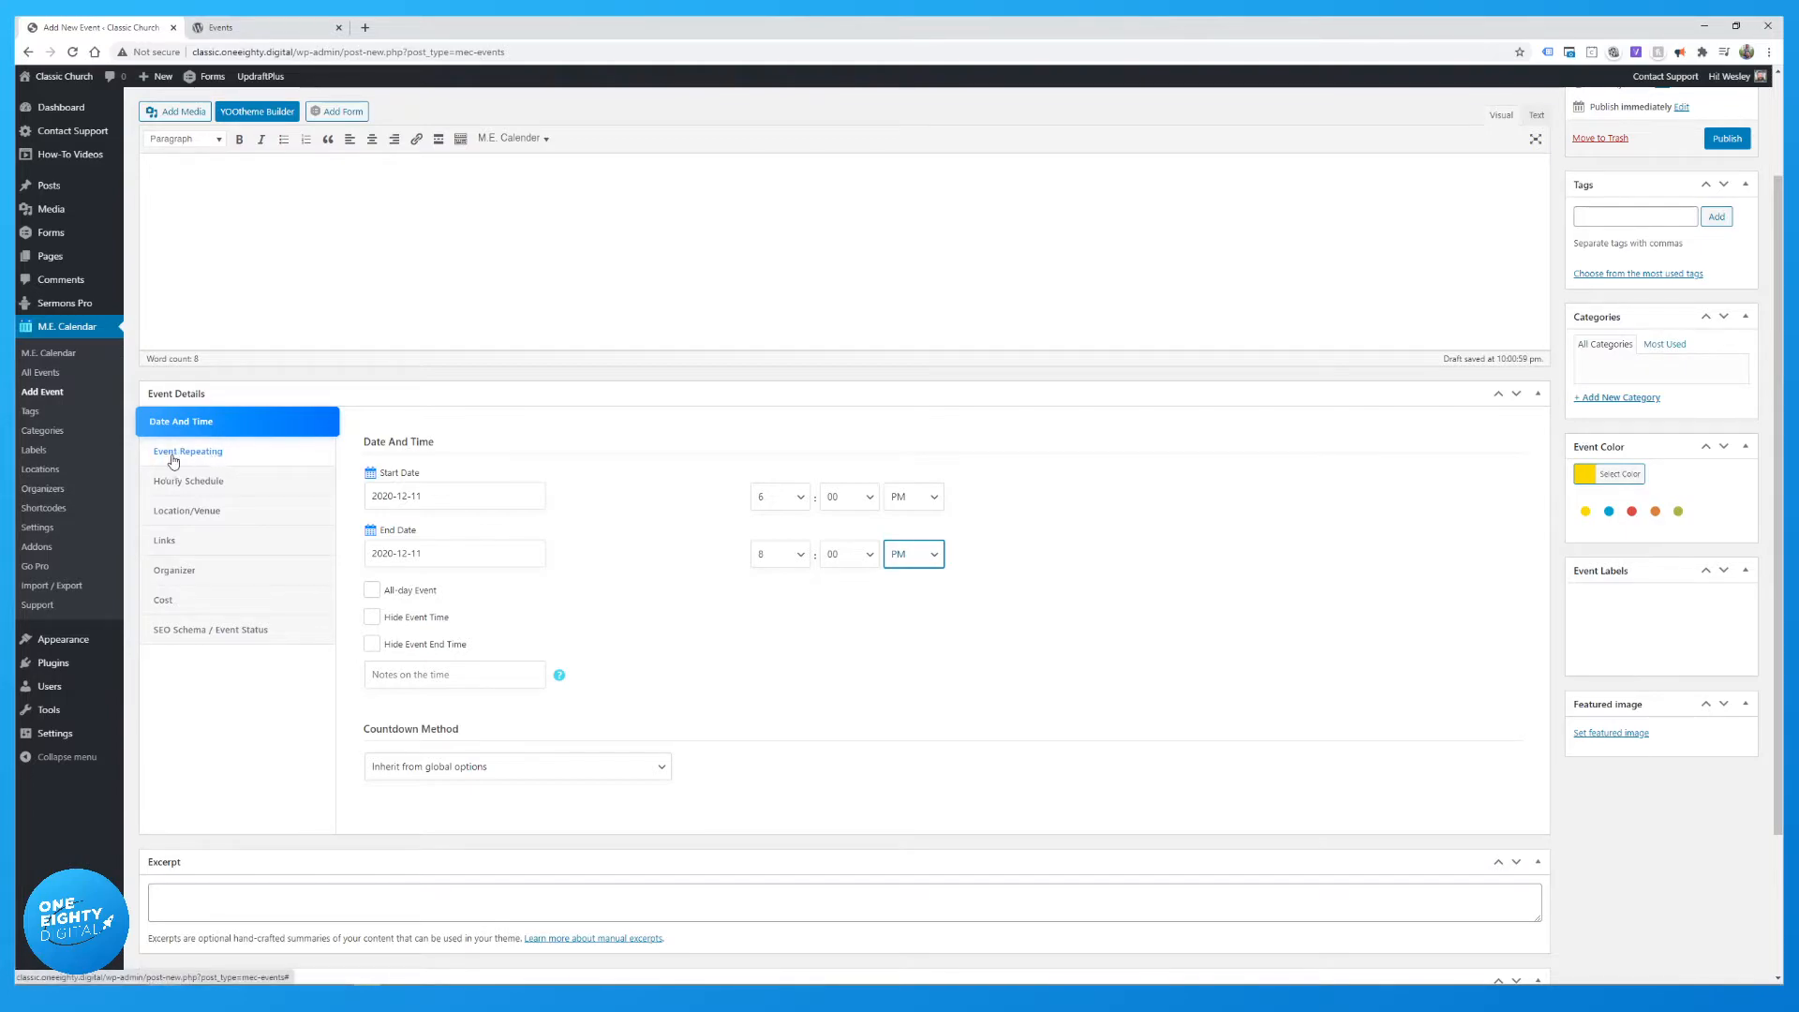
# Tick Event Repeating in the repeating settings, keeping the frequency at Daily
pyautogui.click(188, 452)
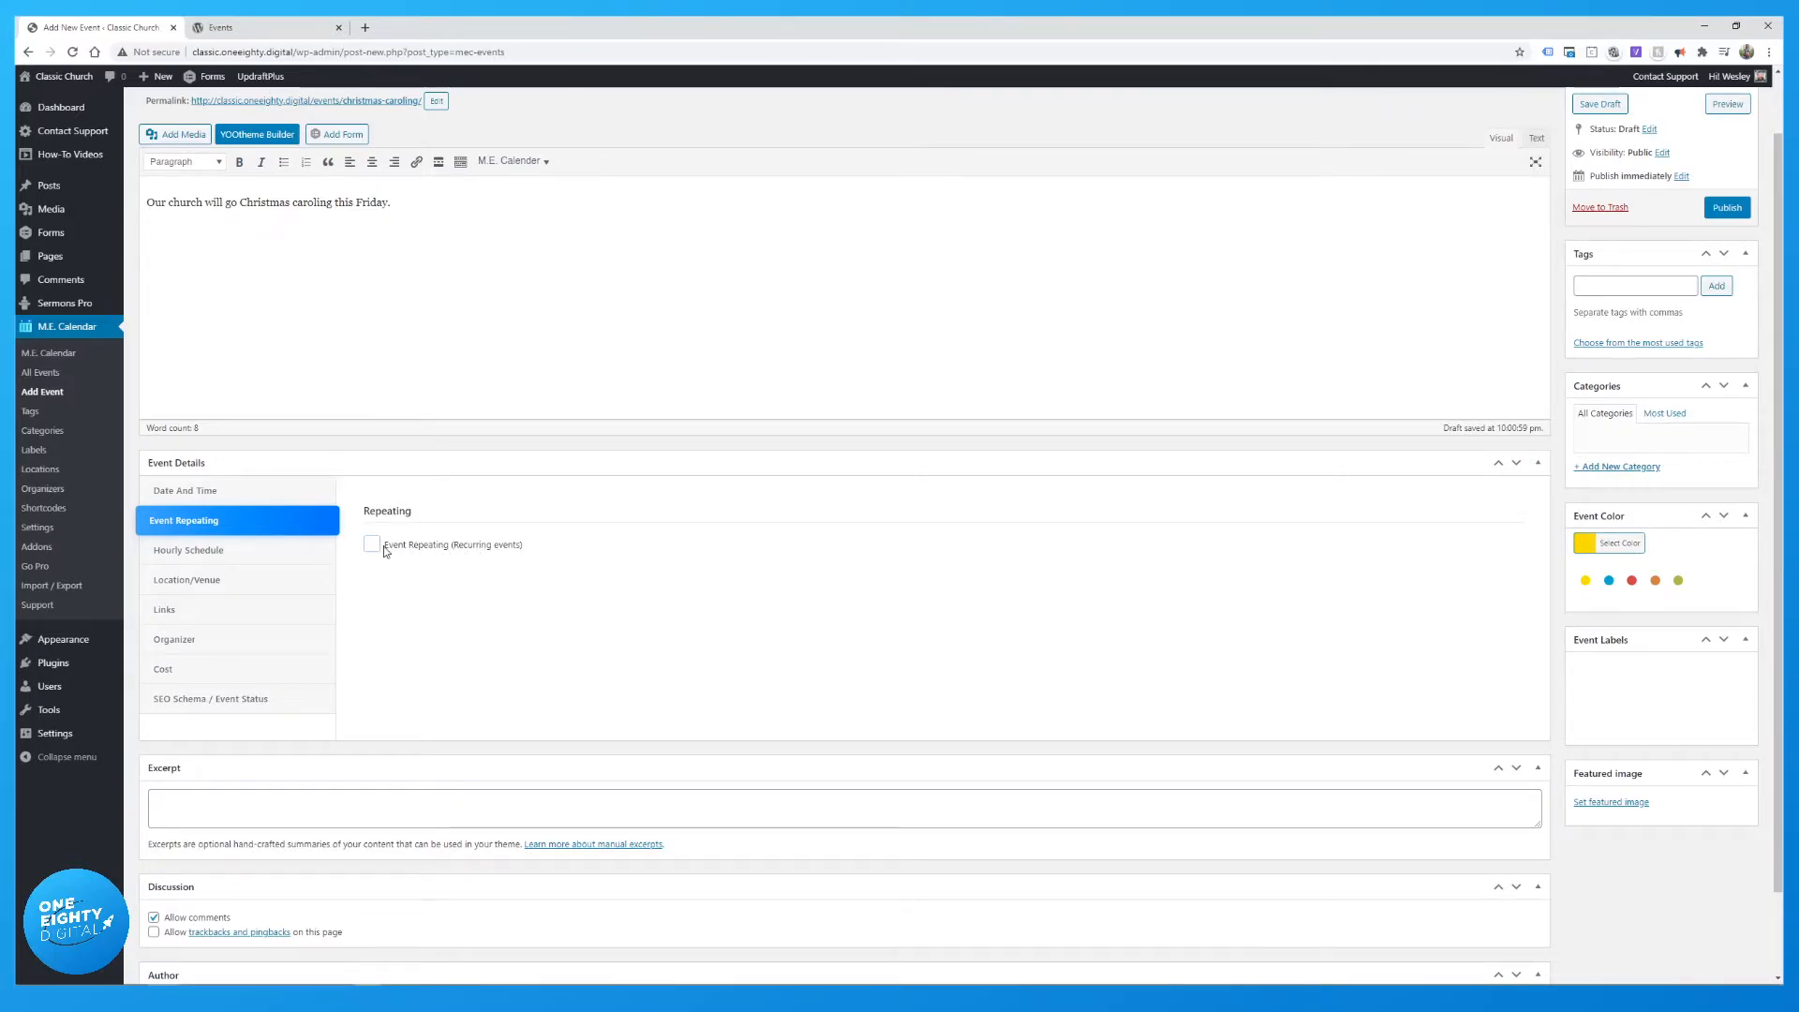
pyautogui.click(371, 544)
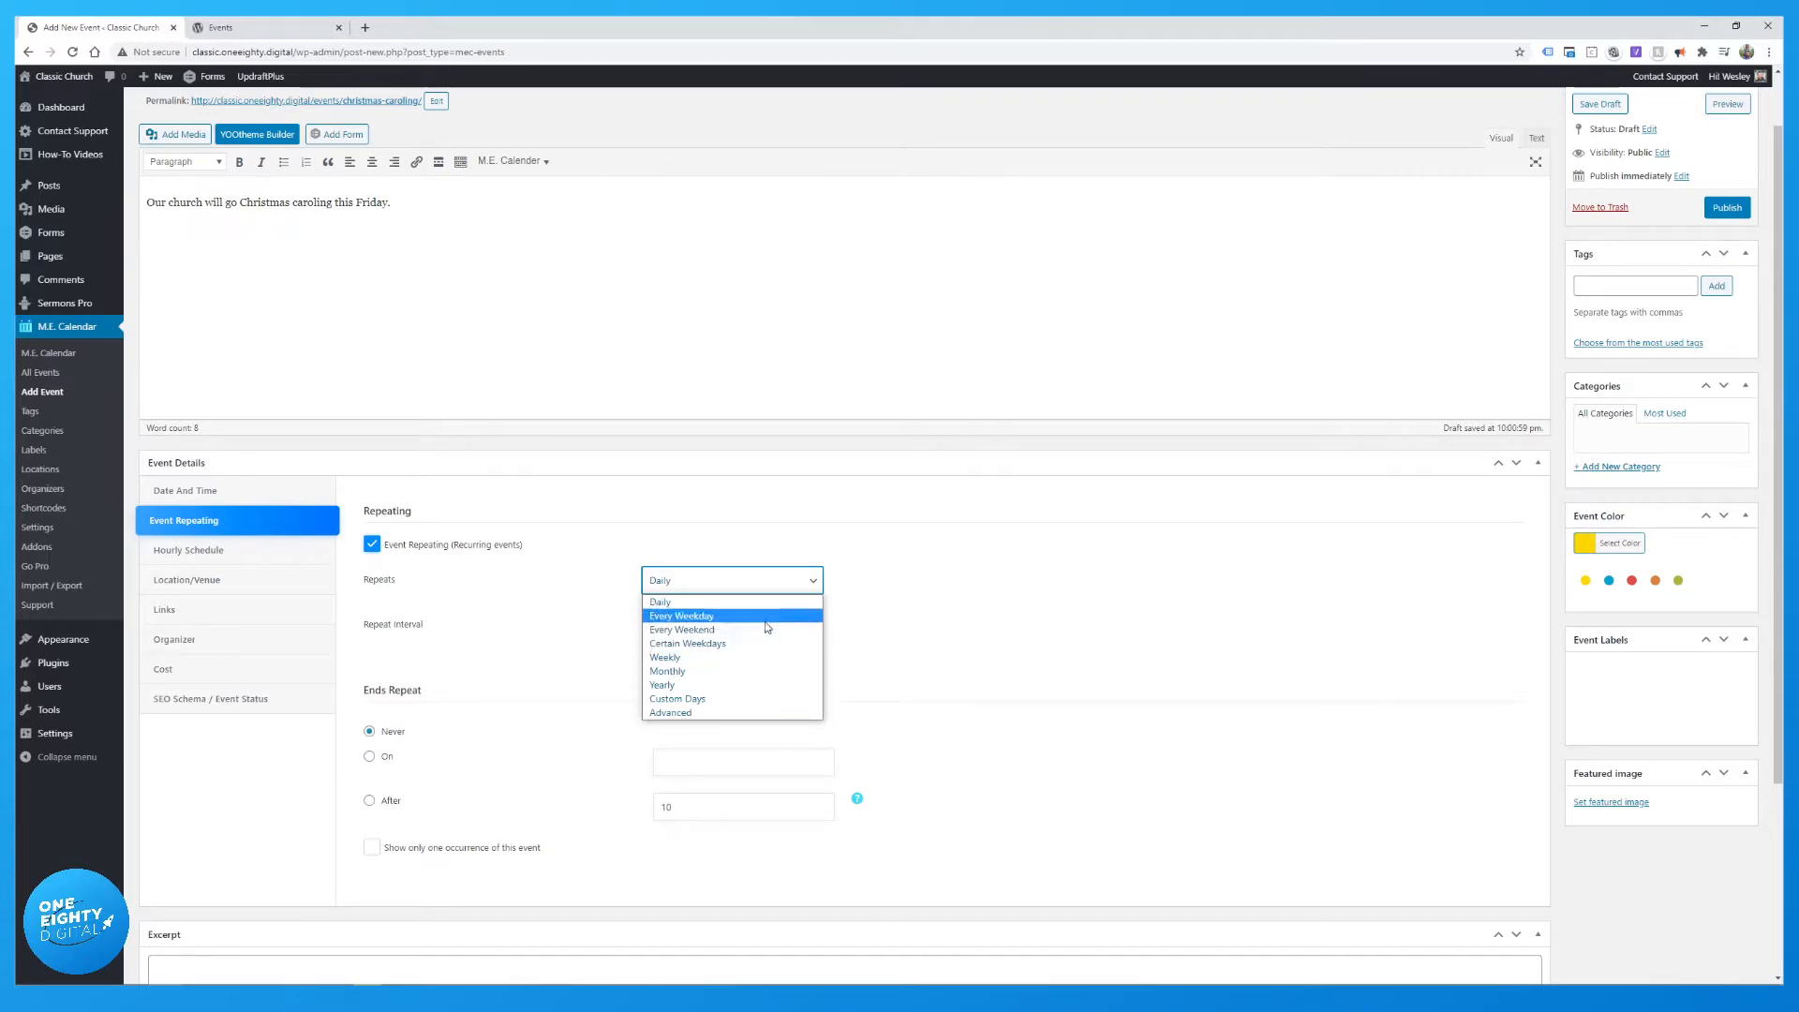
pyautogui.click(660, 602)
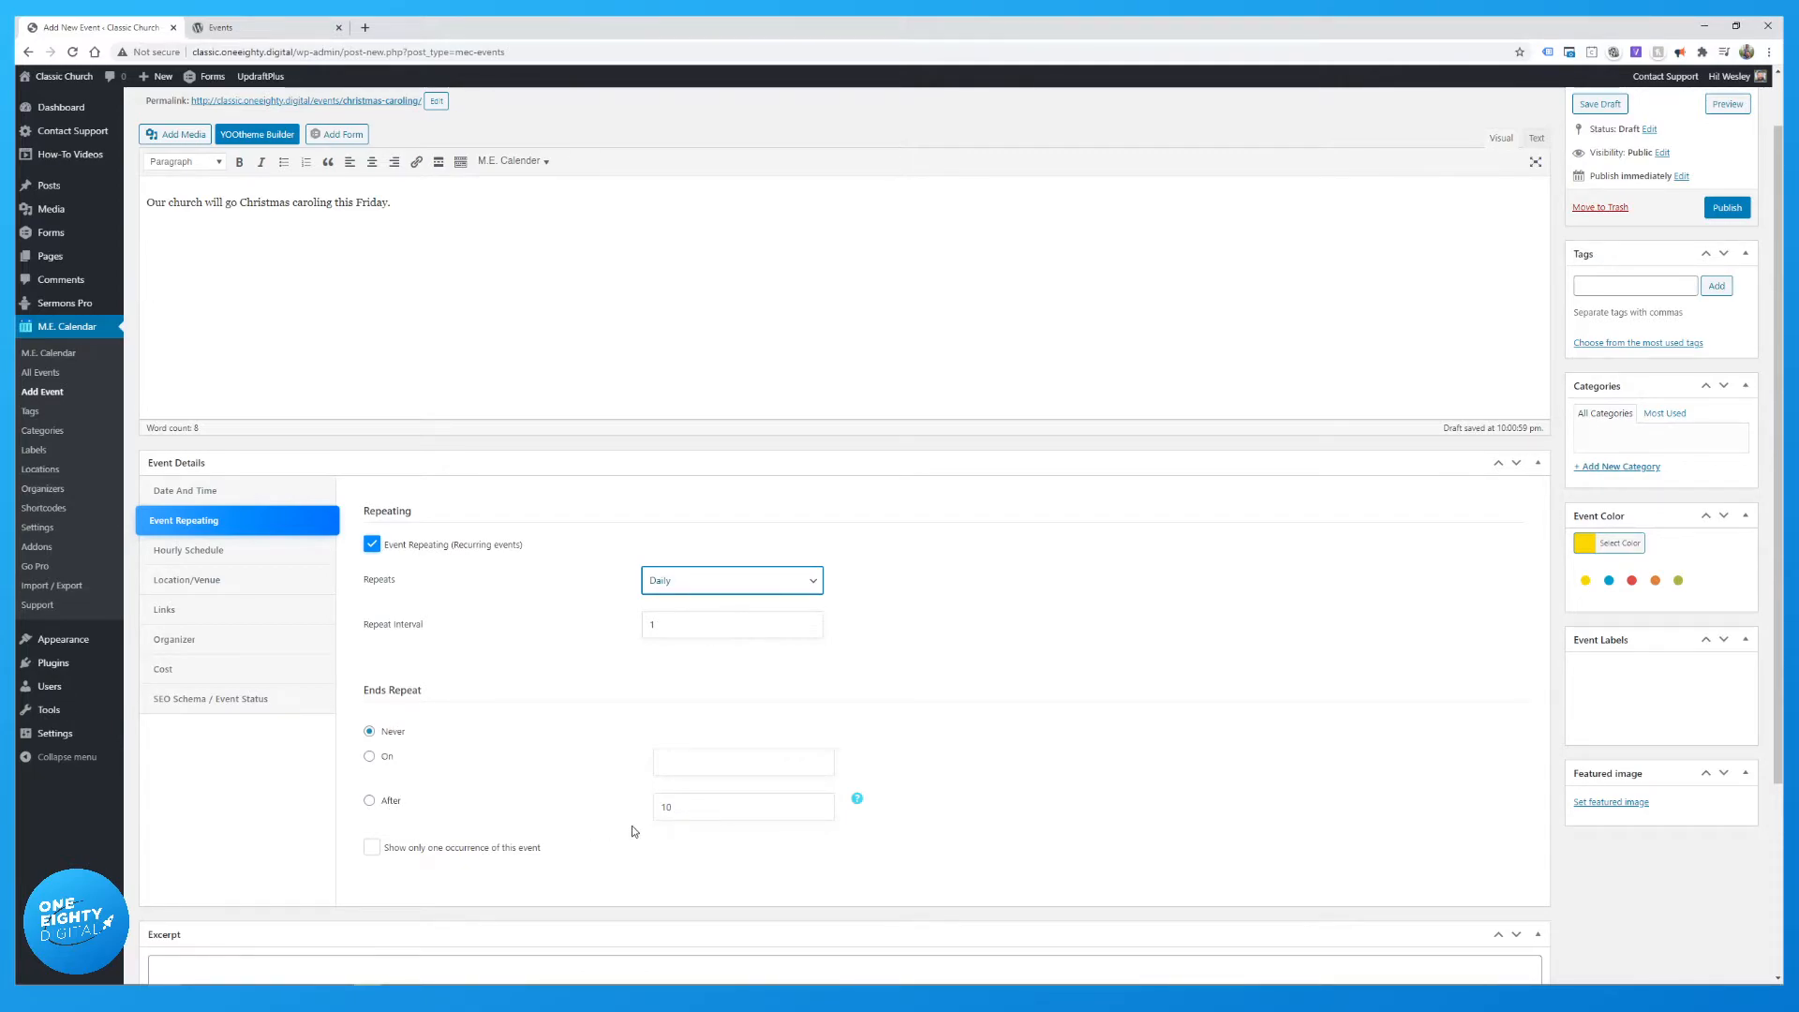
pyautogui.moveTo(676, 834)
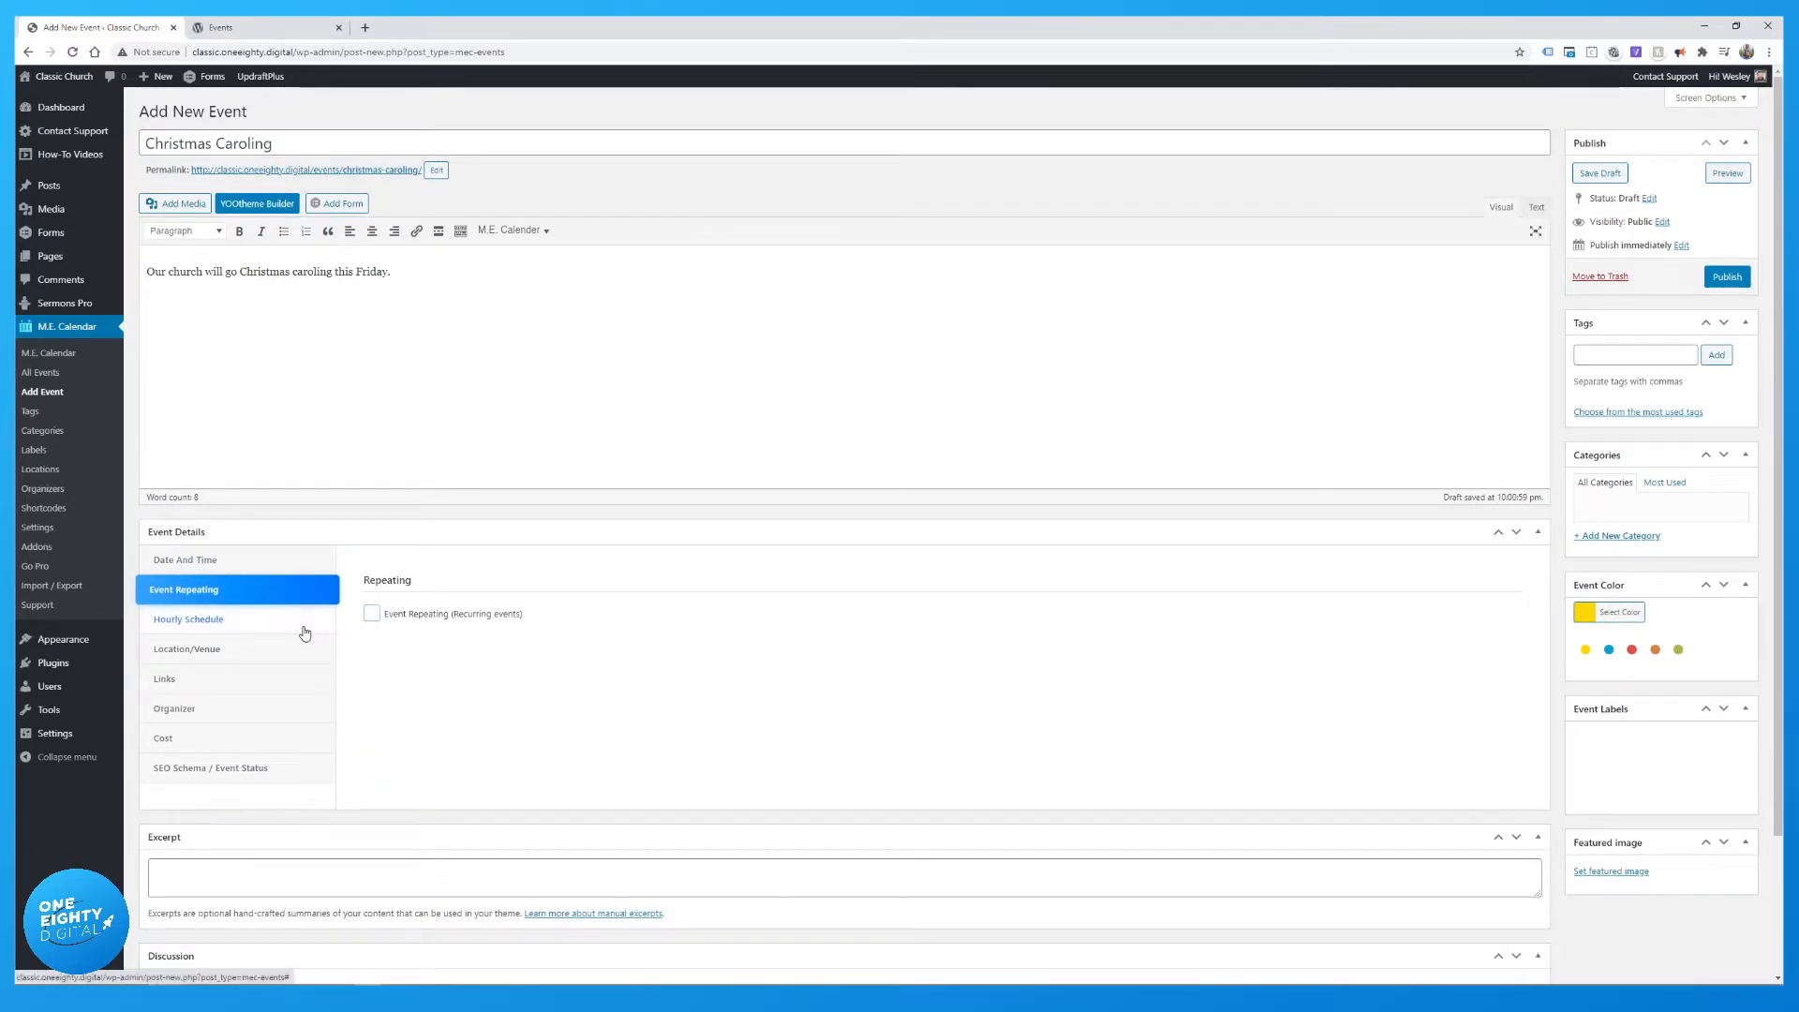
# Browse the Location, Links, Cost and SEO Schema tabs, then return to Date And Time
pyautogui.click(238, 649)
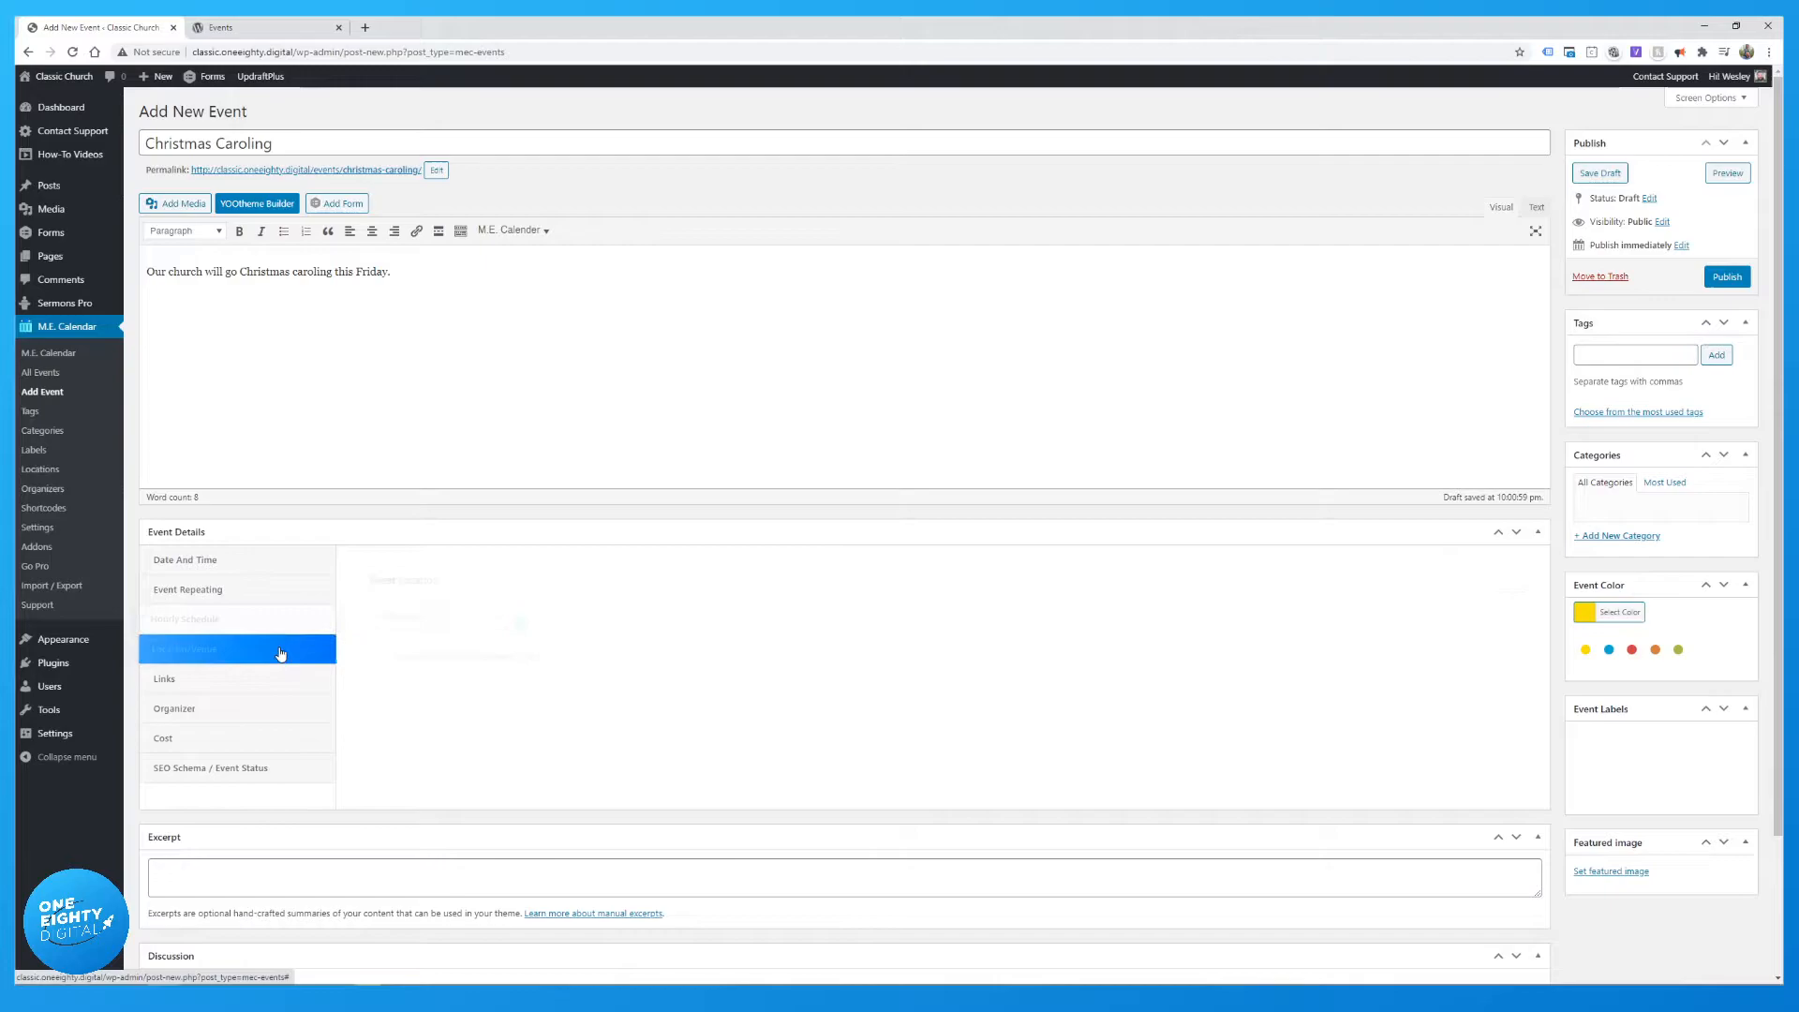
pyautogui.click(237, 648)
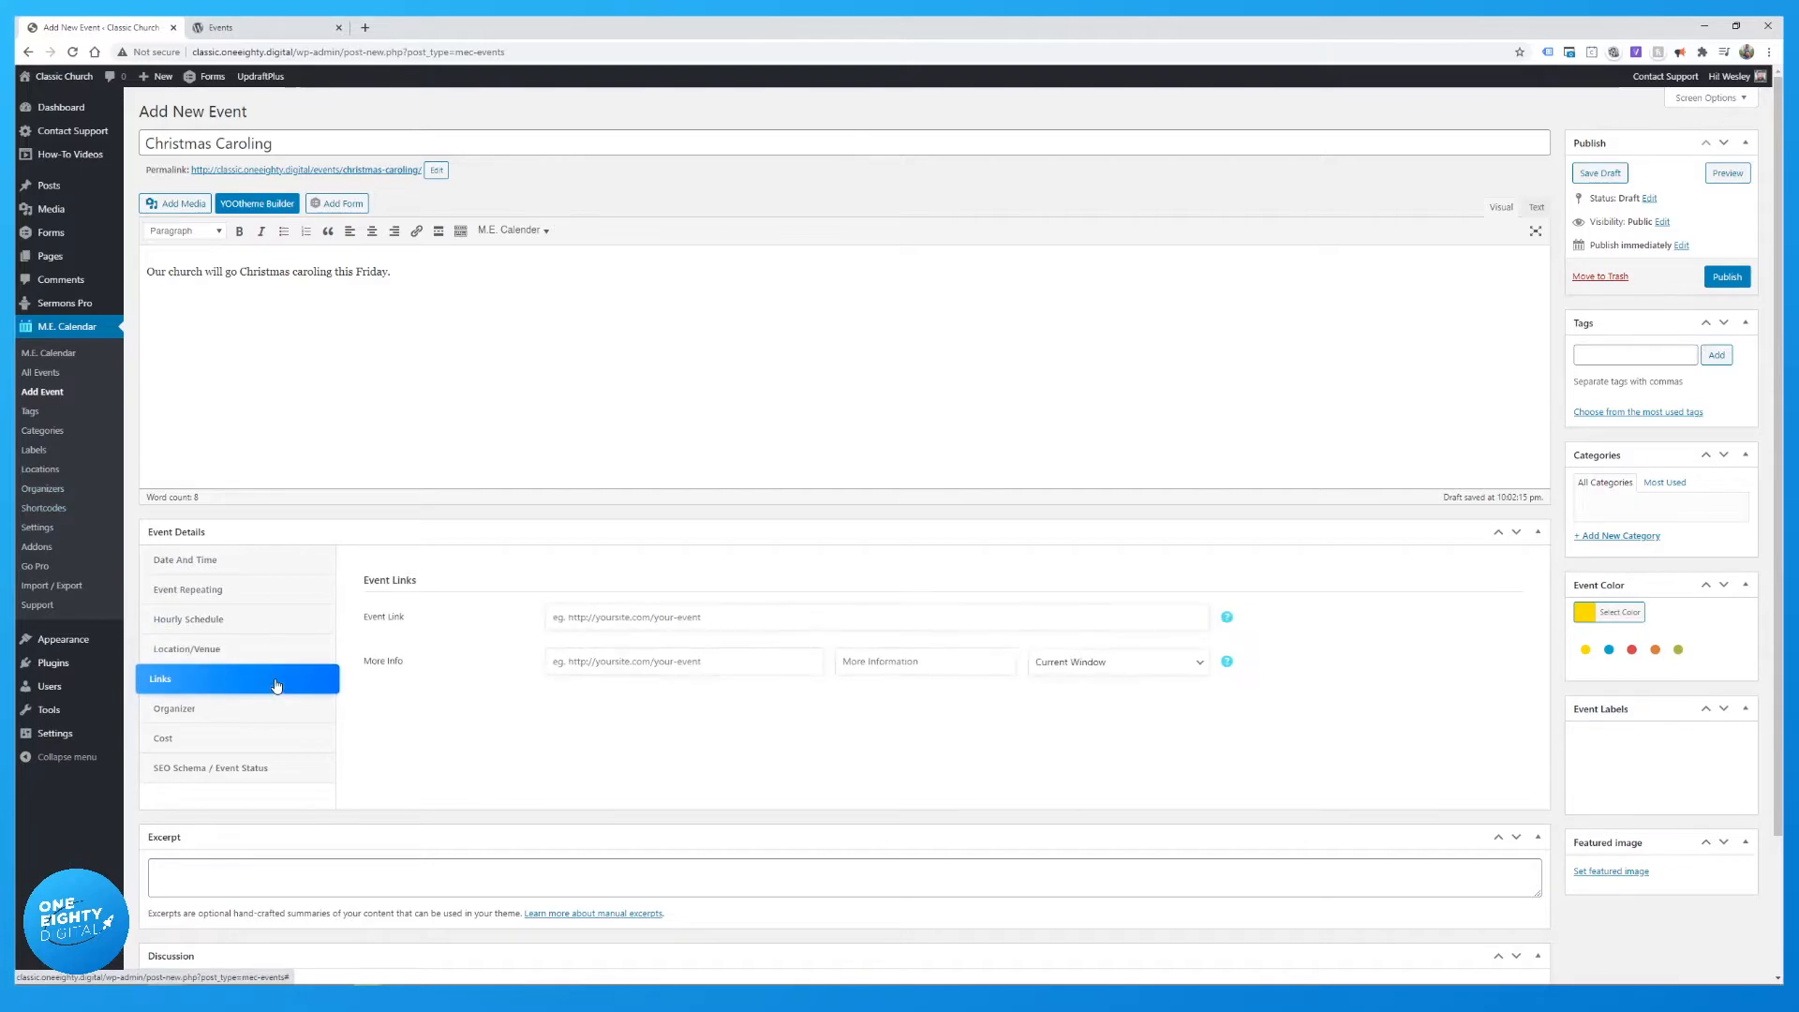
pyautogui.click(162, 737)
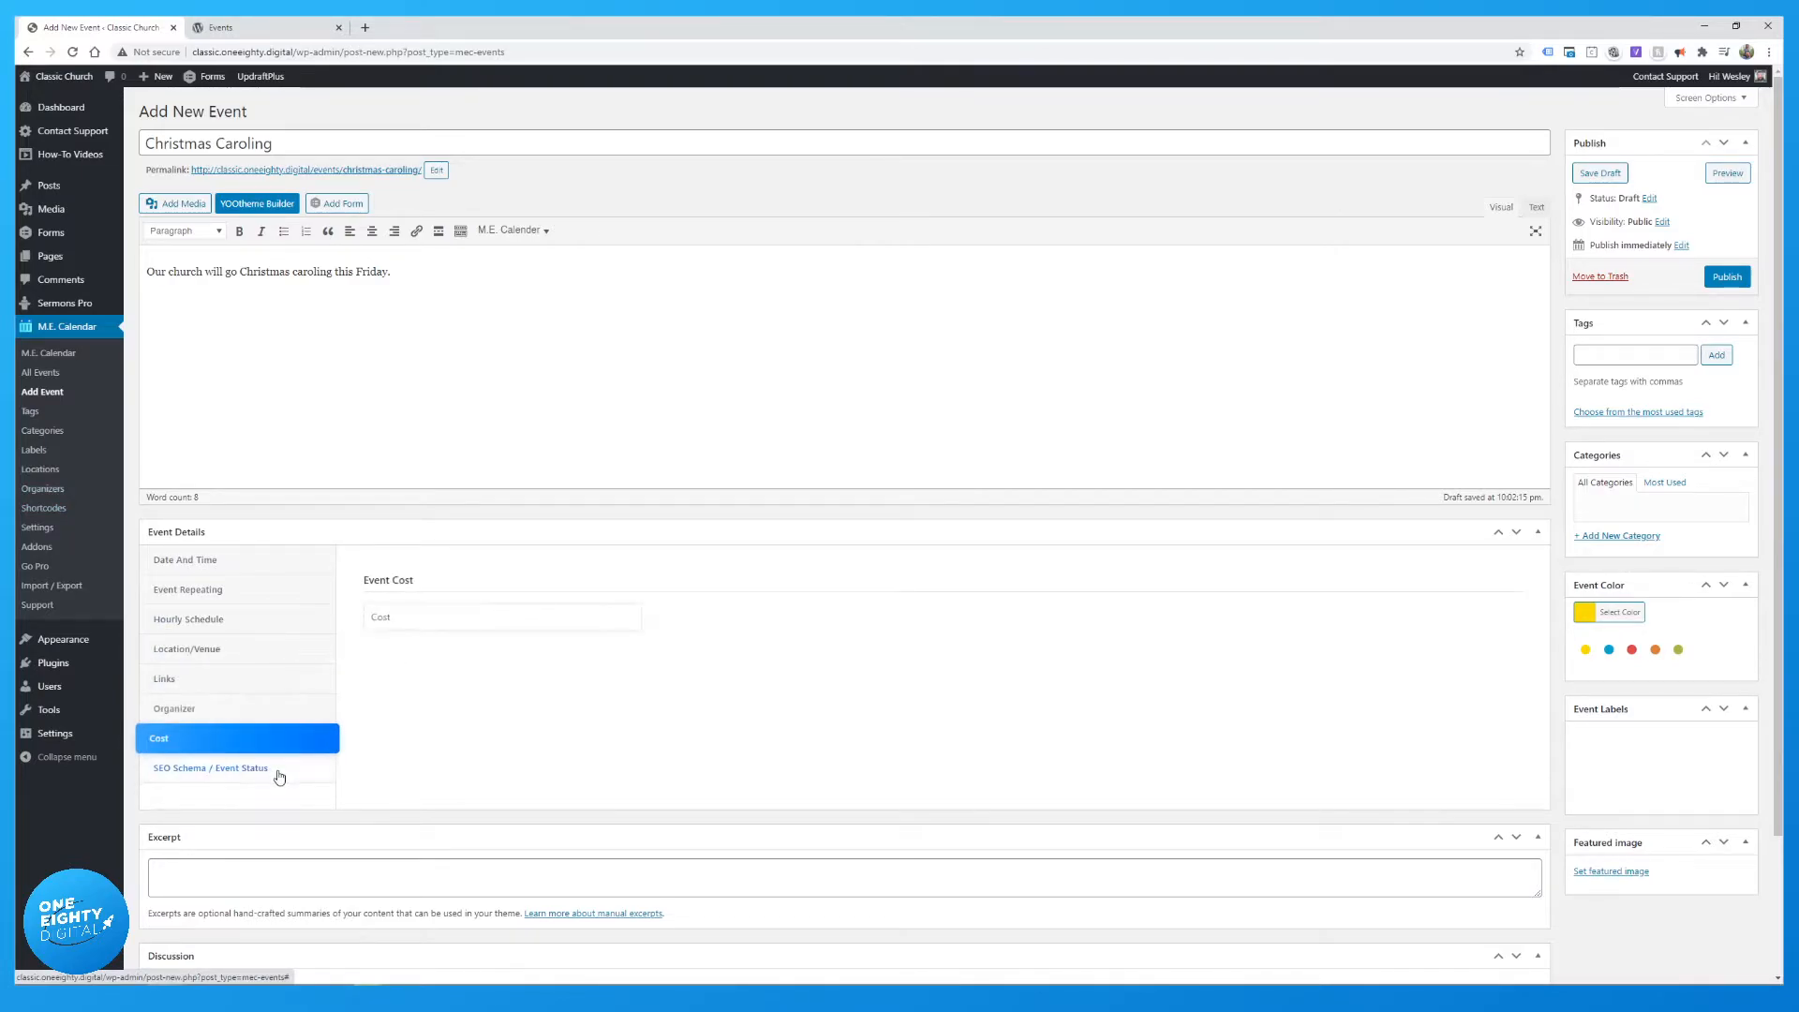
pyautogui.click(212, 768)
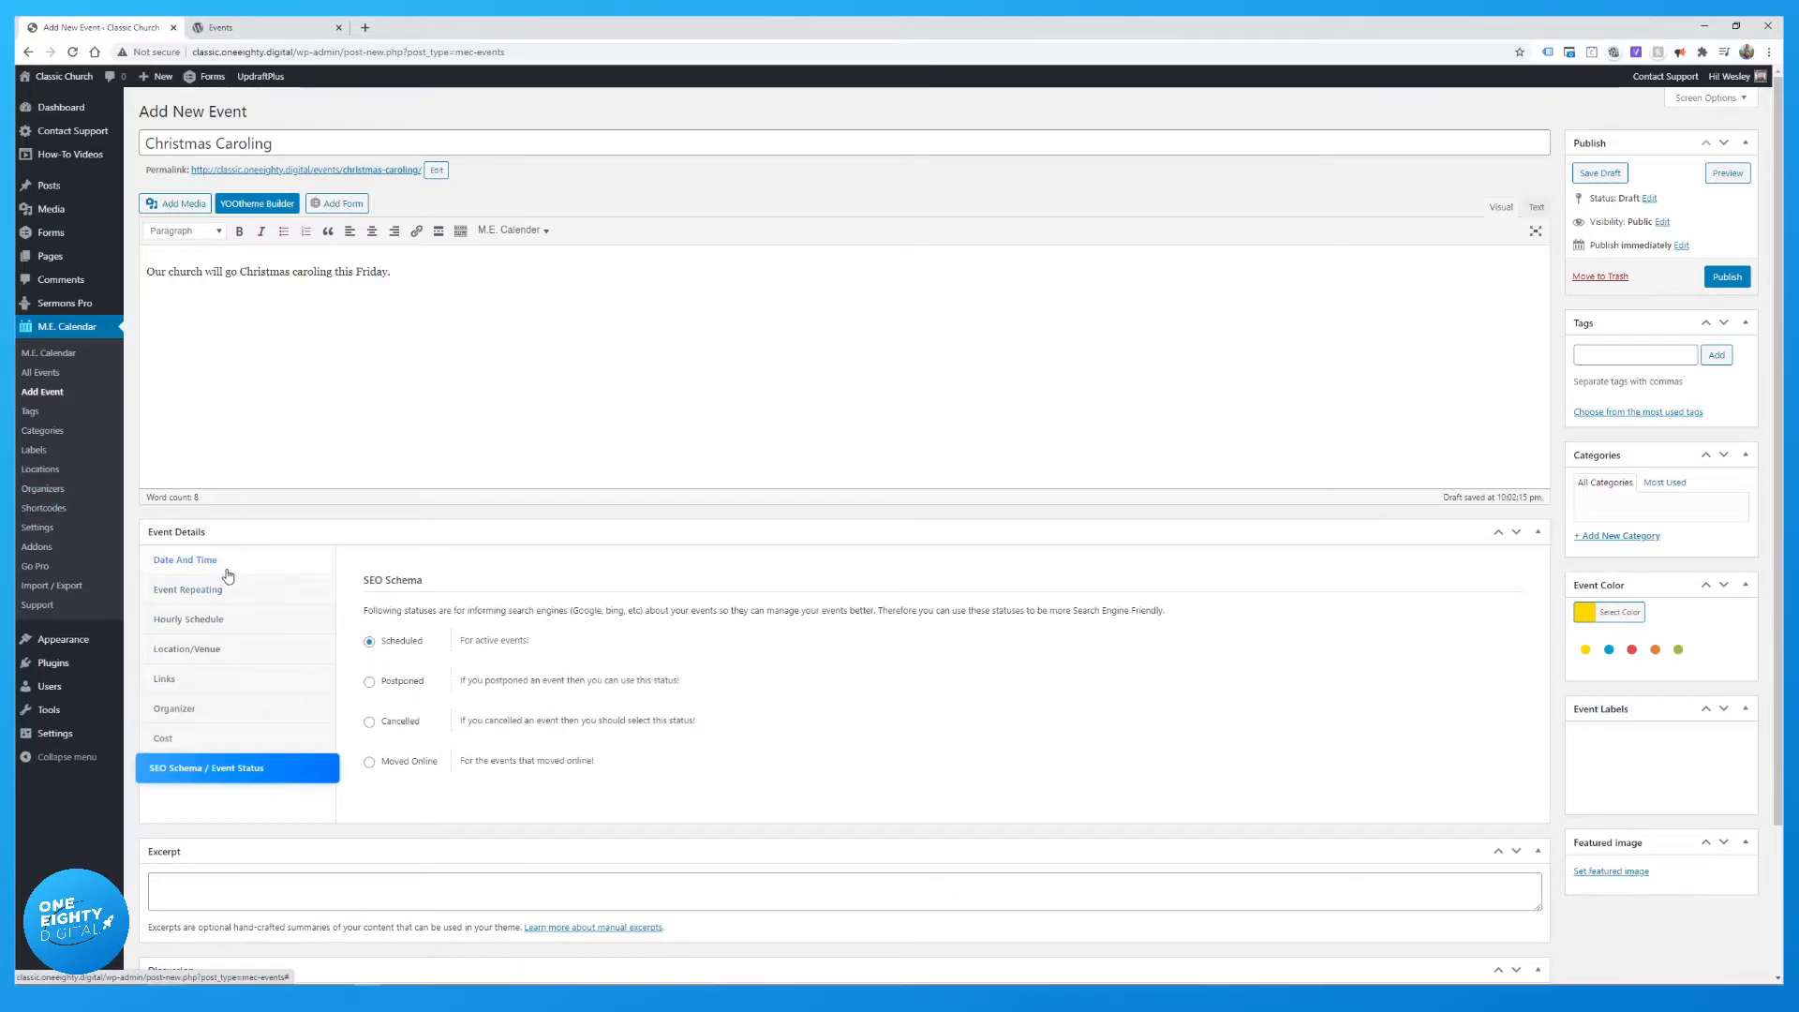
pyautogui.click(184, 560)
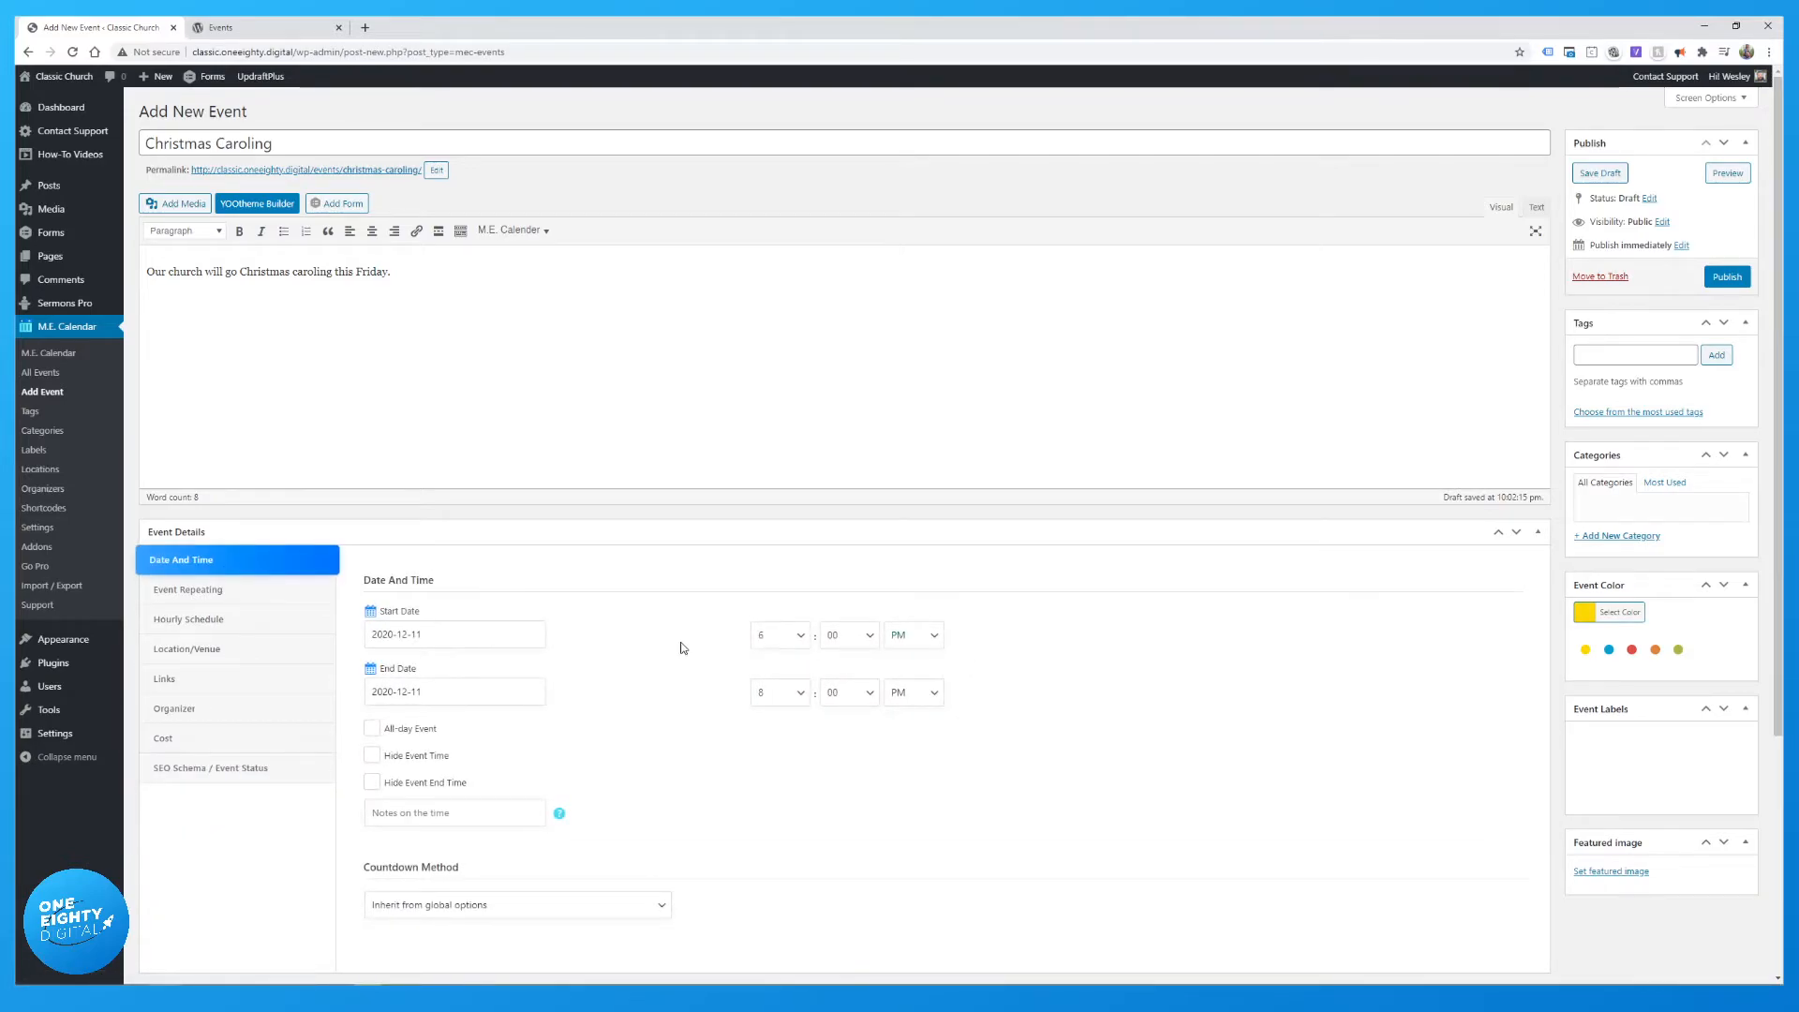
pyautogui.moveTo(1319, 712)
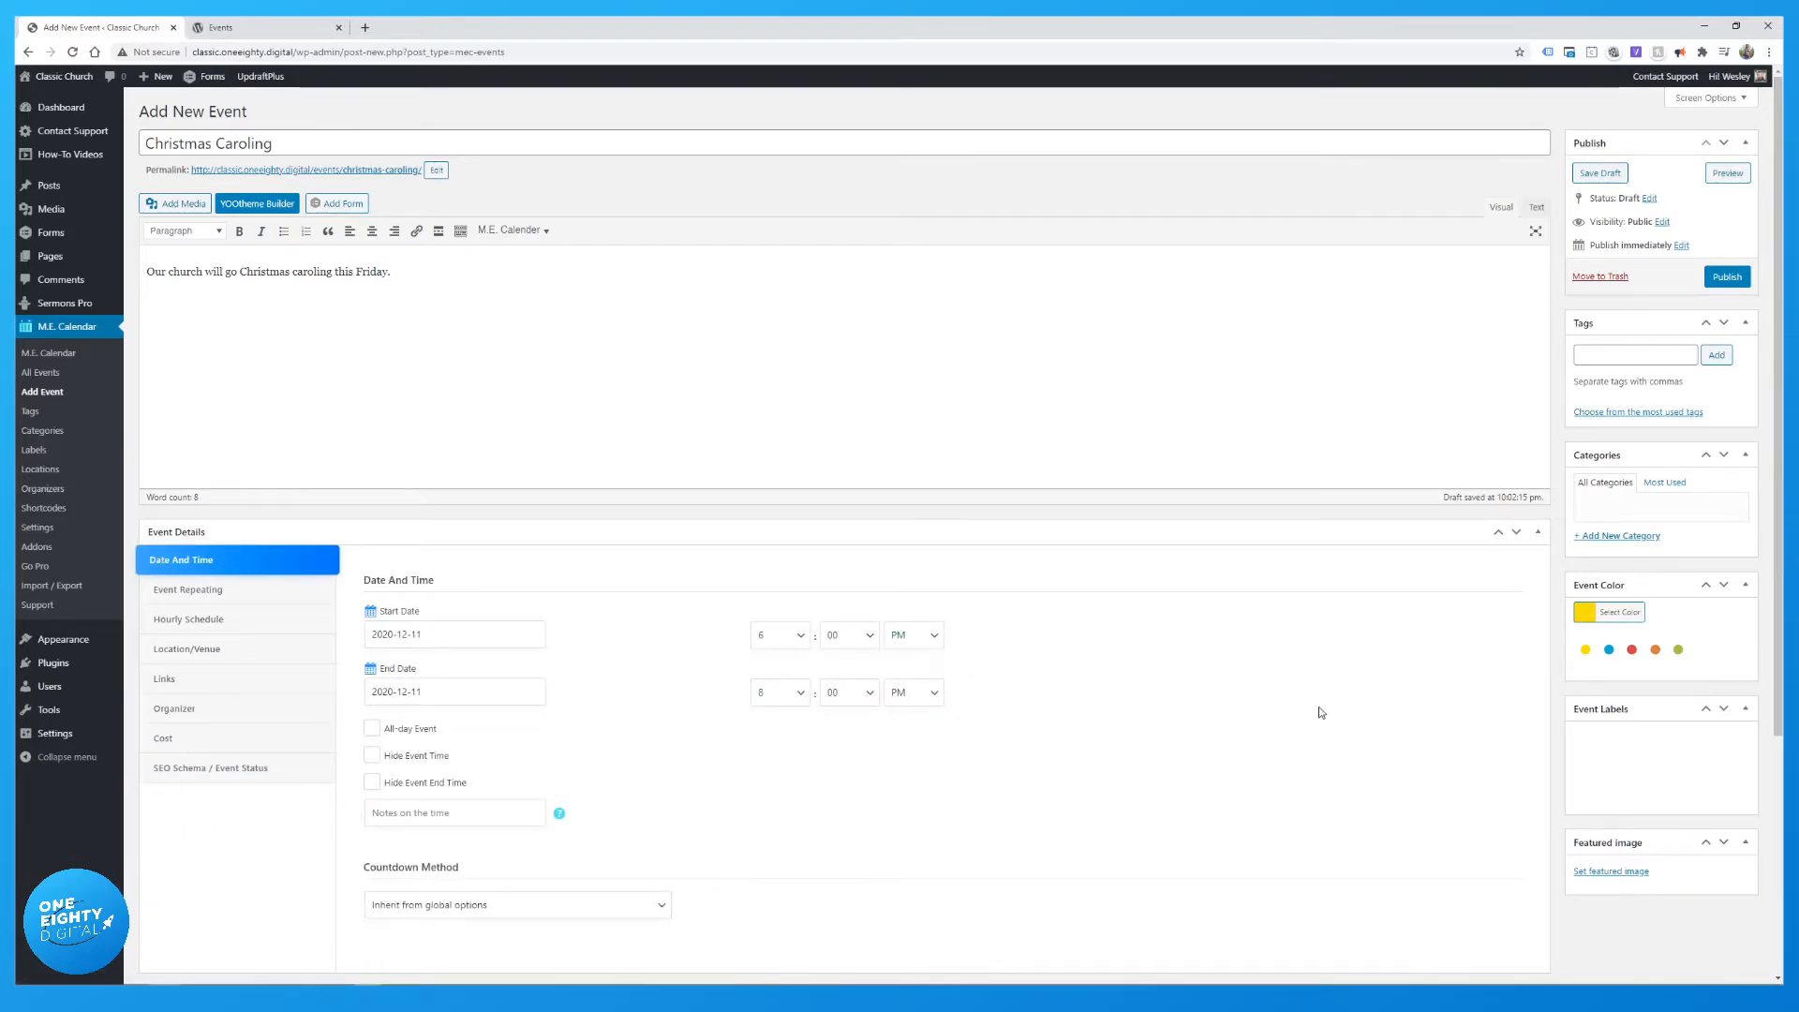
pyautogui.moveTo(1459, 564)
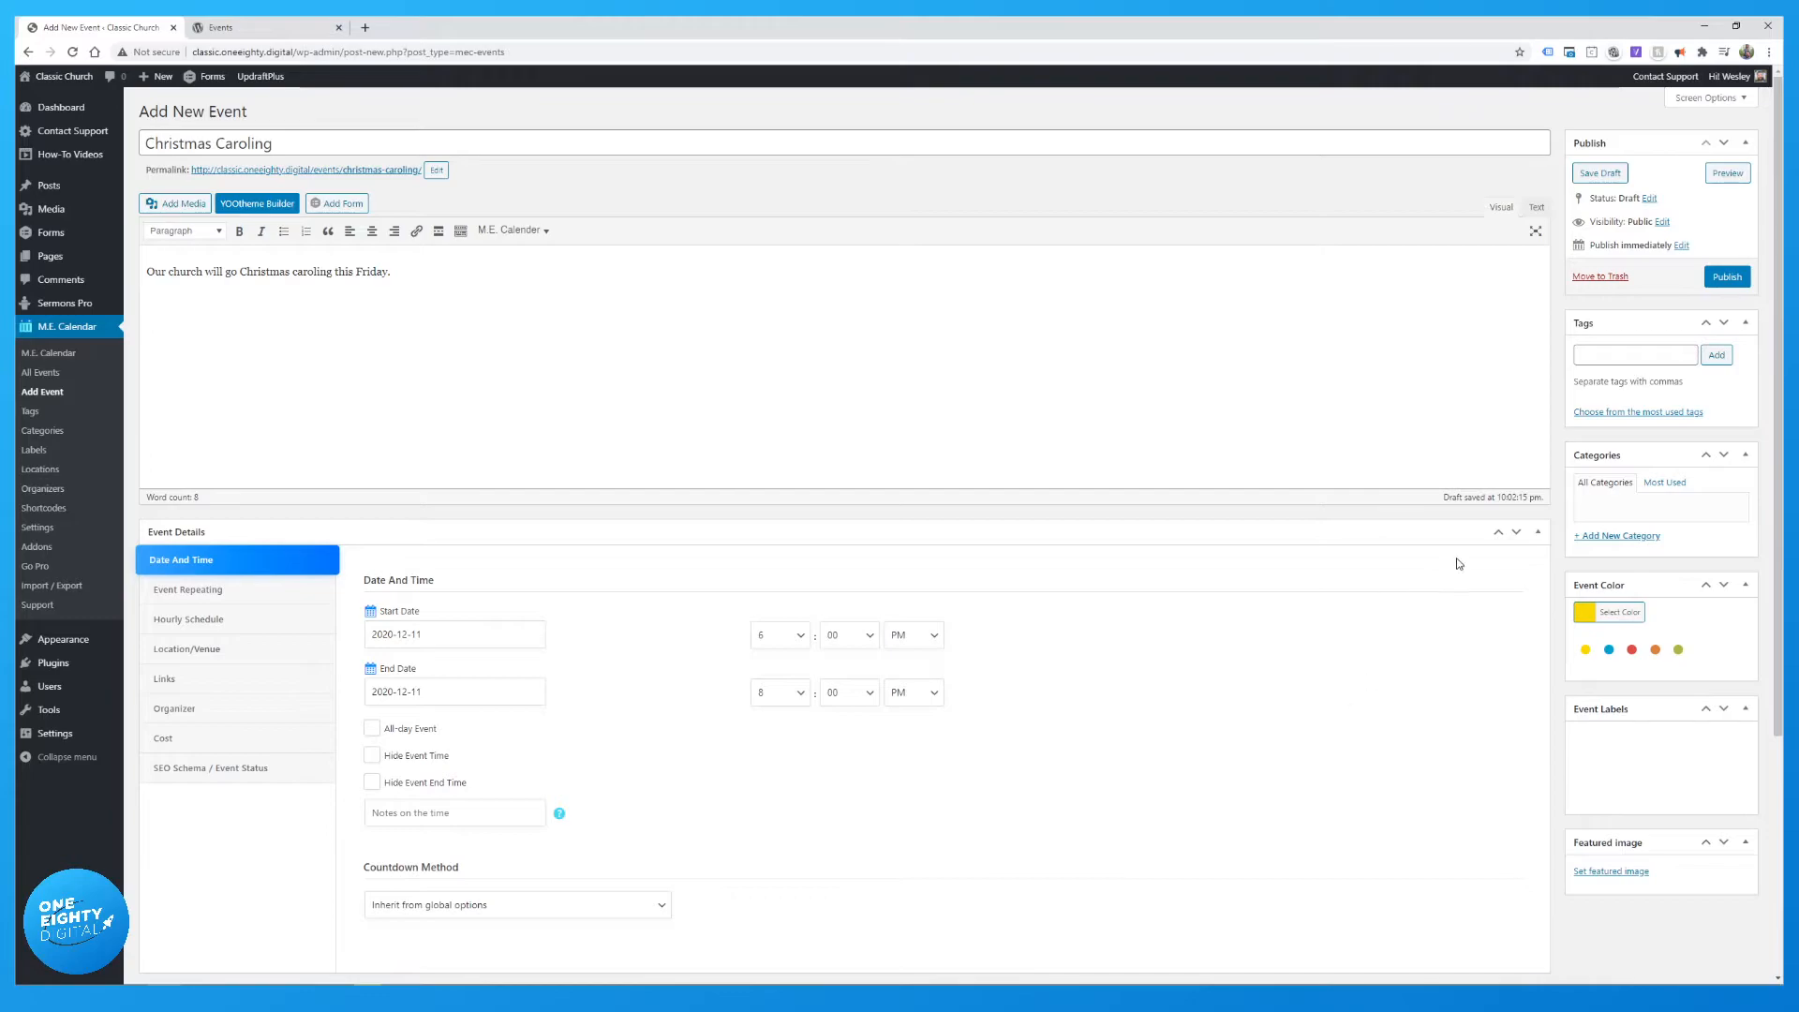
pyautogui.click(1635, 355)
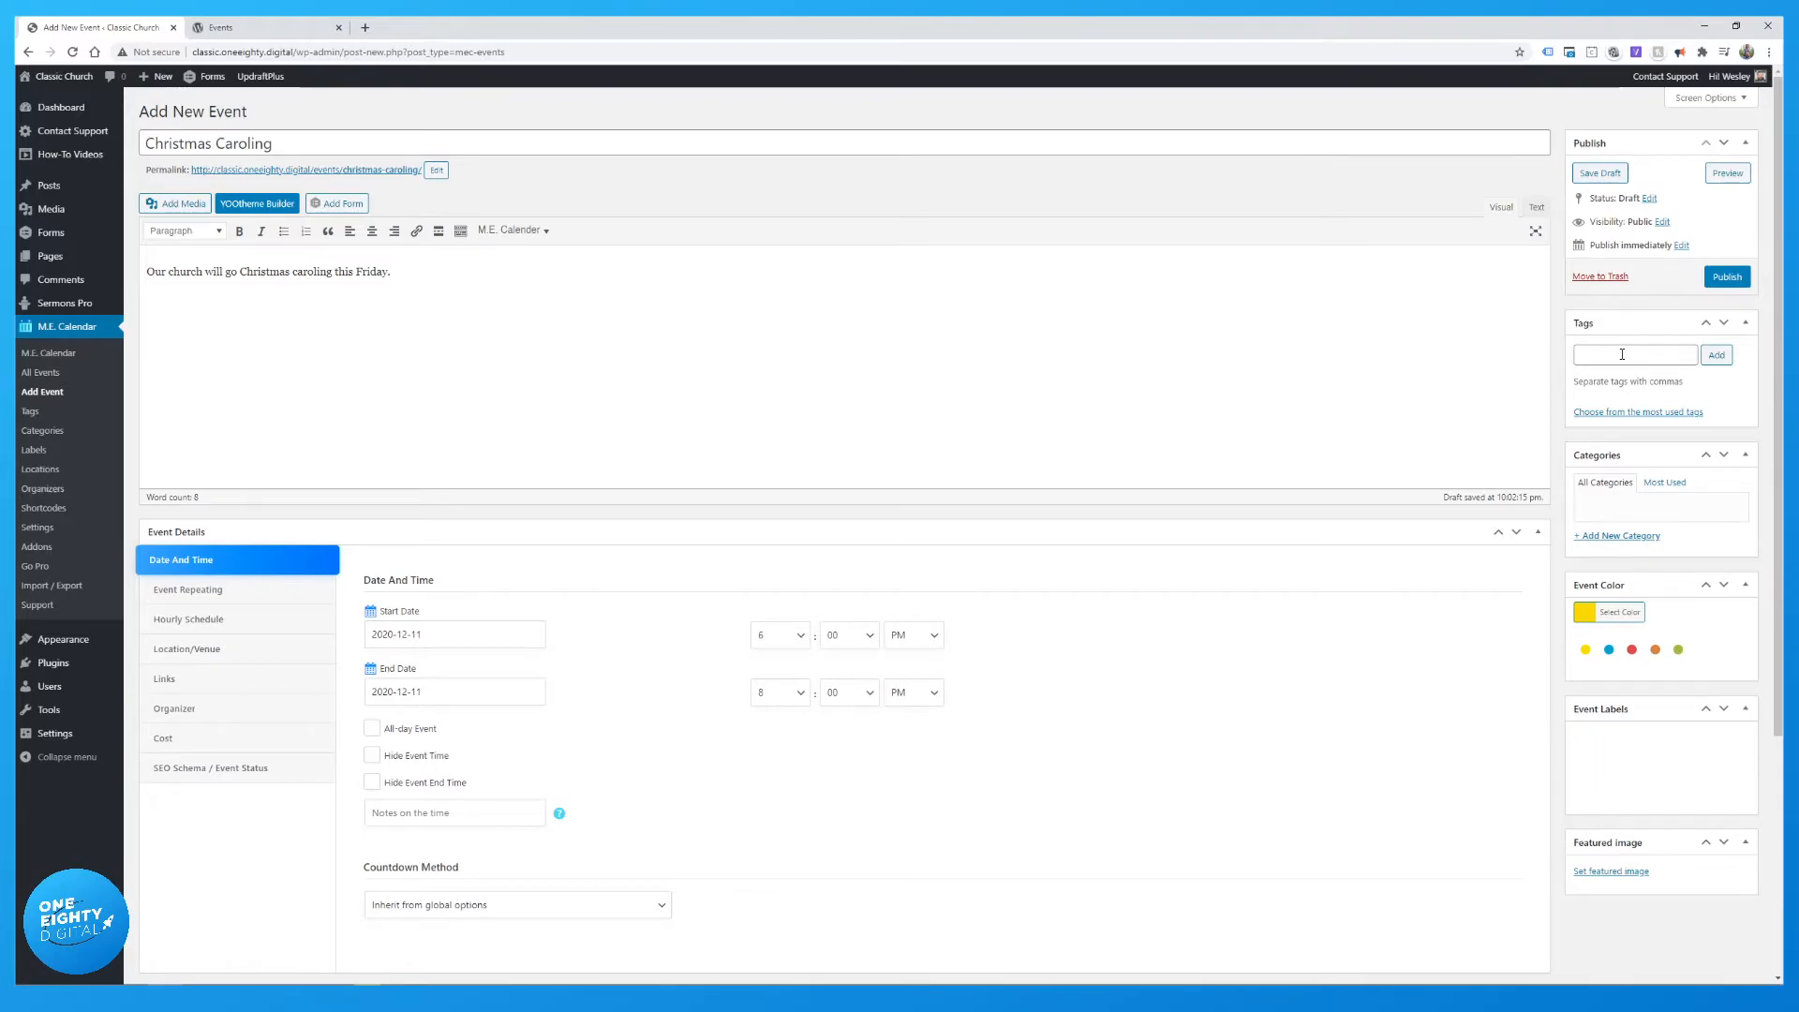
# Add the tag Christmas to the event
pyautogui.click(1635, 354)
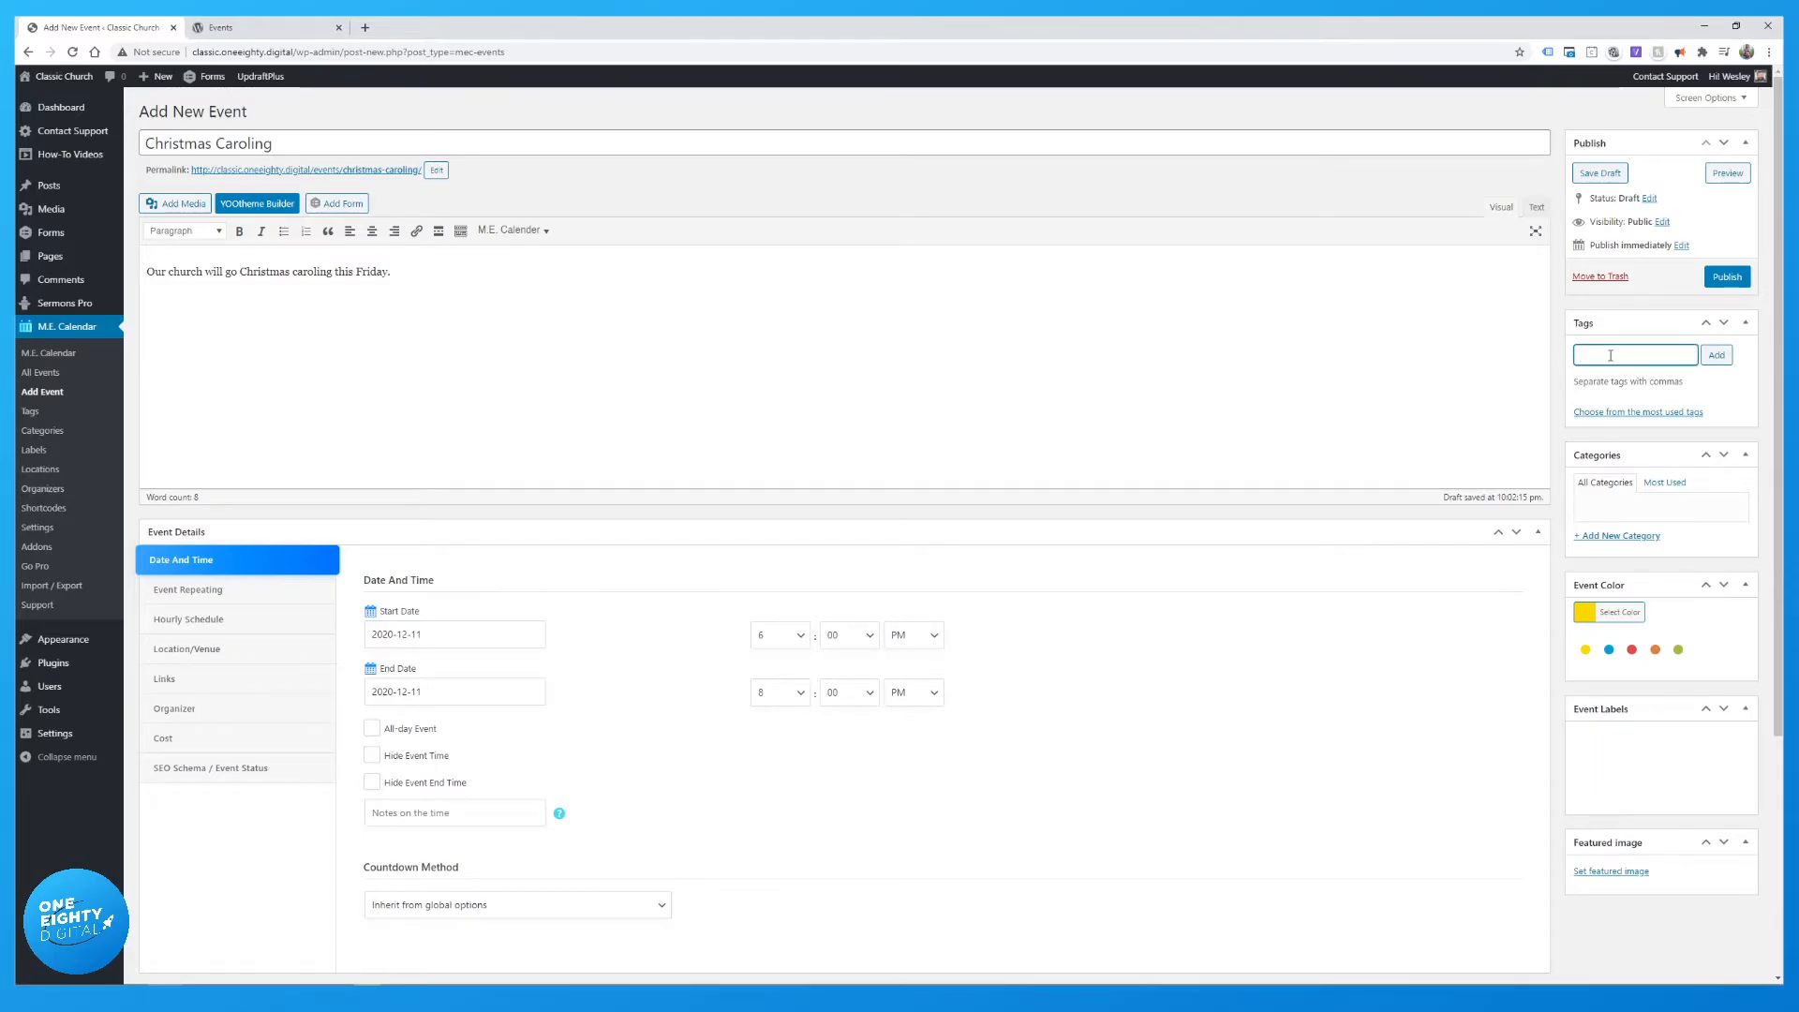
pyautogui.write('Christmas')
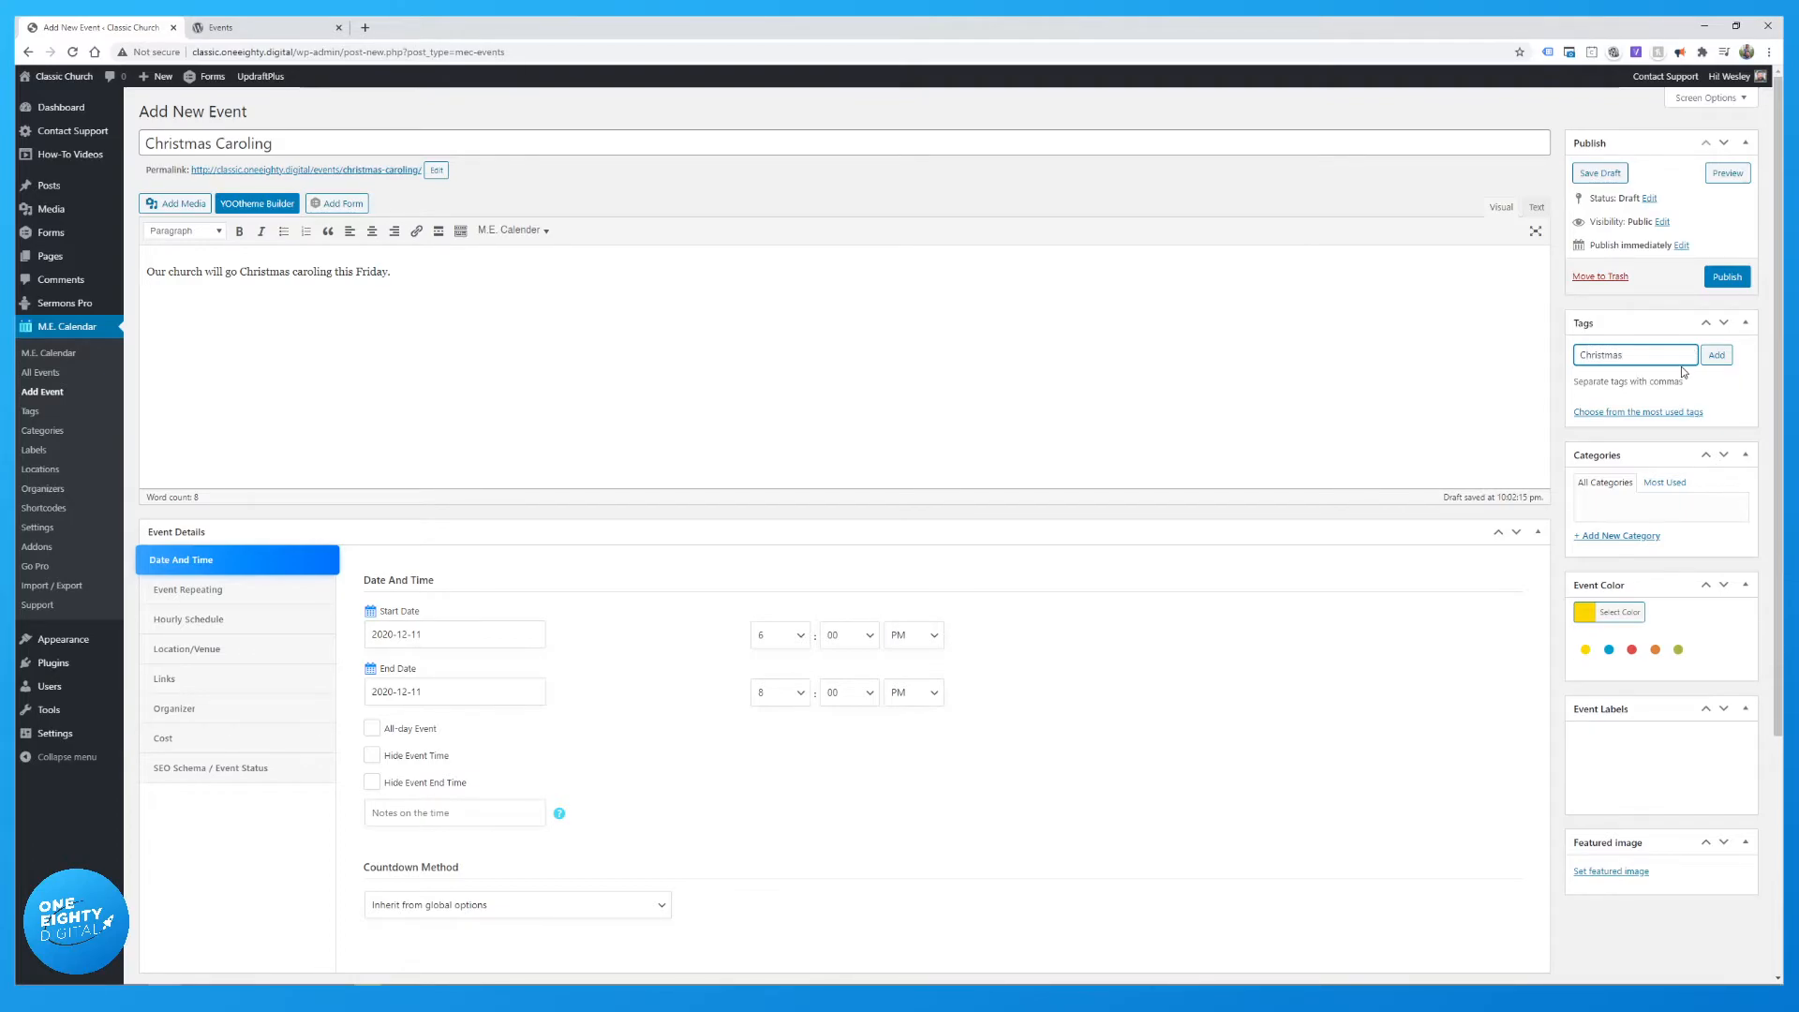
pyautogui.click(1716, 354)
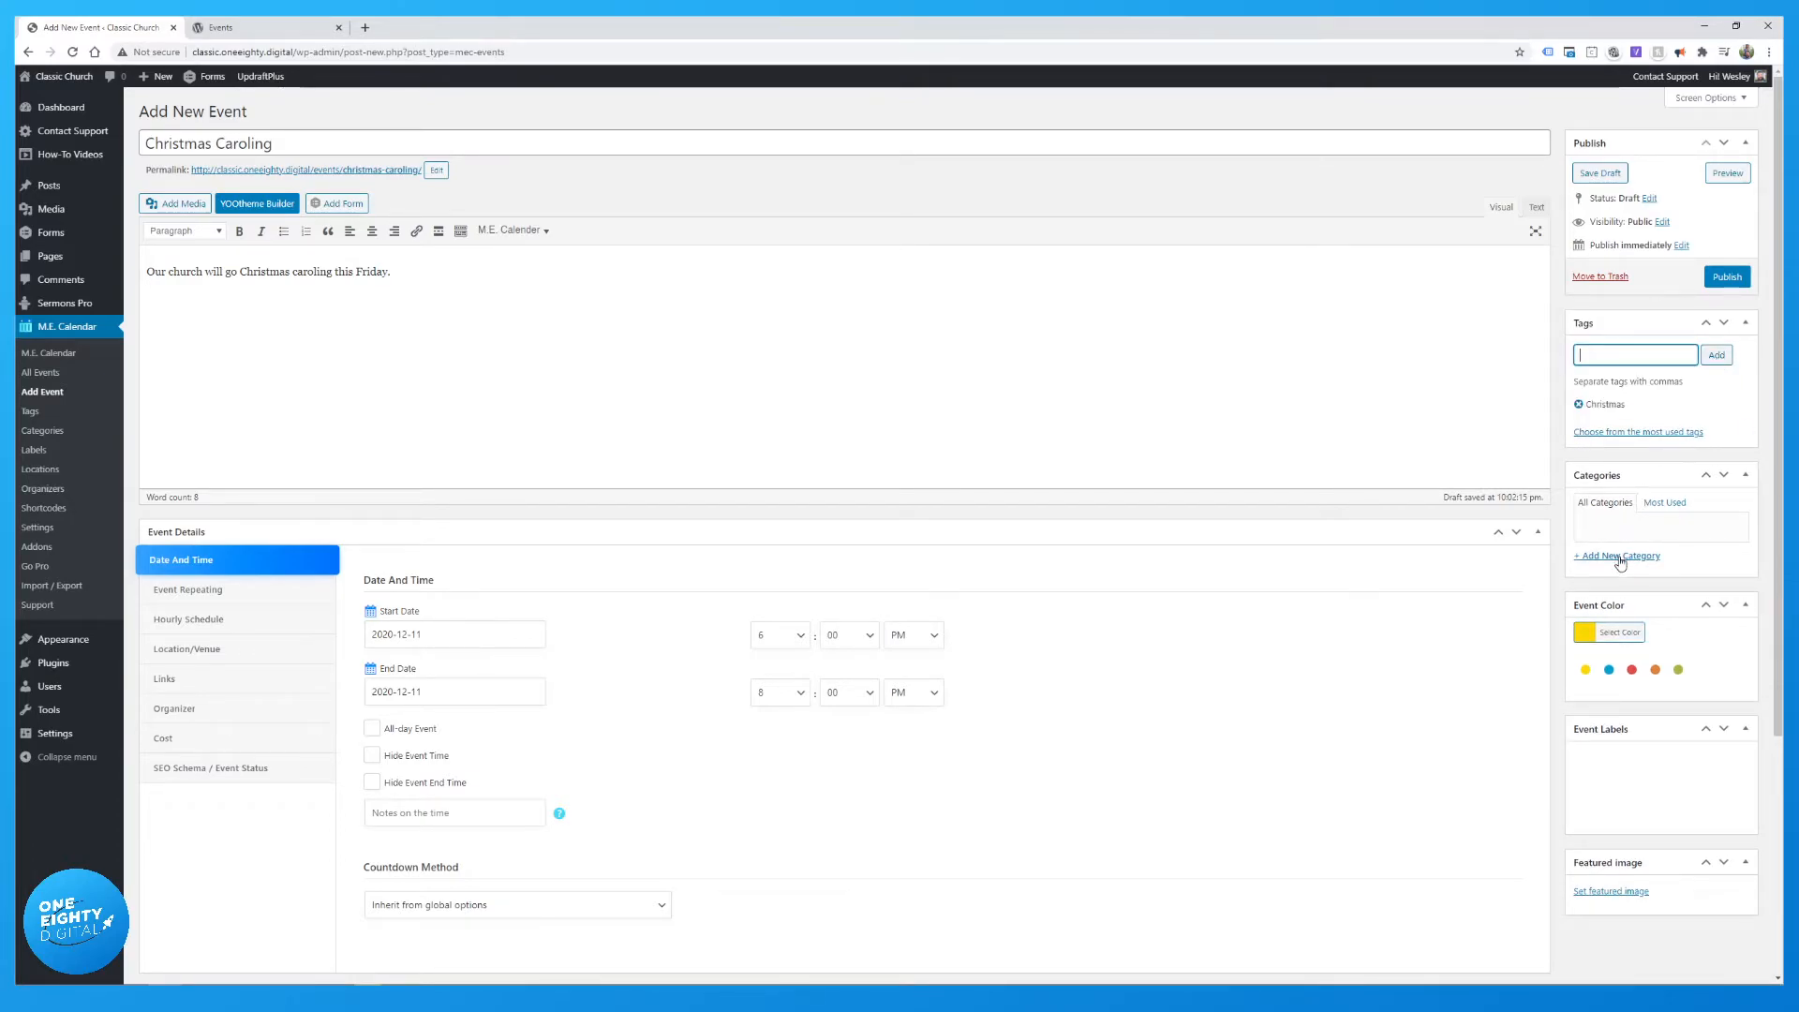
# Create and assign a new Christmas event category
pyautogui.click(1617, 555)
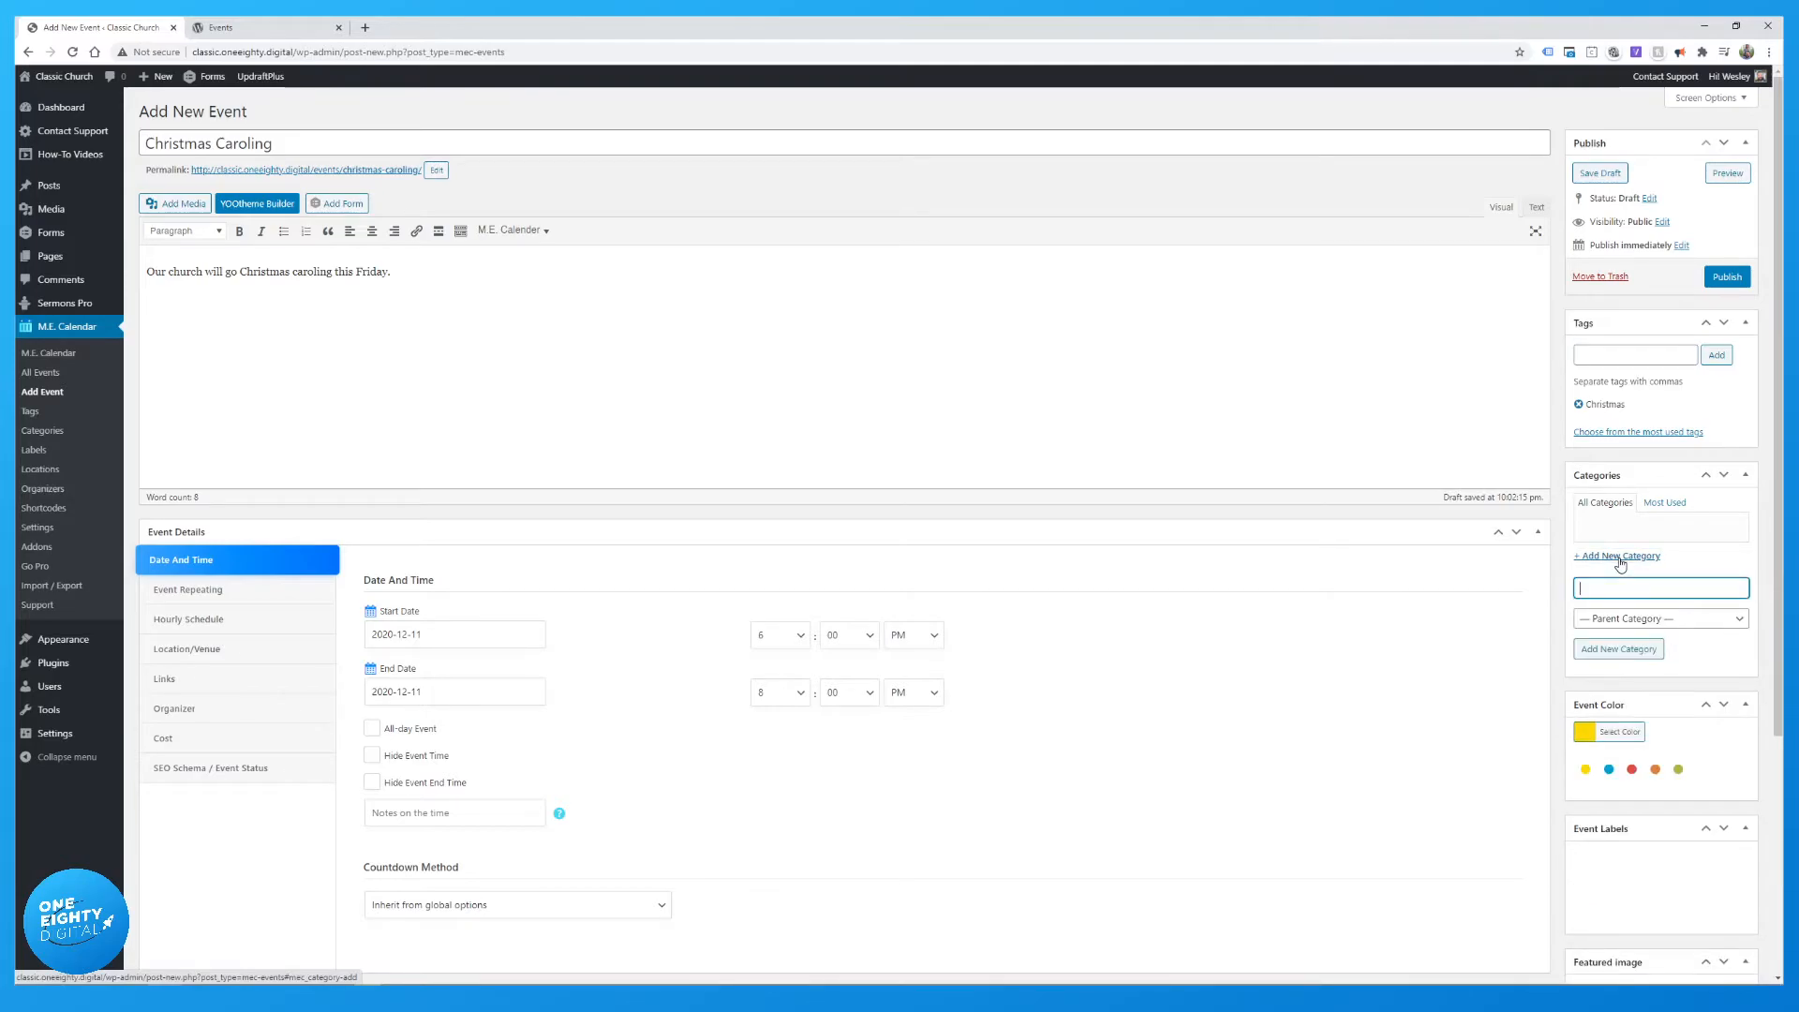
pyautogui.write('Christmas')
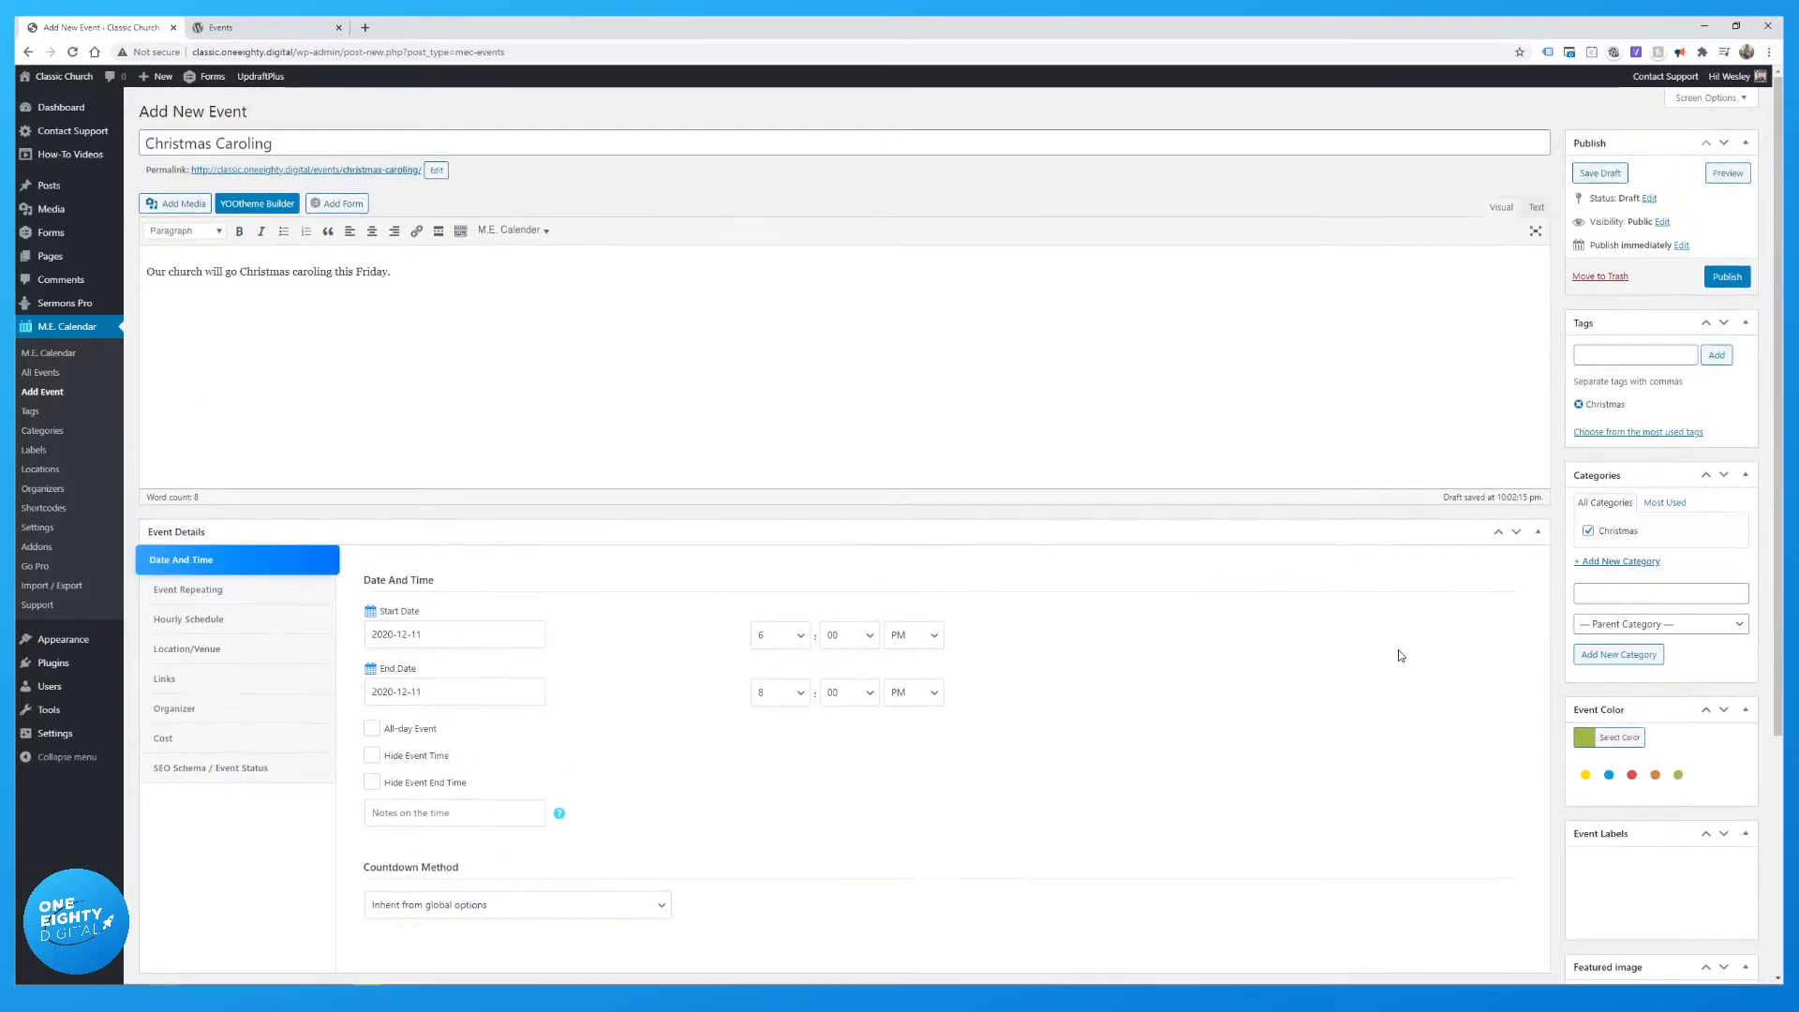
pyautogui.scroll(-3)
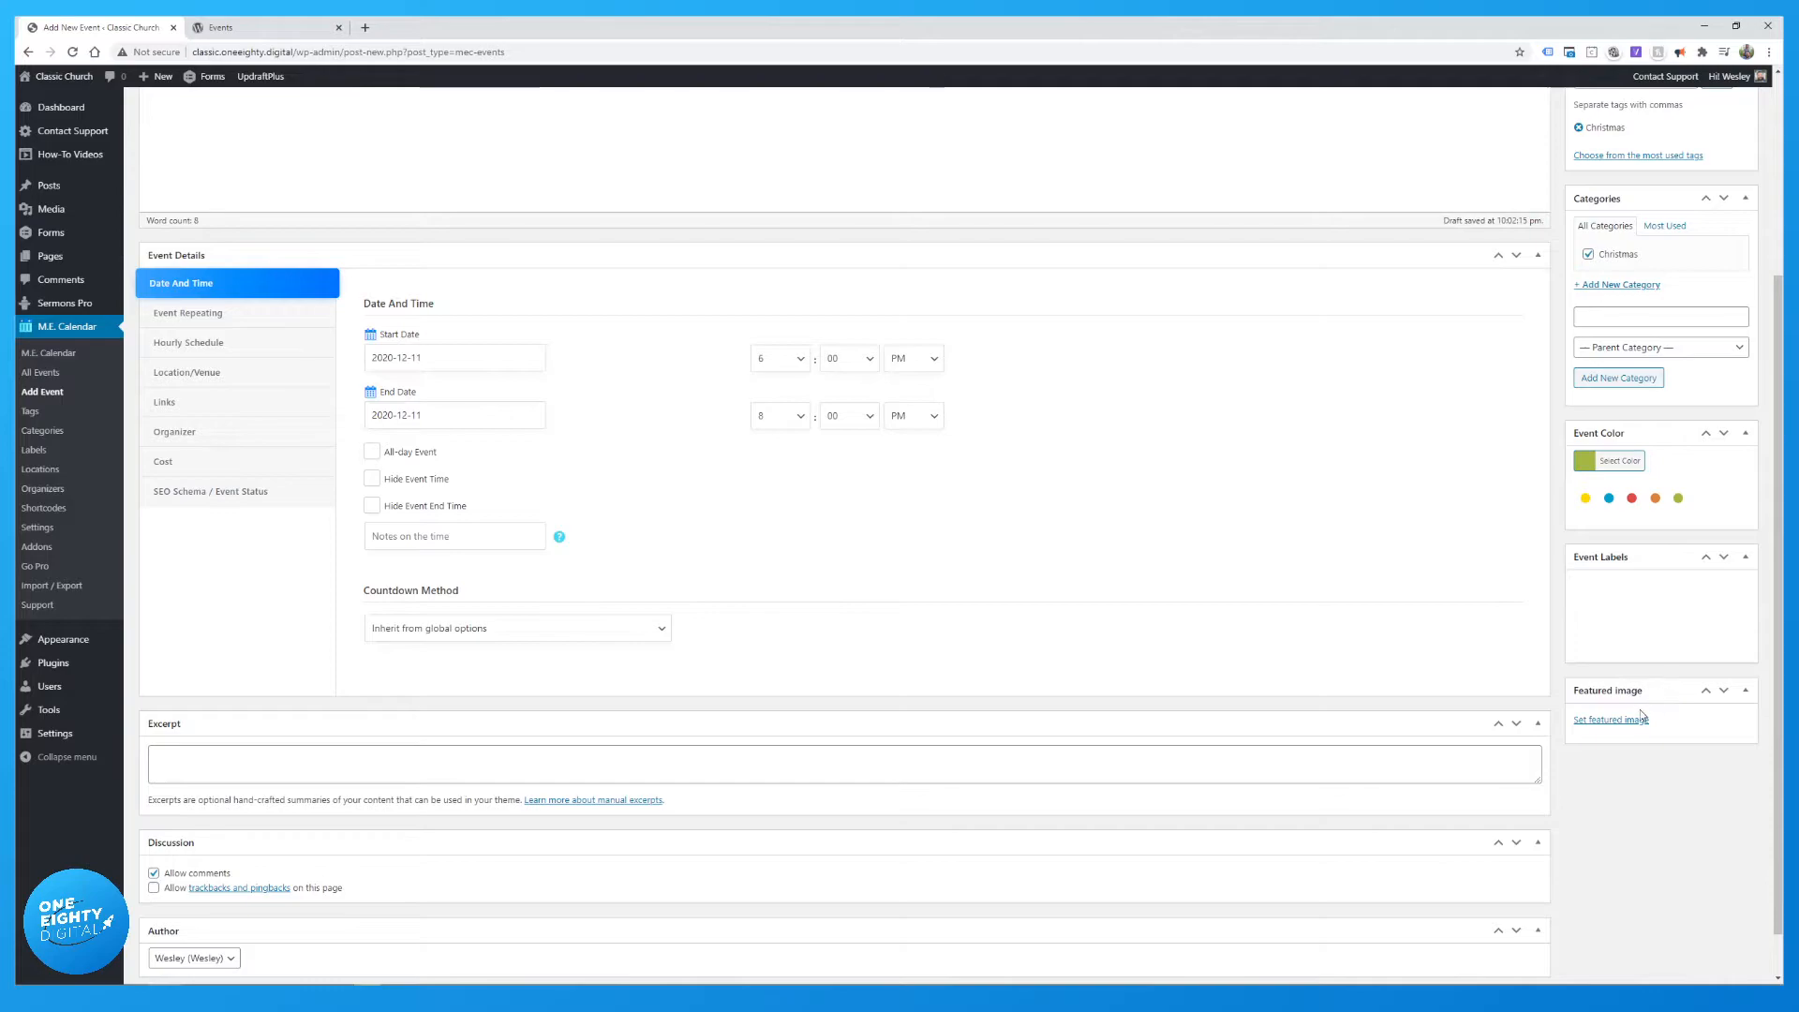
pyautogui.moveTo(1621, 709)
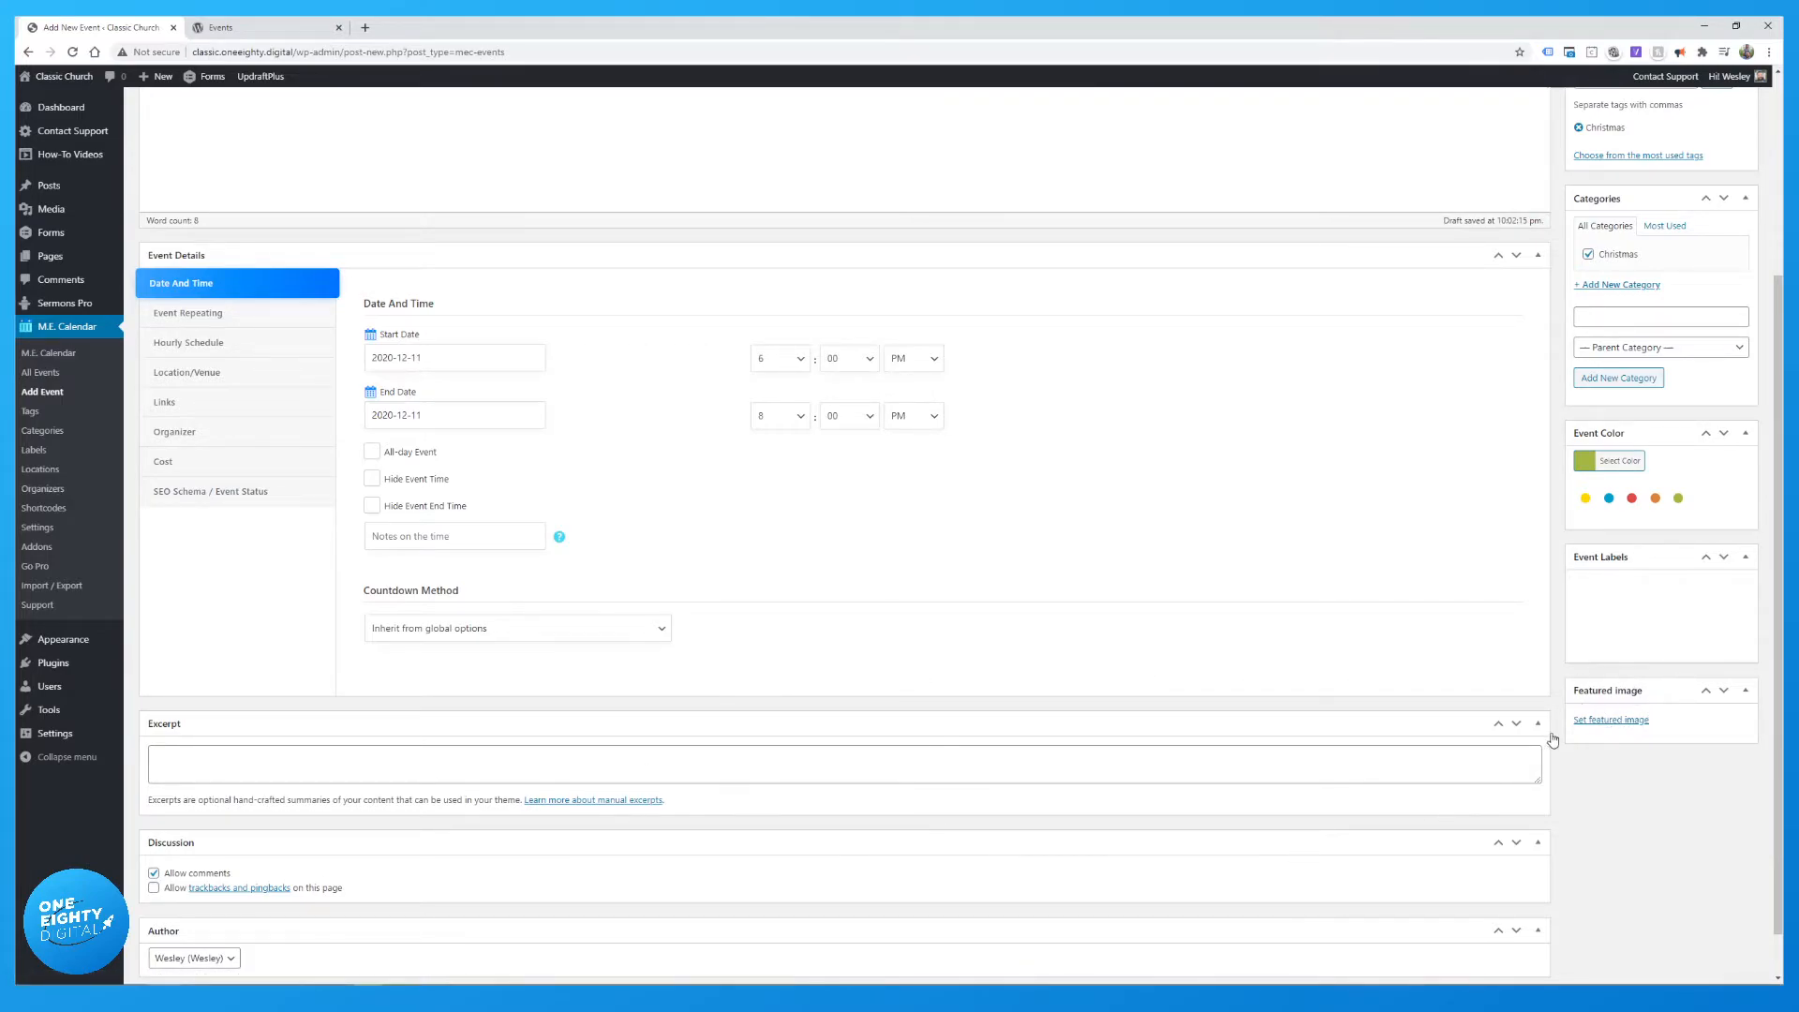
pyautogui.moveTo(1653, 690)
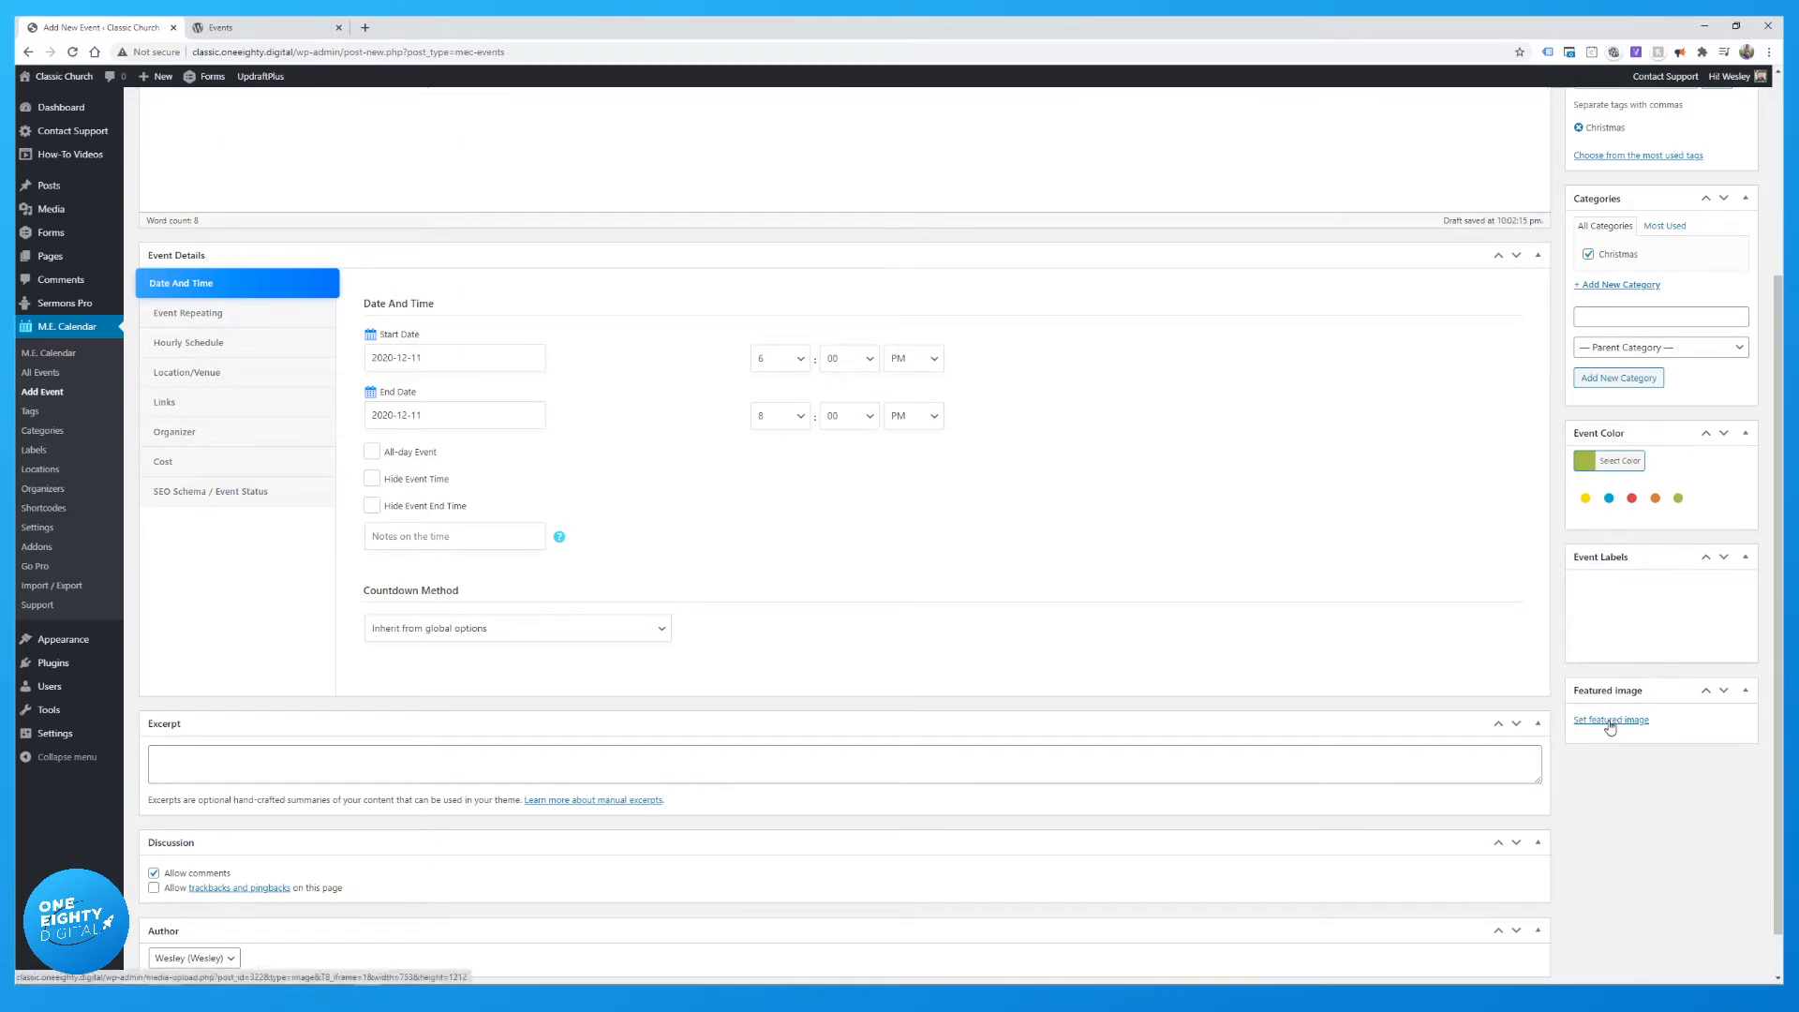
# Set the dark green photo as featured image, then remove it again
pyautogui.click(1611, 720)
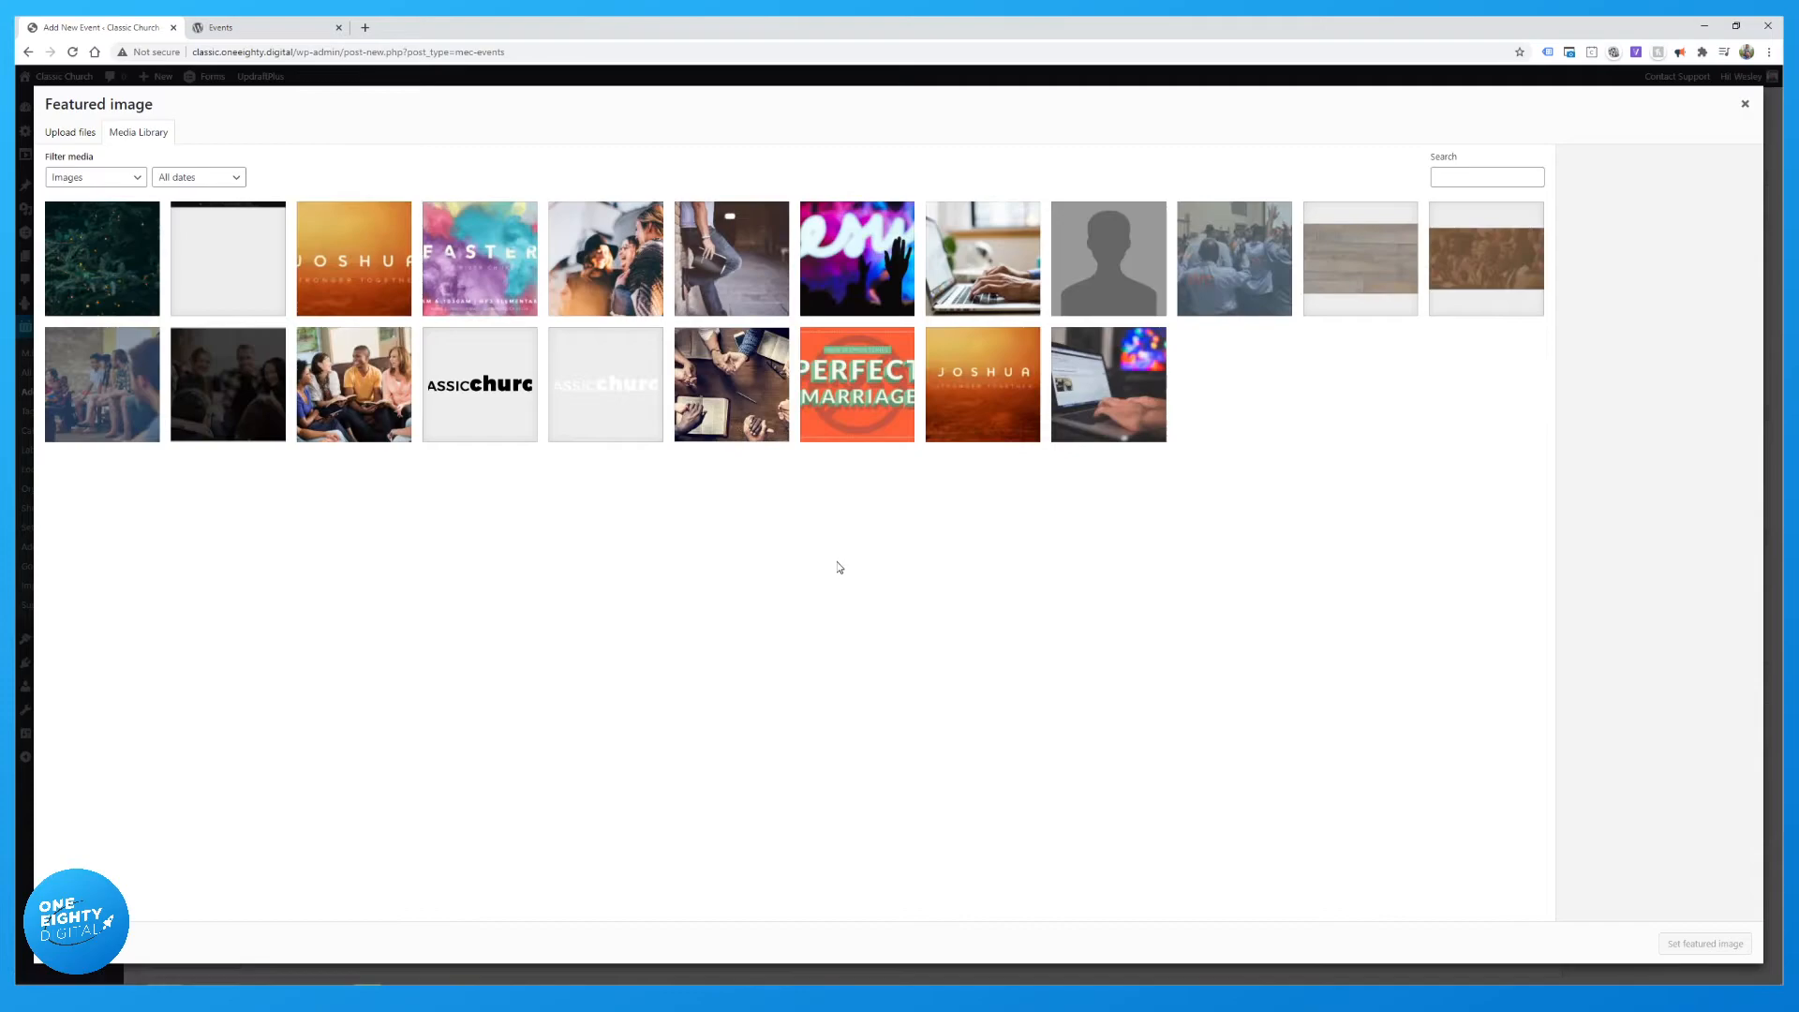
pyautogui.click(101, 257)
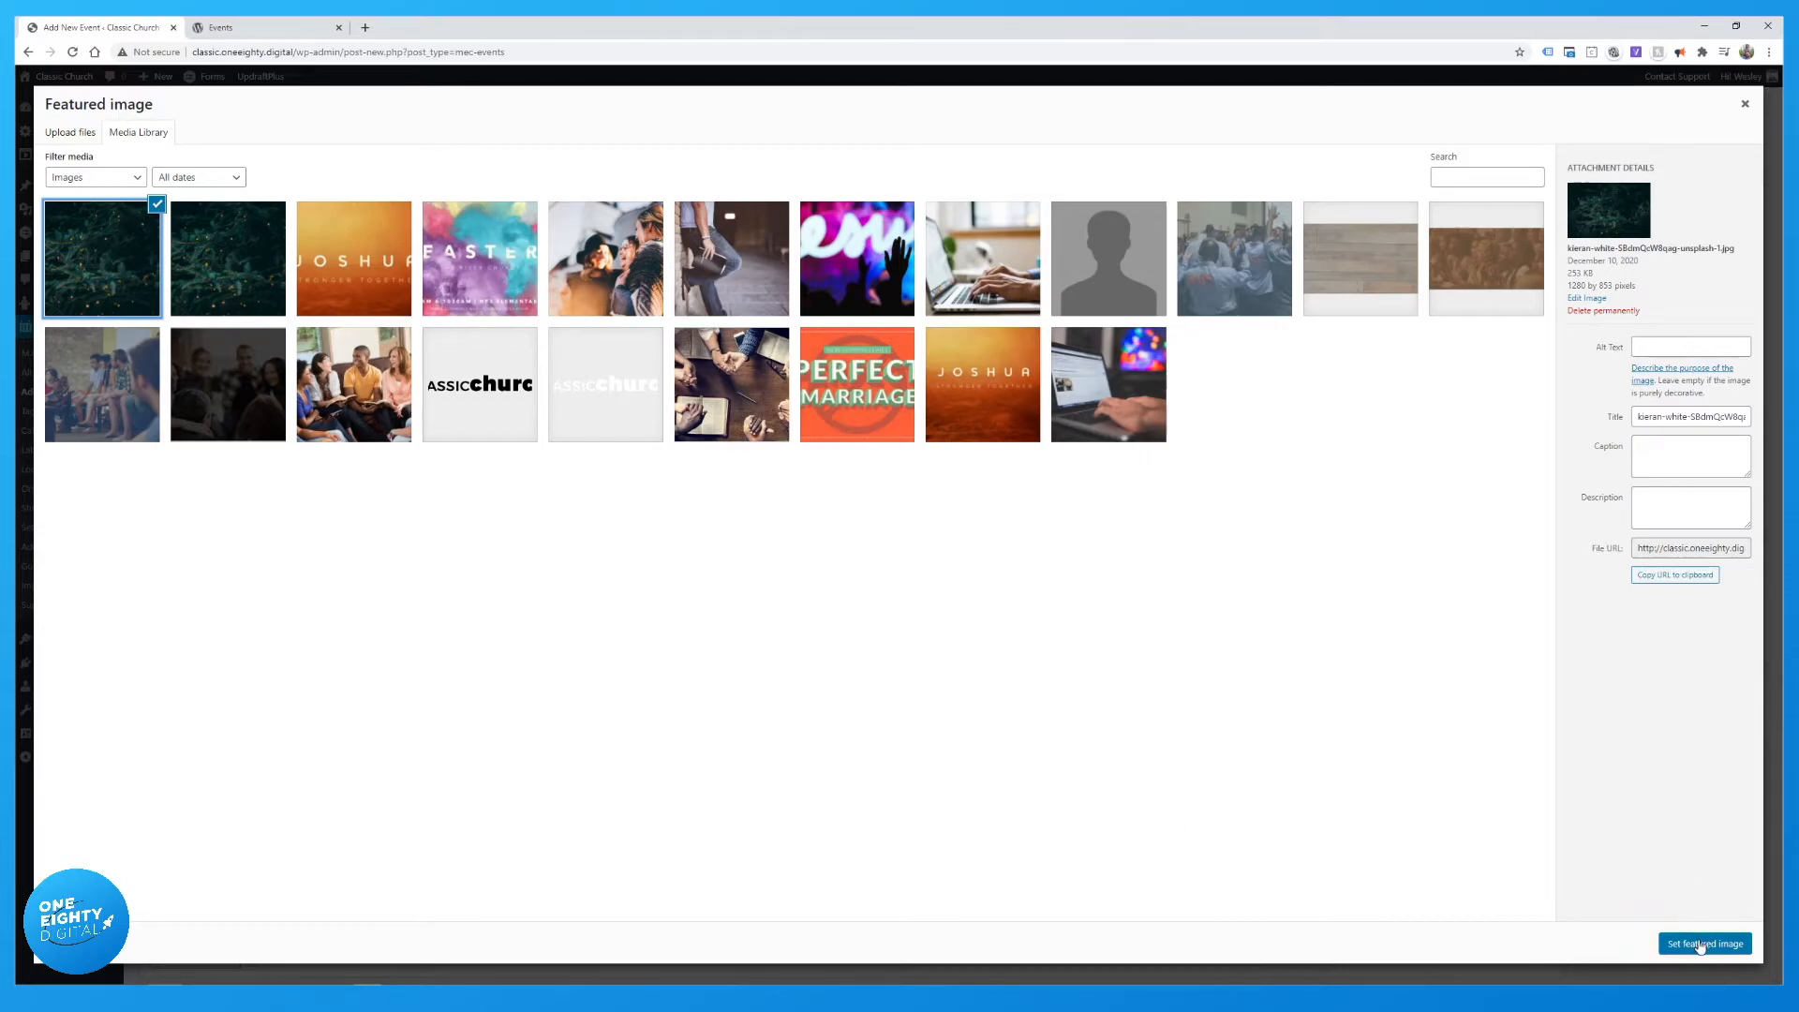
pyautogui.moveTo(1521, 676)
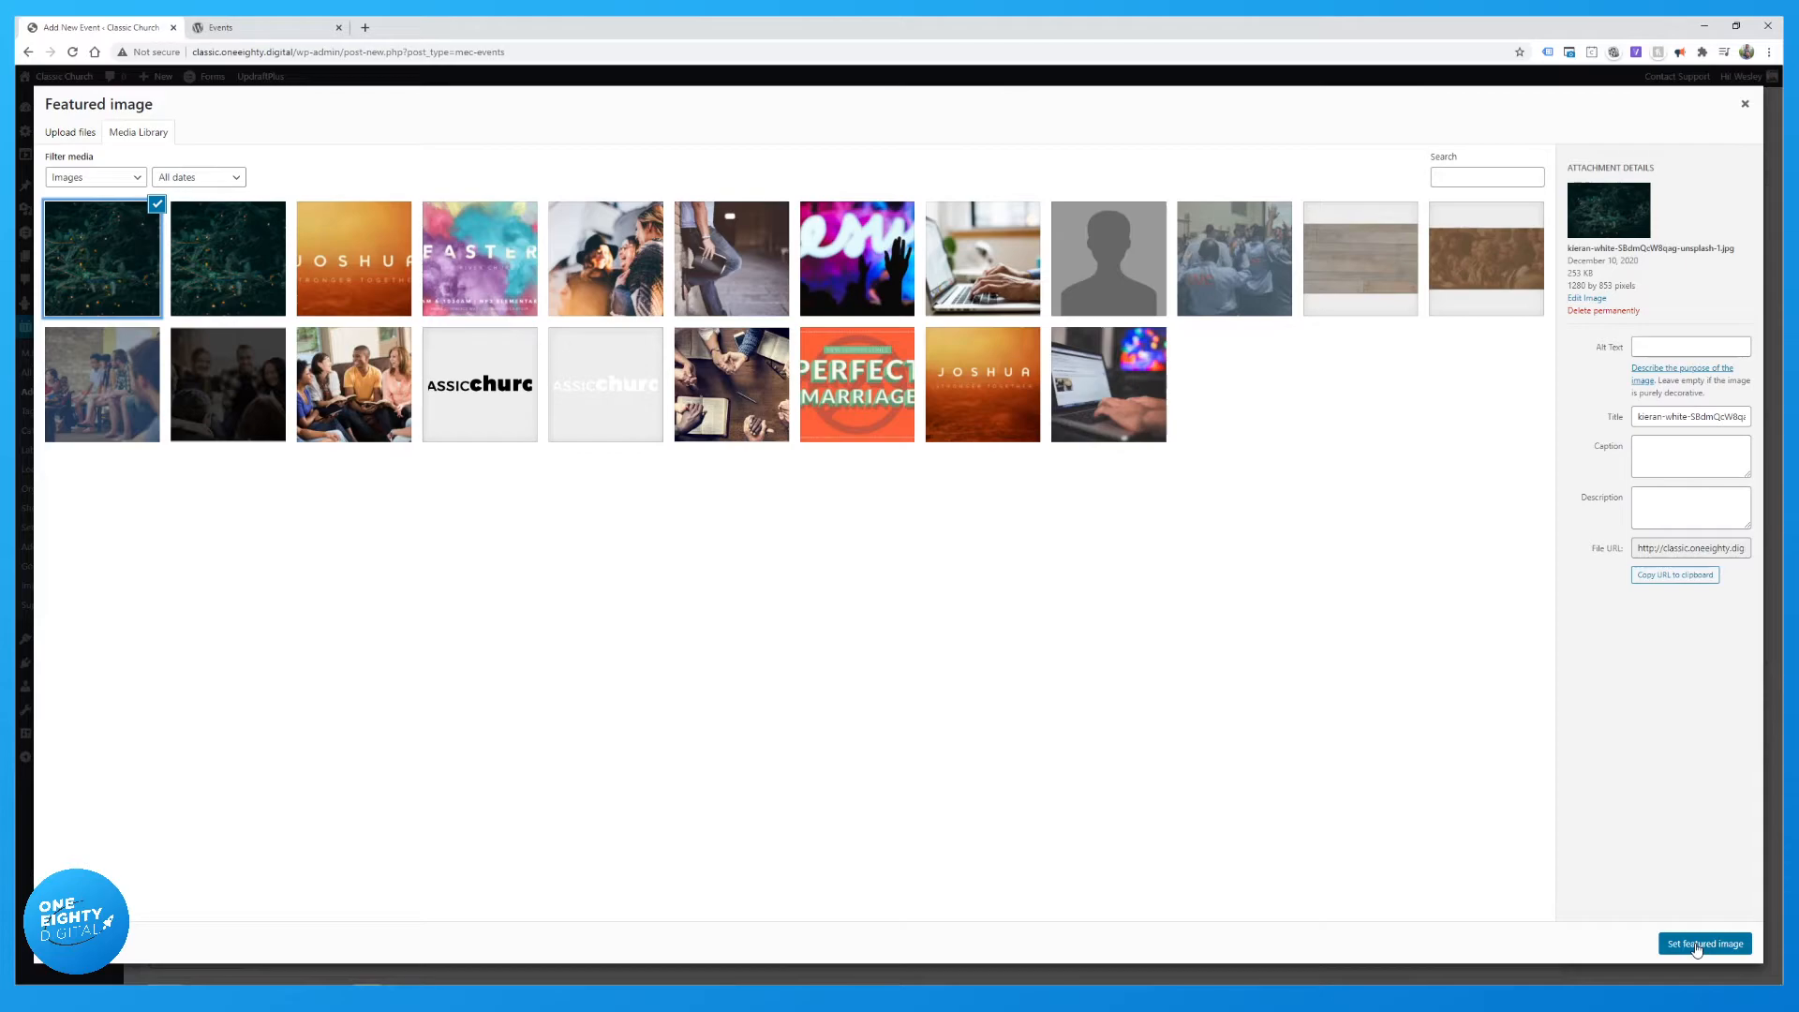
pyautogui.click(1704, 942)
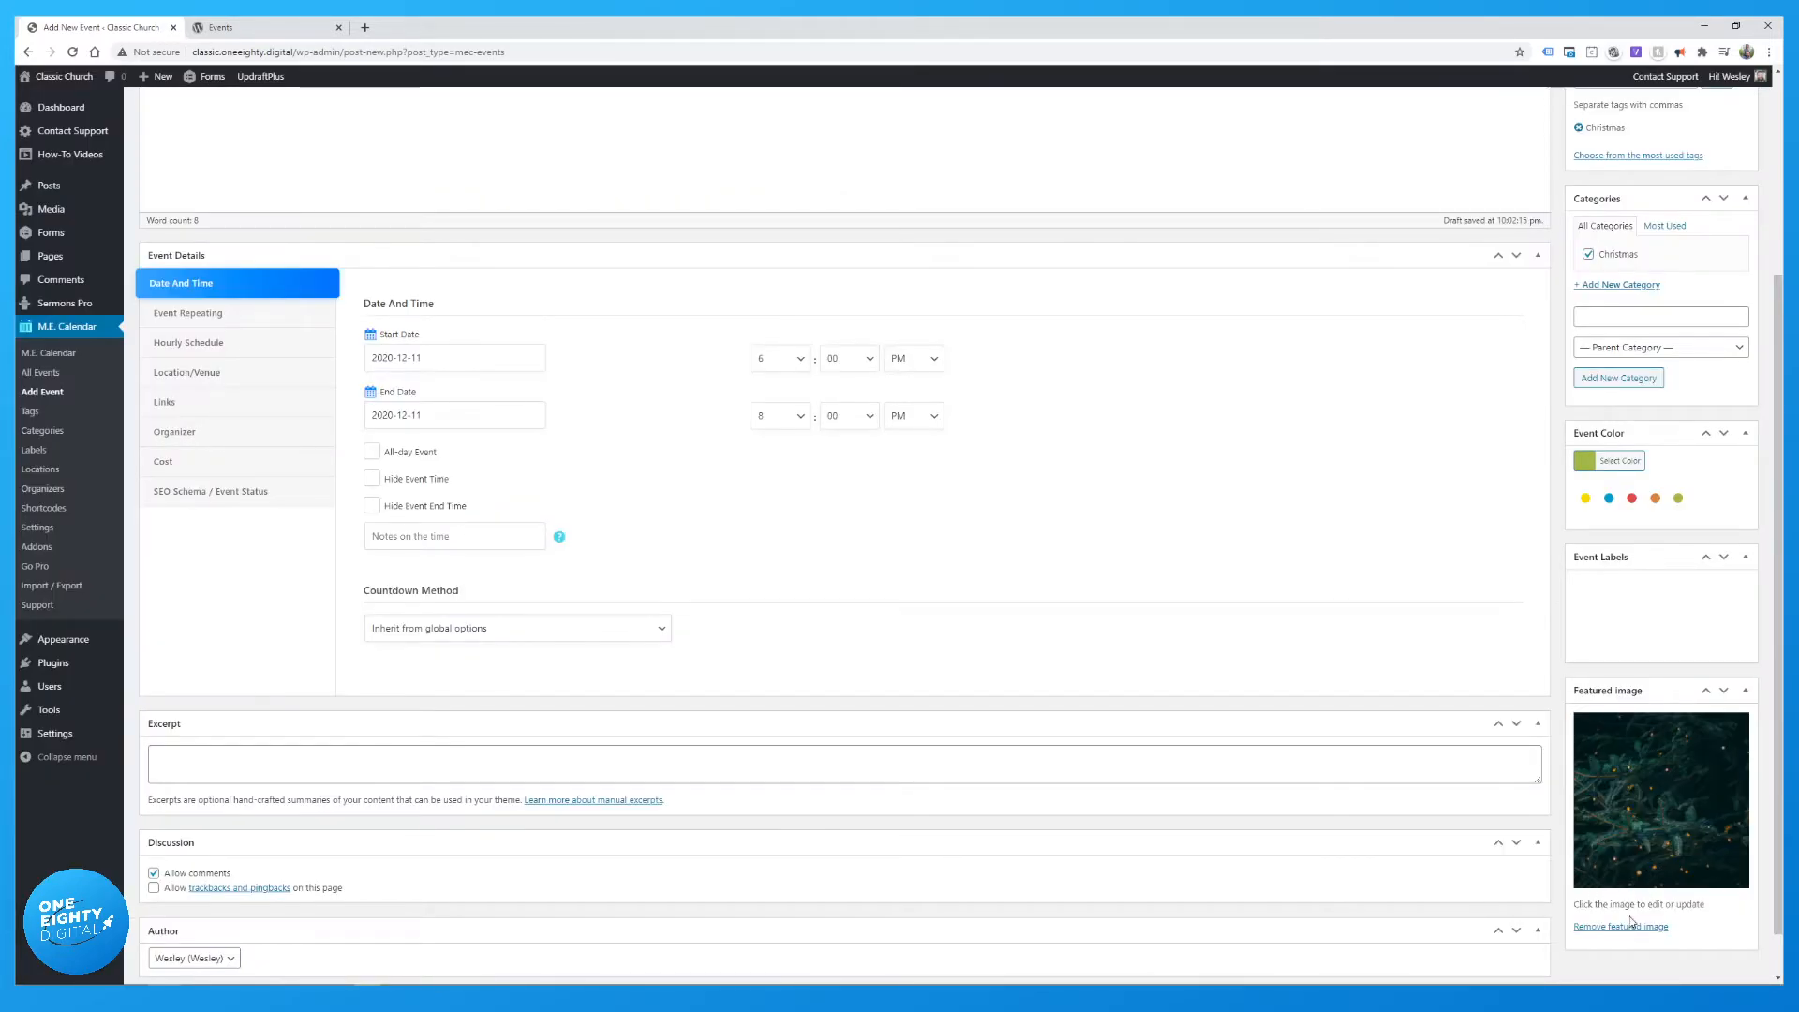
pyautogui.click(1620, 927)
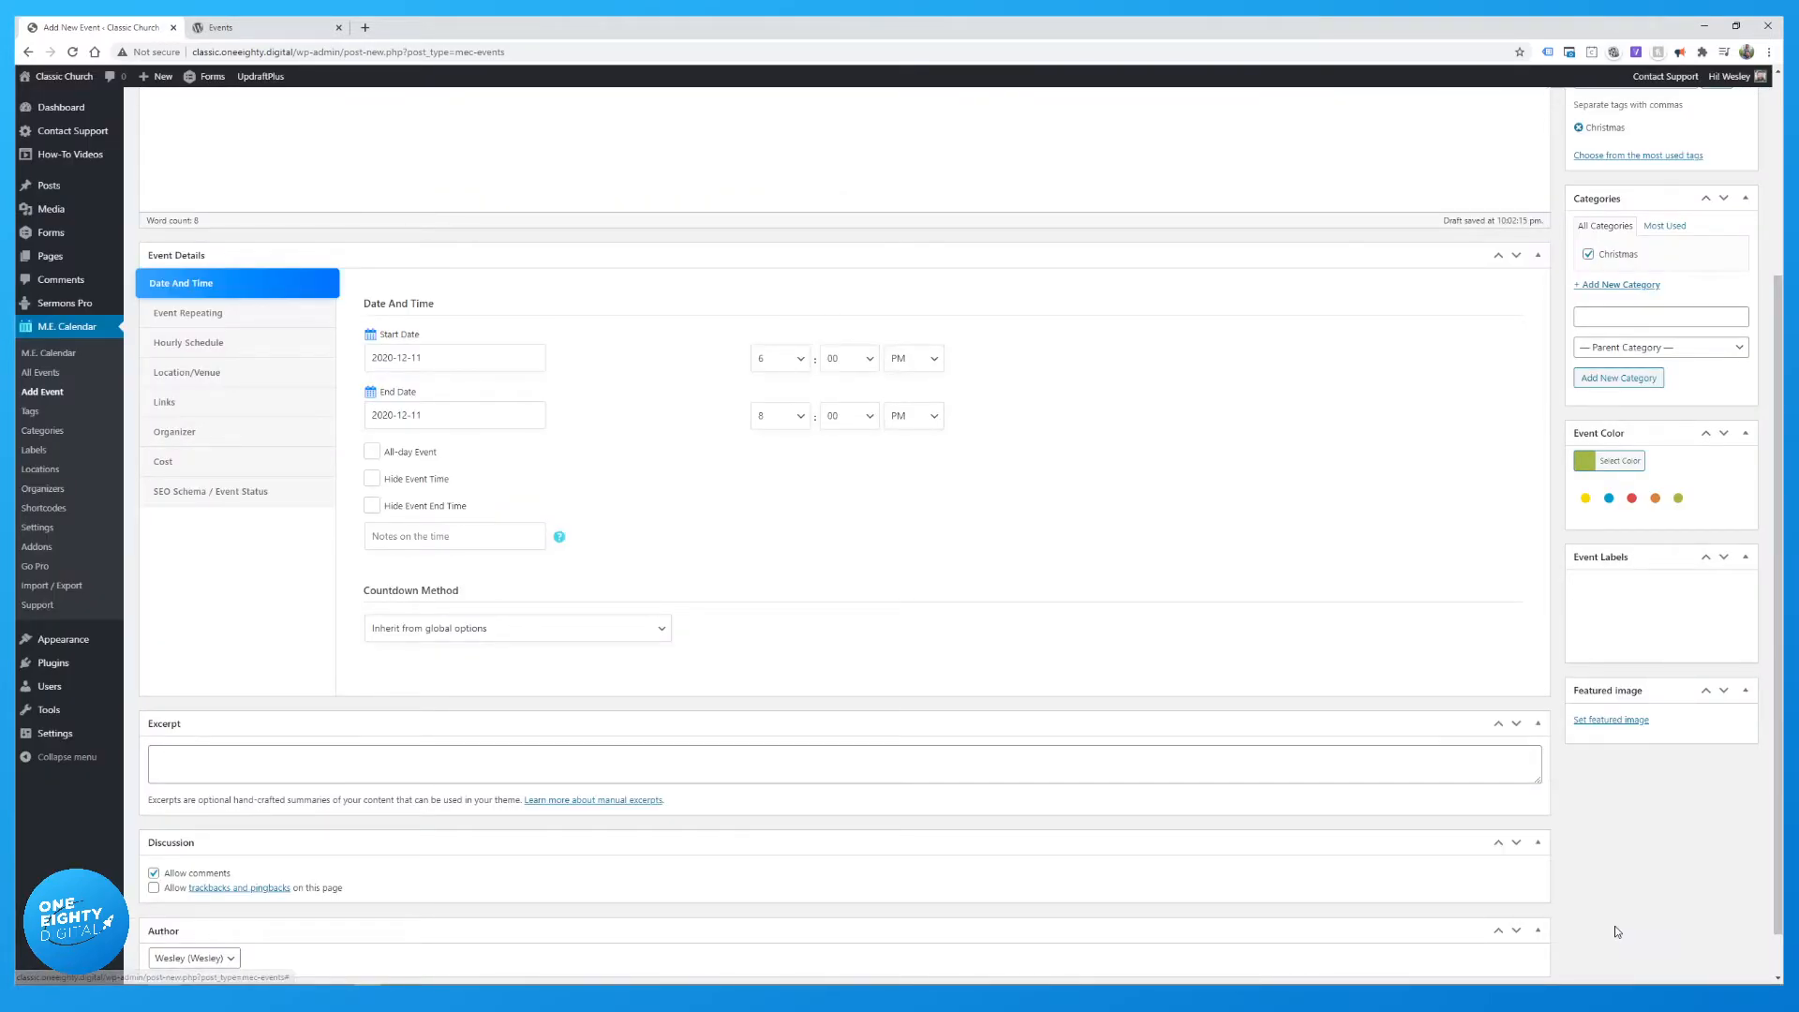
pyautogui.click(1611, 718)
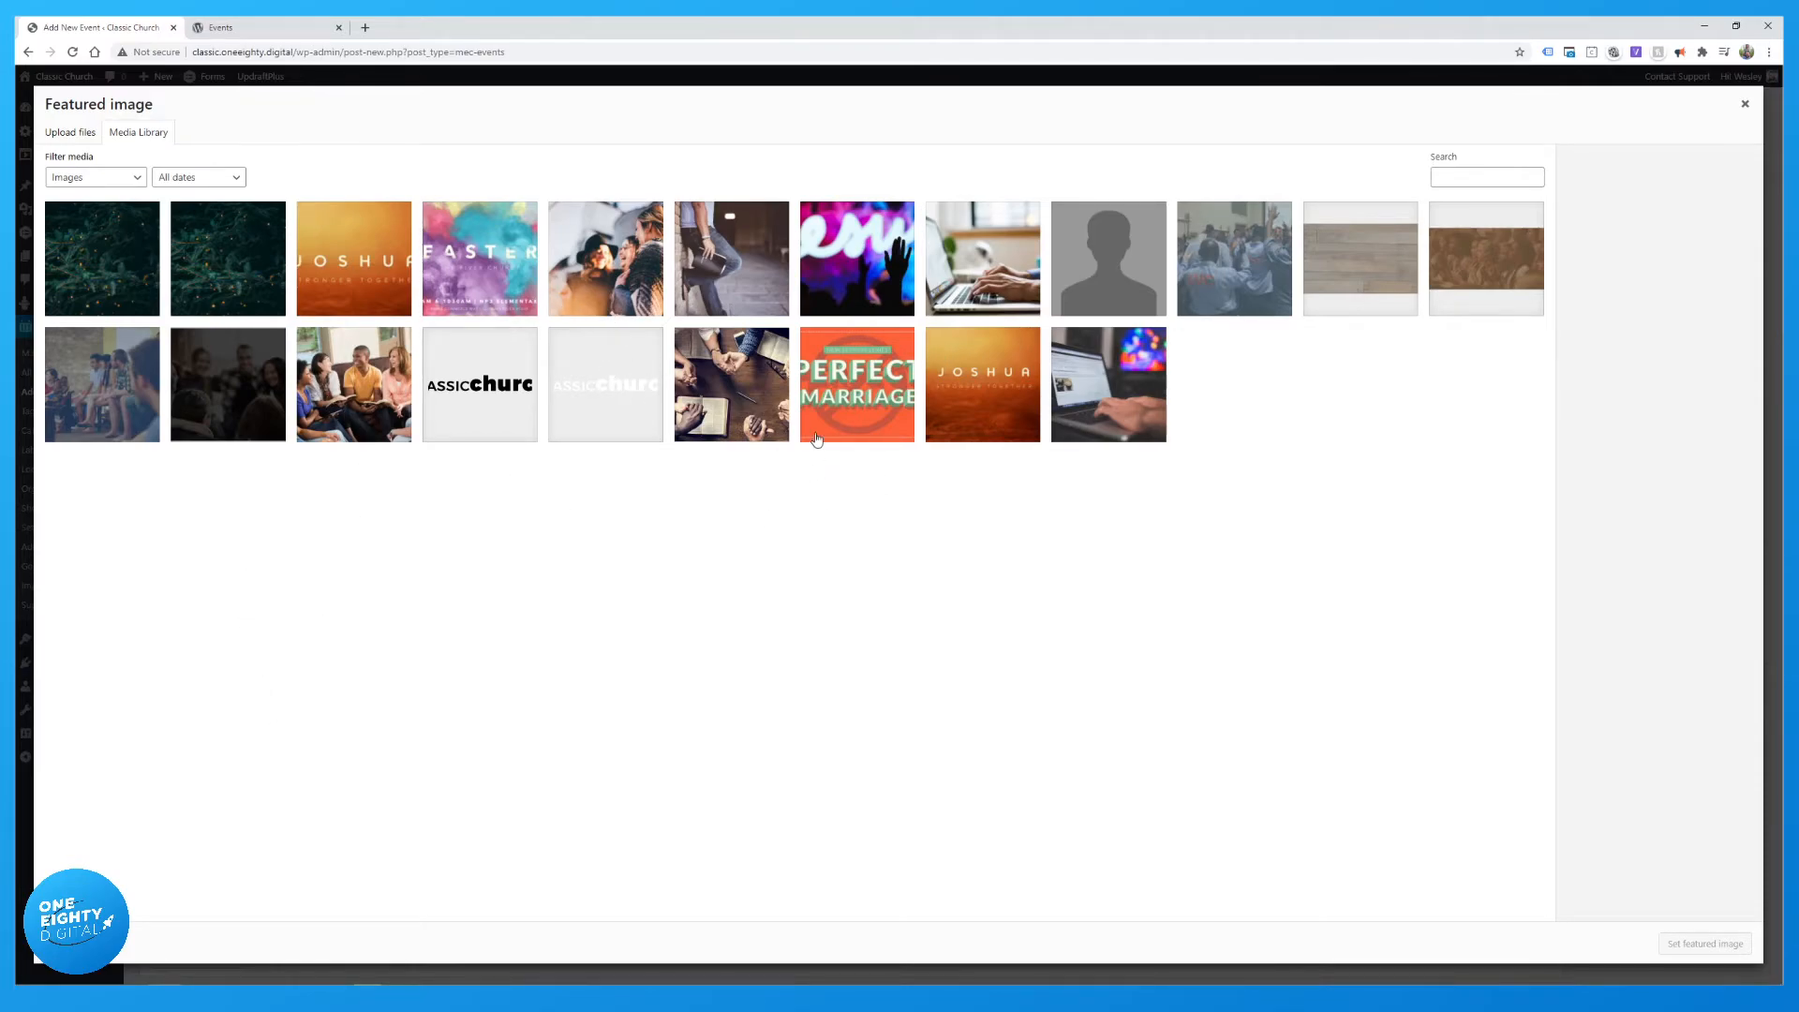
pyautogui.click(70, 131)
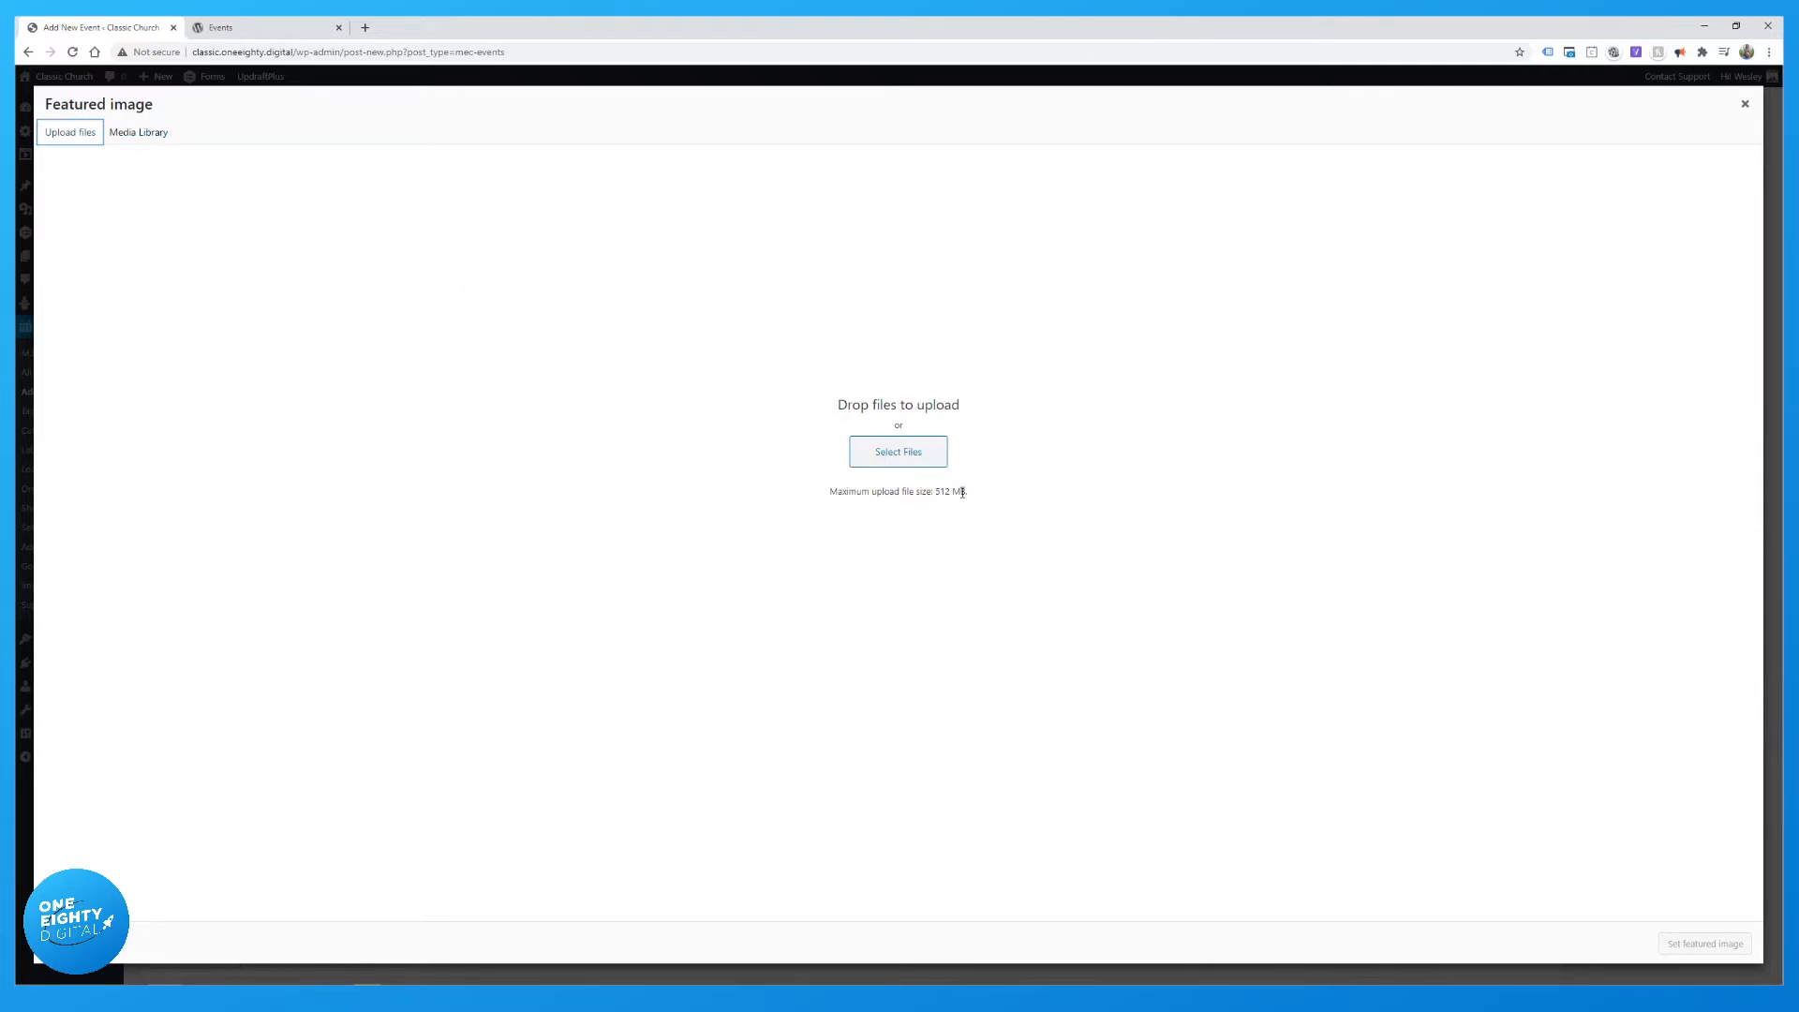
pyautogui.click(137, 131)
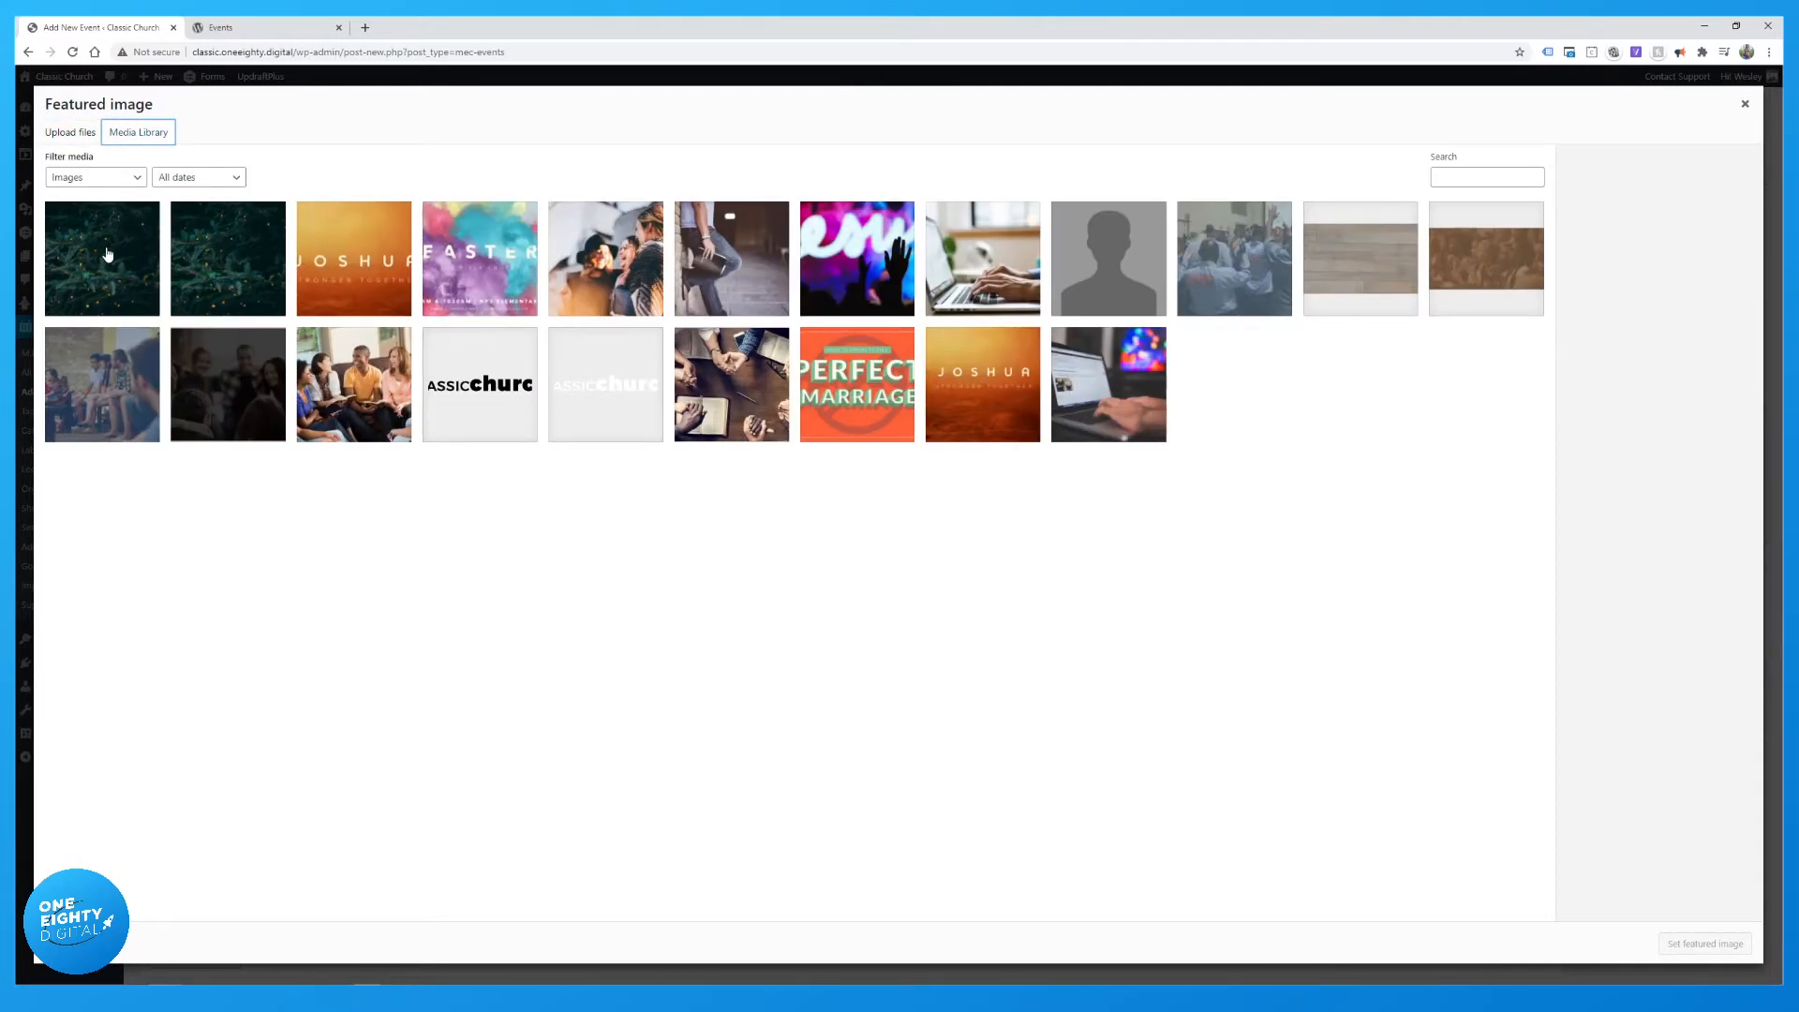
pyautogui.click(1745, 103)
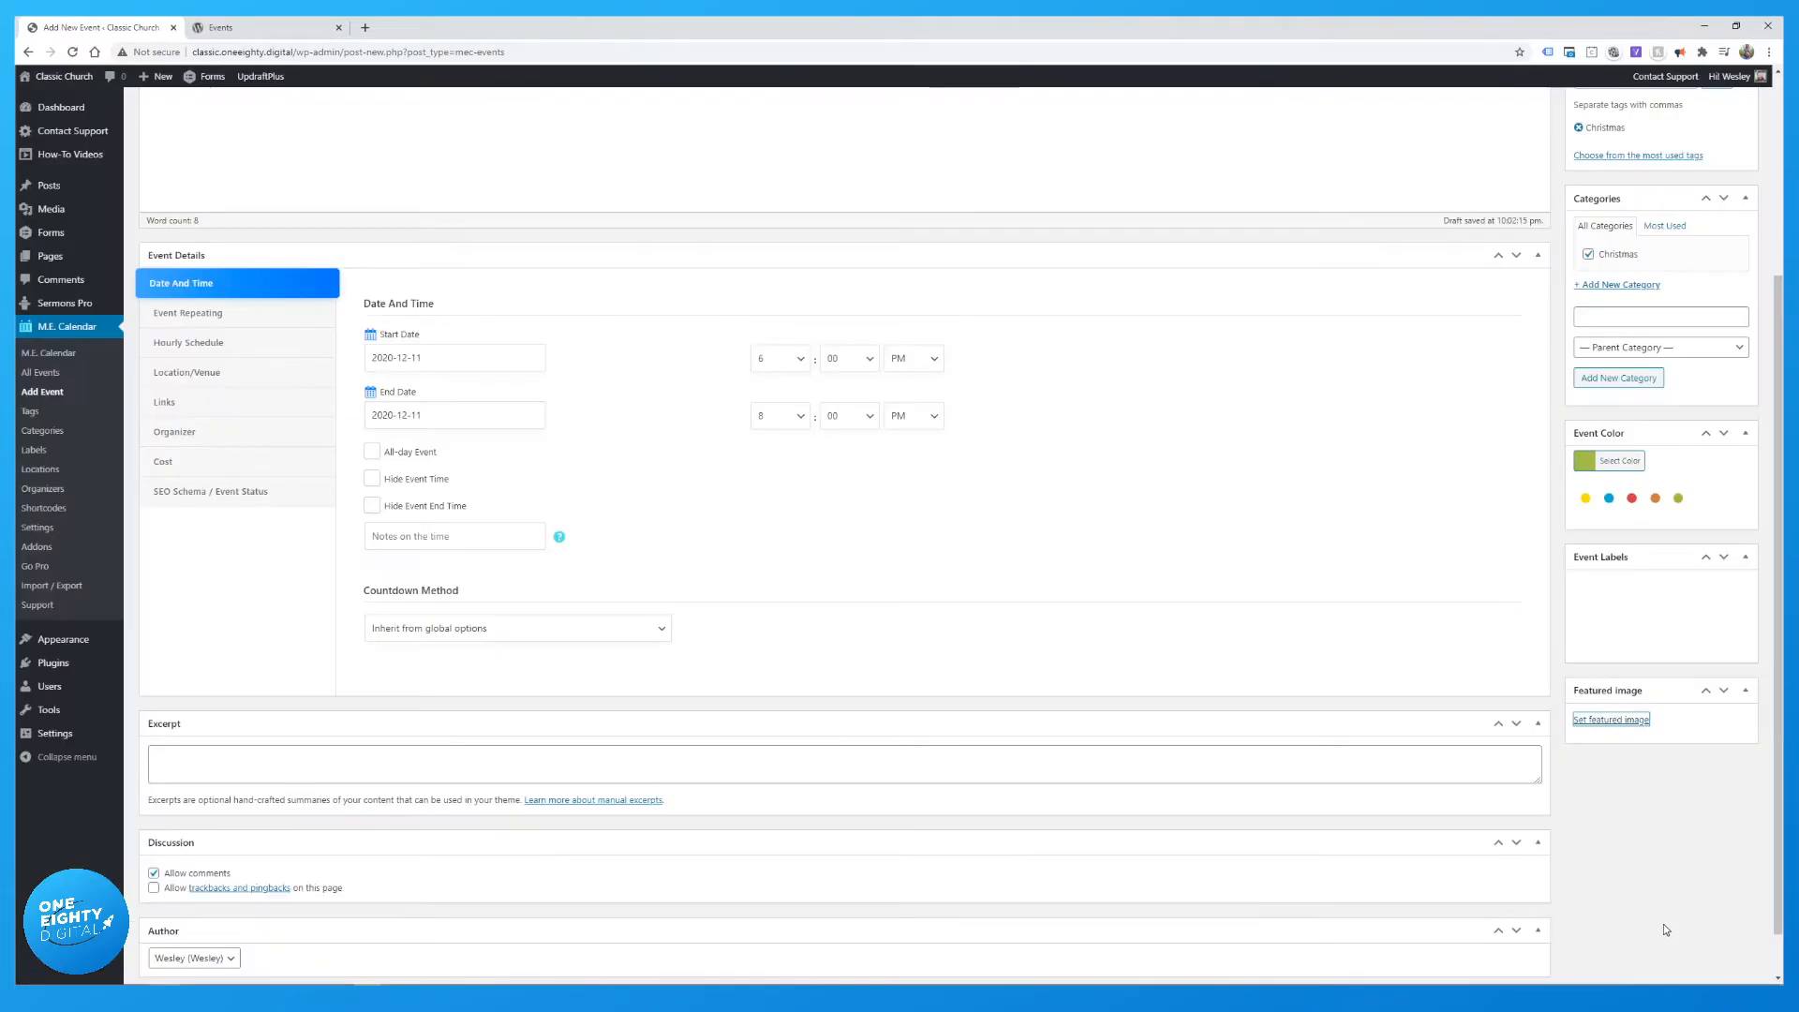
# Preview the Christmas Caroling page and scroll through its photo, Dec 11 6–8 pm and countdown
pyautogui.click(1611, 719)
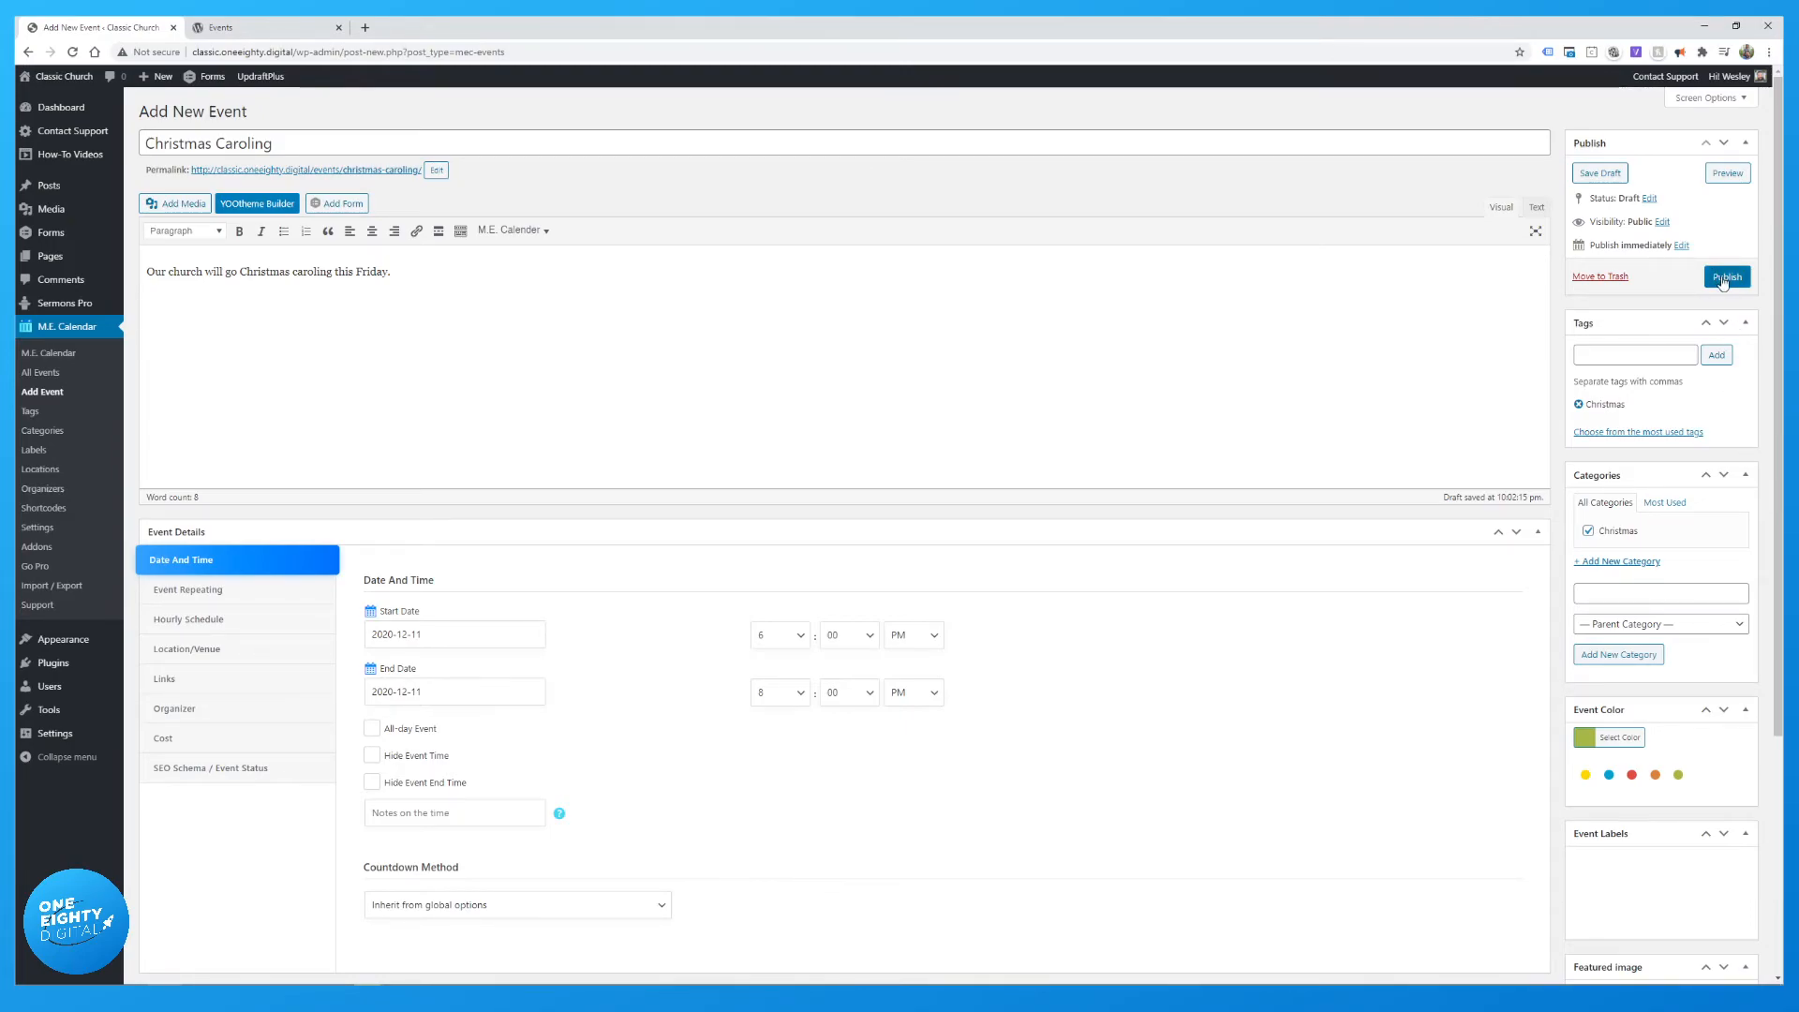
pyautogui.moveTo(1728, 172)
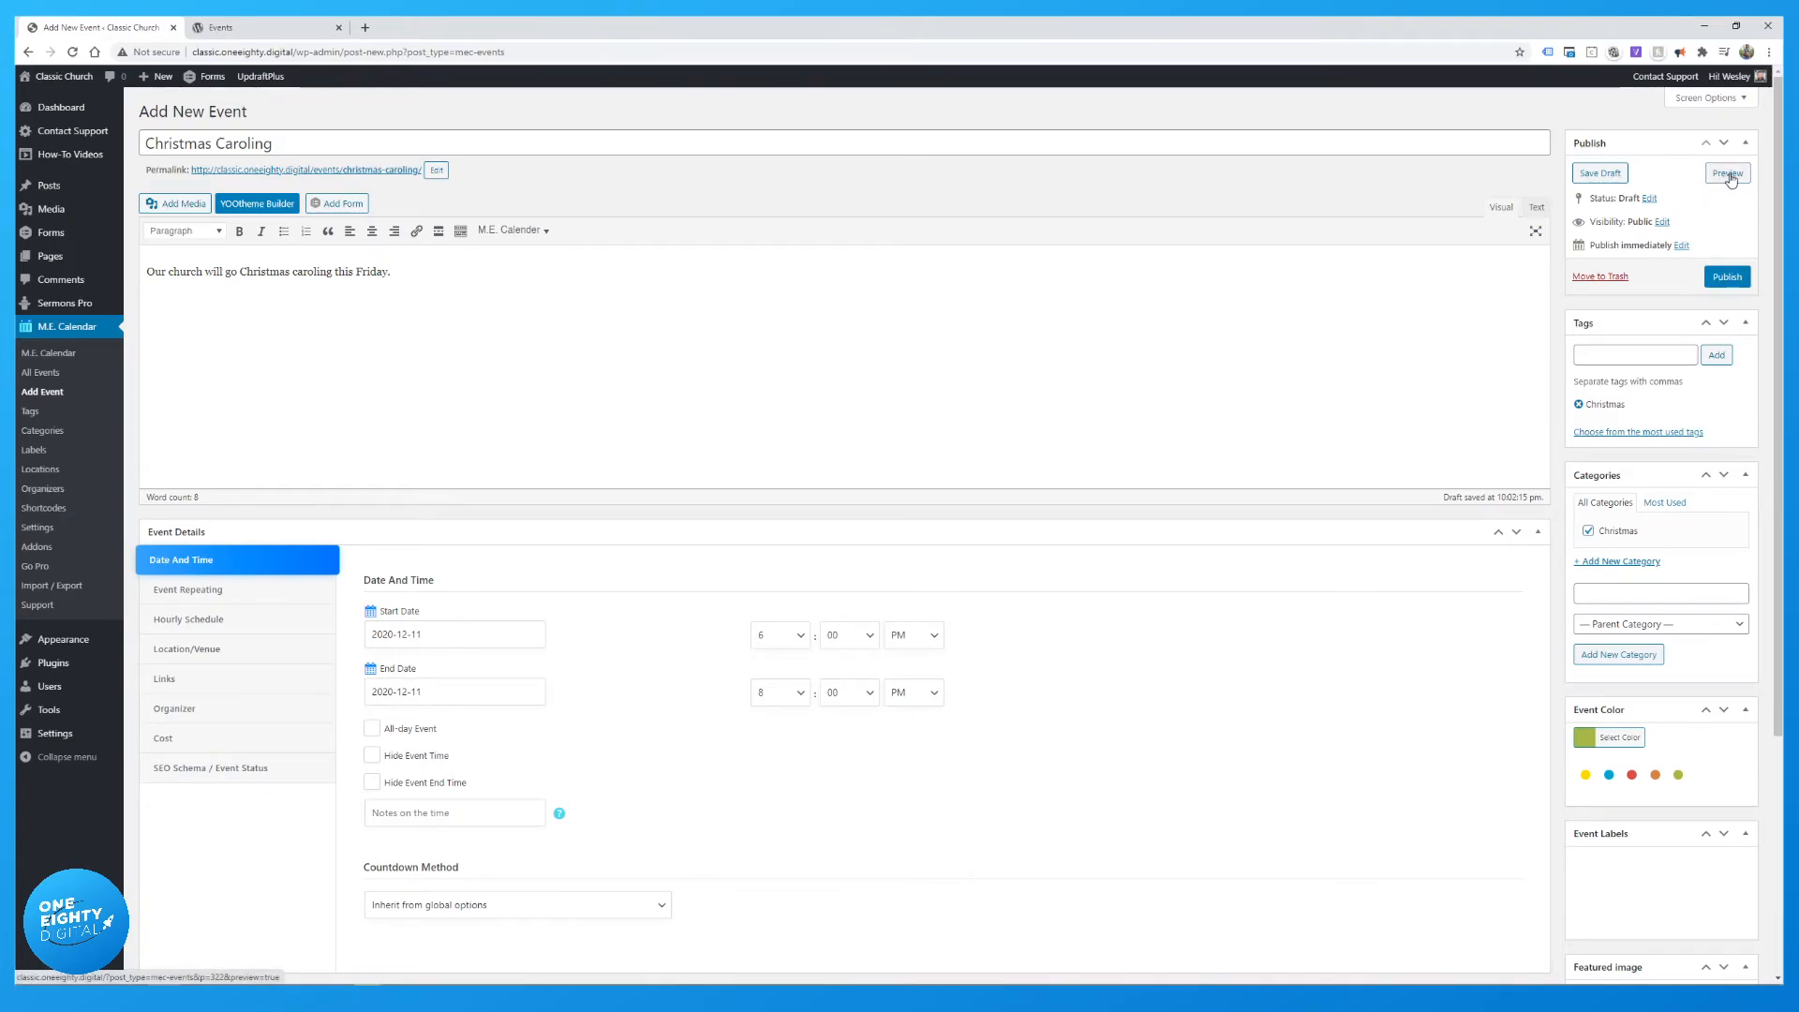
pyautogui.click(1726, 172)
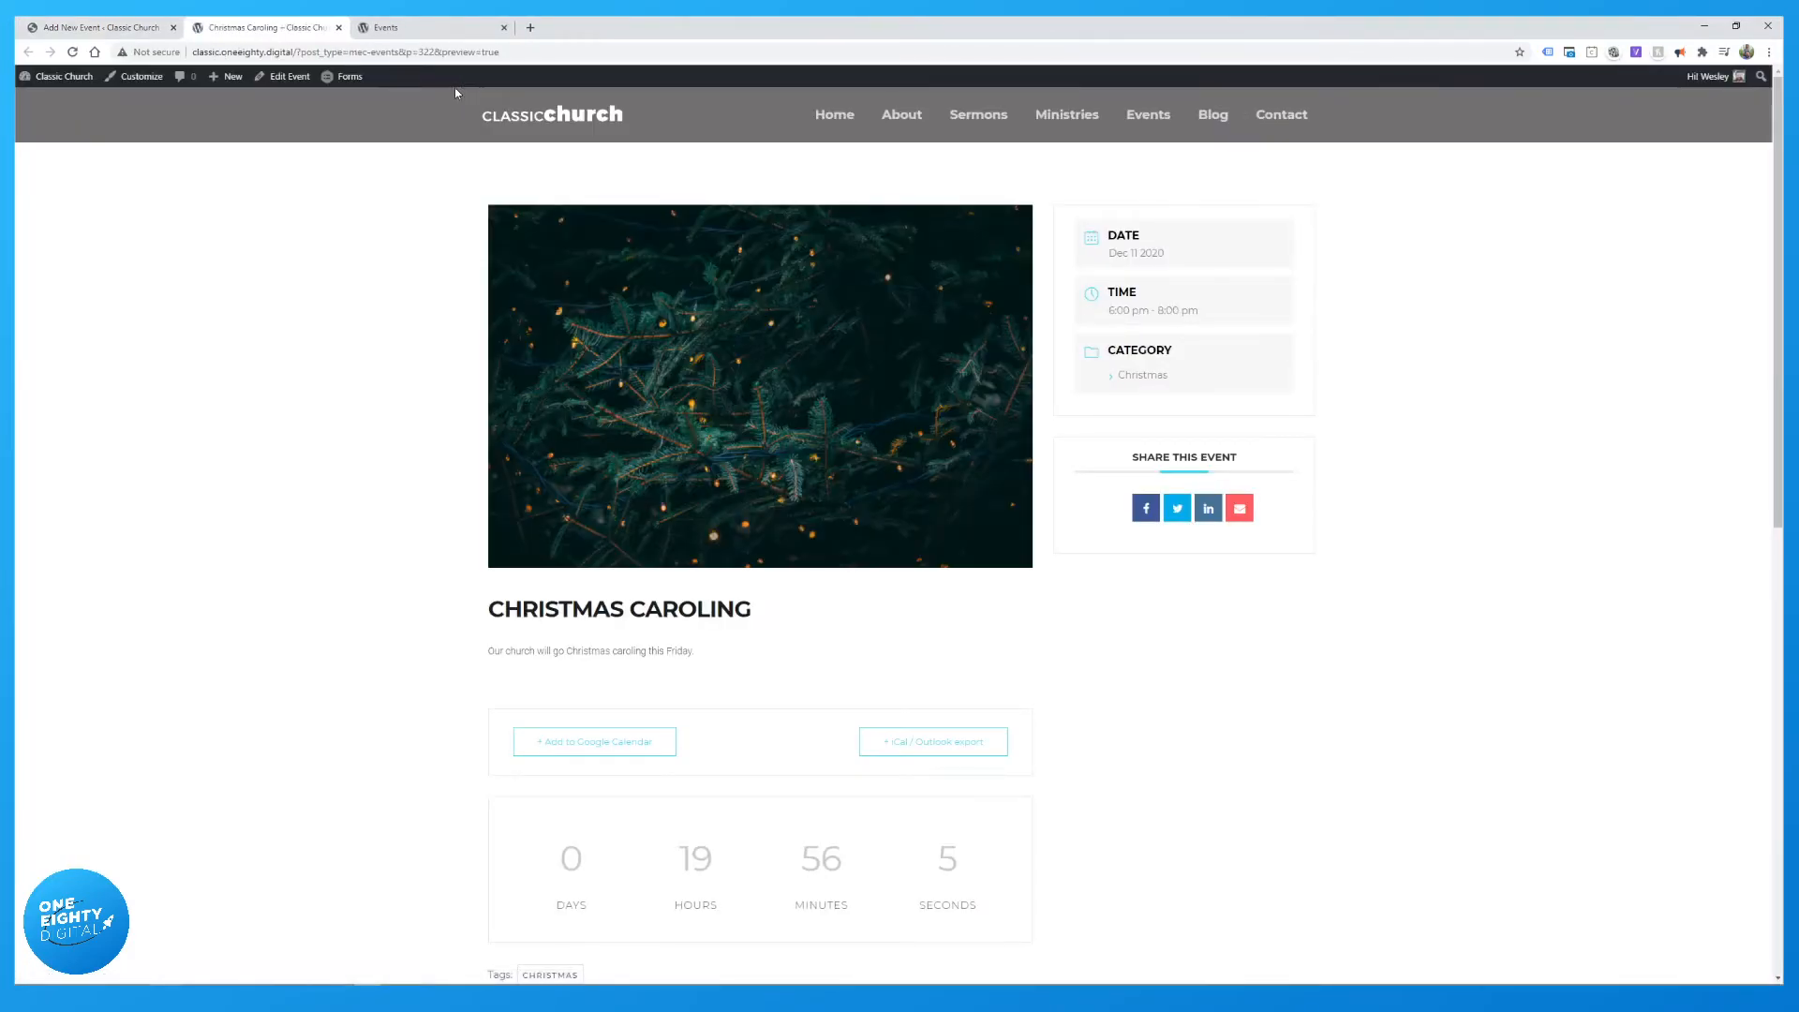
pyautogui.moveTo(727, 330)
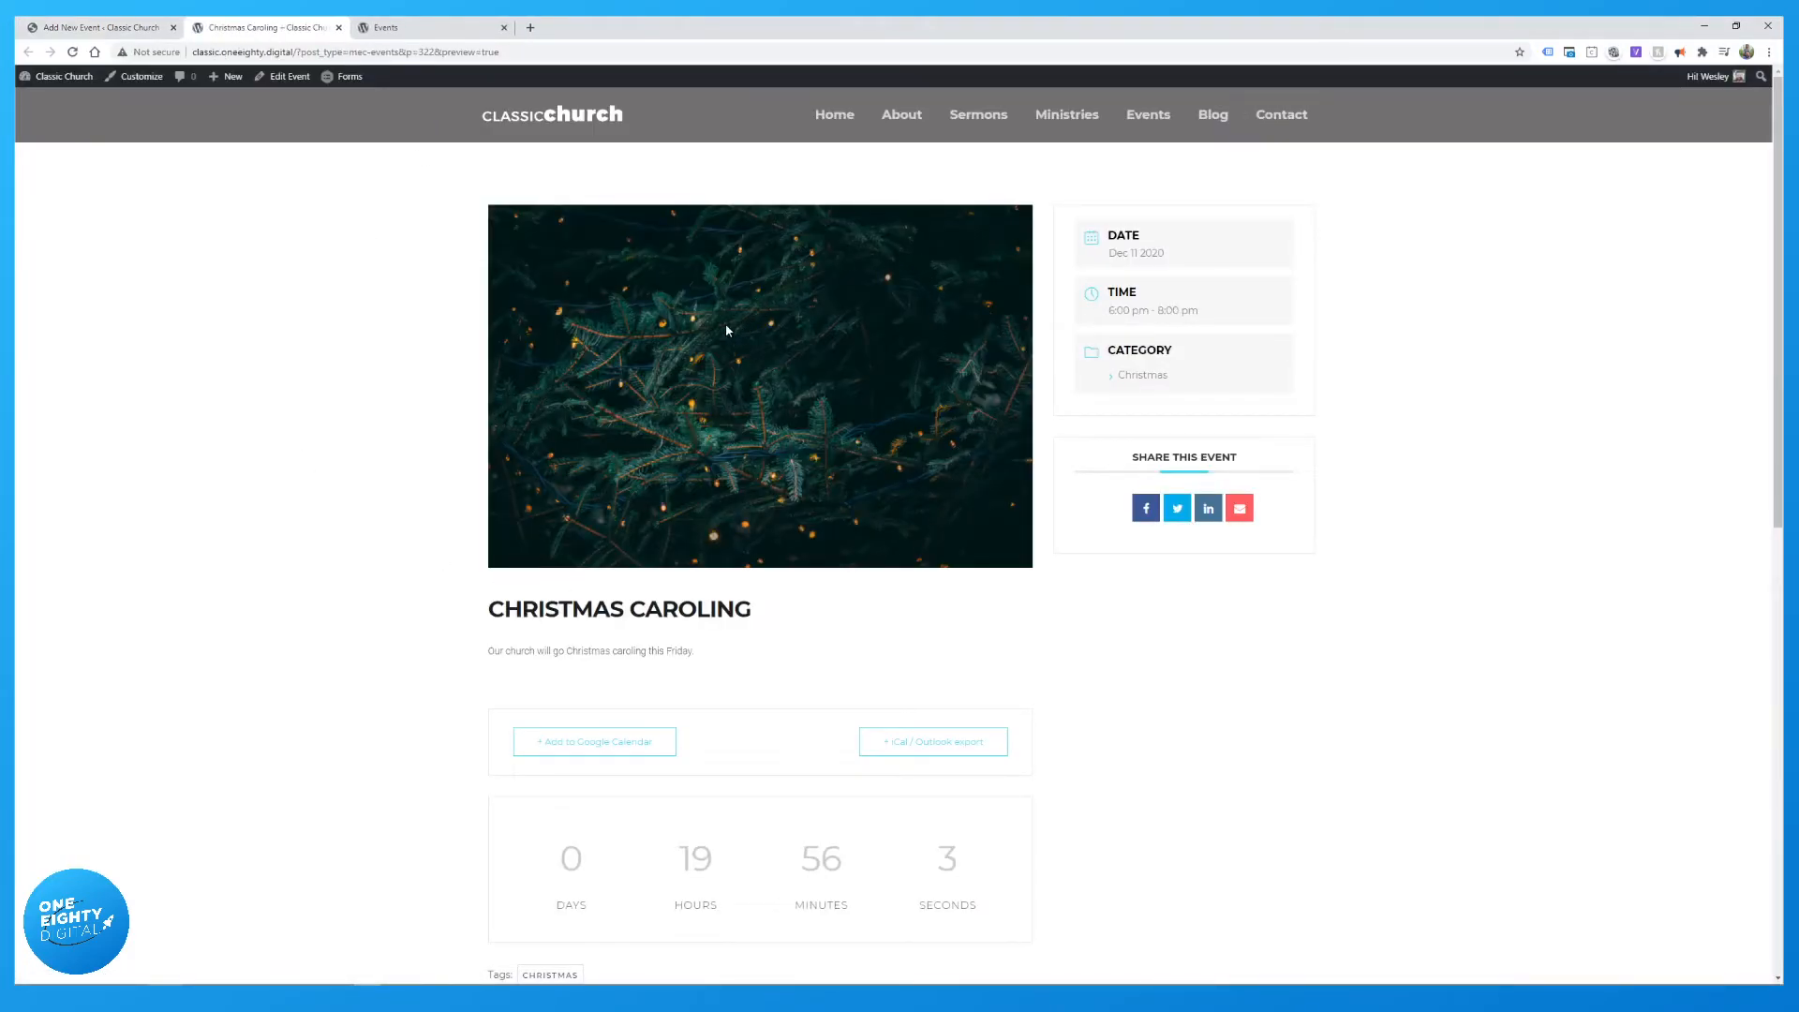
pyautogui.scroll(-3)
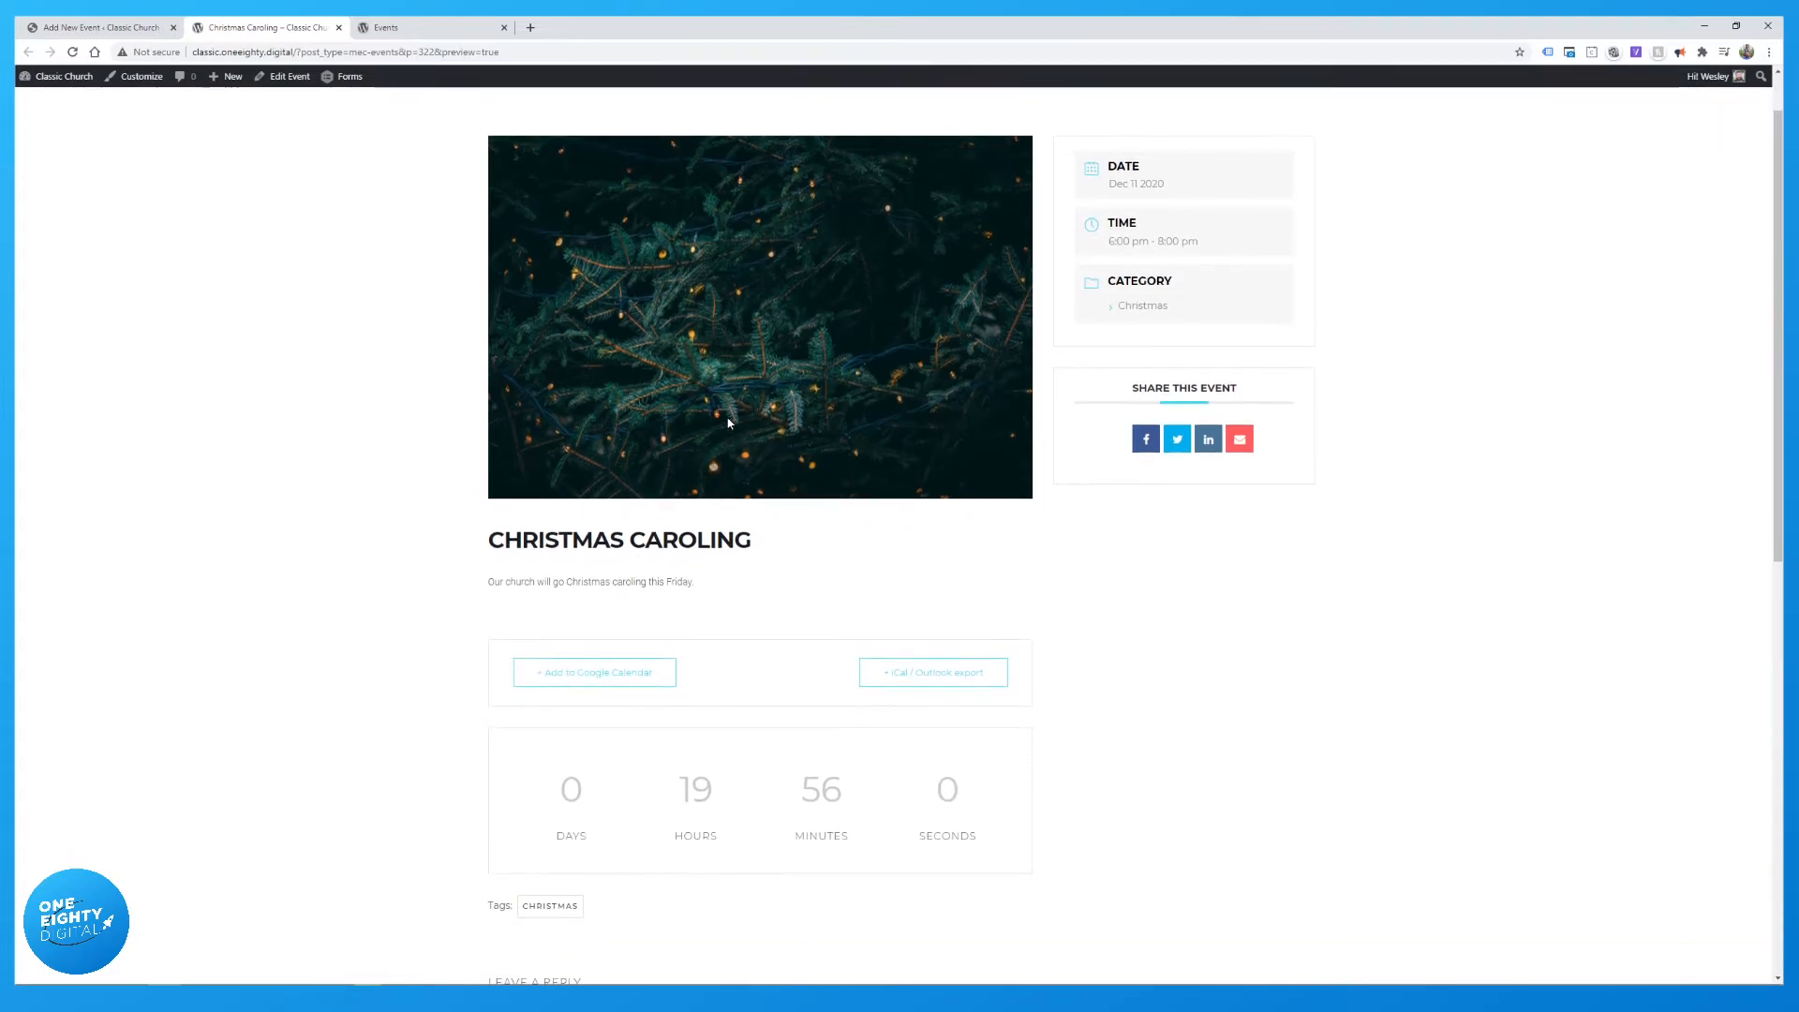
pyautogui.moveTo(631, 805)
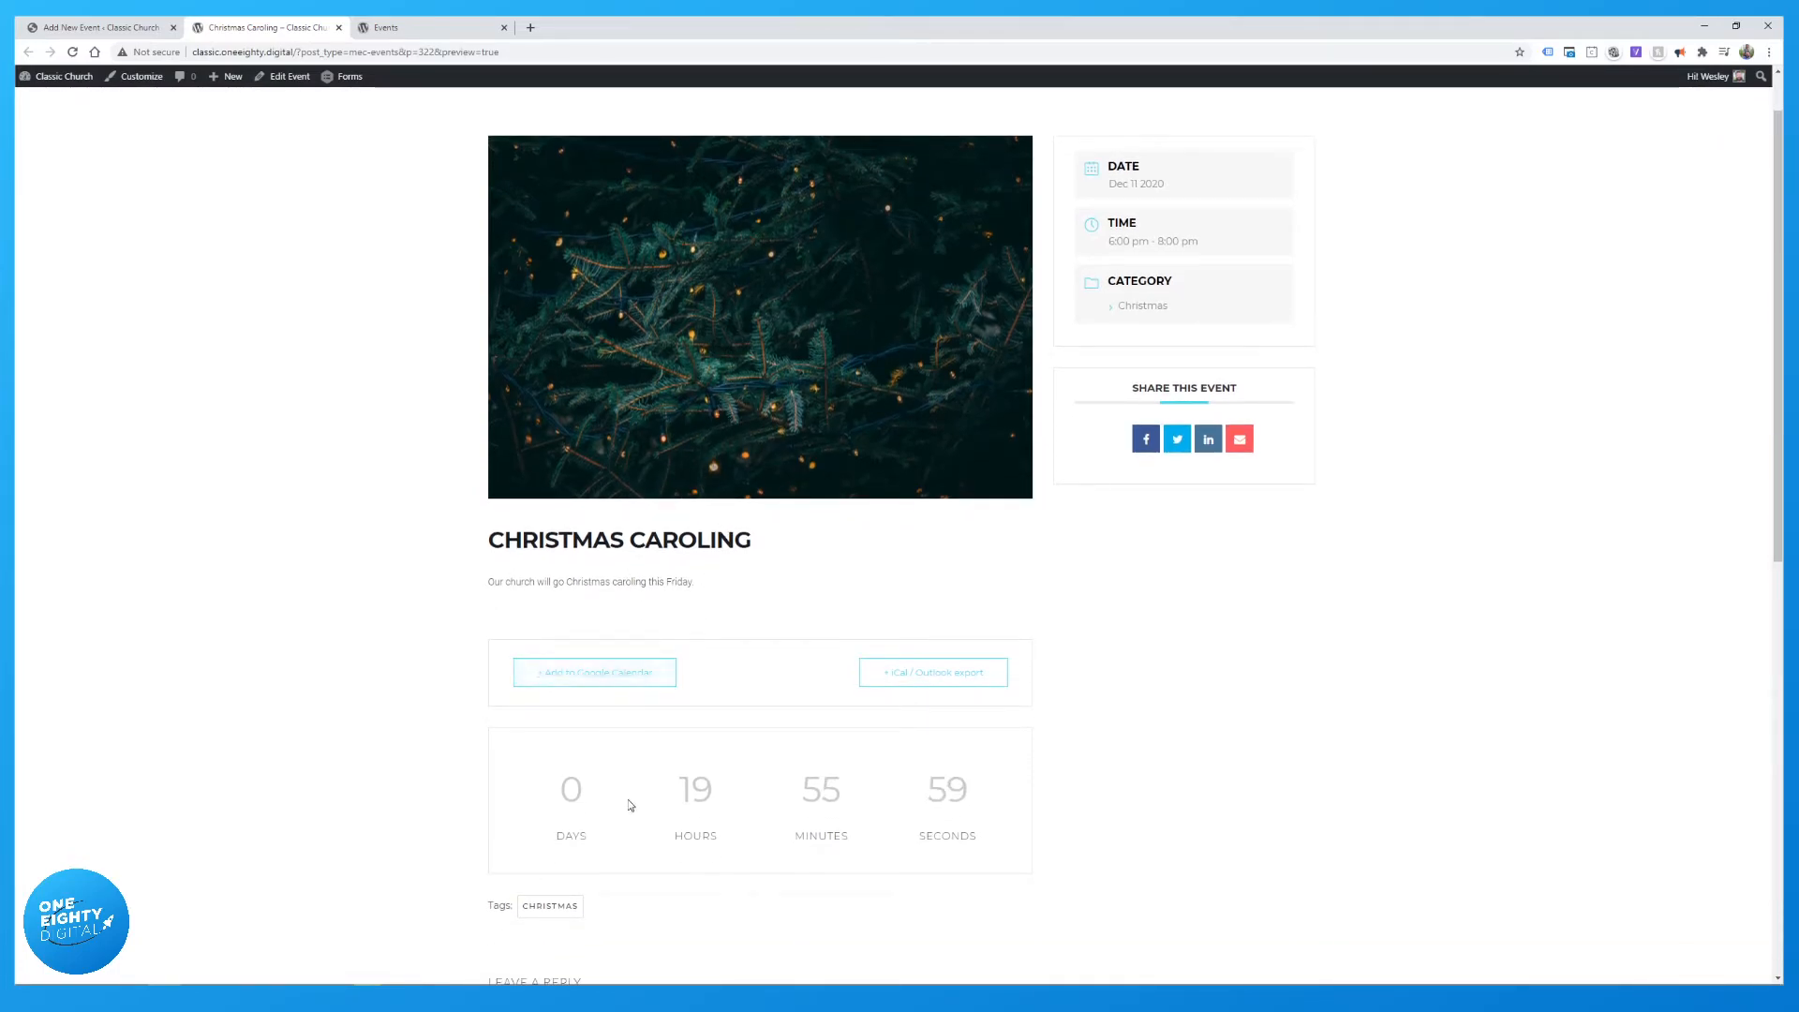
pyautogui.moveTo(650, 813)
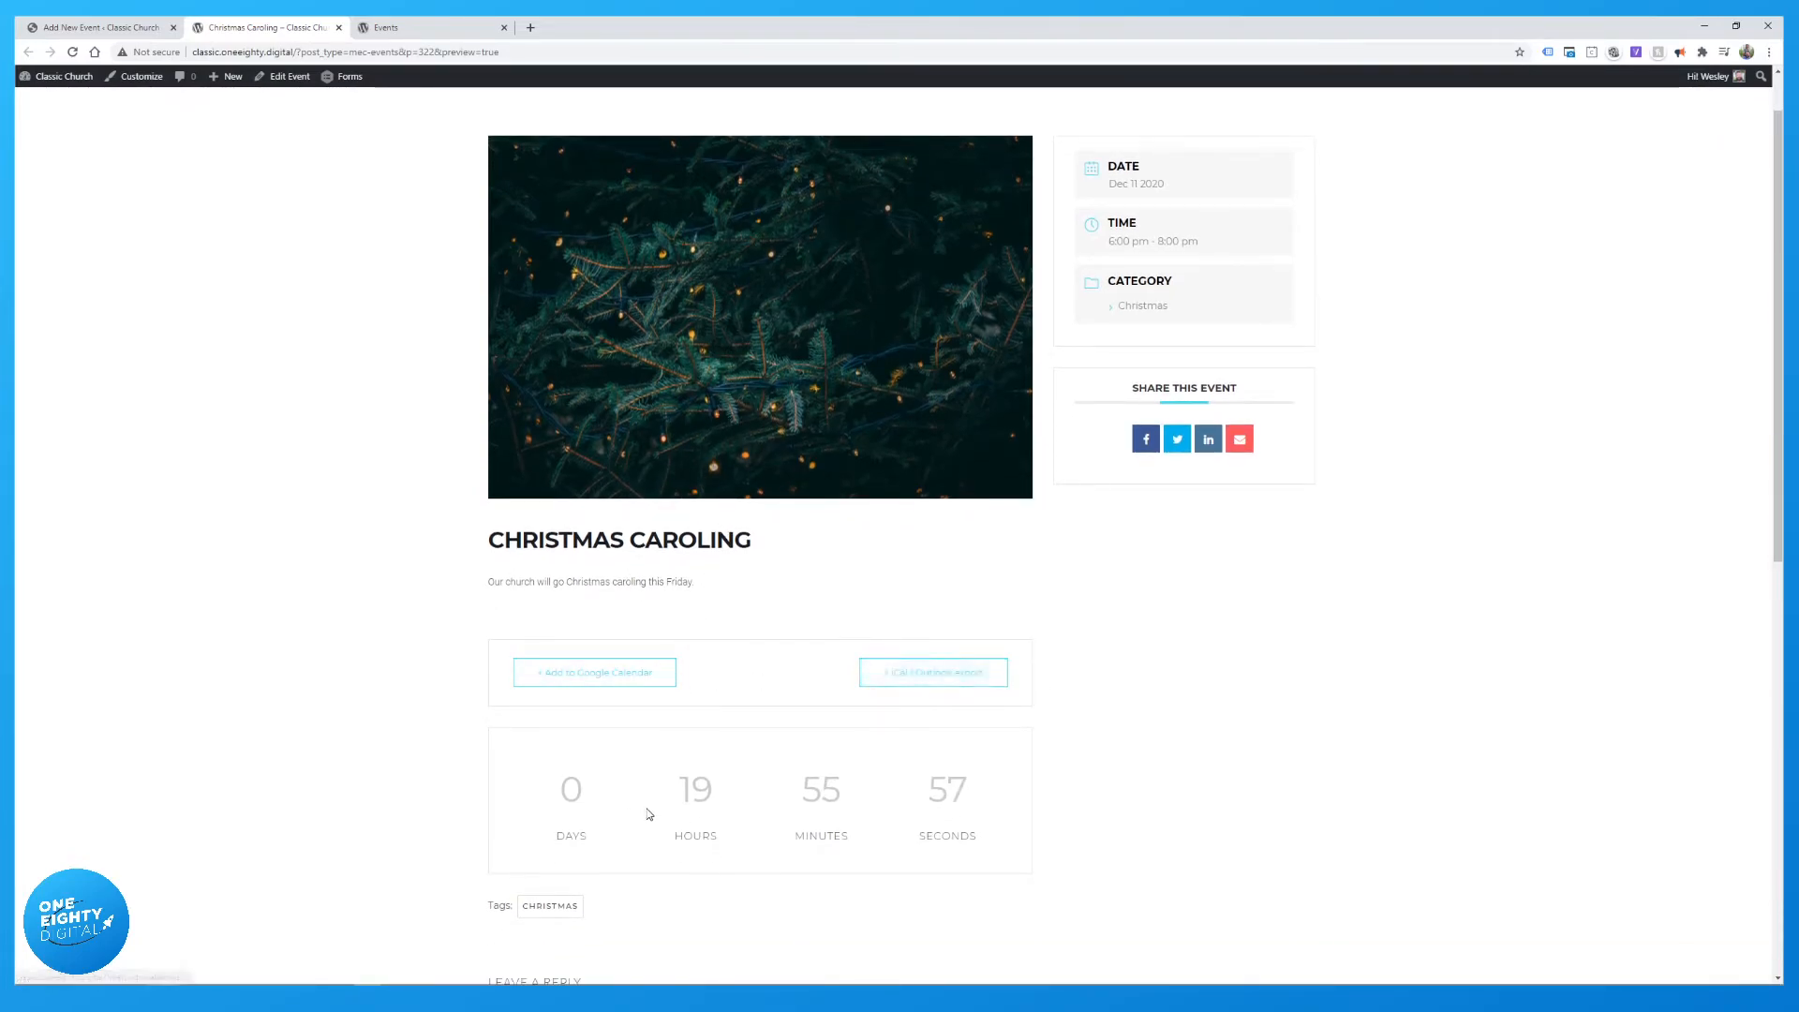
pyautogui.scroll(-3)
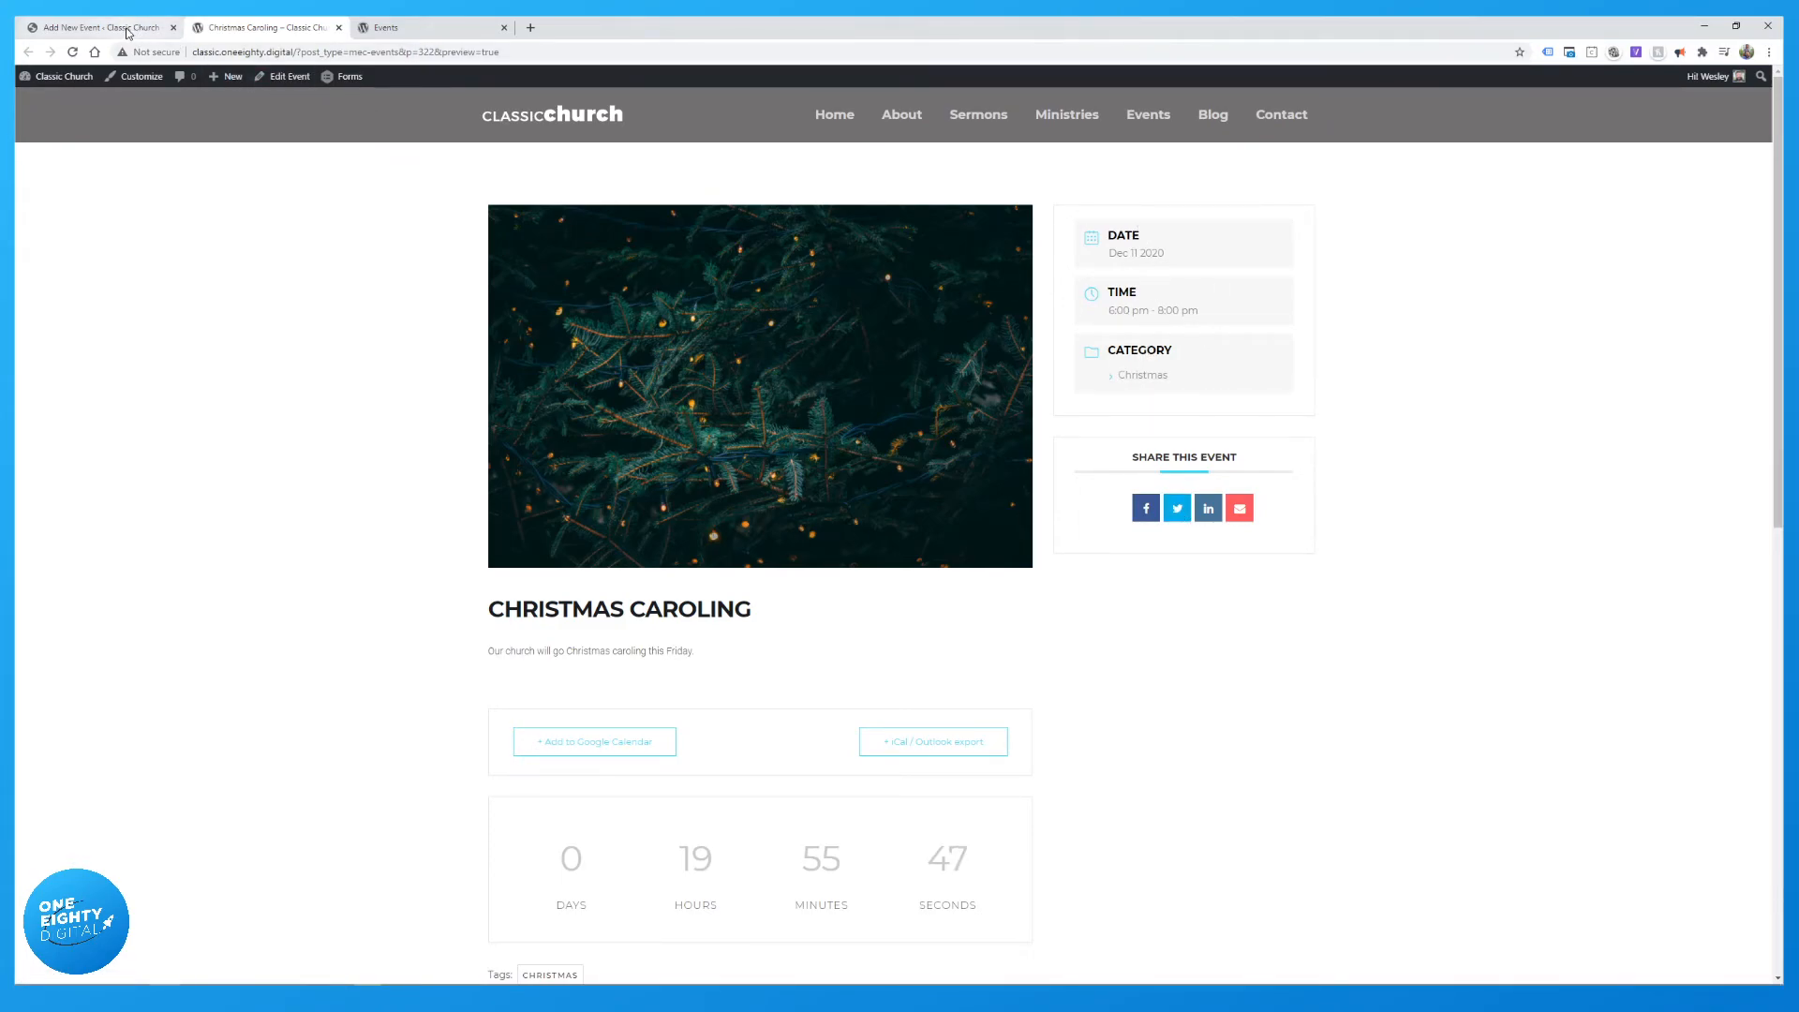
# Return to the Add New Event editor and publish the Christmas Caroling event
pyautogui.click(99, 27)
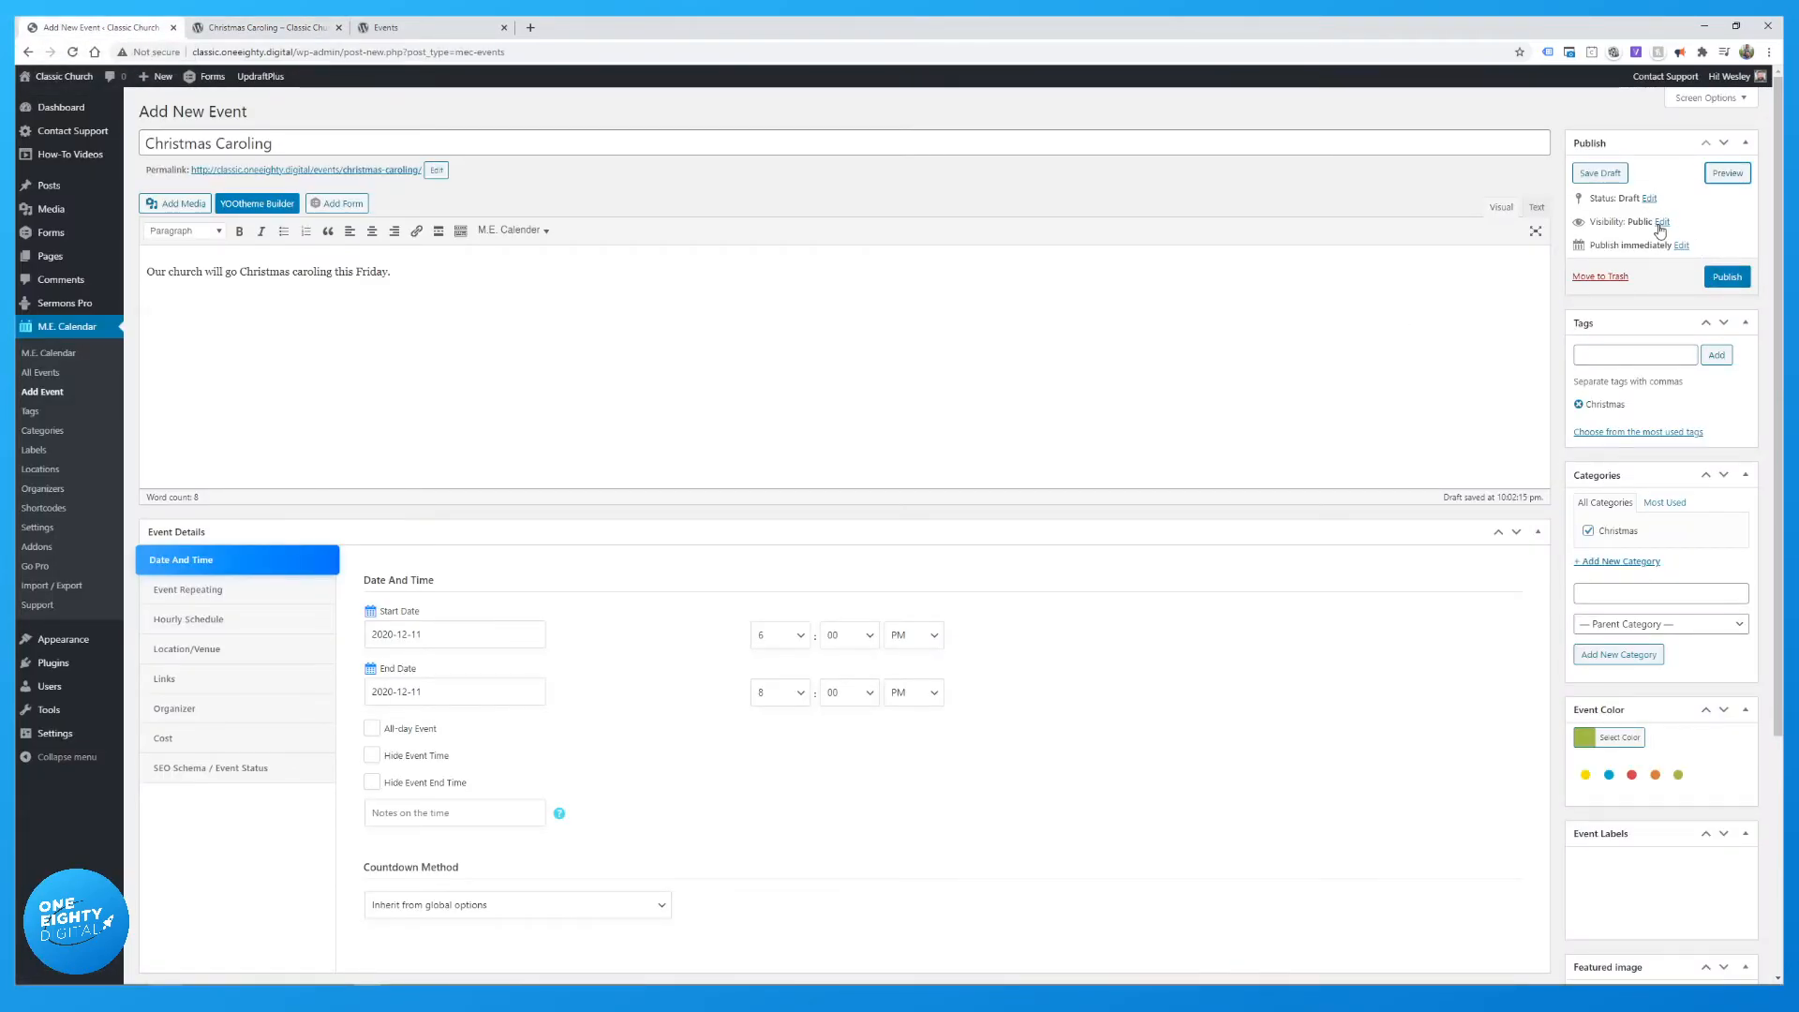
pyautogui.click(1678, 246)
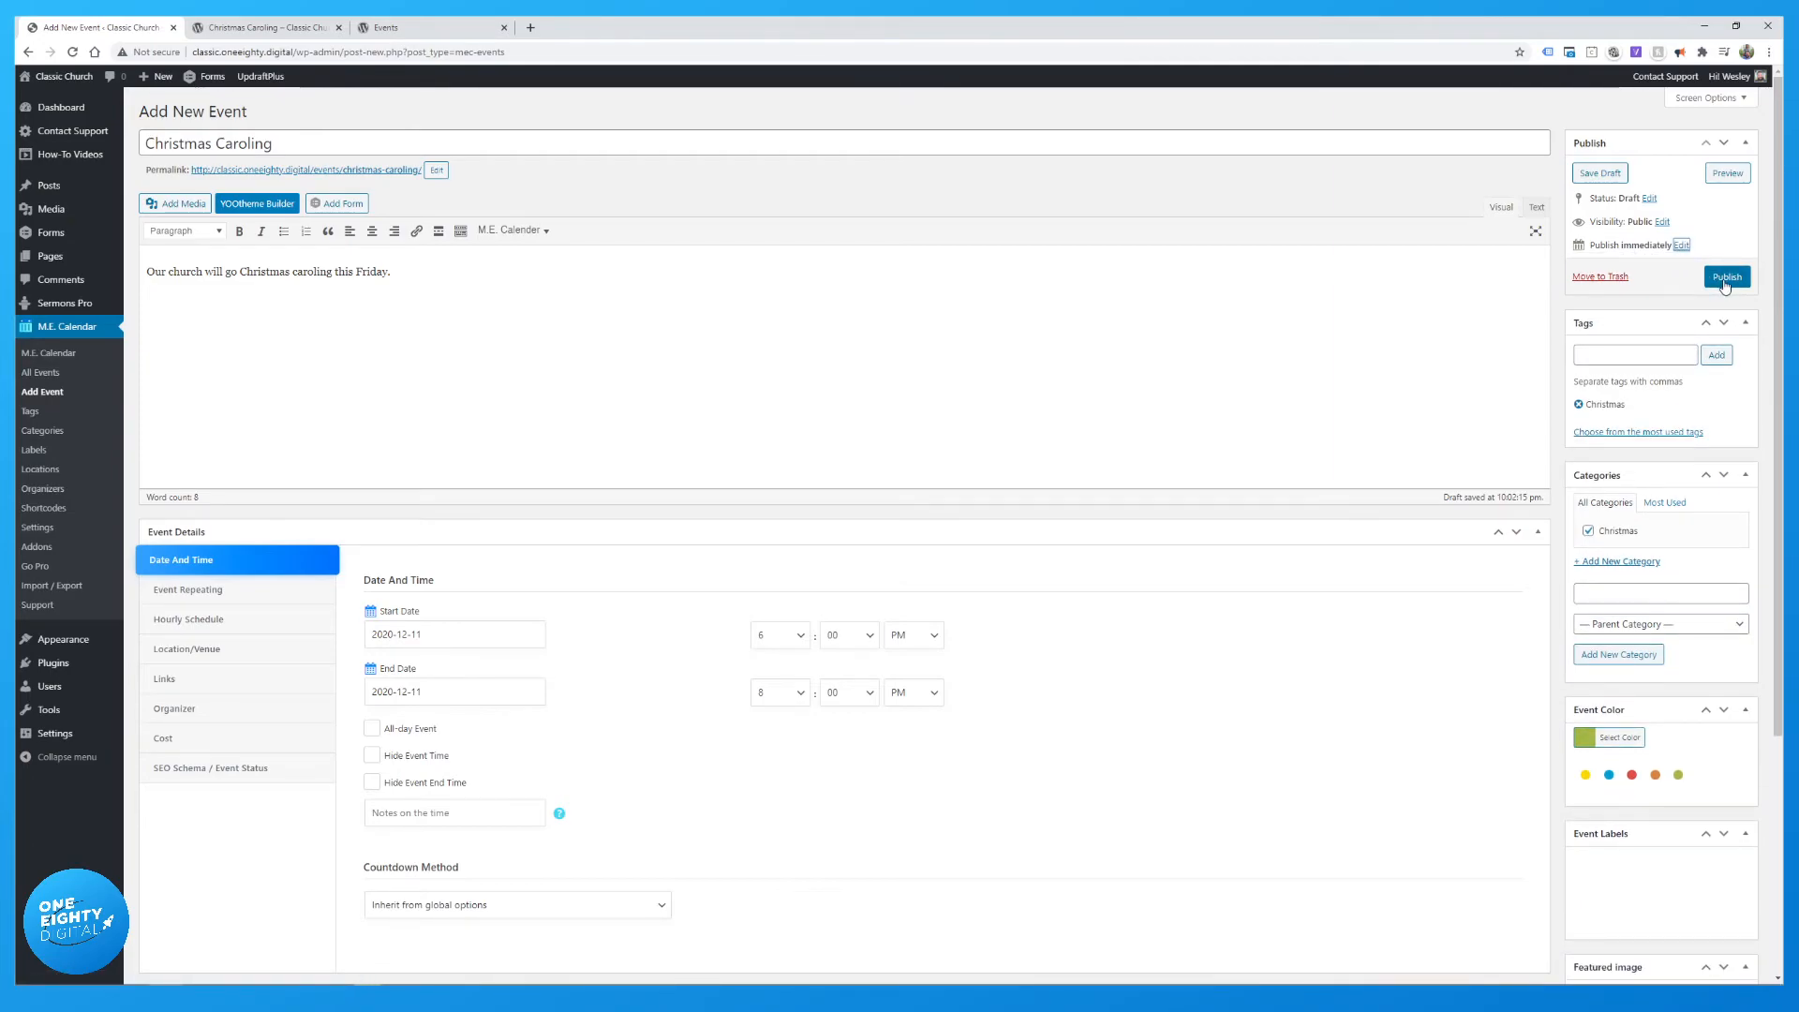
pyautogui.click(1726, 277)
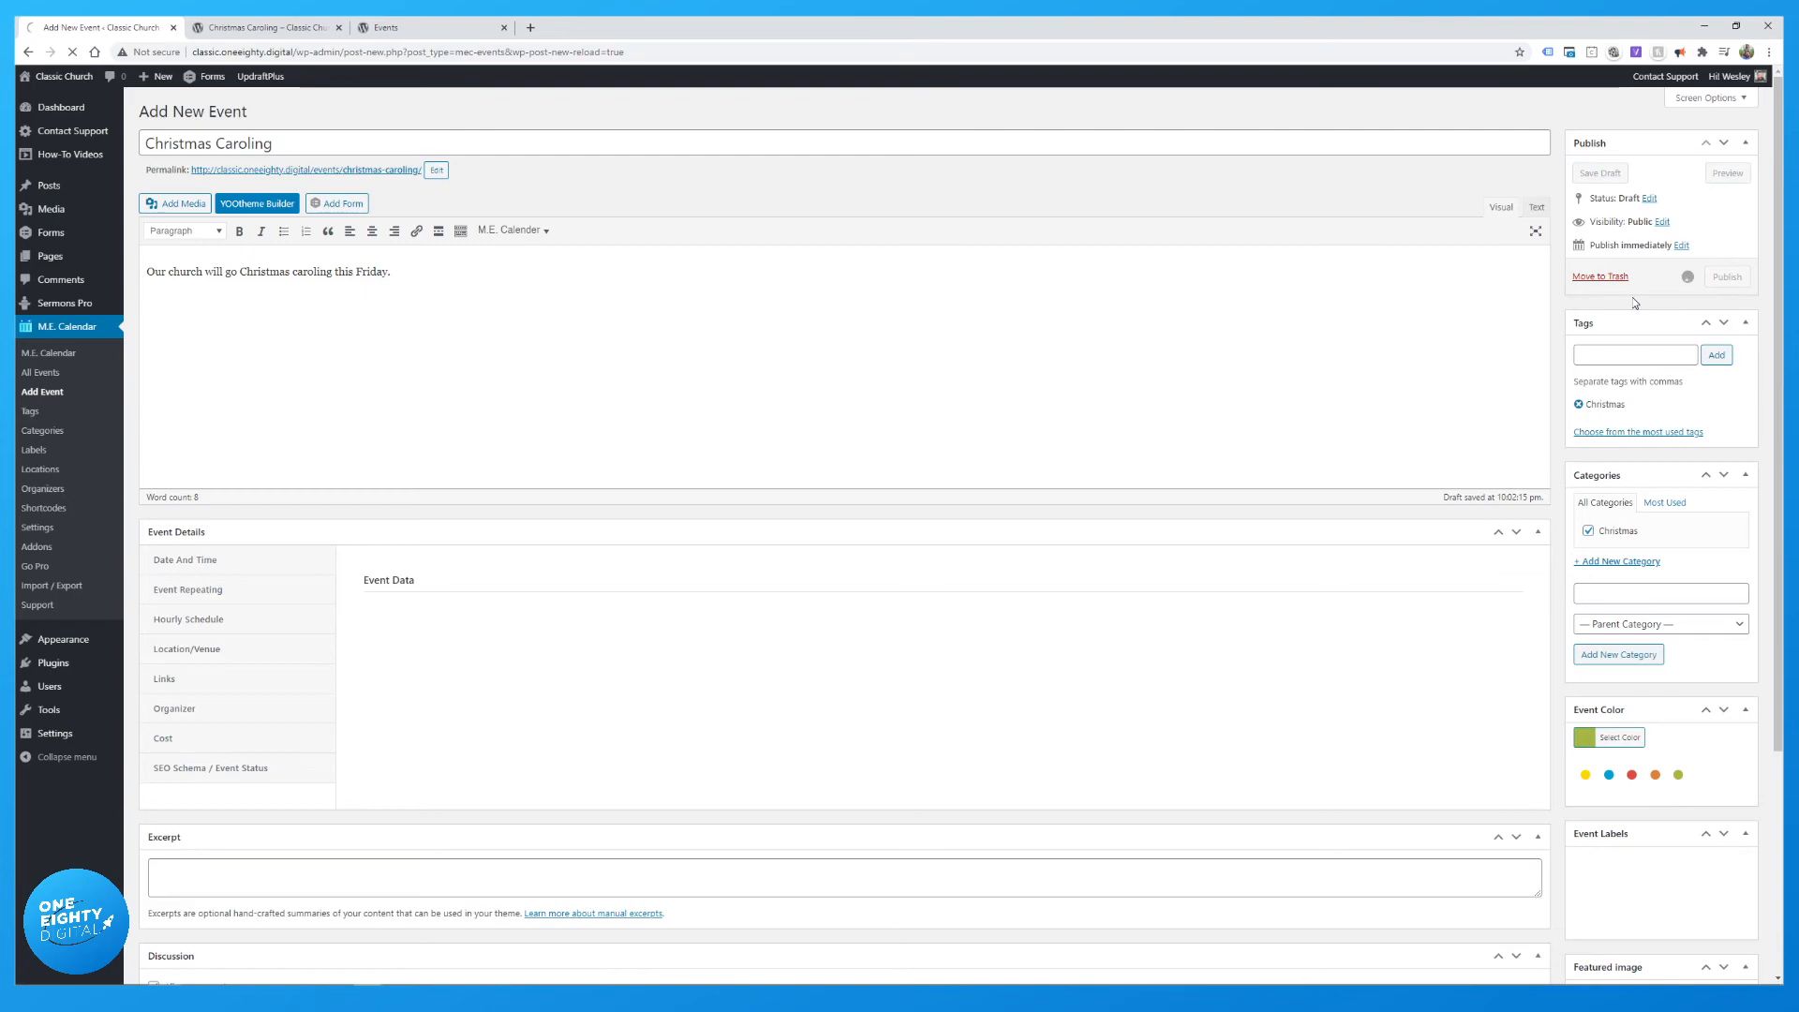
pyautogui.click(1737, 276)
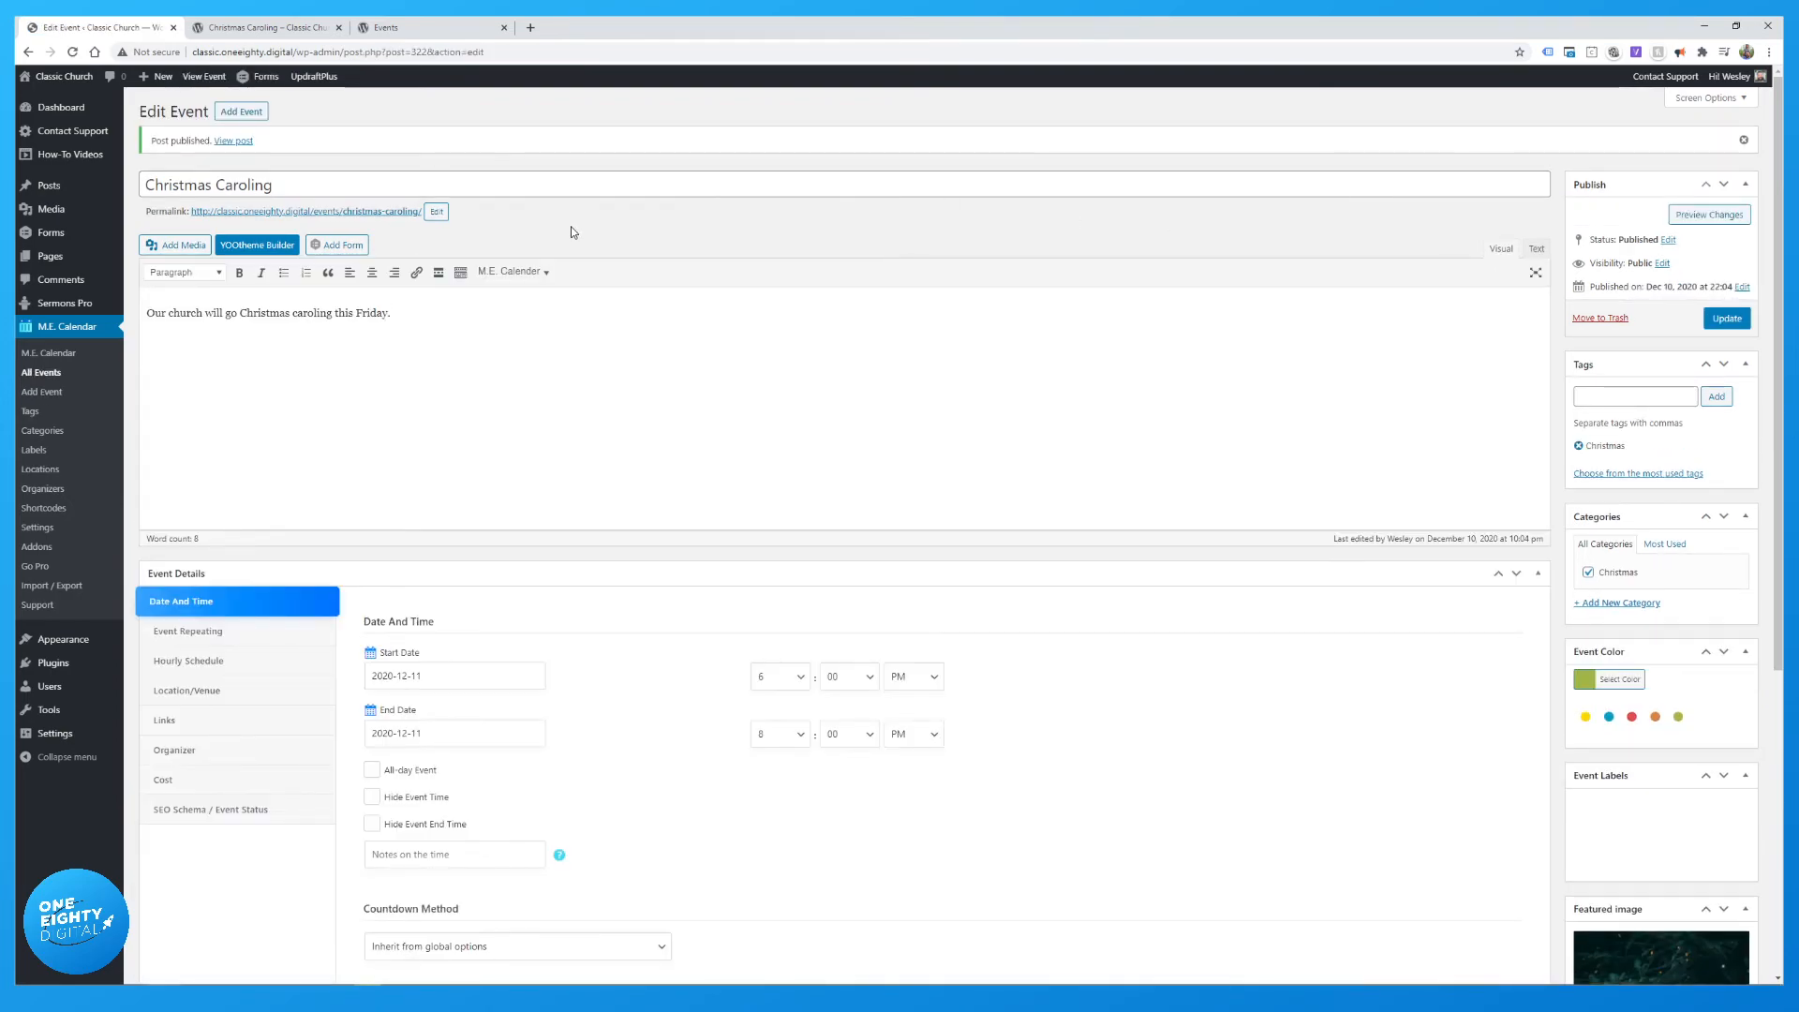
pyautogui.moveTo(503, 250)
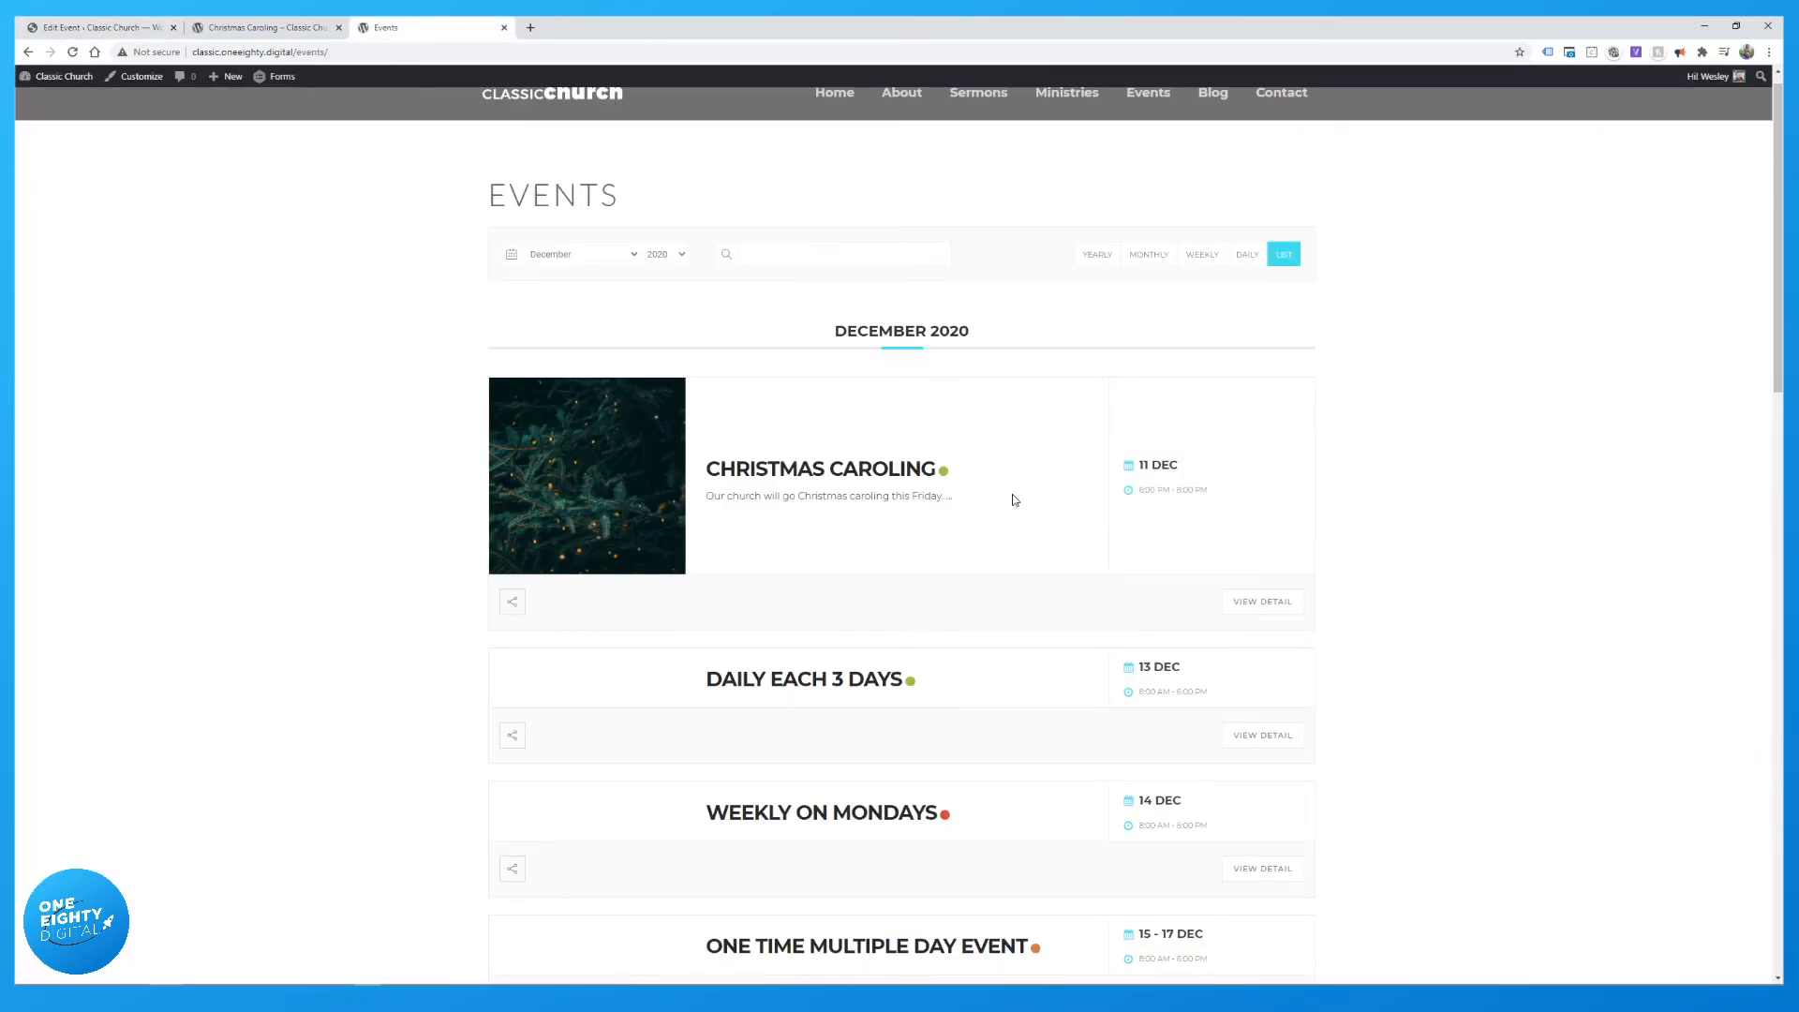
pyautogui.moveTo(804, 485)
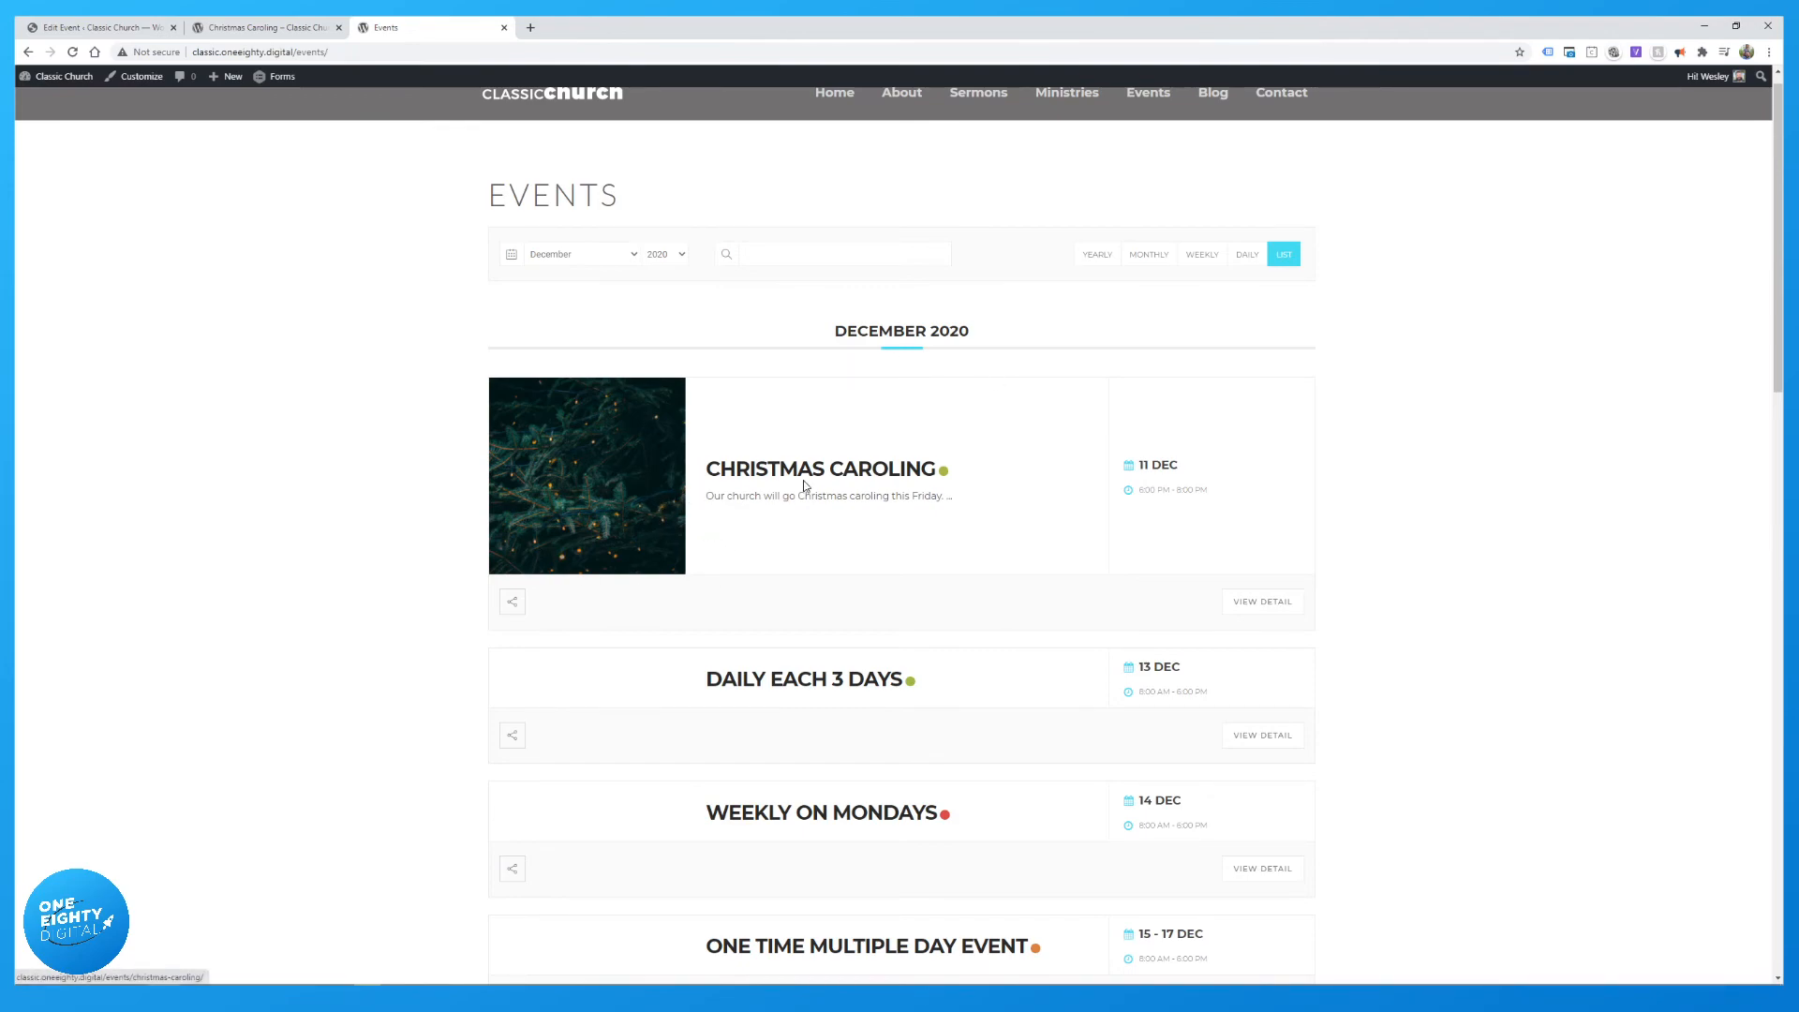
# Scroll the live Events list to find Christmas Caroling listed first for 11 Dec
pyautogui.scroll(-3)
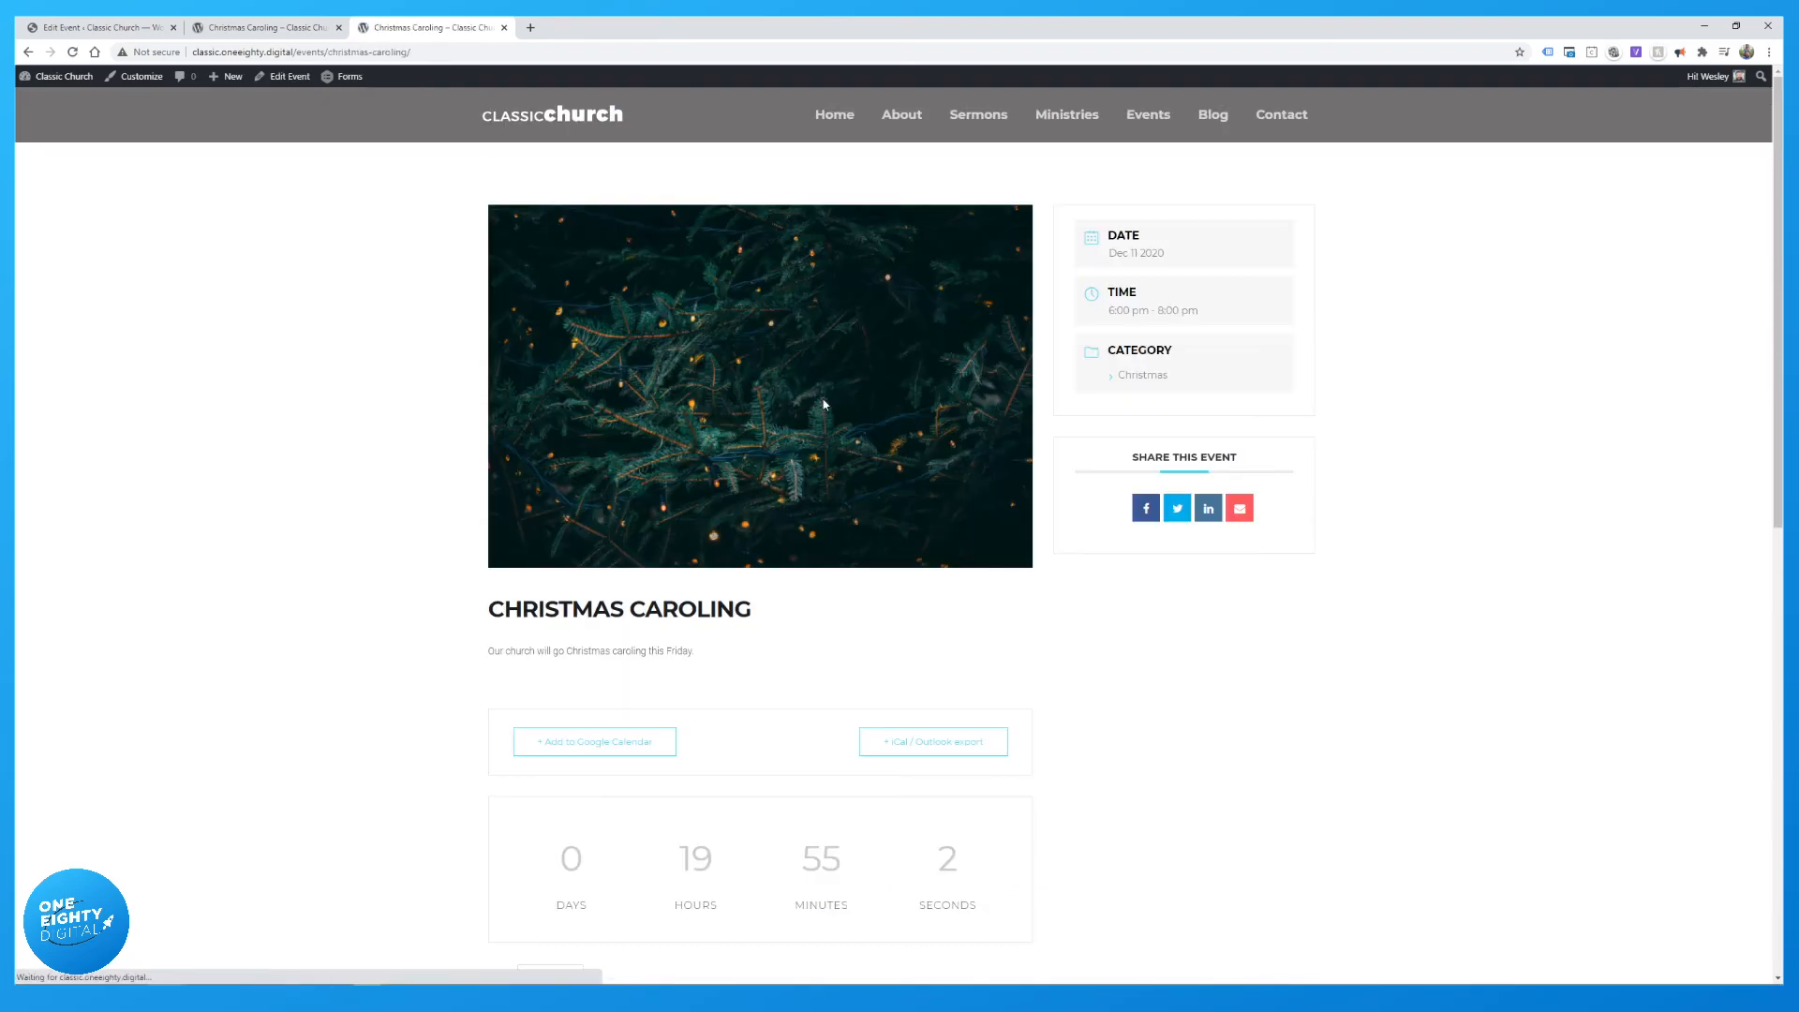
pyautogui.moveTo(597, 676)
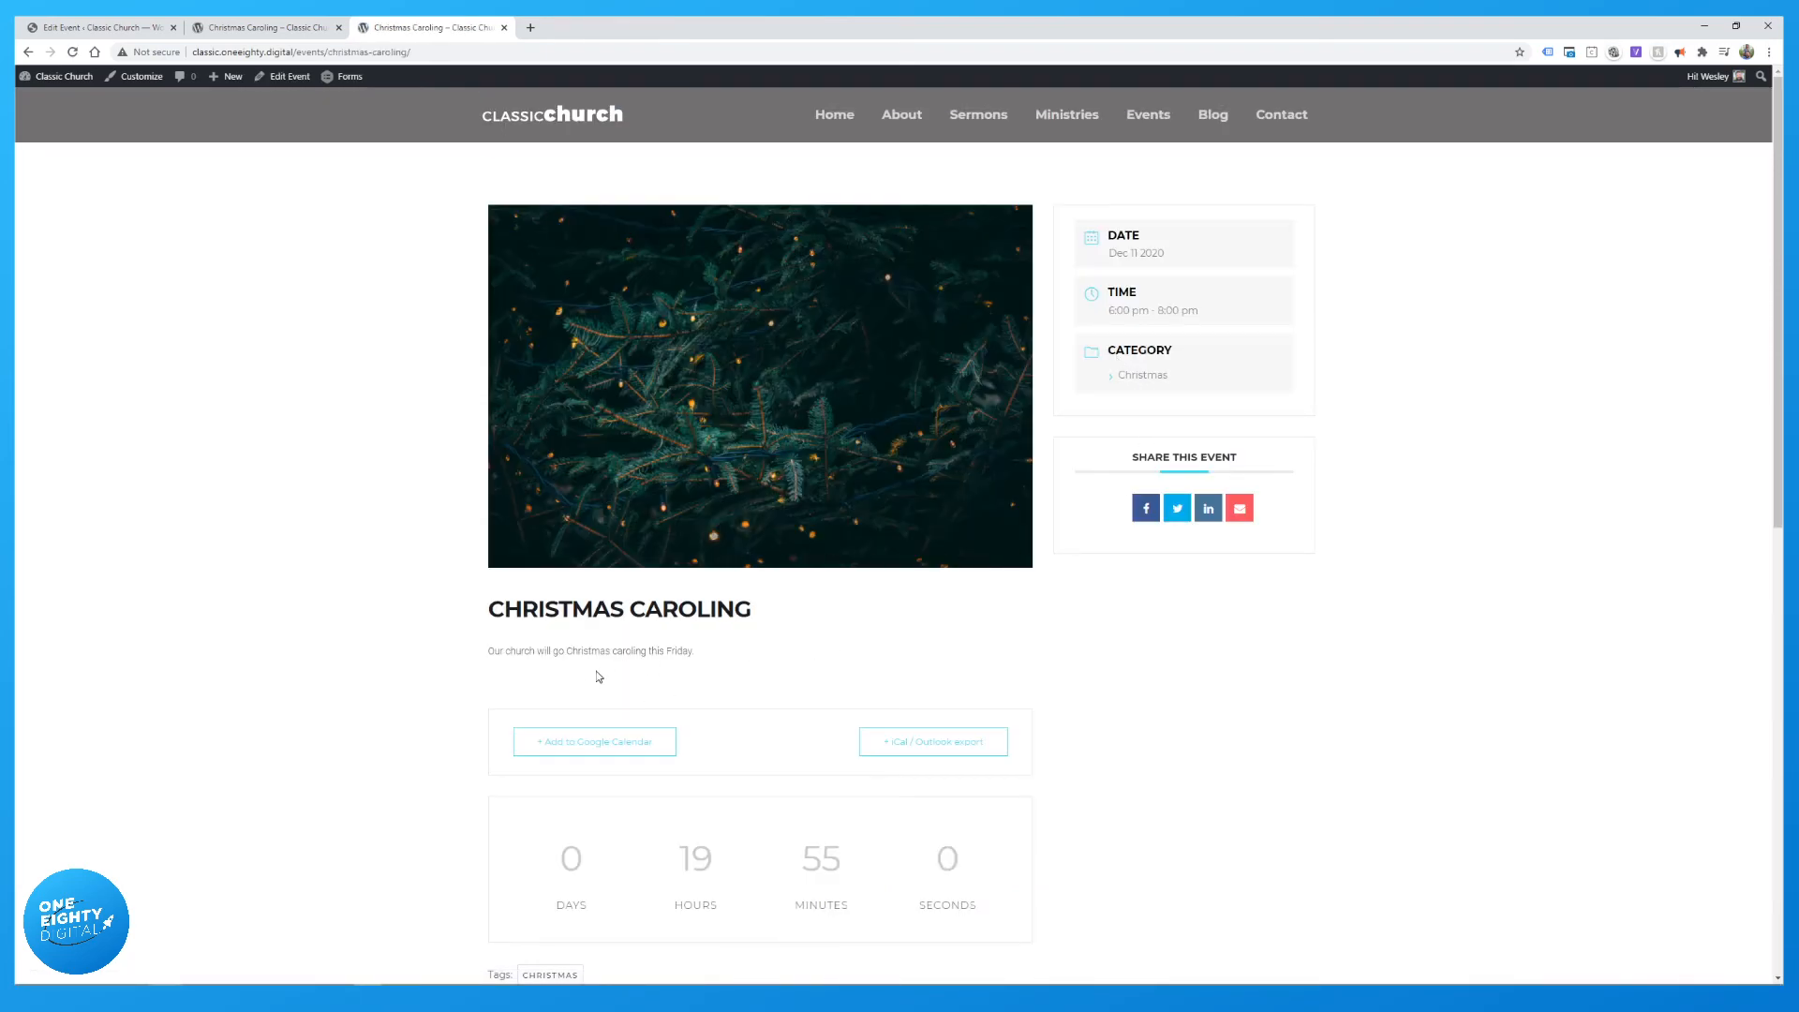
pyautogui.scroll(-3)
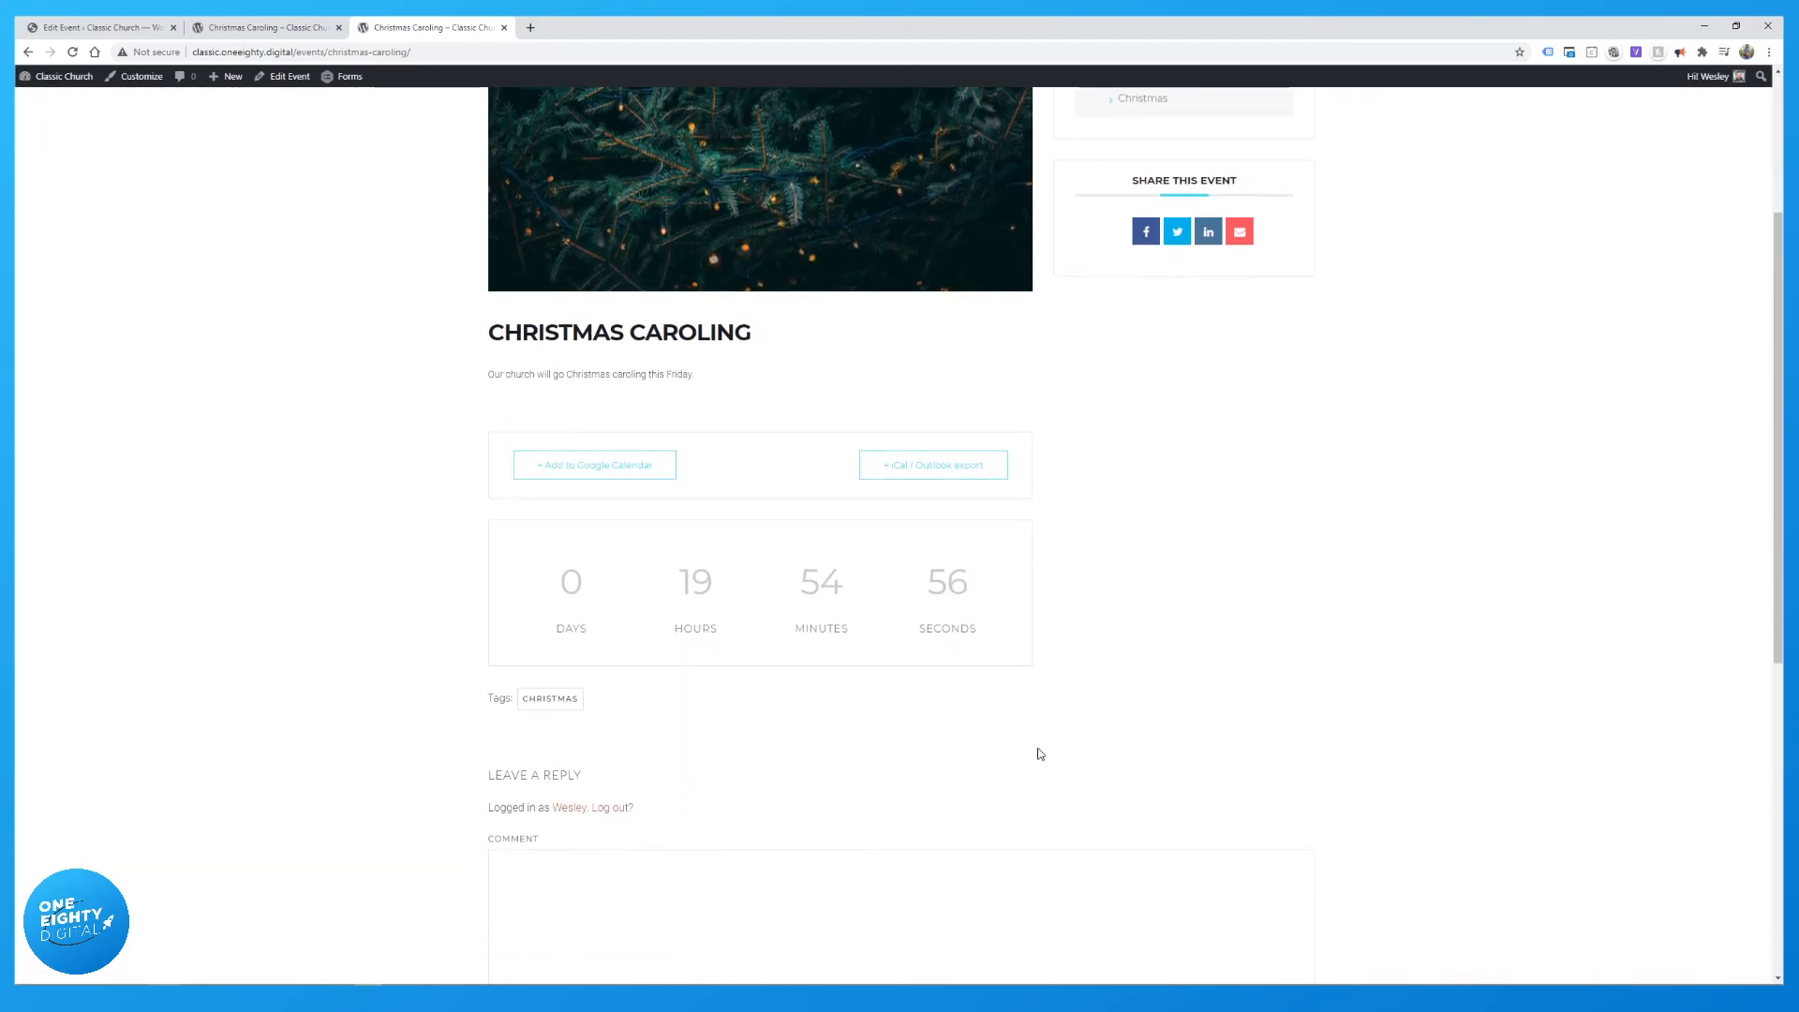
pyautogui.scroll(-3)
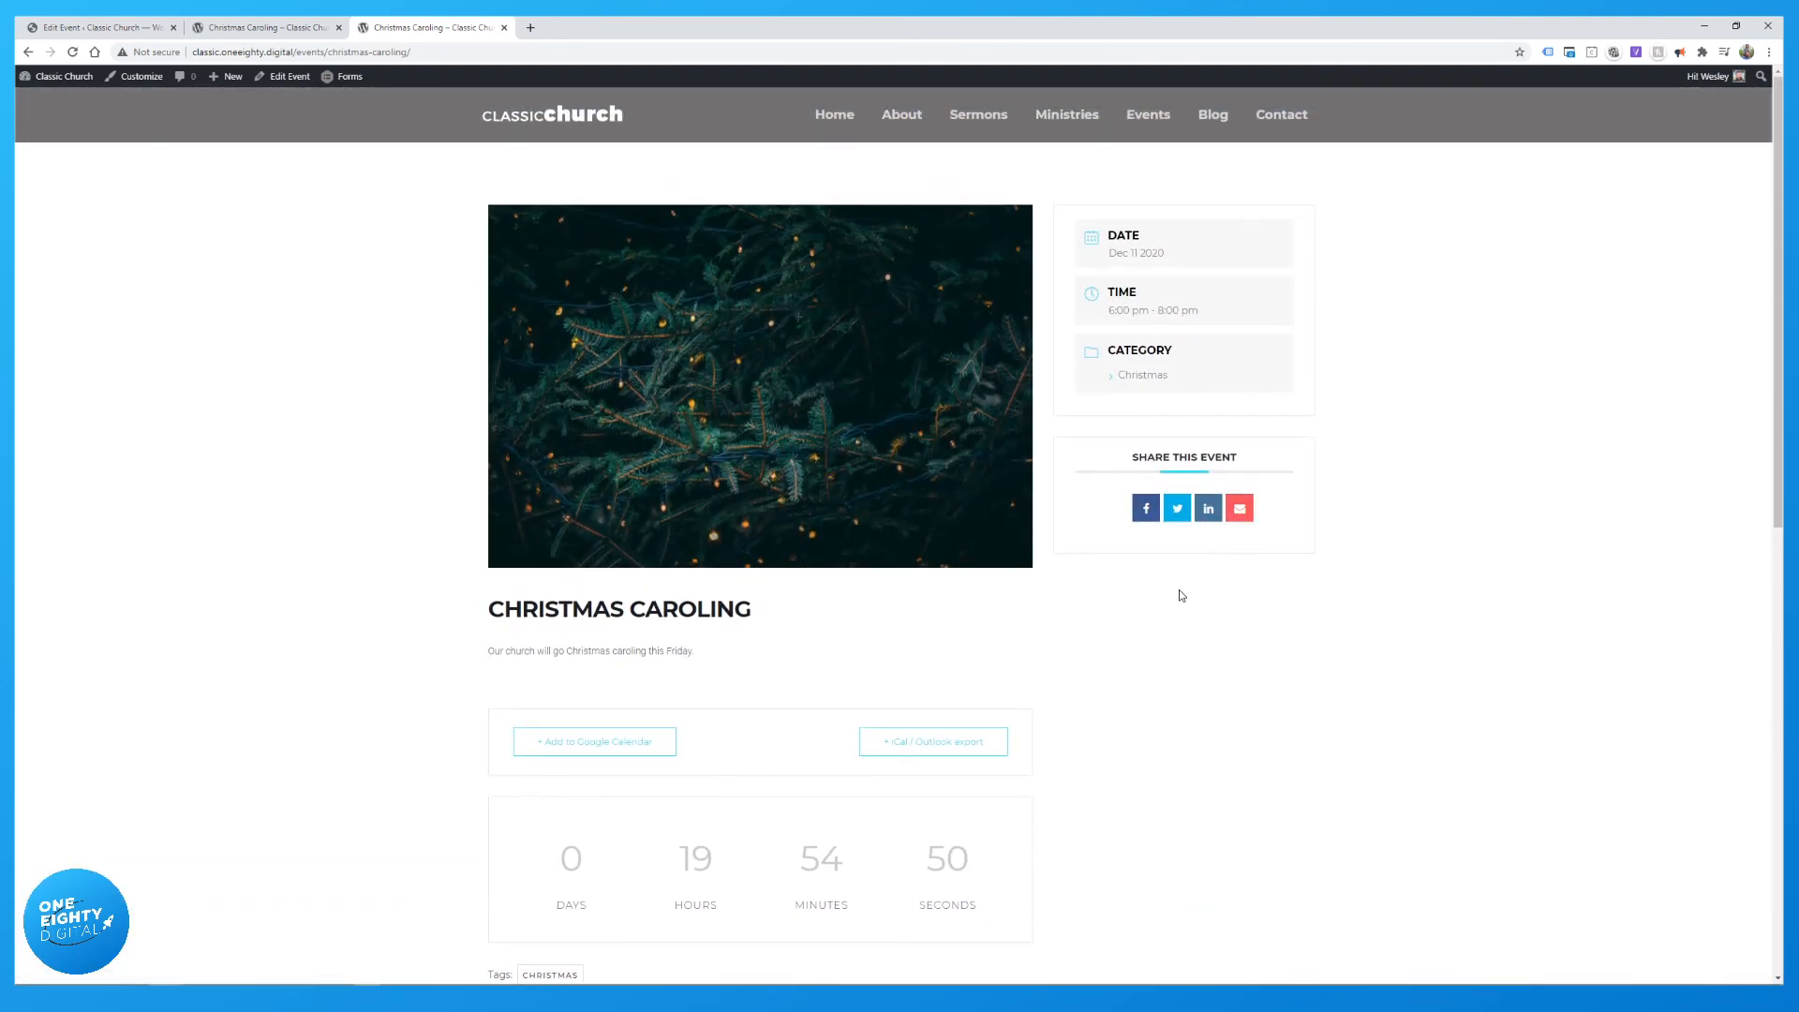
pyautogui.moveTo(1048, 546)
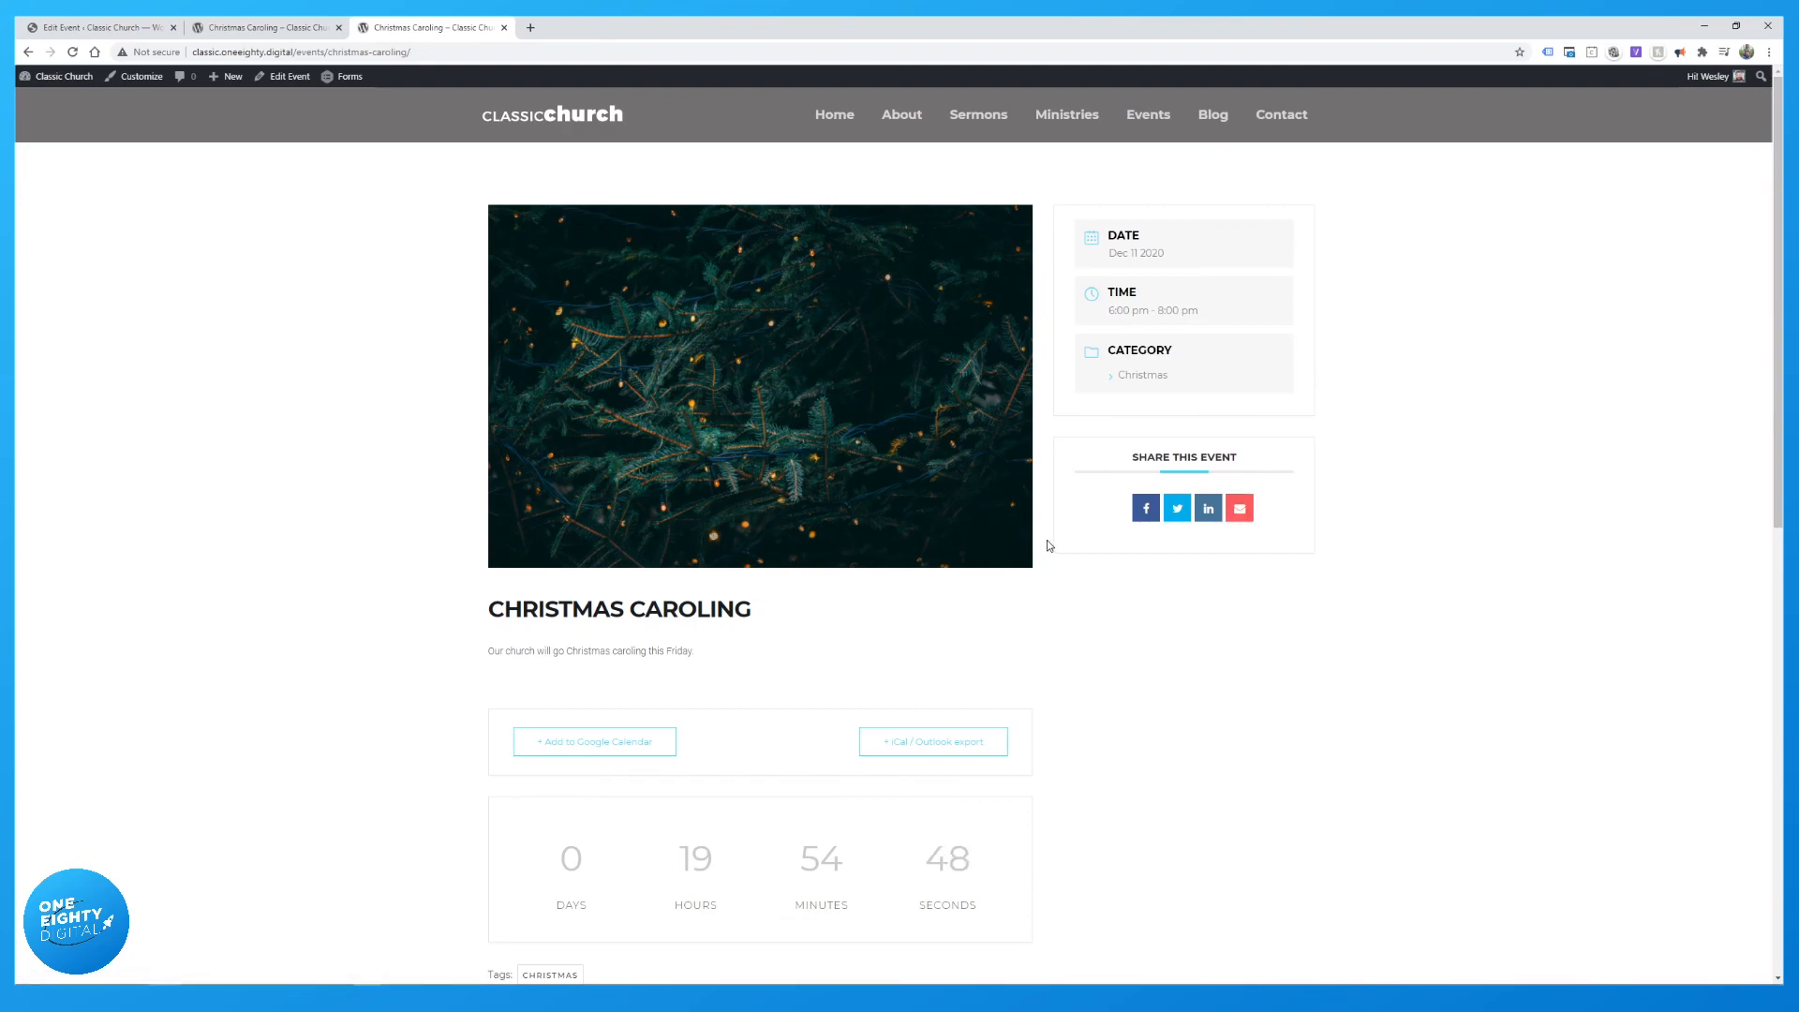
pyautogui.moveTo(538, 184)
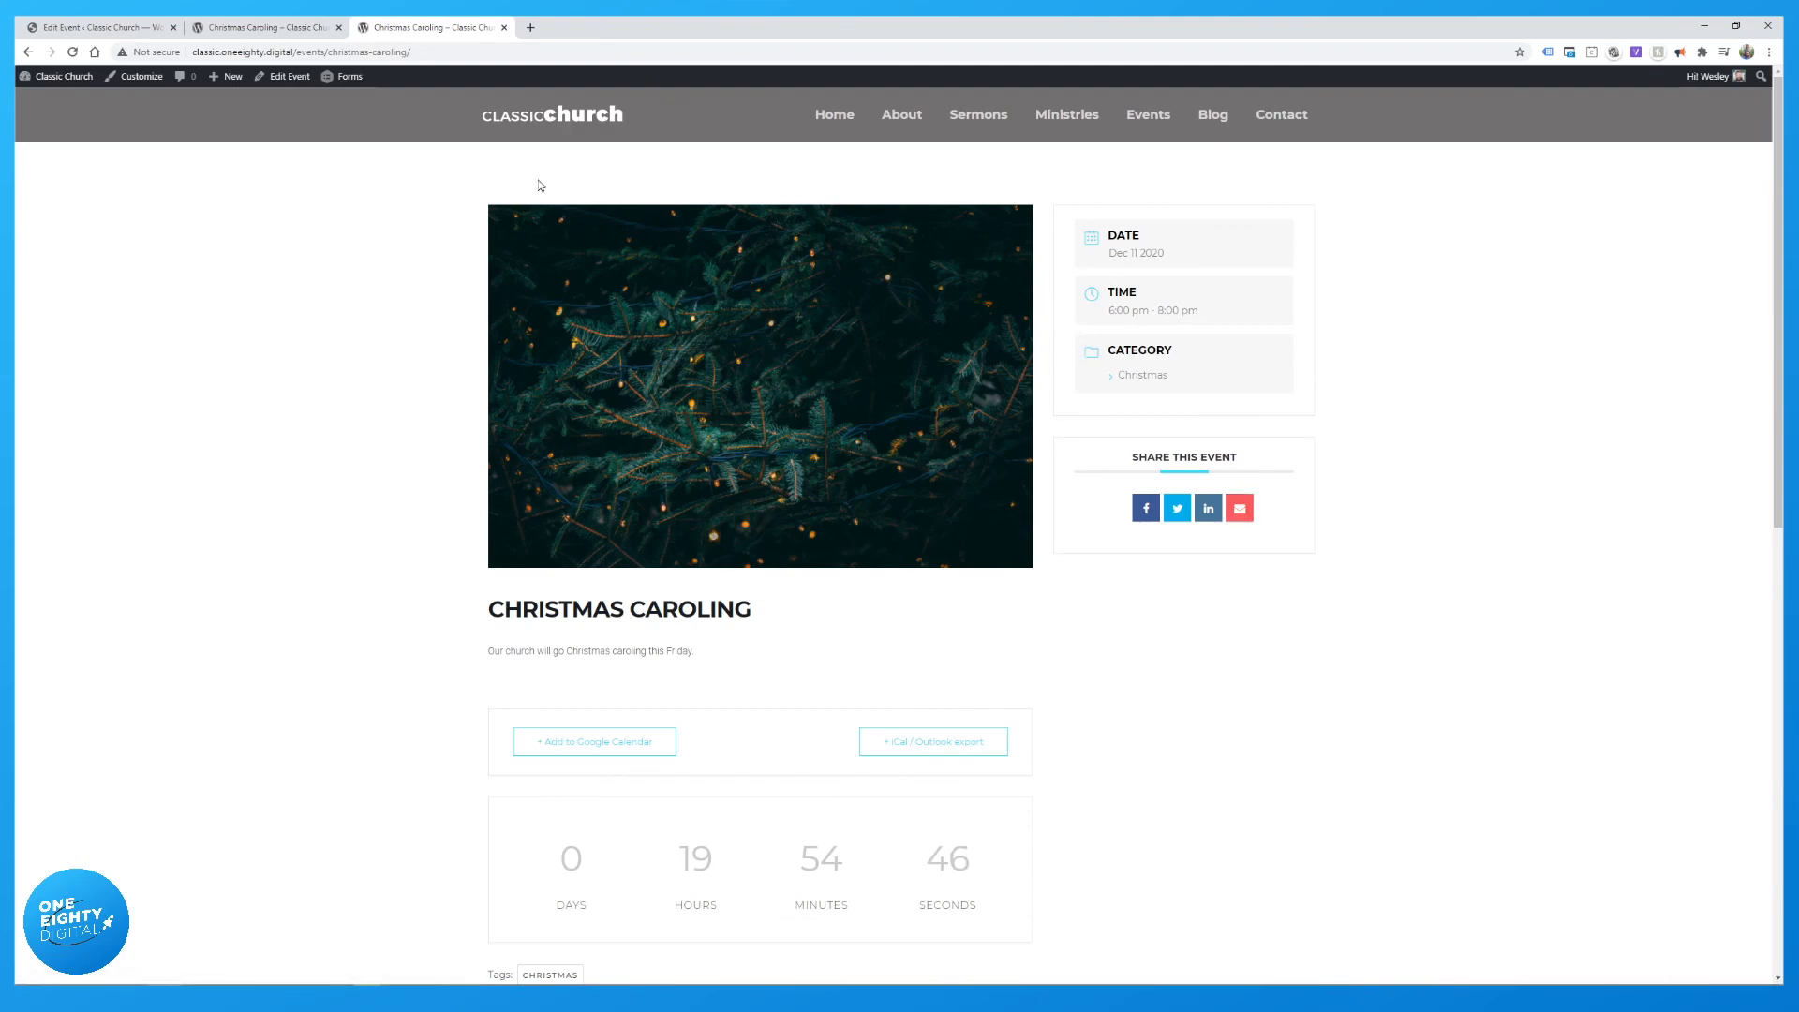
# Switch to the Edit Event browser tab for the published Christmas Caroling event
pyautogui.click(94, 21)
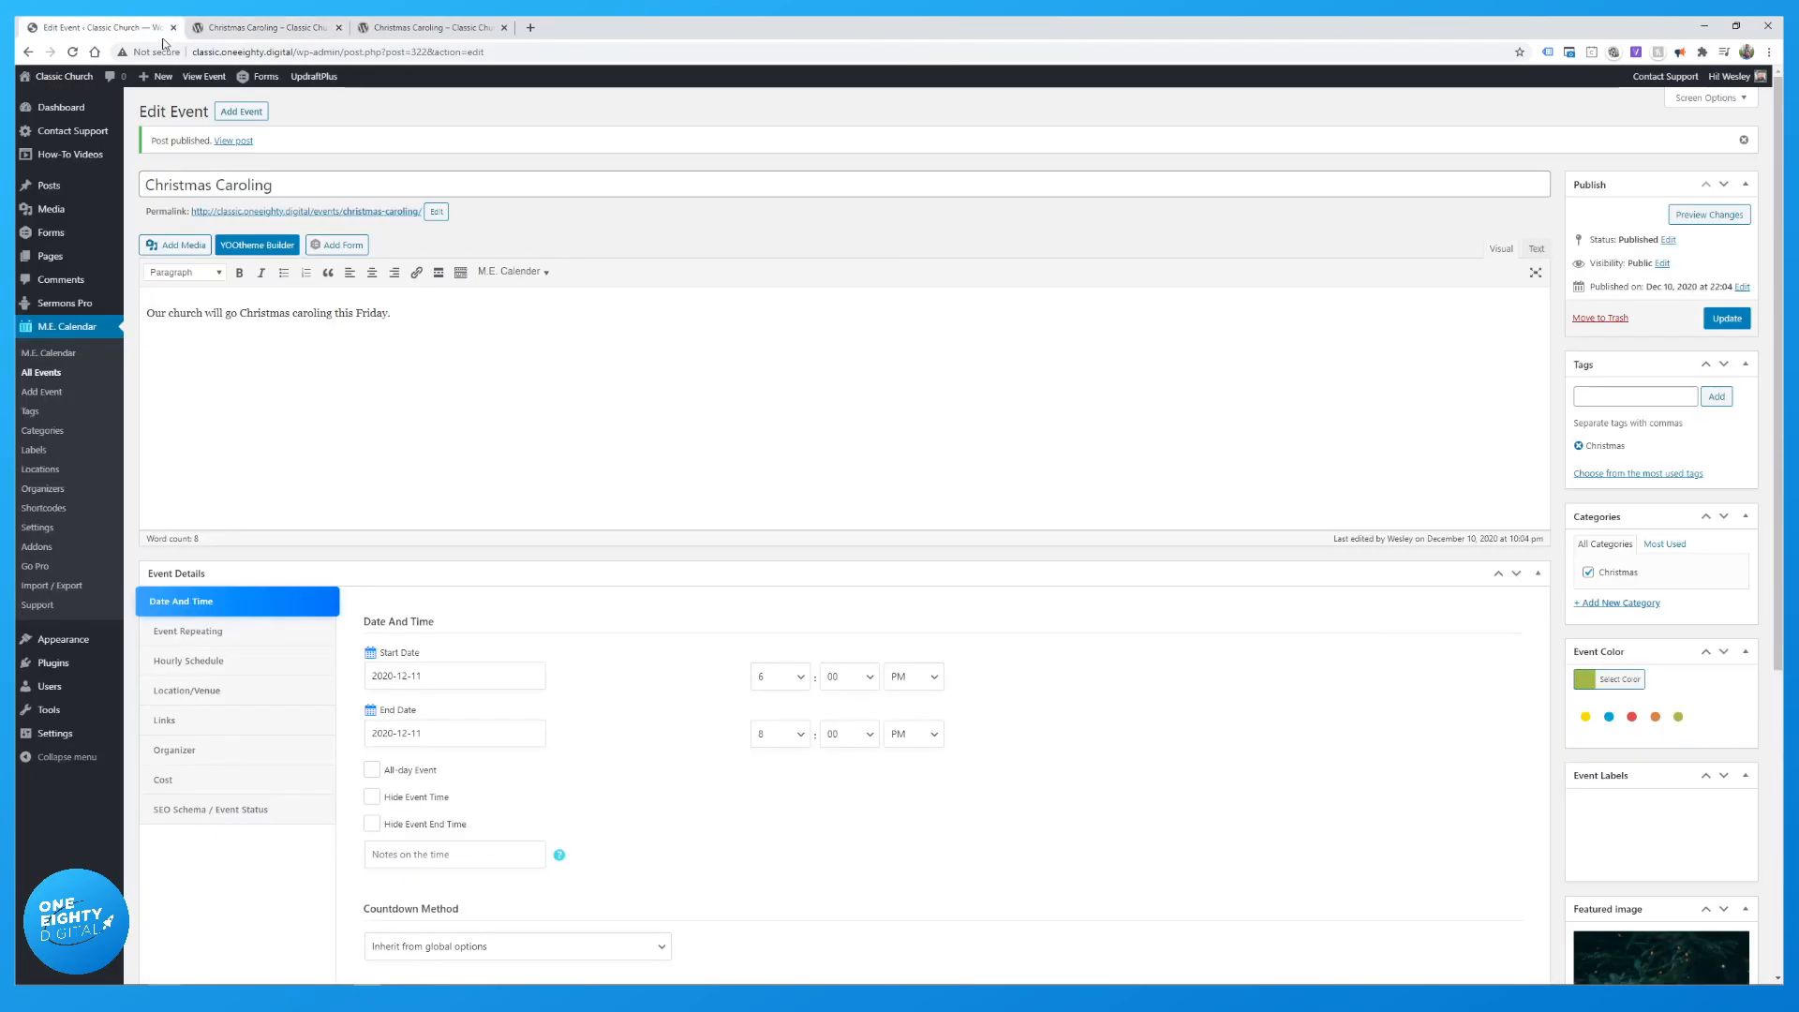
pyautogui.moveTo(89, 336)
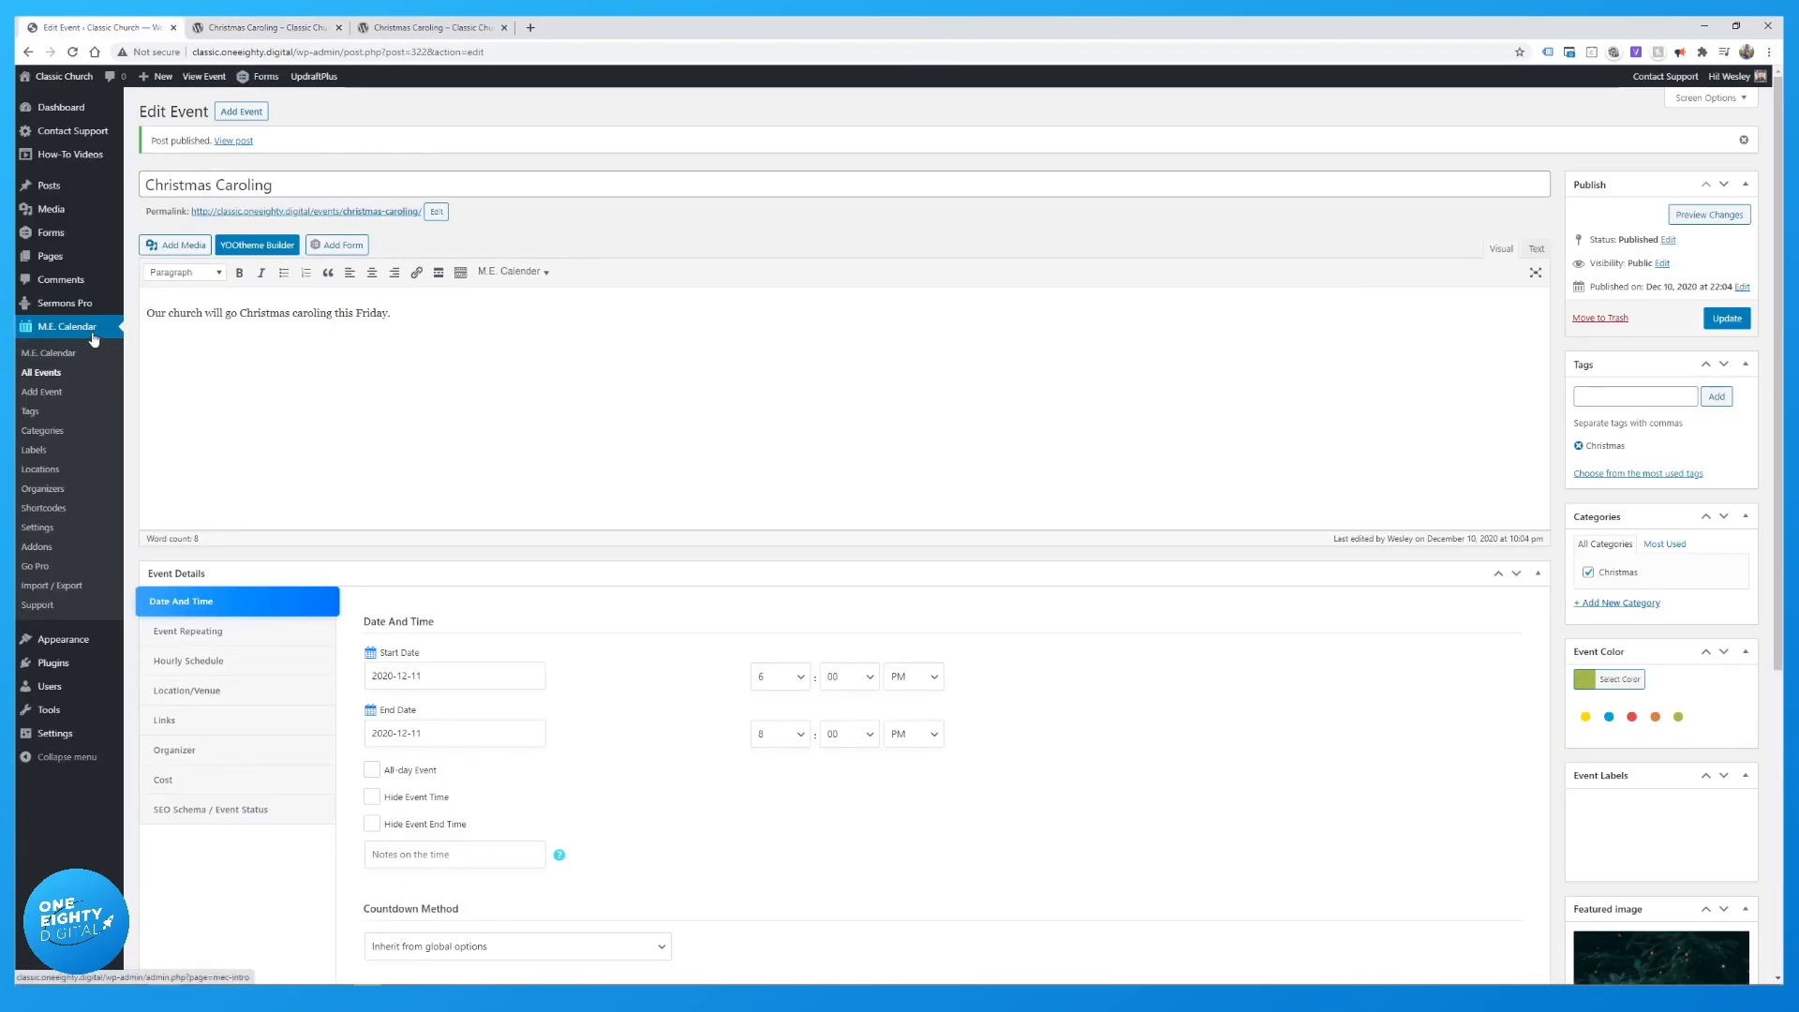
pyautogui.moveTo(1549, 558)
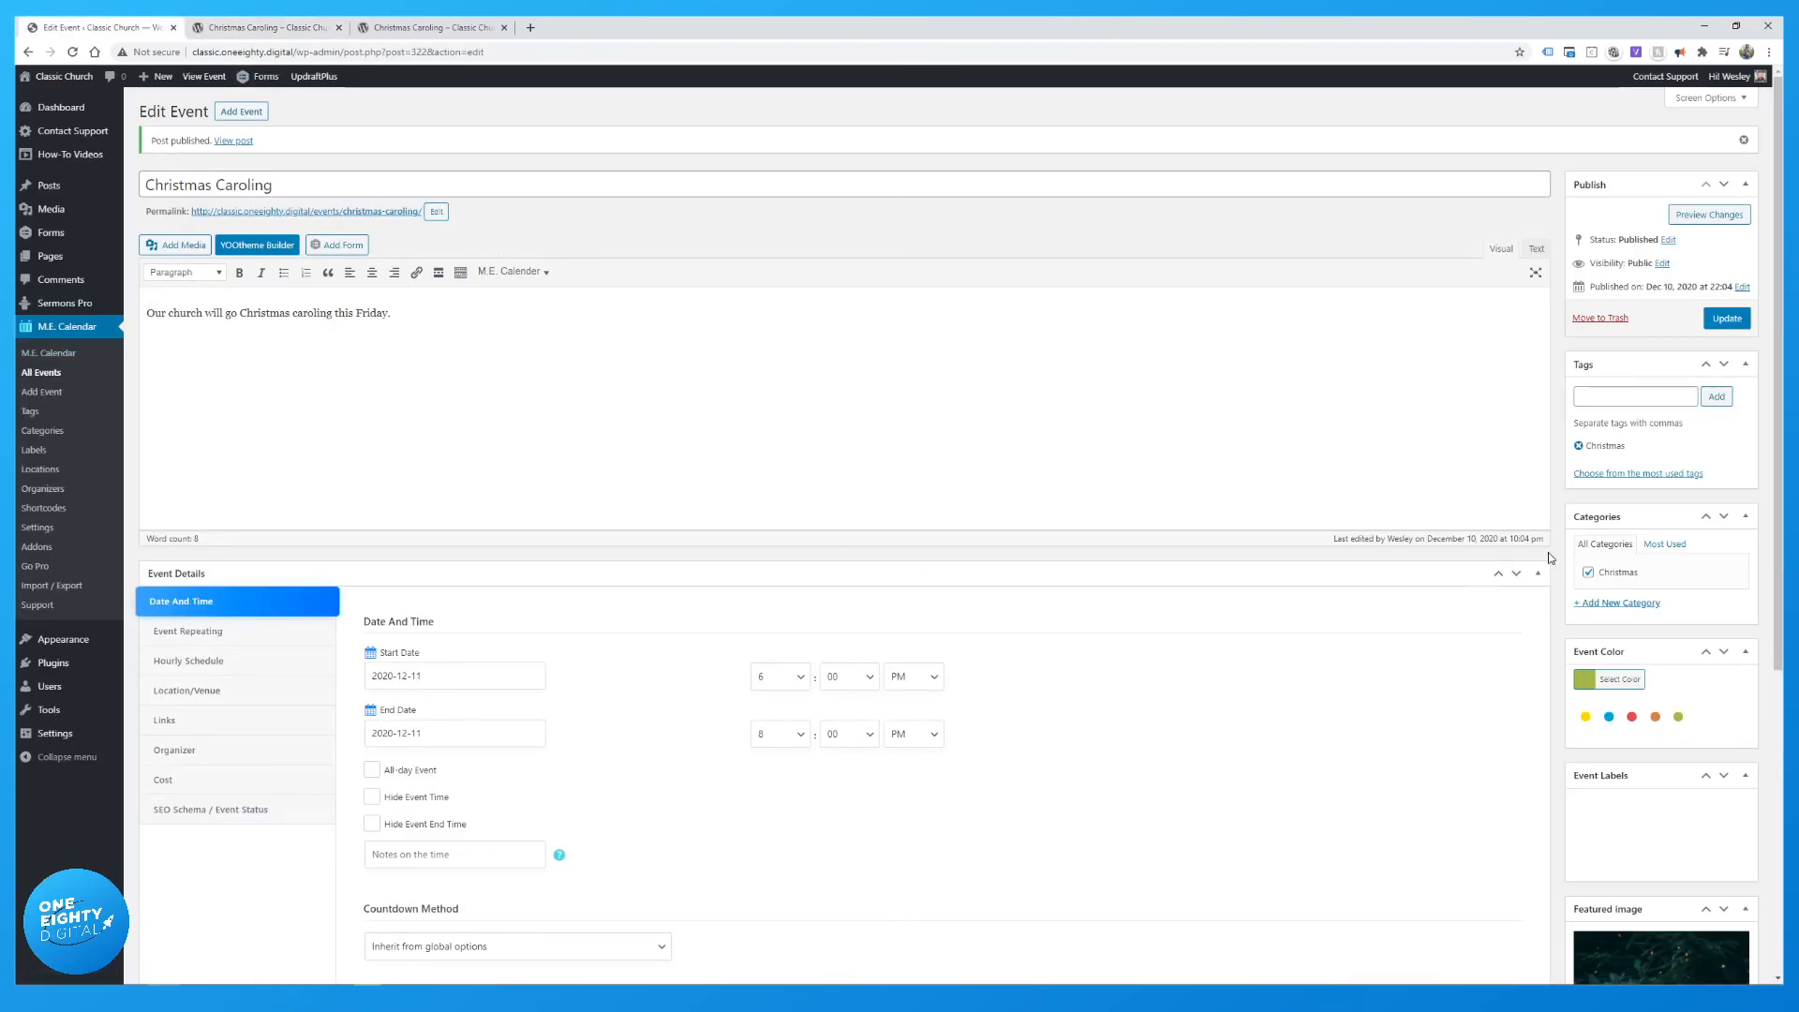